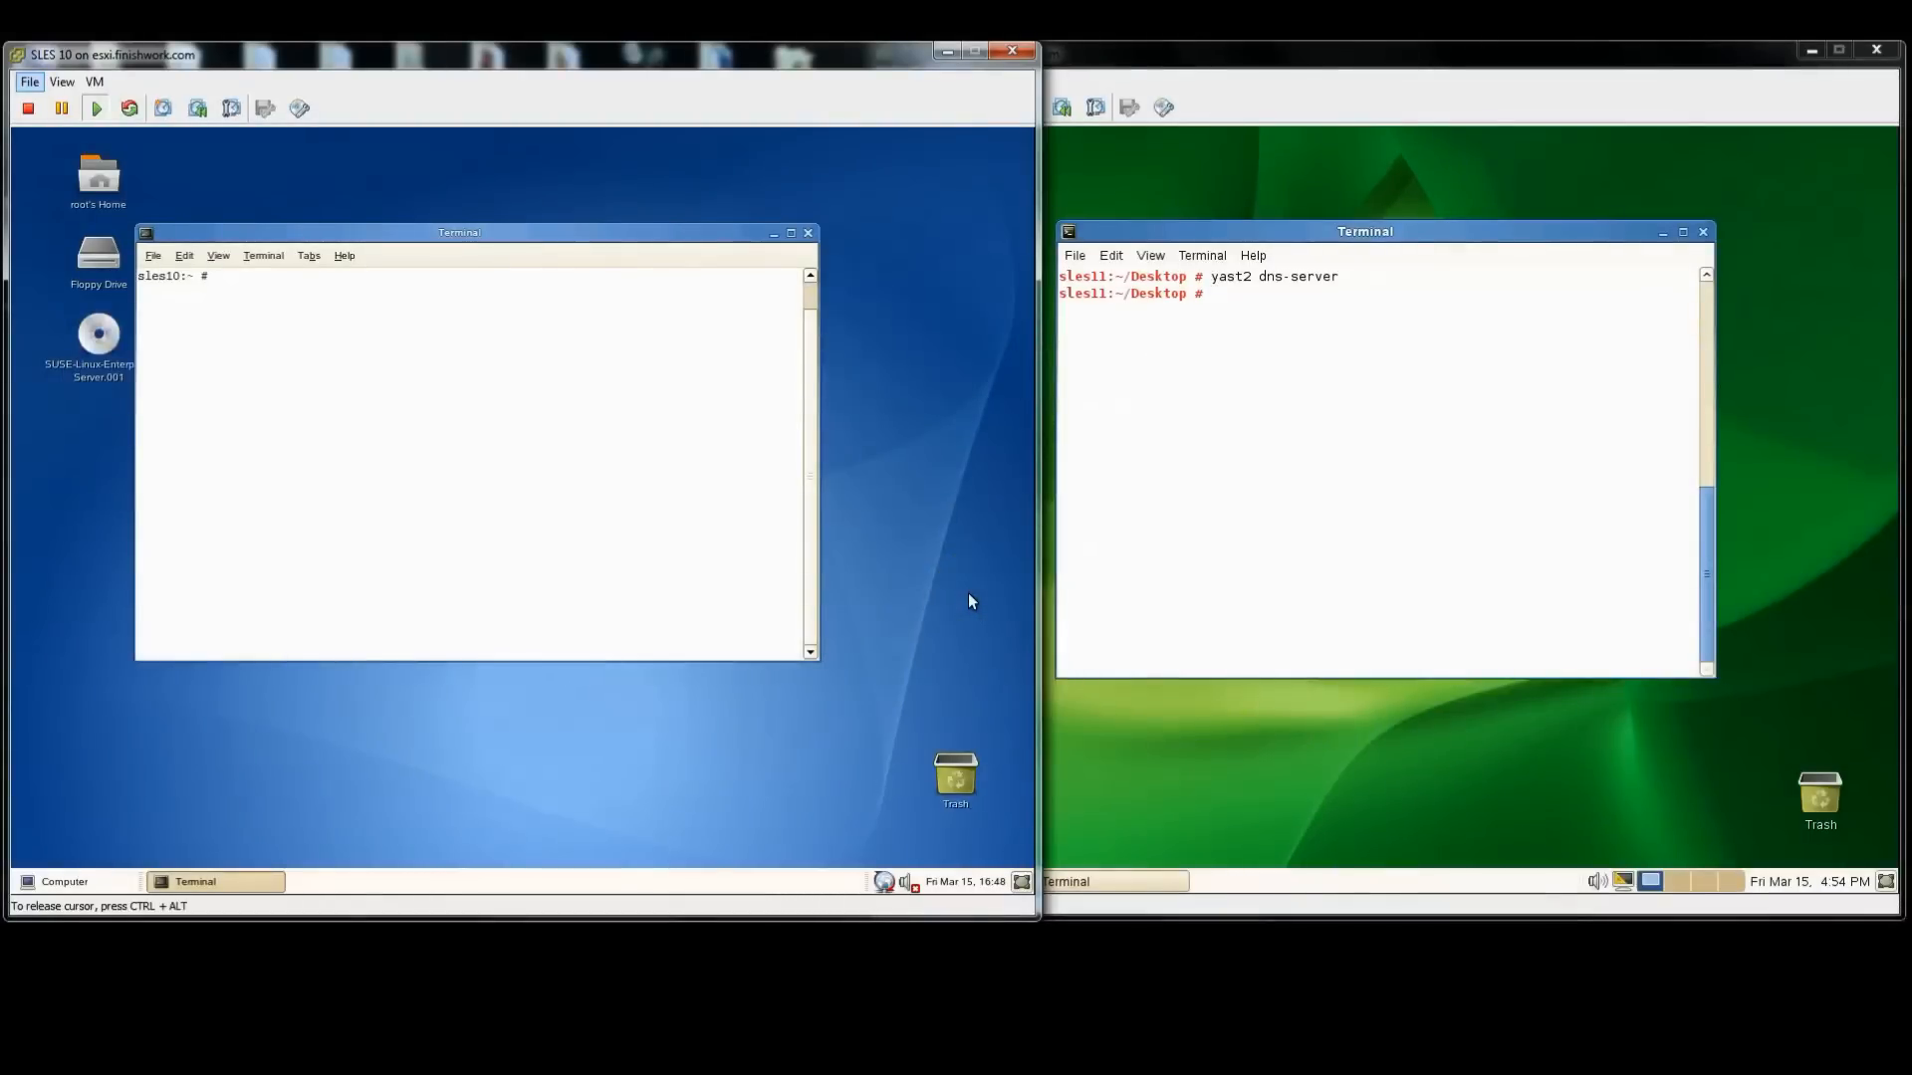
{"action": "mouse_move", "coordinate": [1035, 570]}
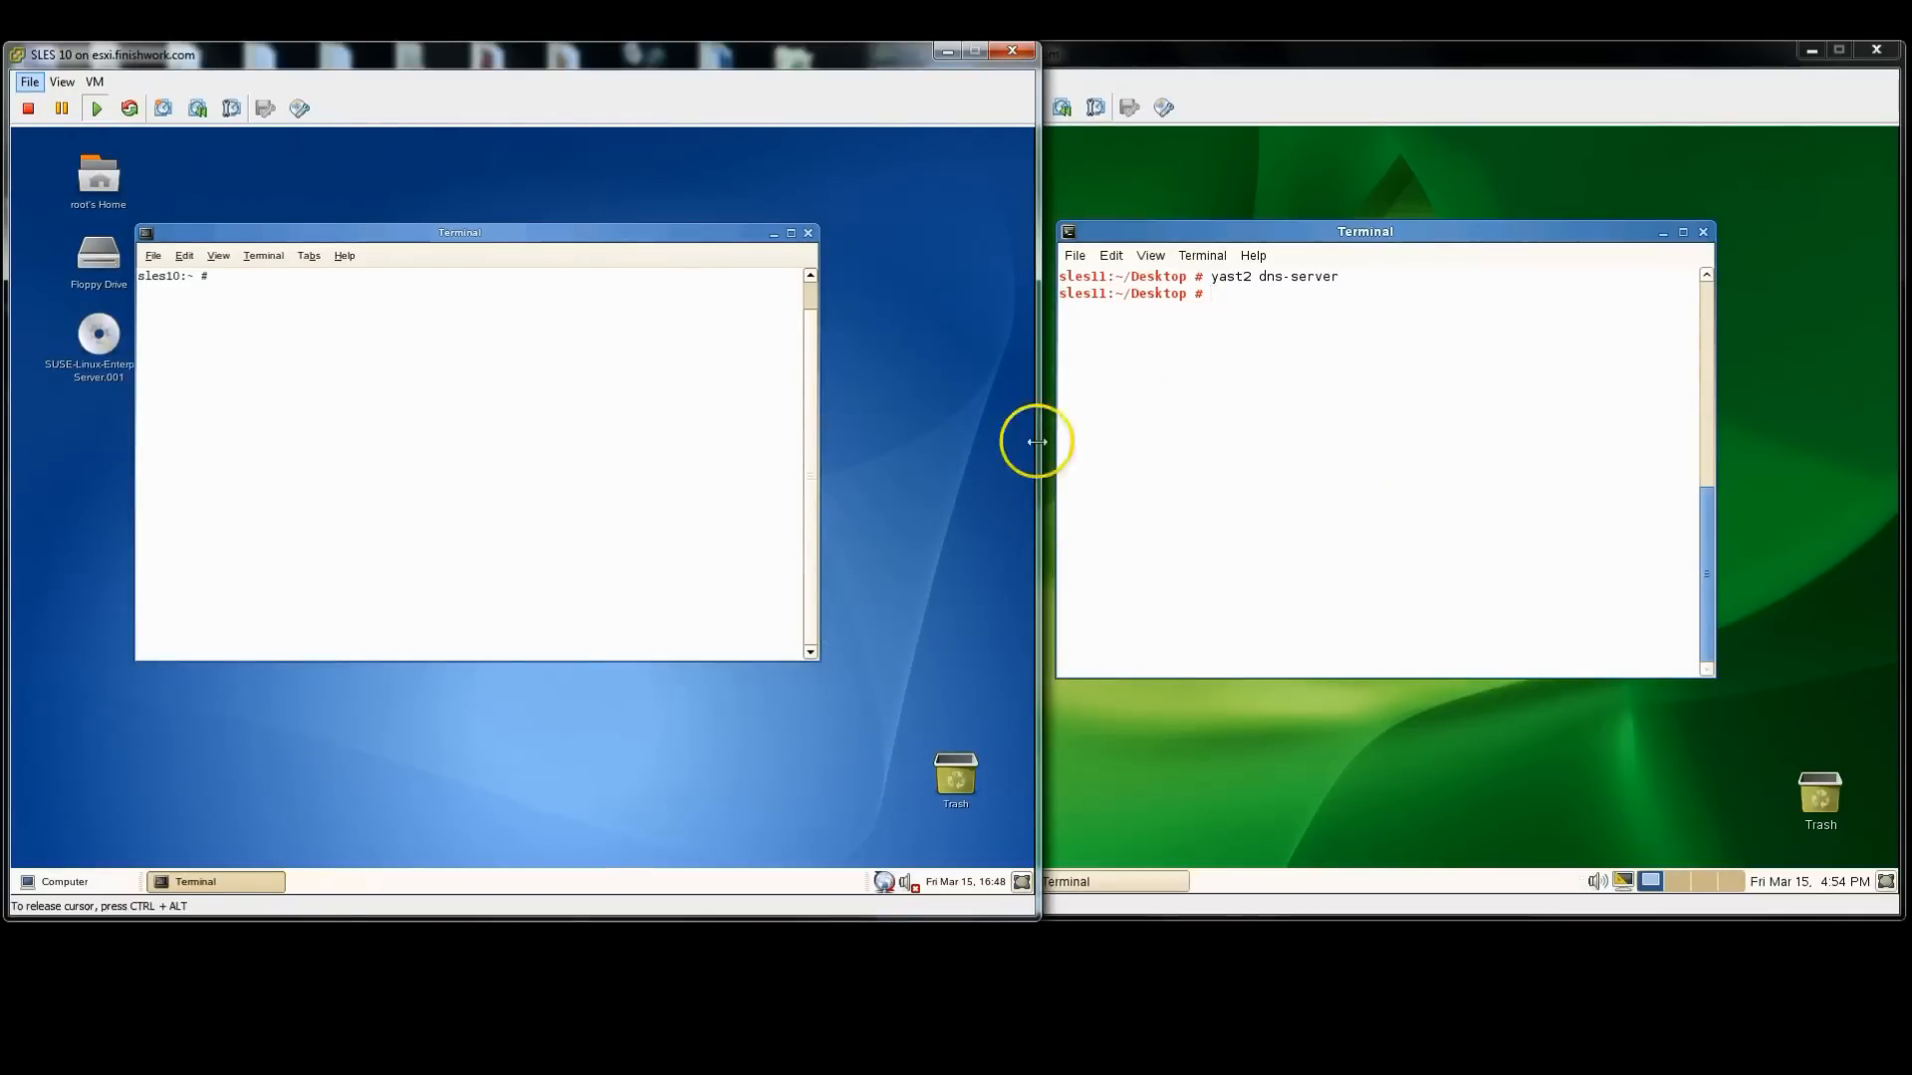
Step: On SLES 10, launch YaST from the Computer menu, filter 'dns' and start the DNS Server module
{"action": "left_click", "coordinate": [55, 883]}
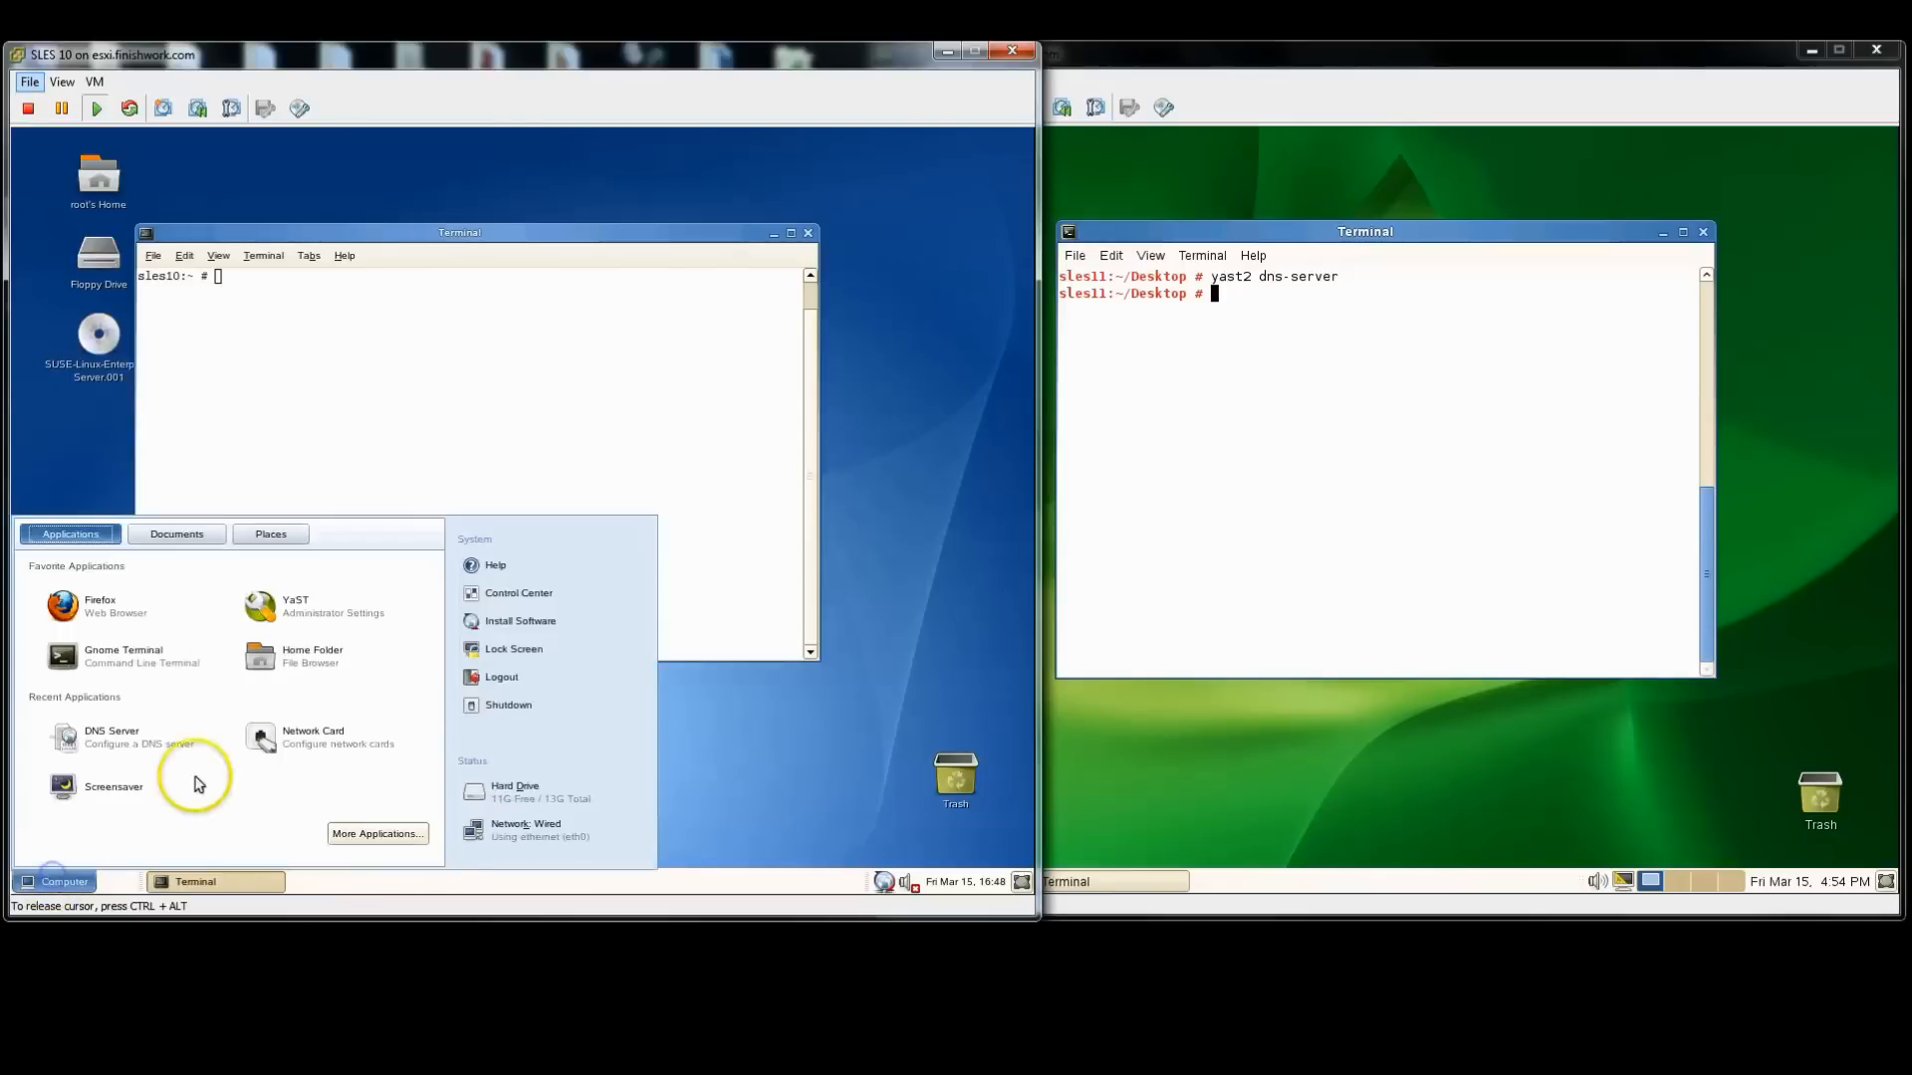
{"action": "left_click", "coordinate": [518, 594]}
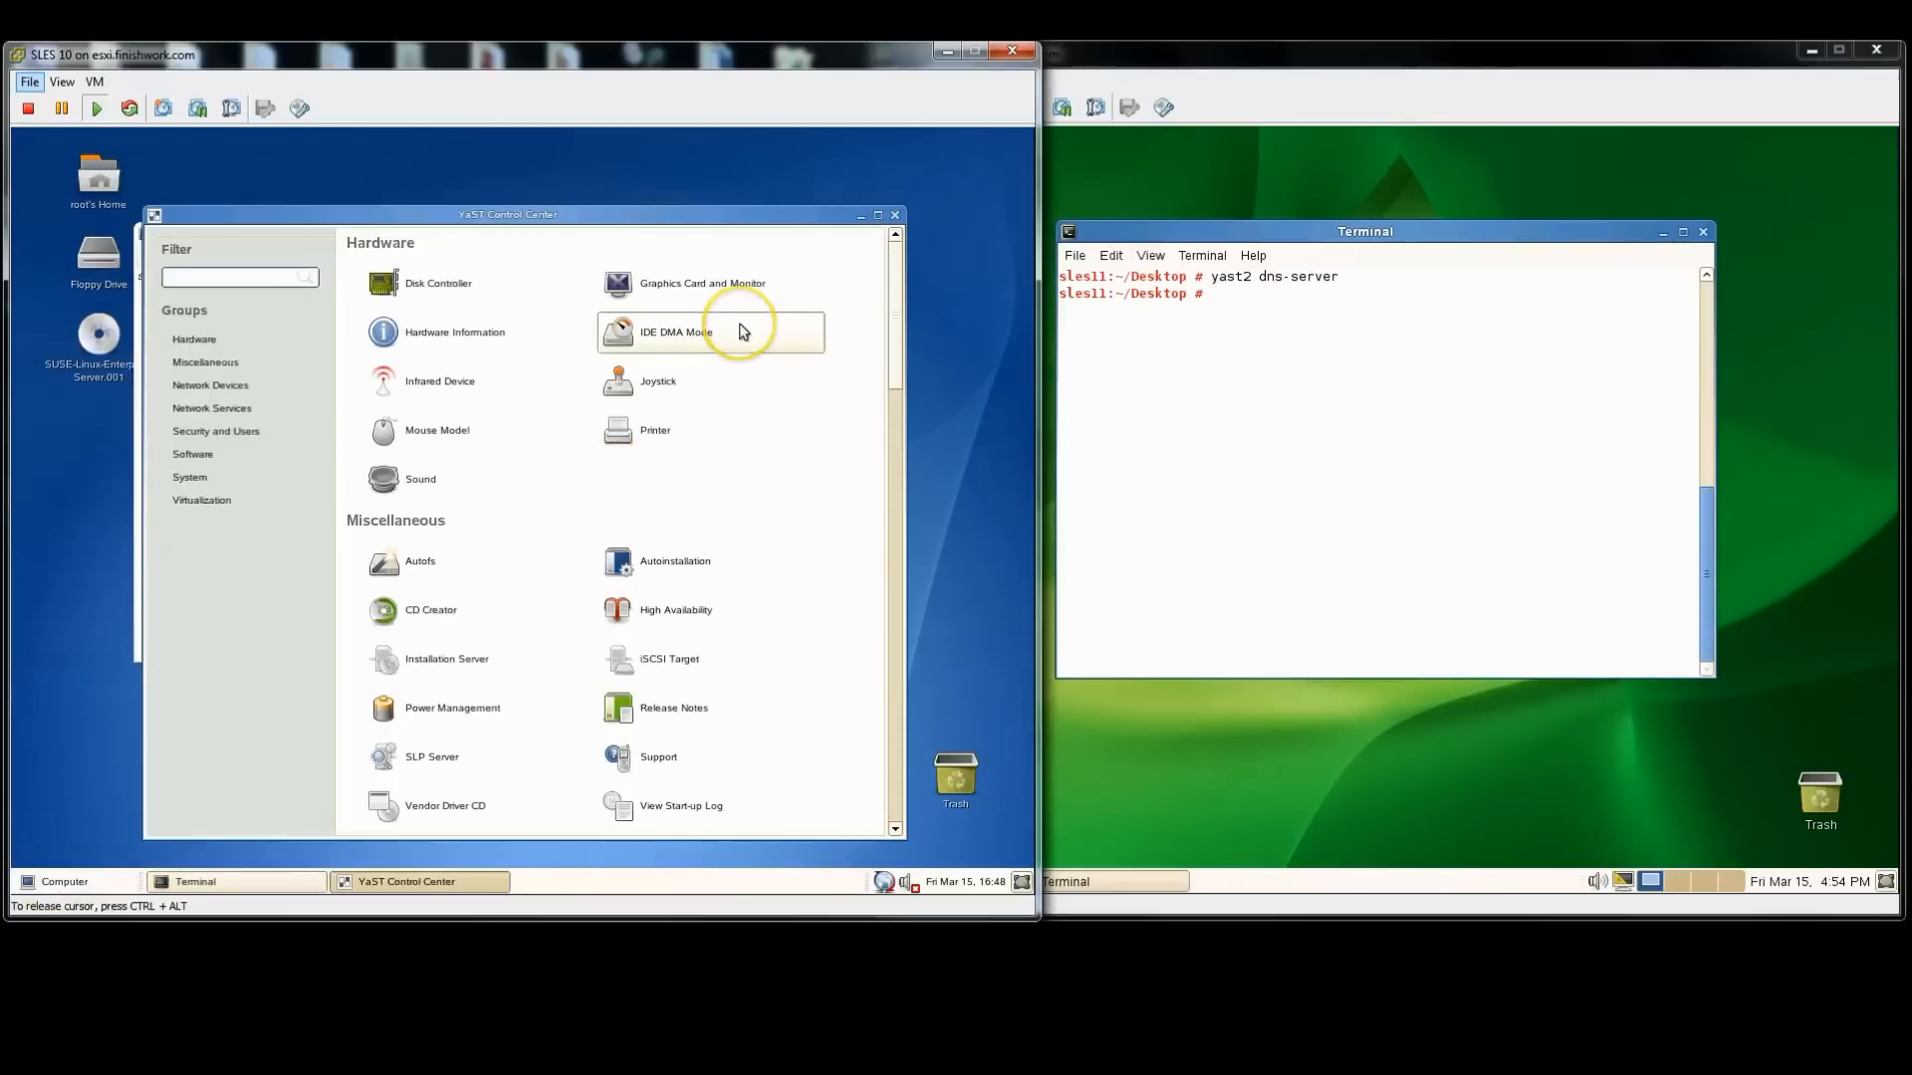
{"action": "type", "text": "dns-"}
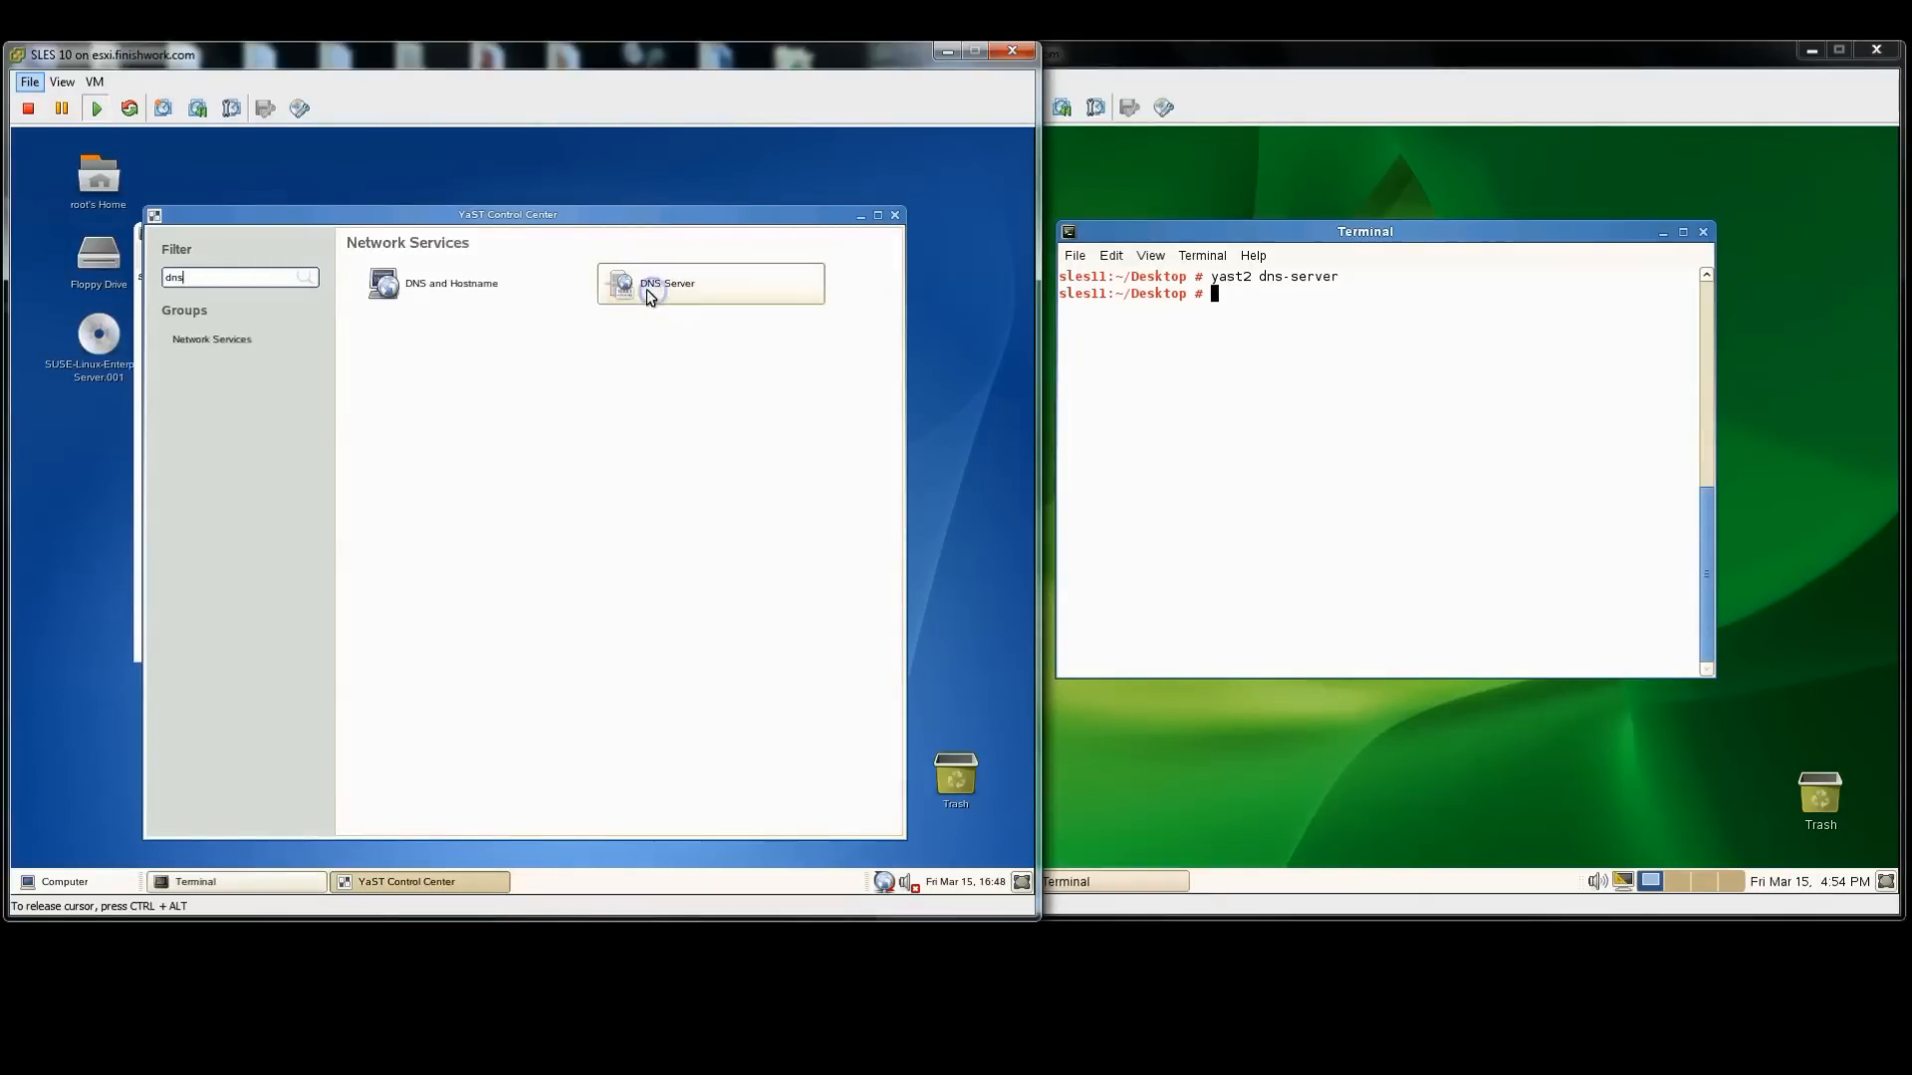
{"action": "left_click", "coordinate": [665, 281]}
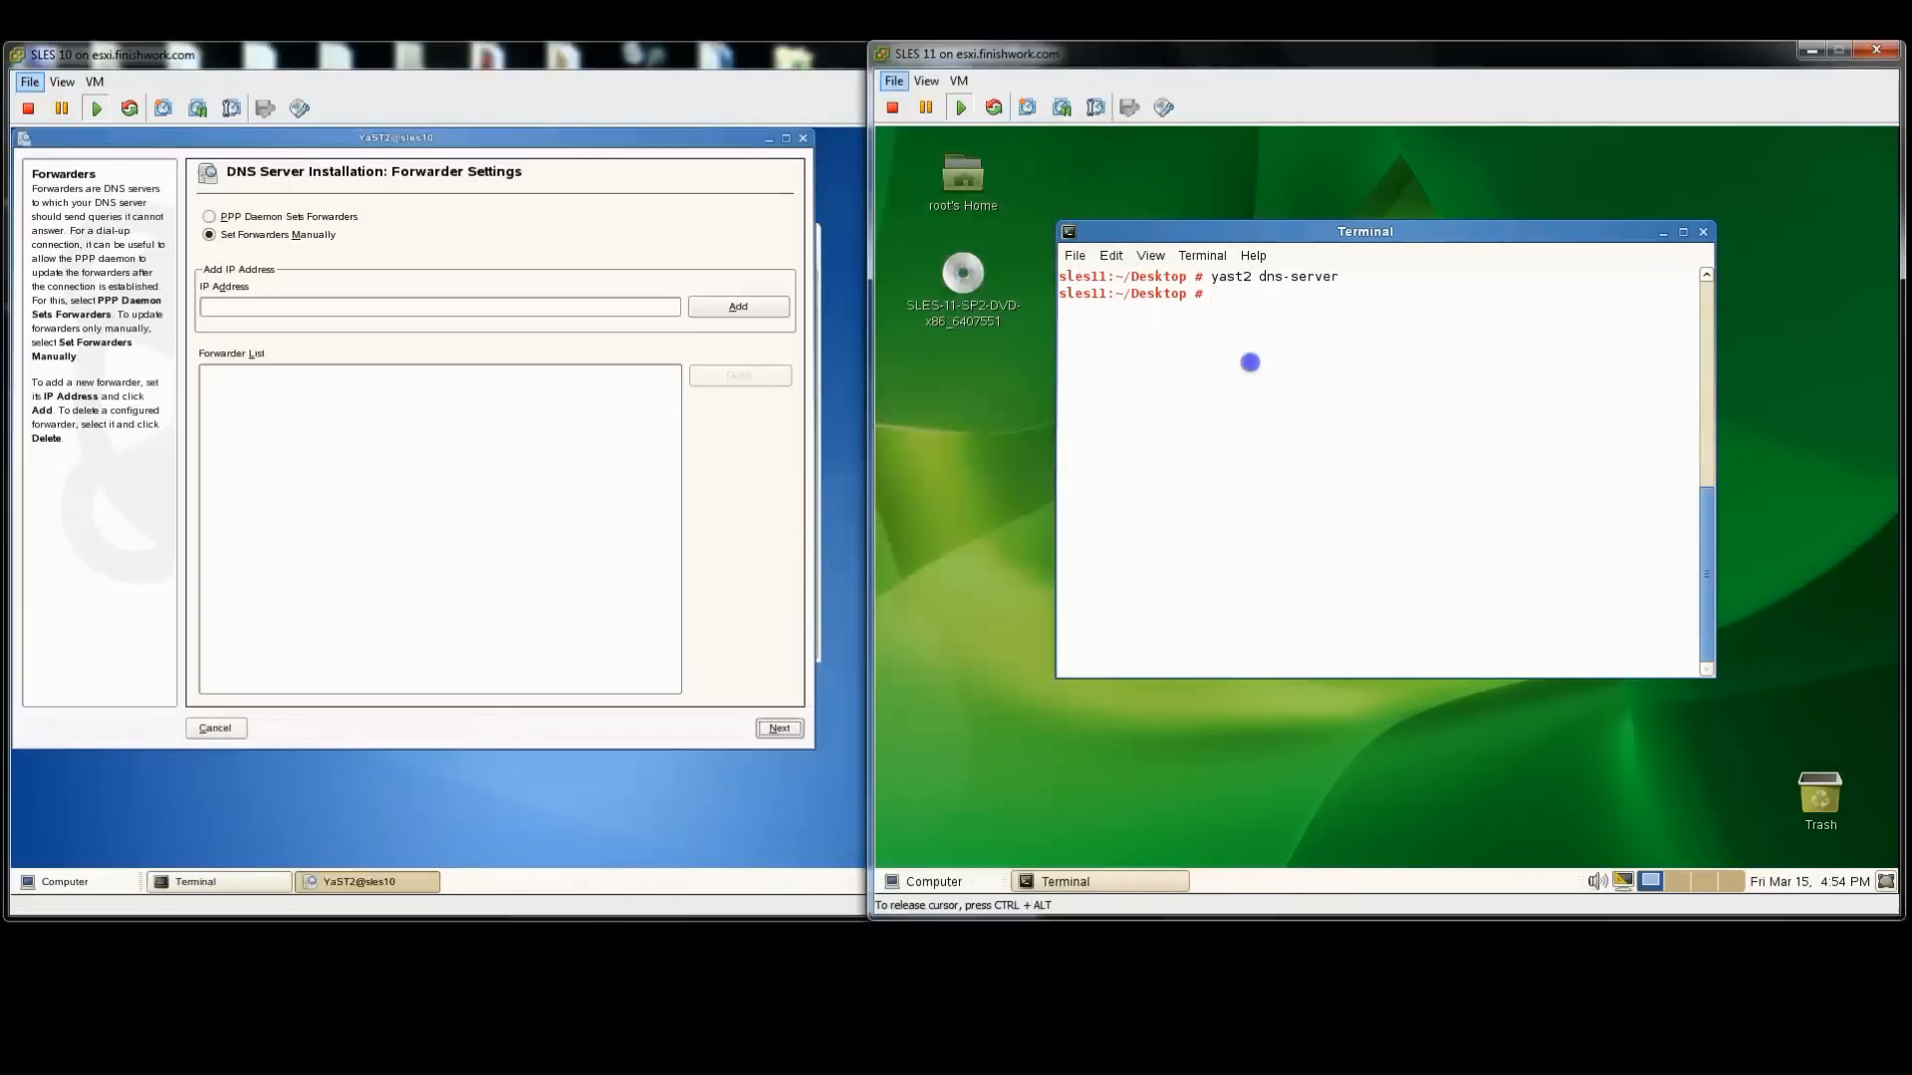
Step: On SLES 11, start the DNS Server module from the terminal with yast2 dns-server
{"action": "type", "text": "yast2 dns"}
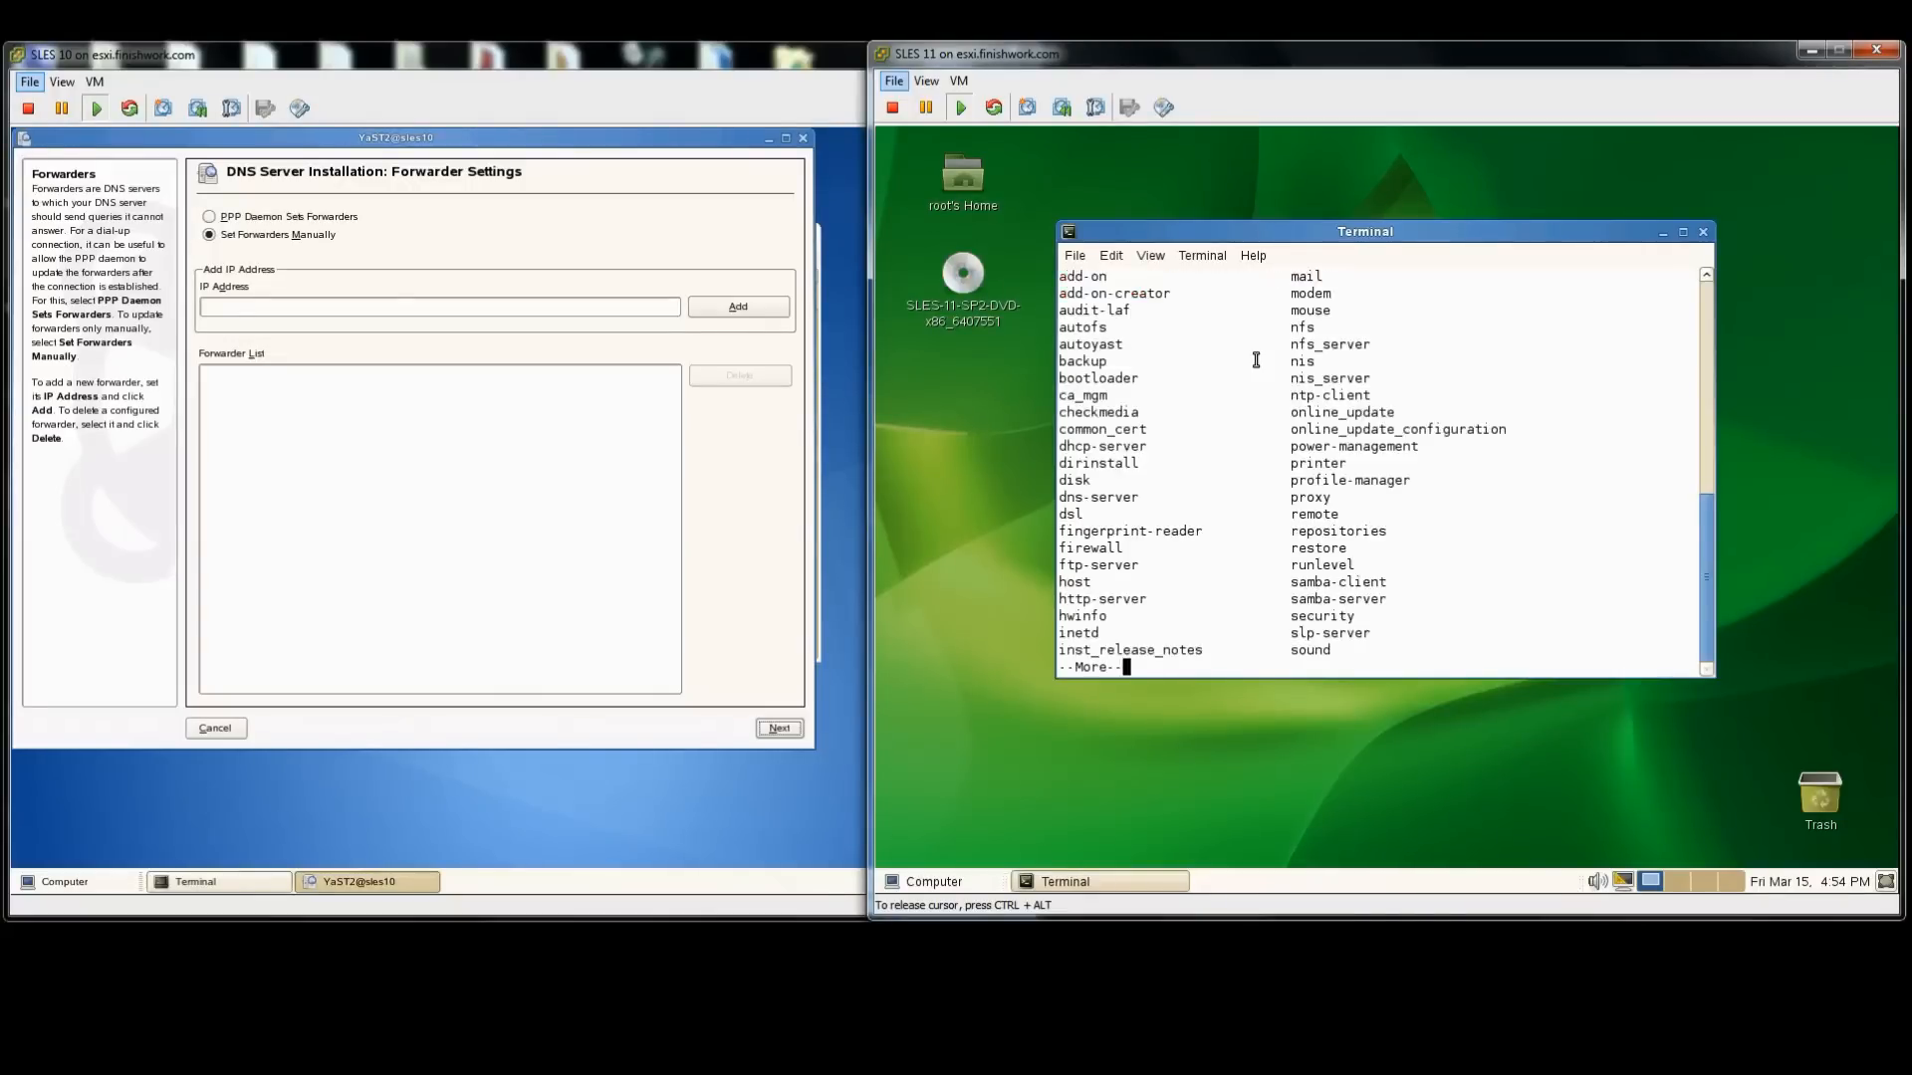
{"action": "mouse_move", "coordinate": [1682, 233]}
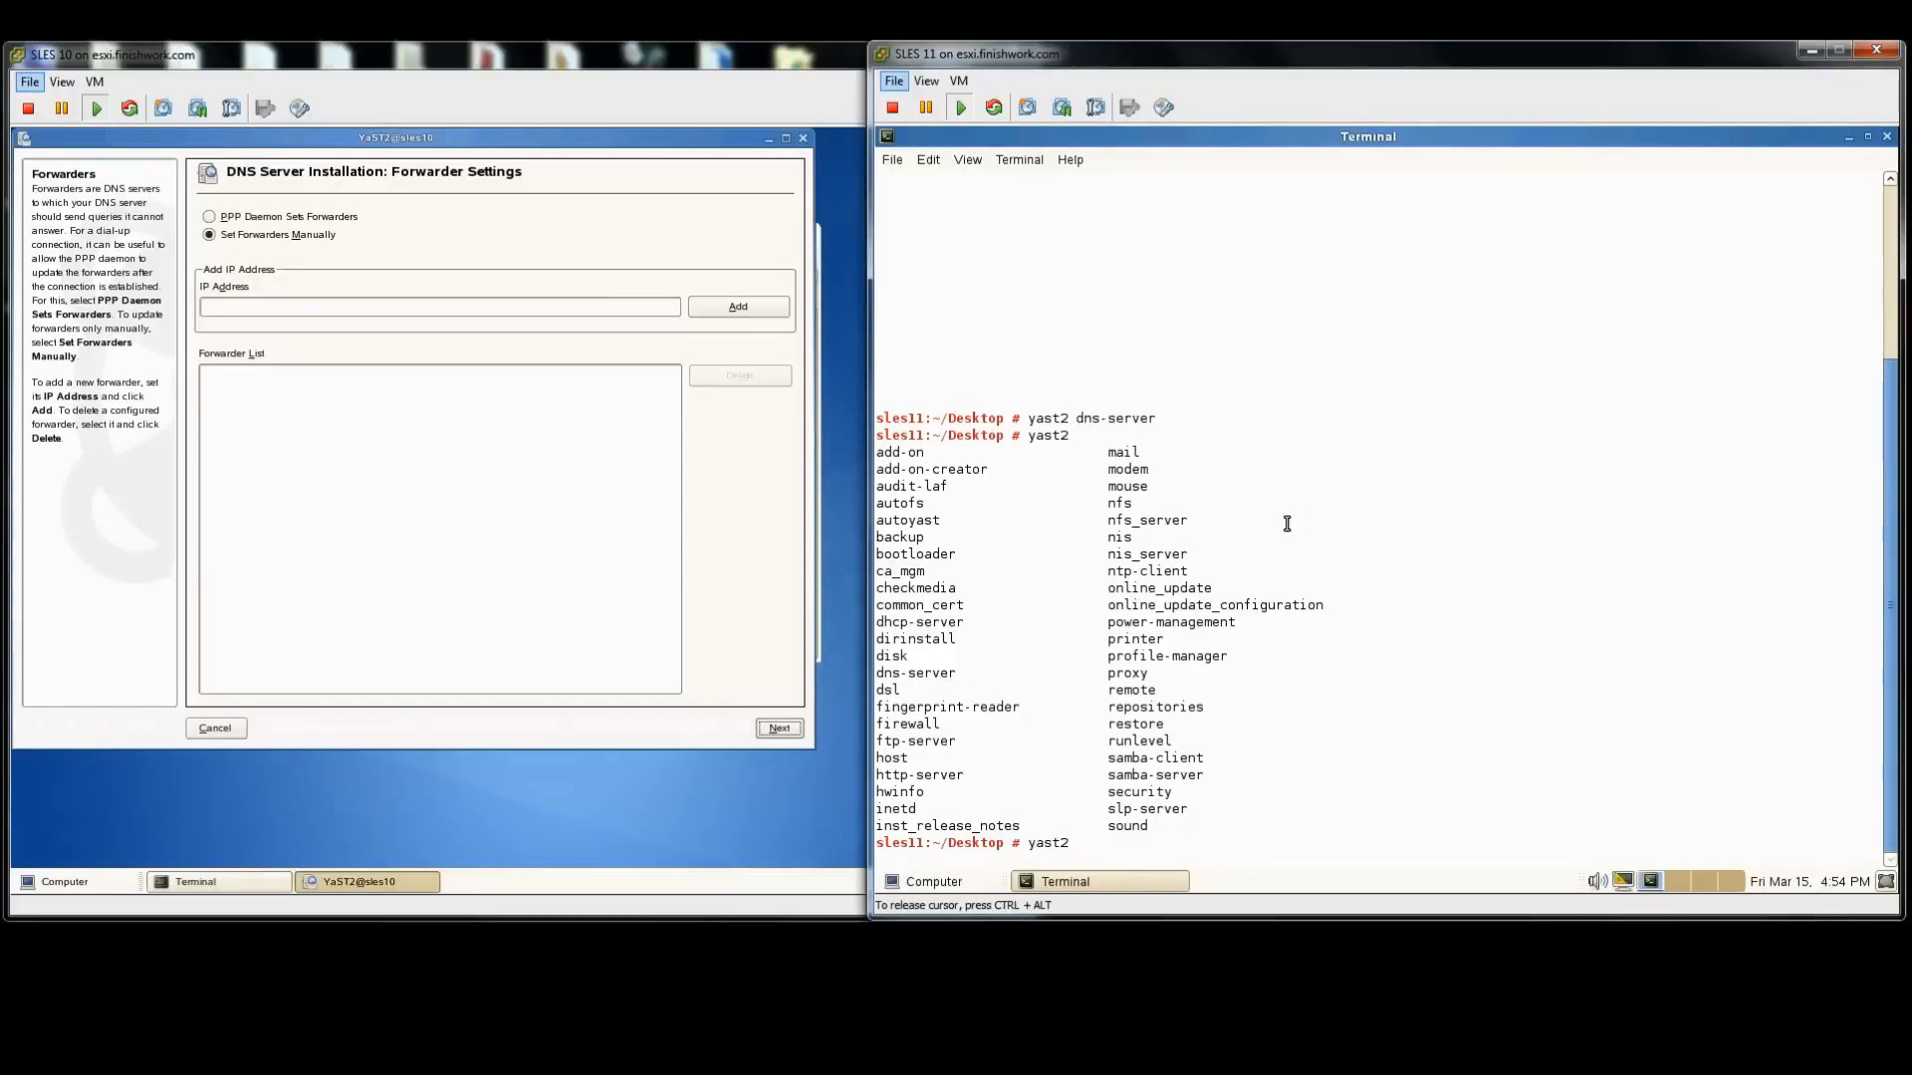
{"action": "type", "text": "s"}
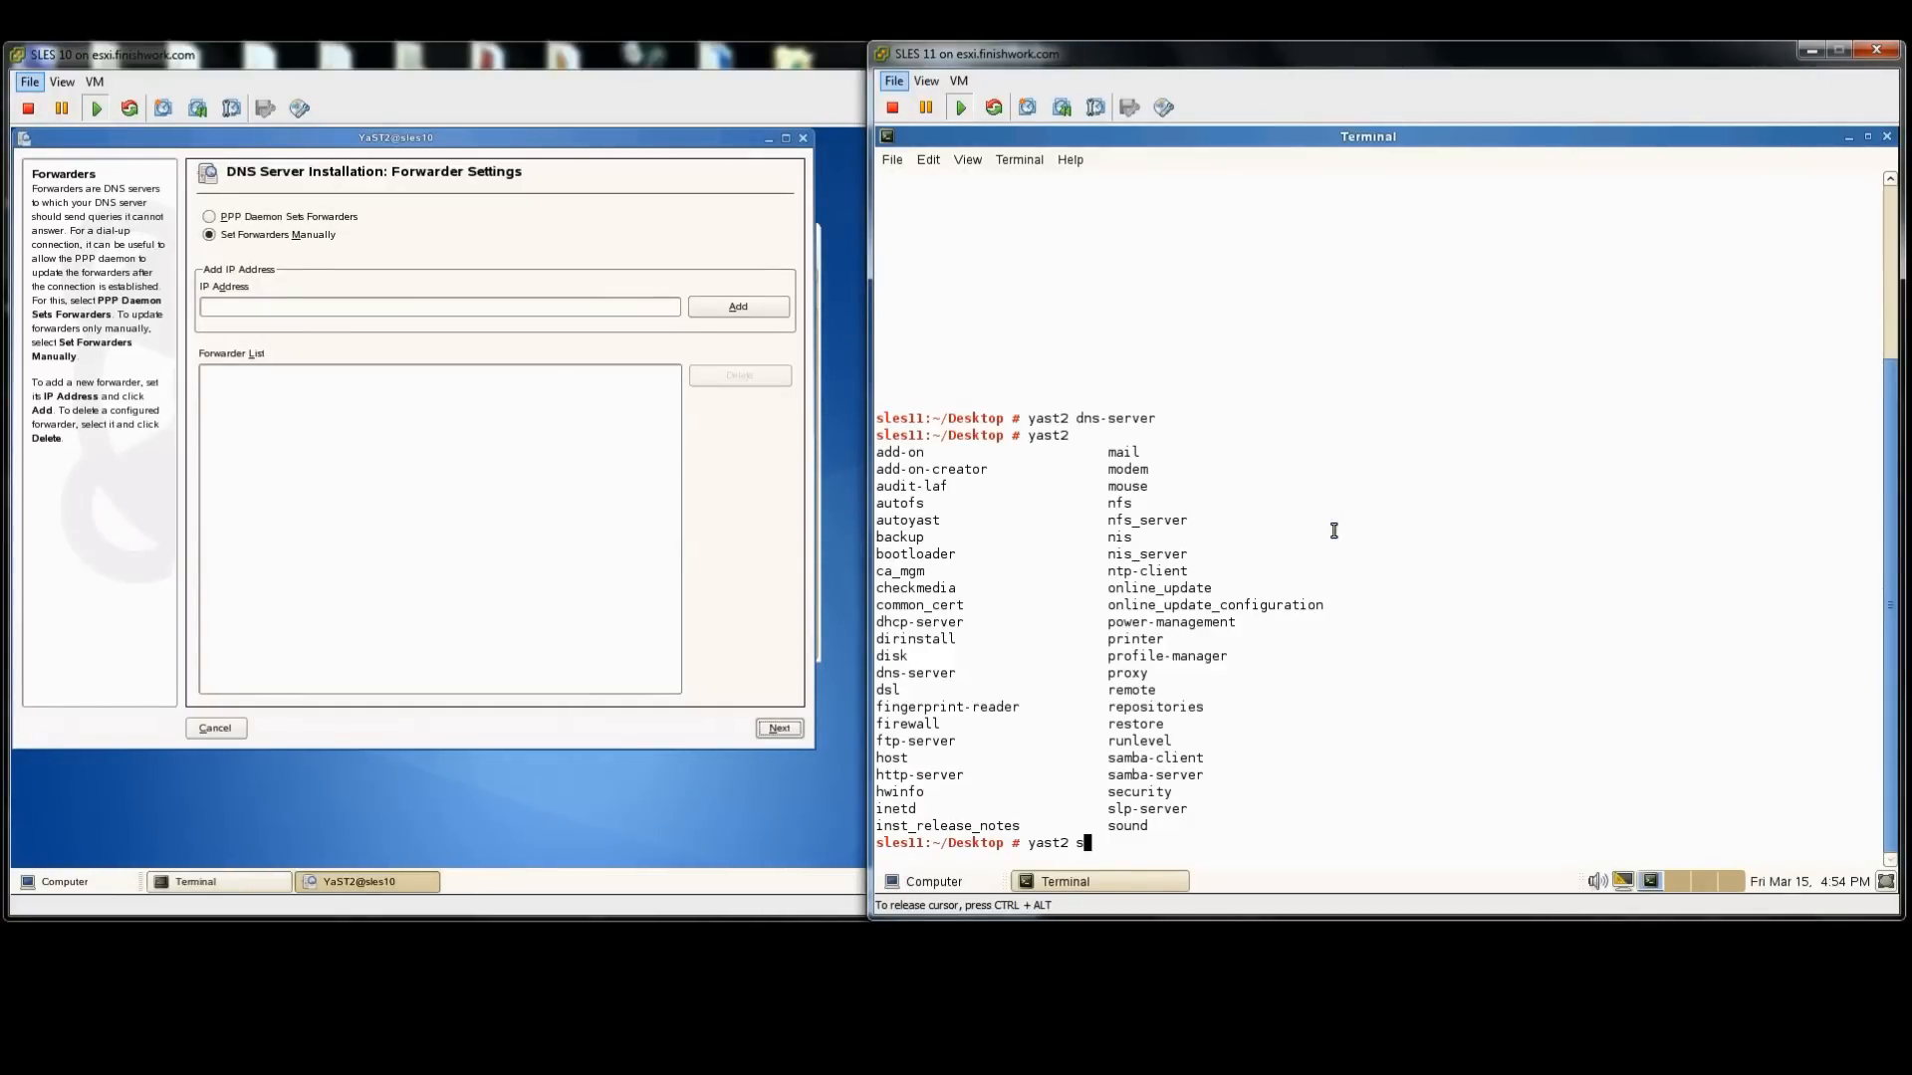
{"action": "key", "text": "Return"}
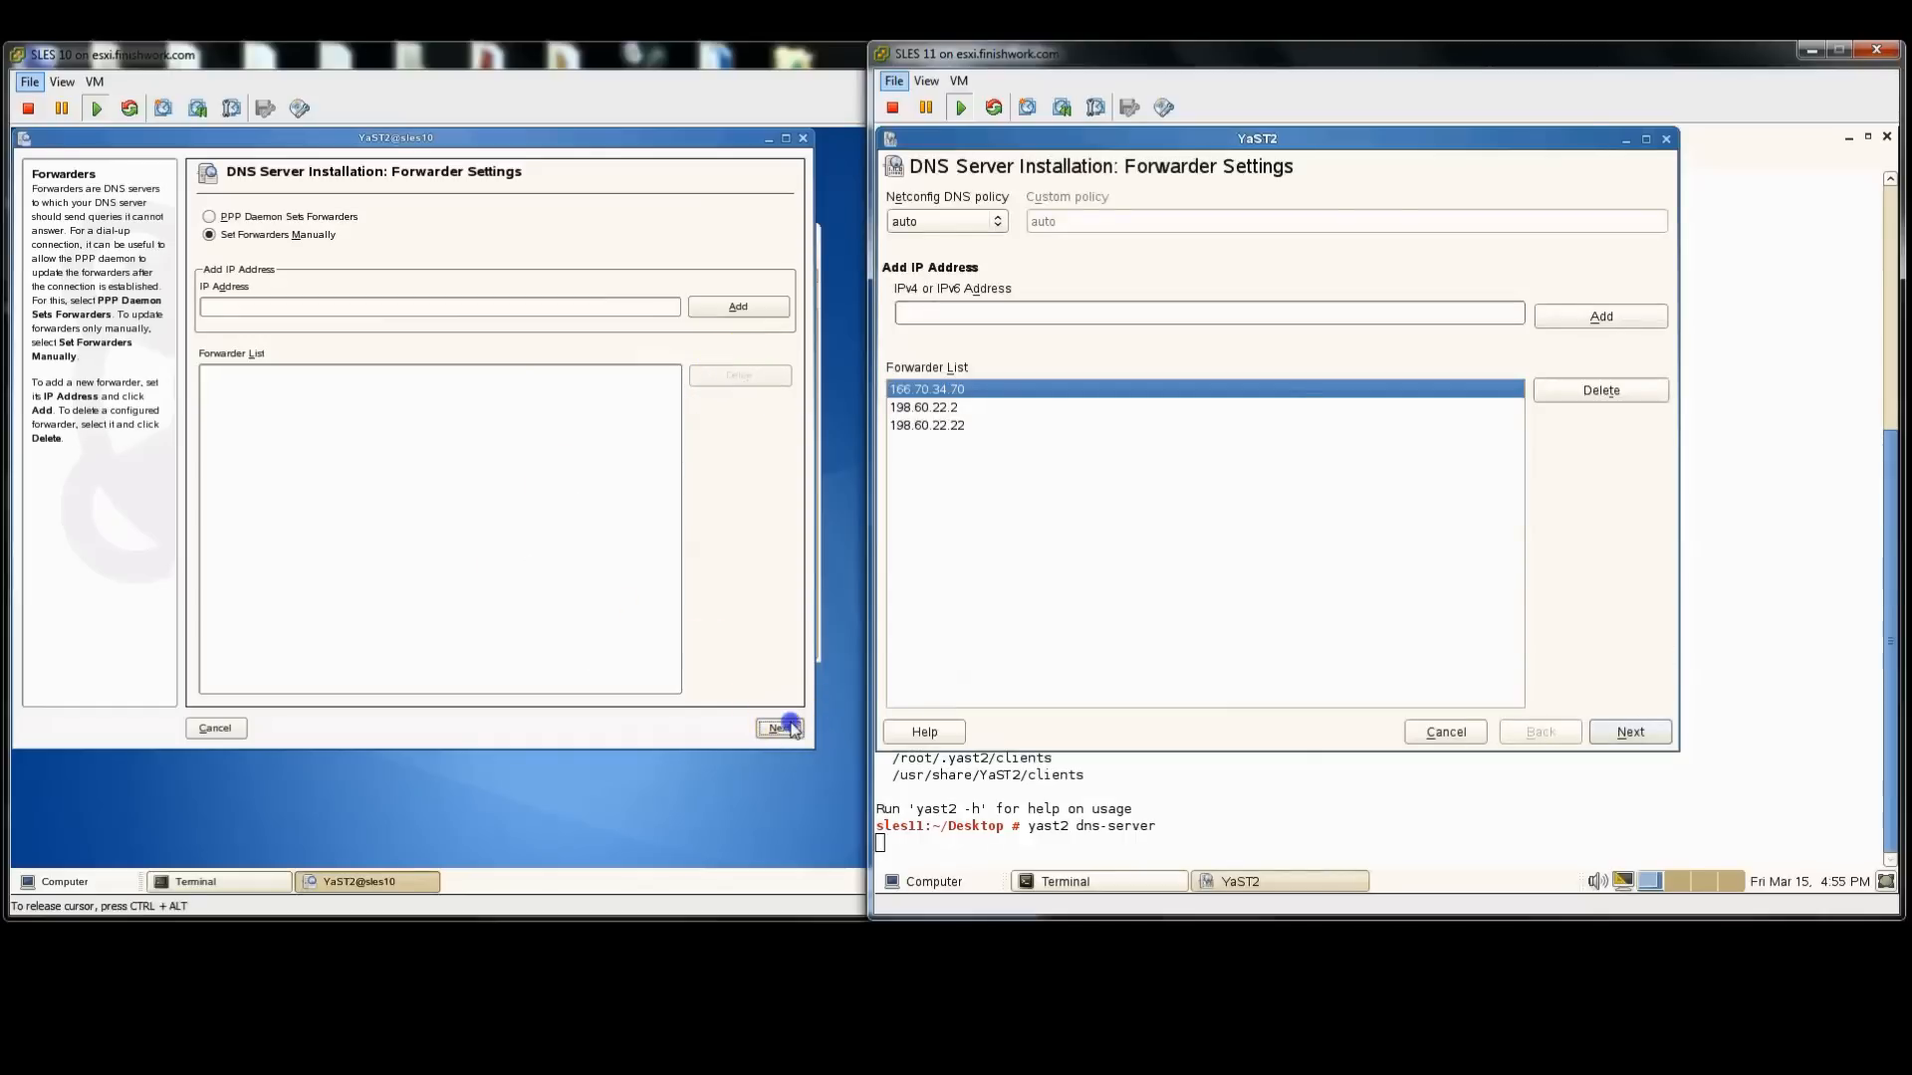
Step: Advance both wizards to expert configuration with the DNS service starting When Booting, showing SLES 11's forwarders
{"action": "left_click", "coordinate": [779, 729]}
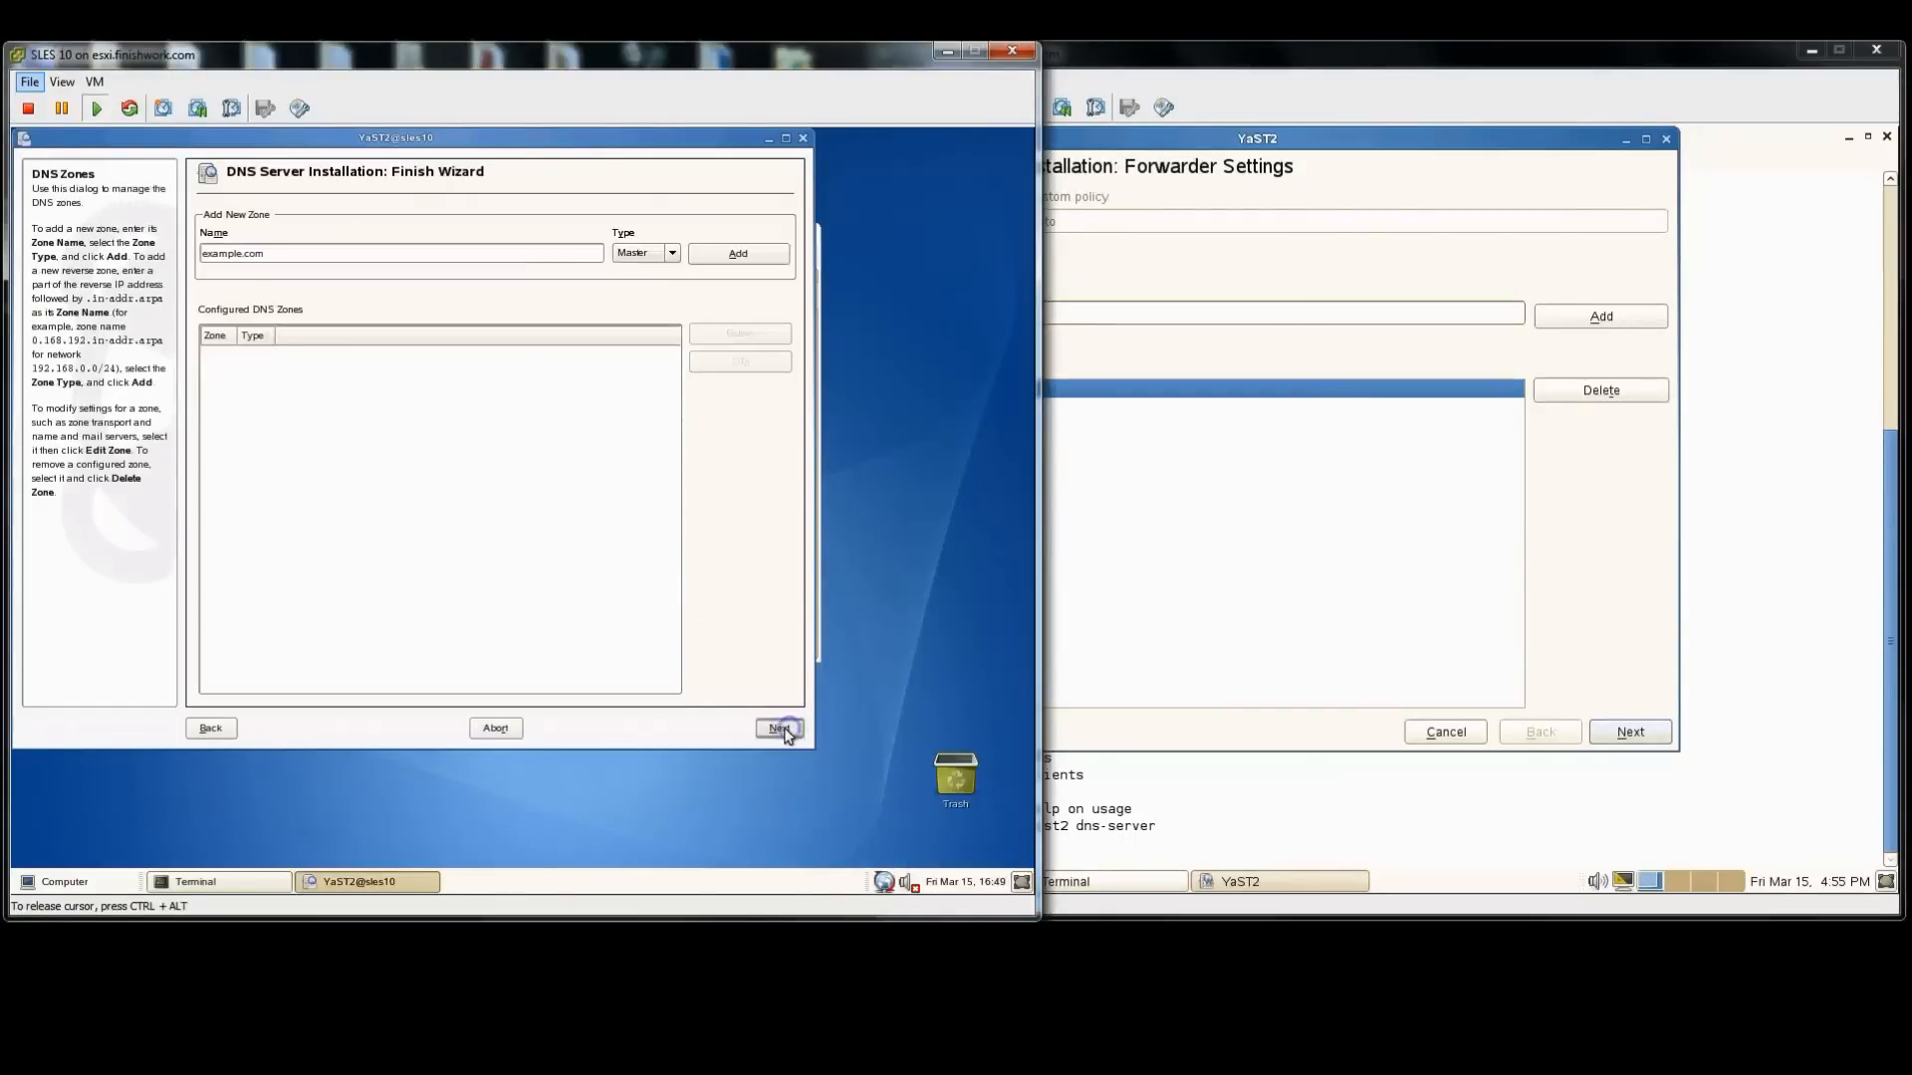
{"action": "left_click", "coordinate": [779, 729]}
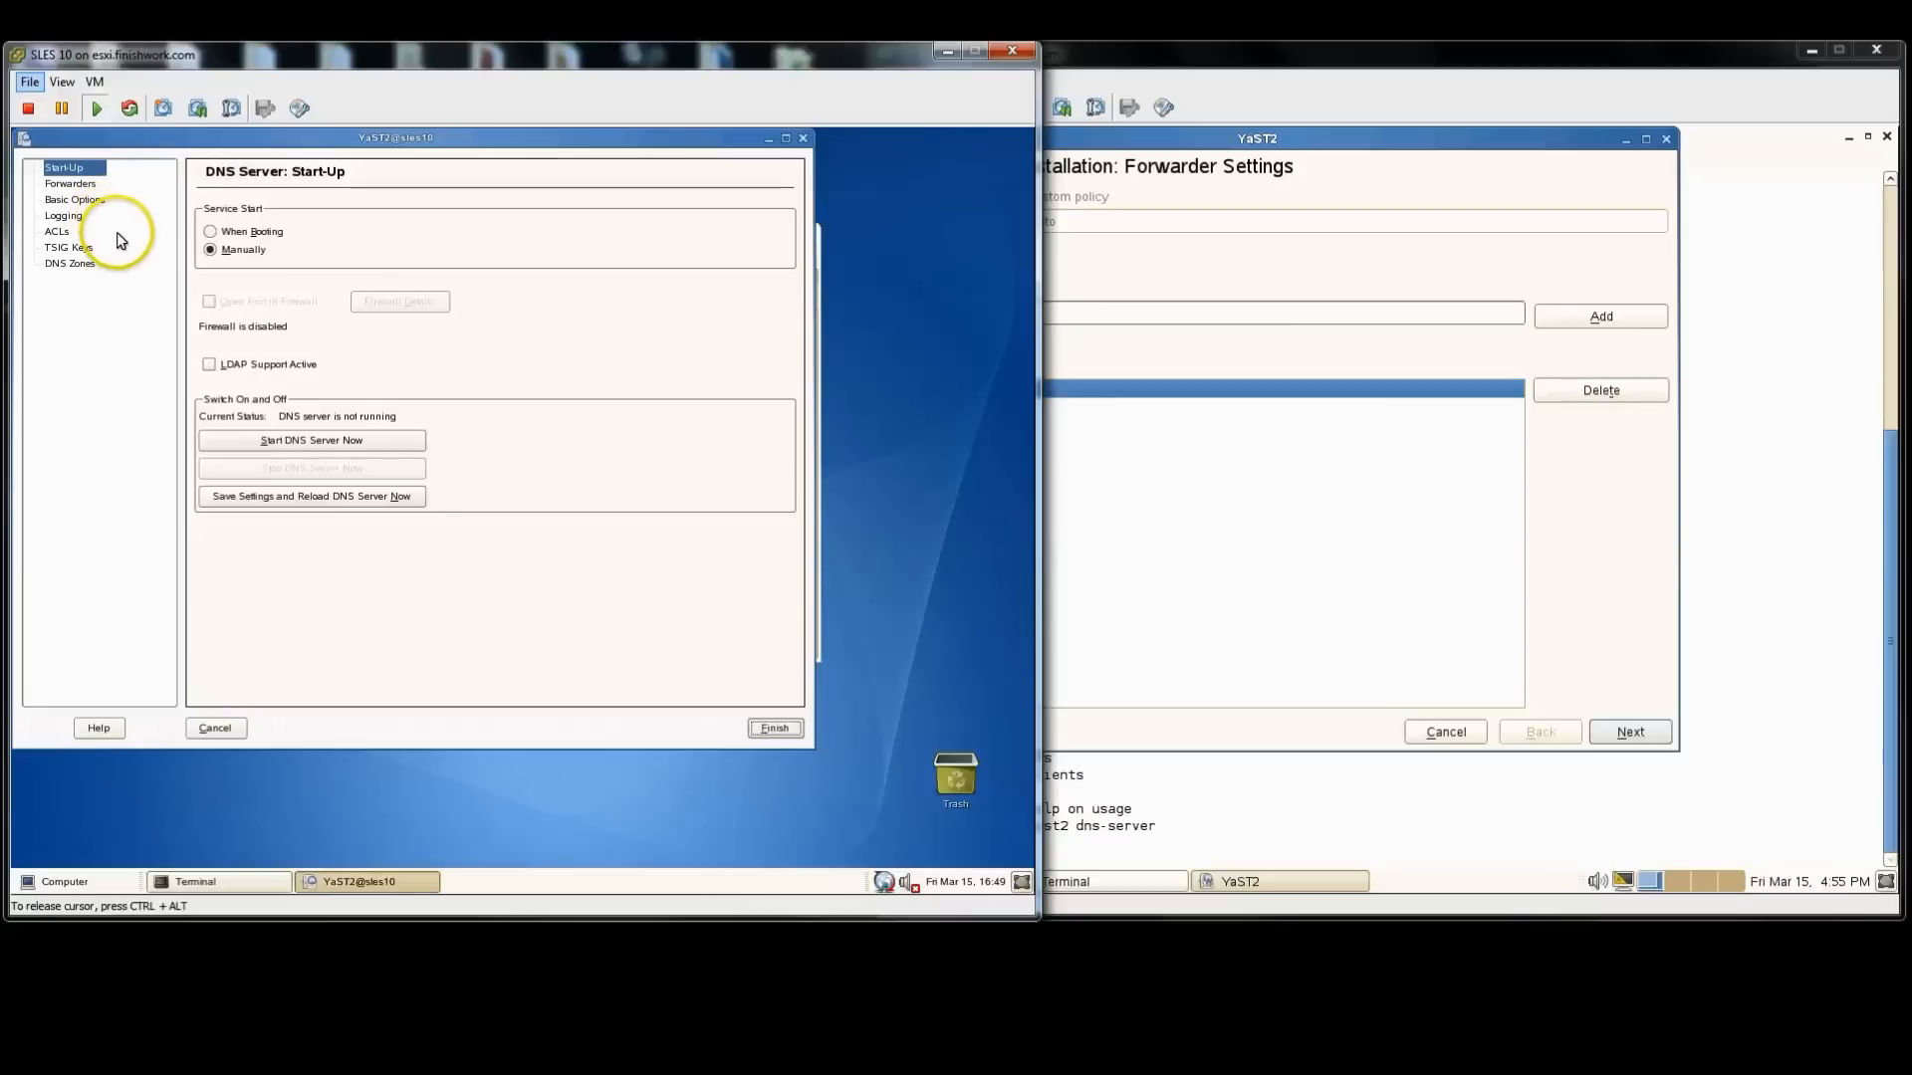
{"action": "mouse_move", "coordinate": [512, 593]}
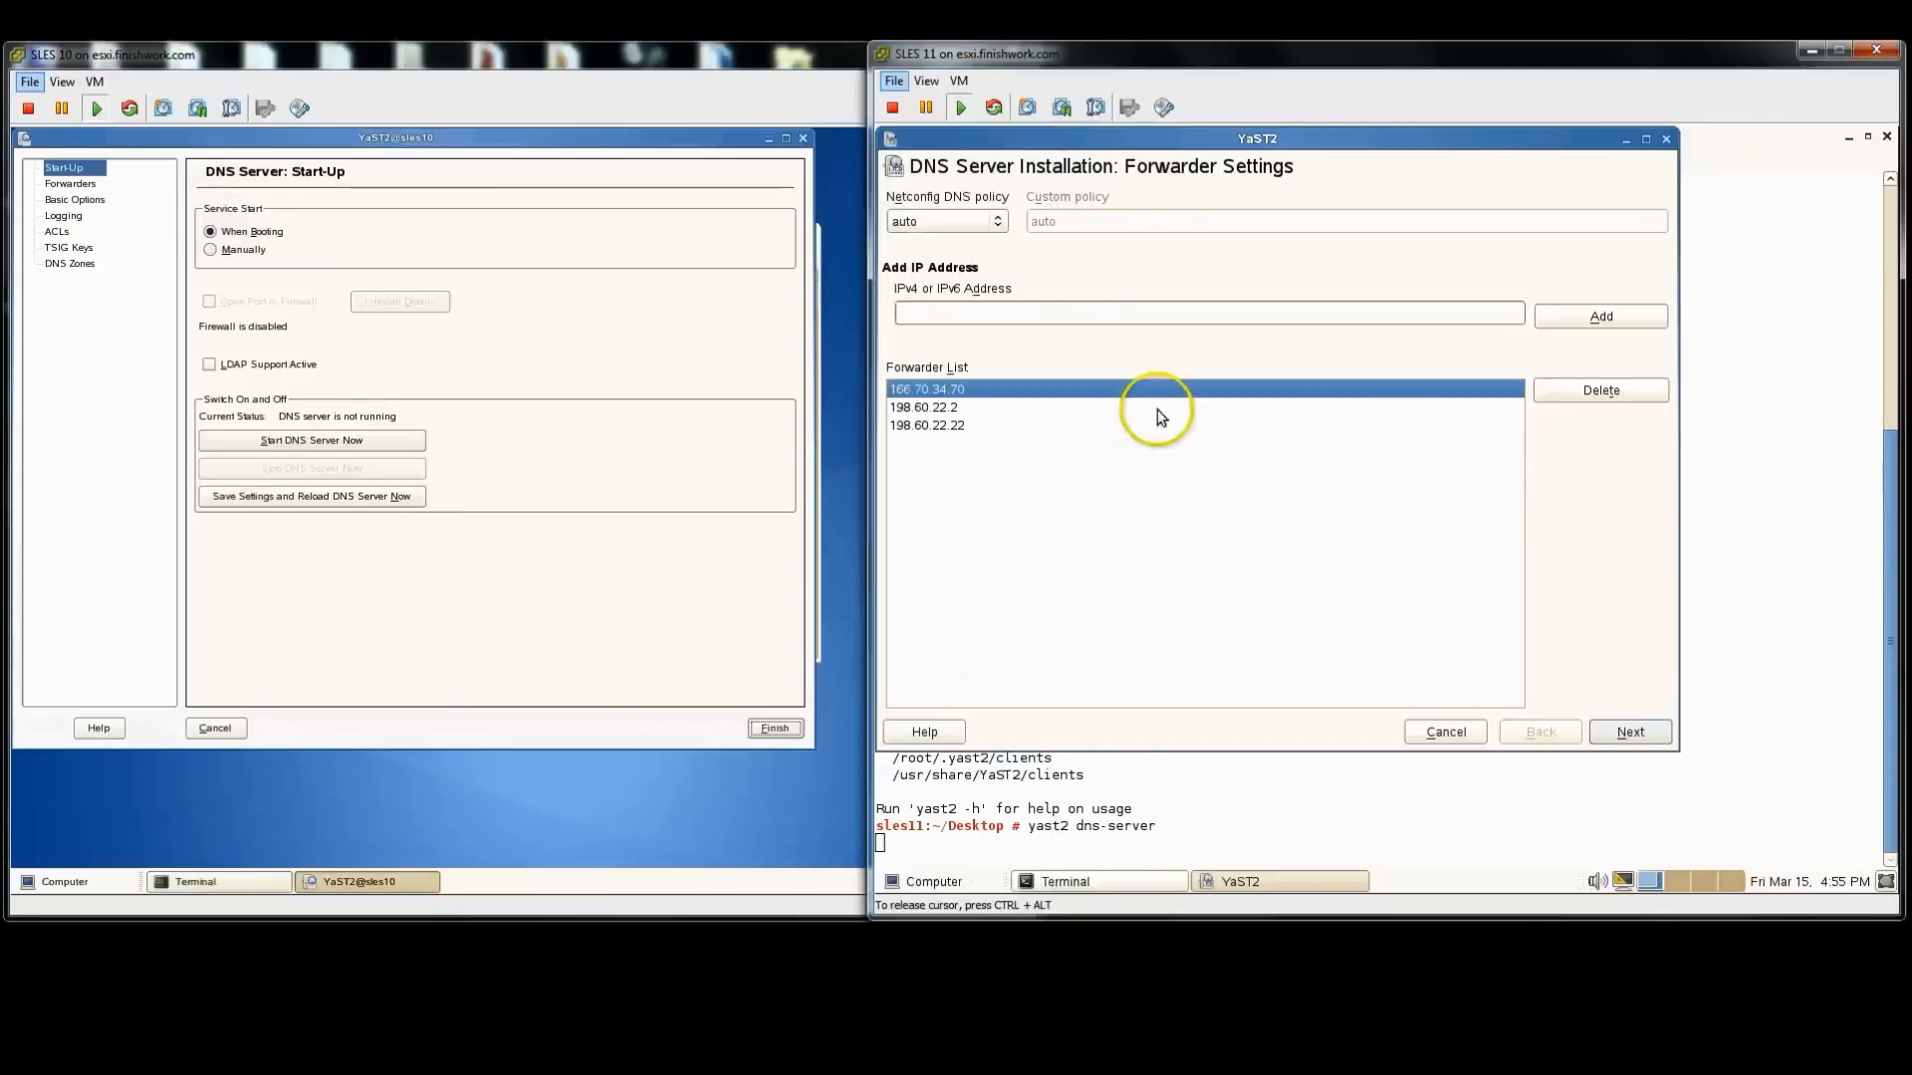
{"action": "left_click", "coordinate": [1629, 731]}
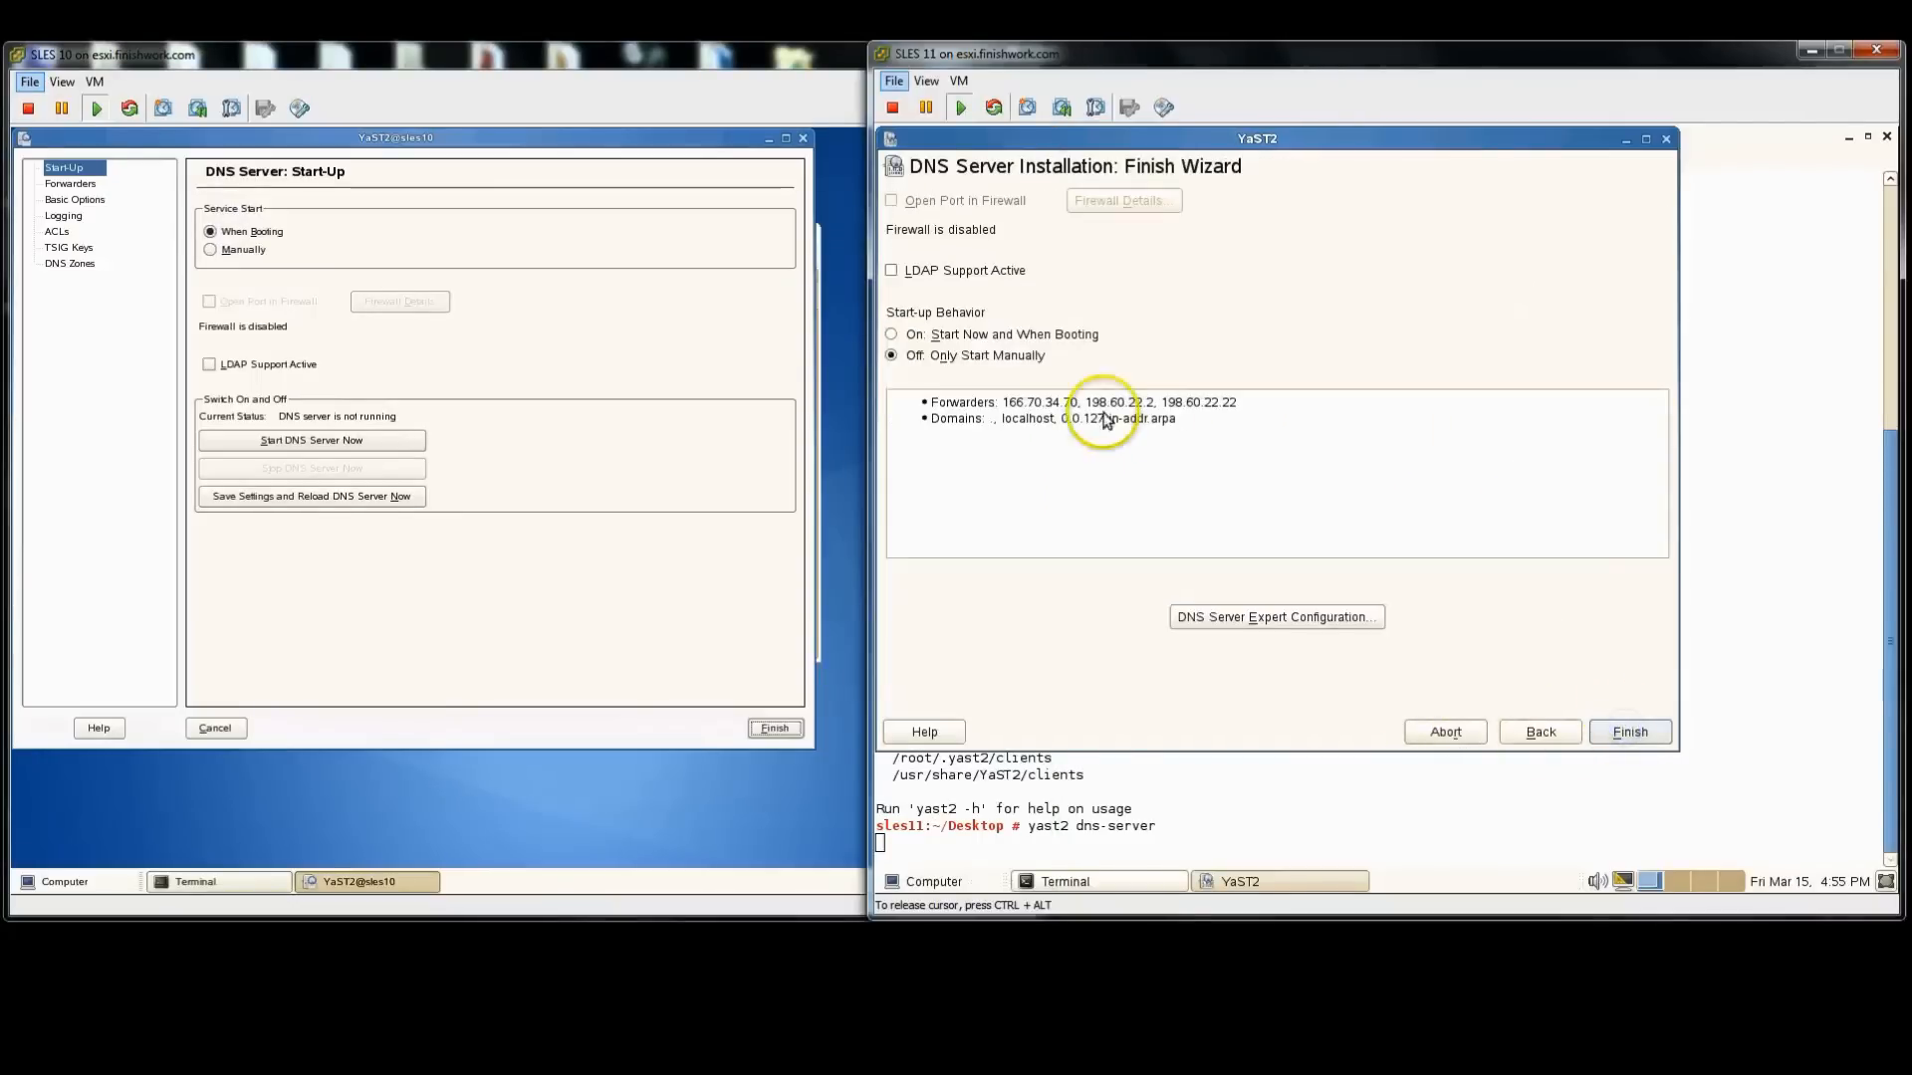
{"action": "left_click", "coordinate": [1627, 731]}
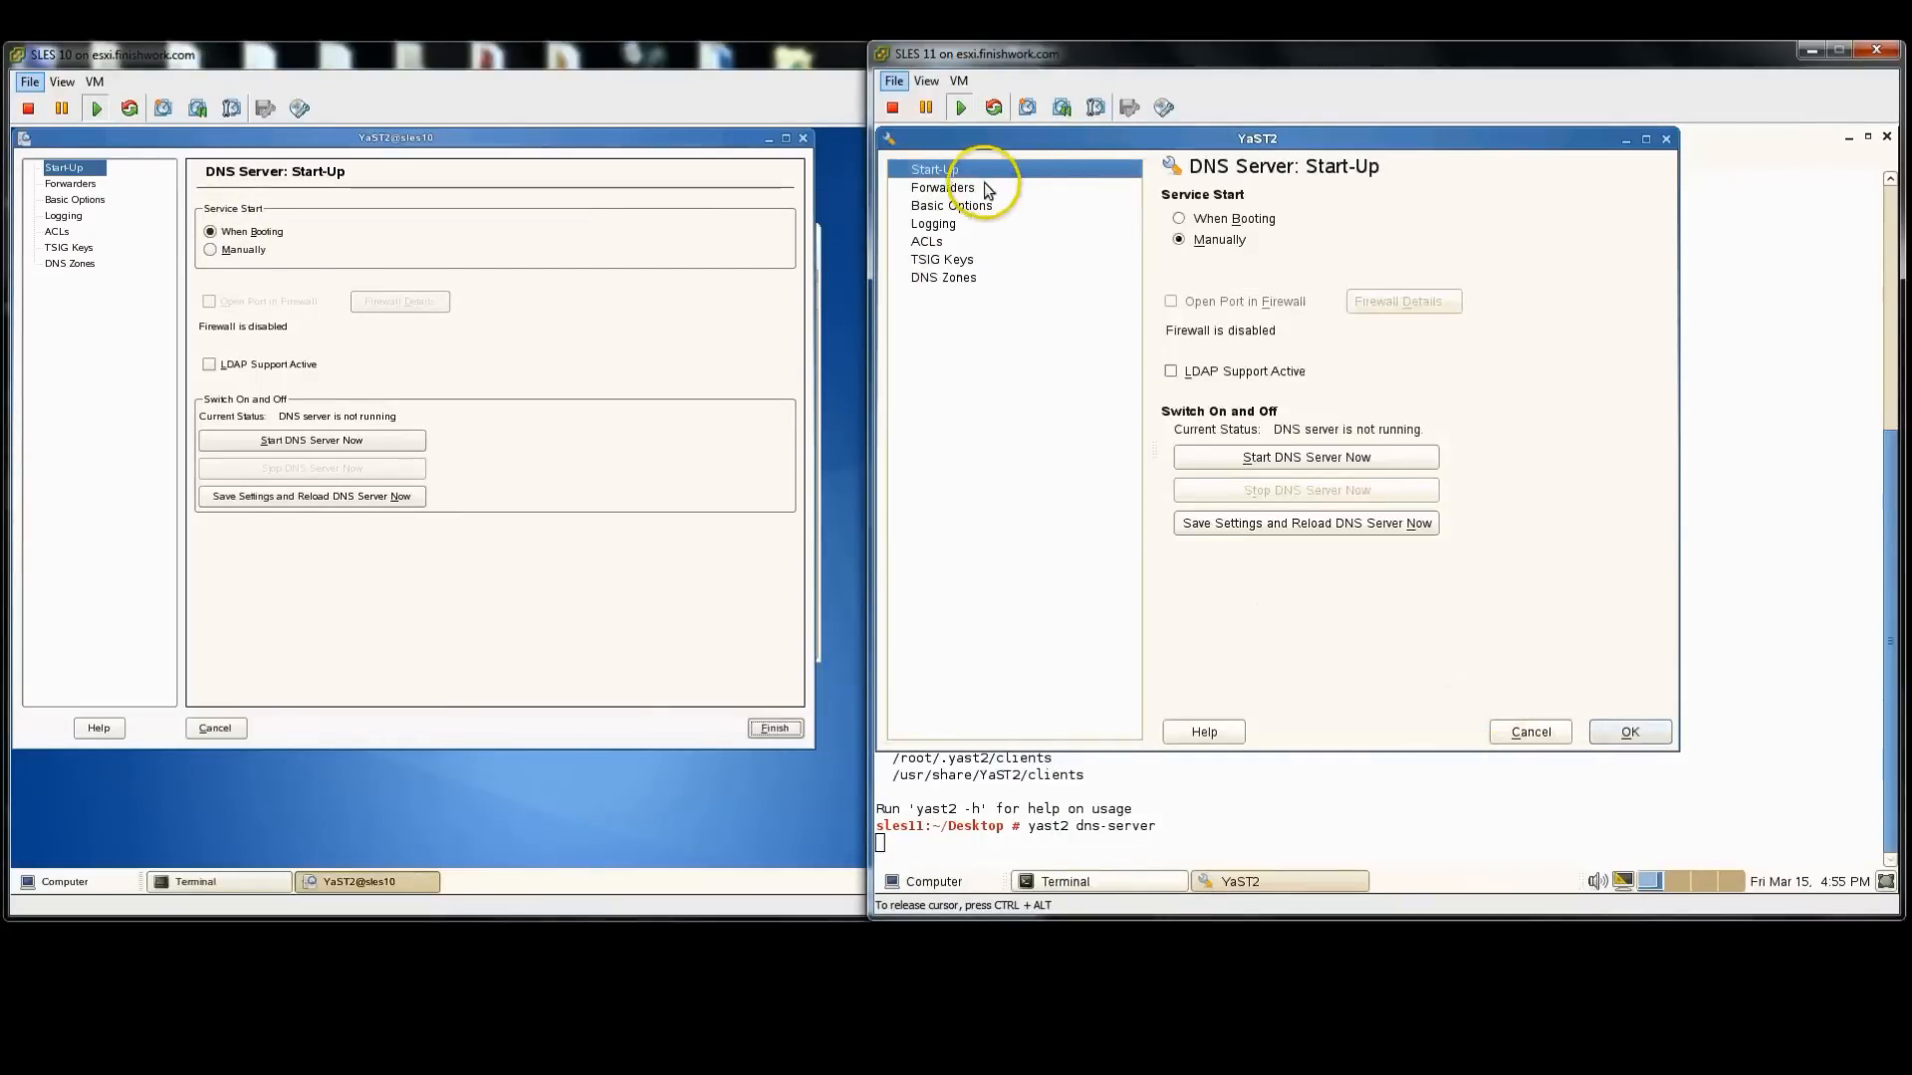
{"action": "left_click", "coordinate": [1177, 219]}
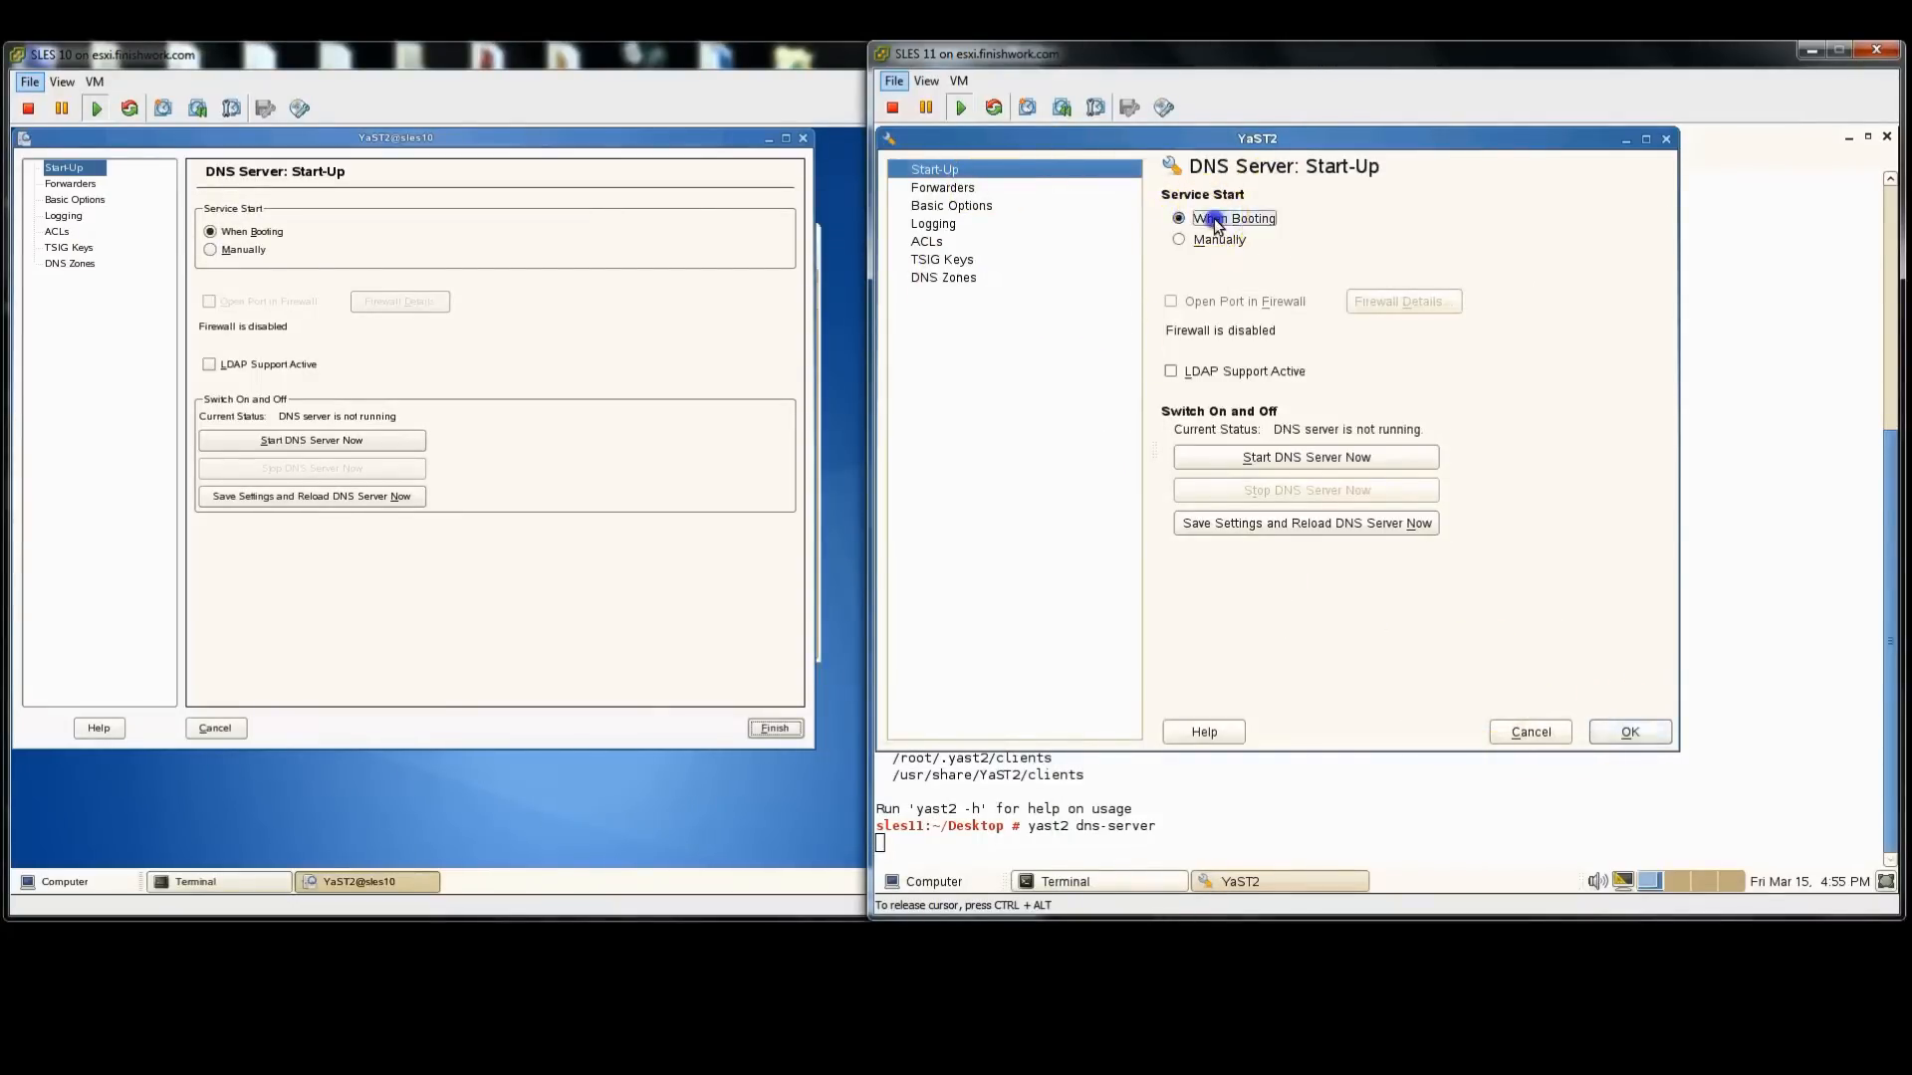
{"action": "left_click", "coordinate": [942, 187]}
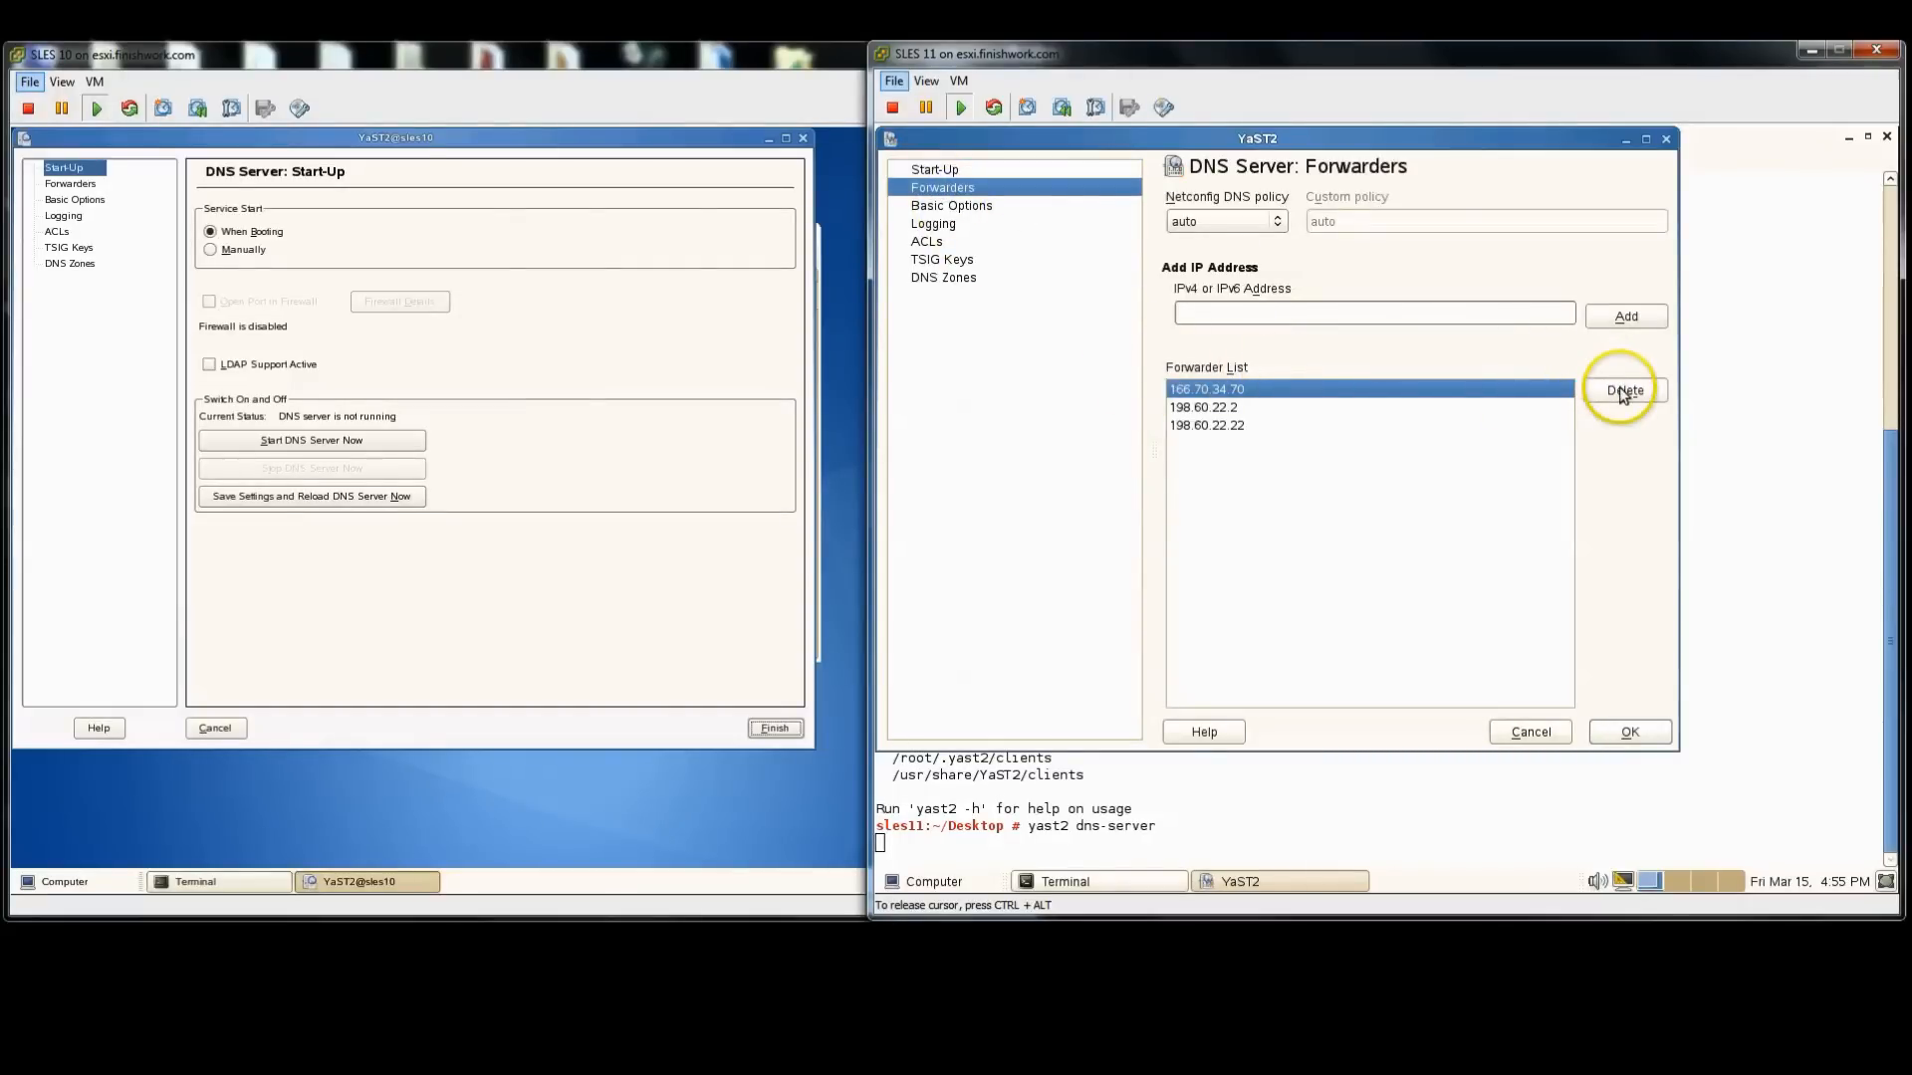
Step: Delete forwarder 166.70.34.70, leaving 198.60.22.2 and 198.60.22.22, and move to Basic Options
{"action": "left_click", "coordinate": [1625, 391]}
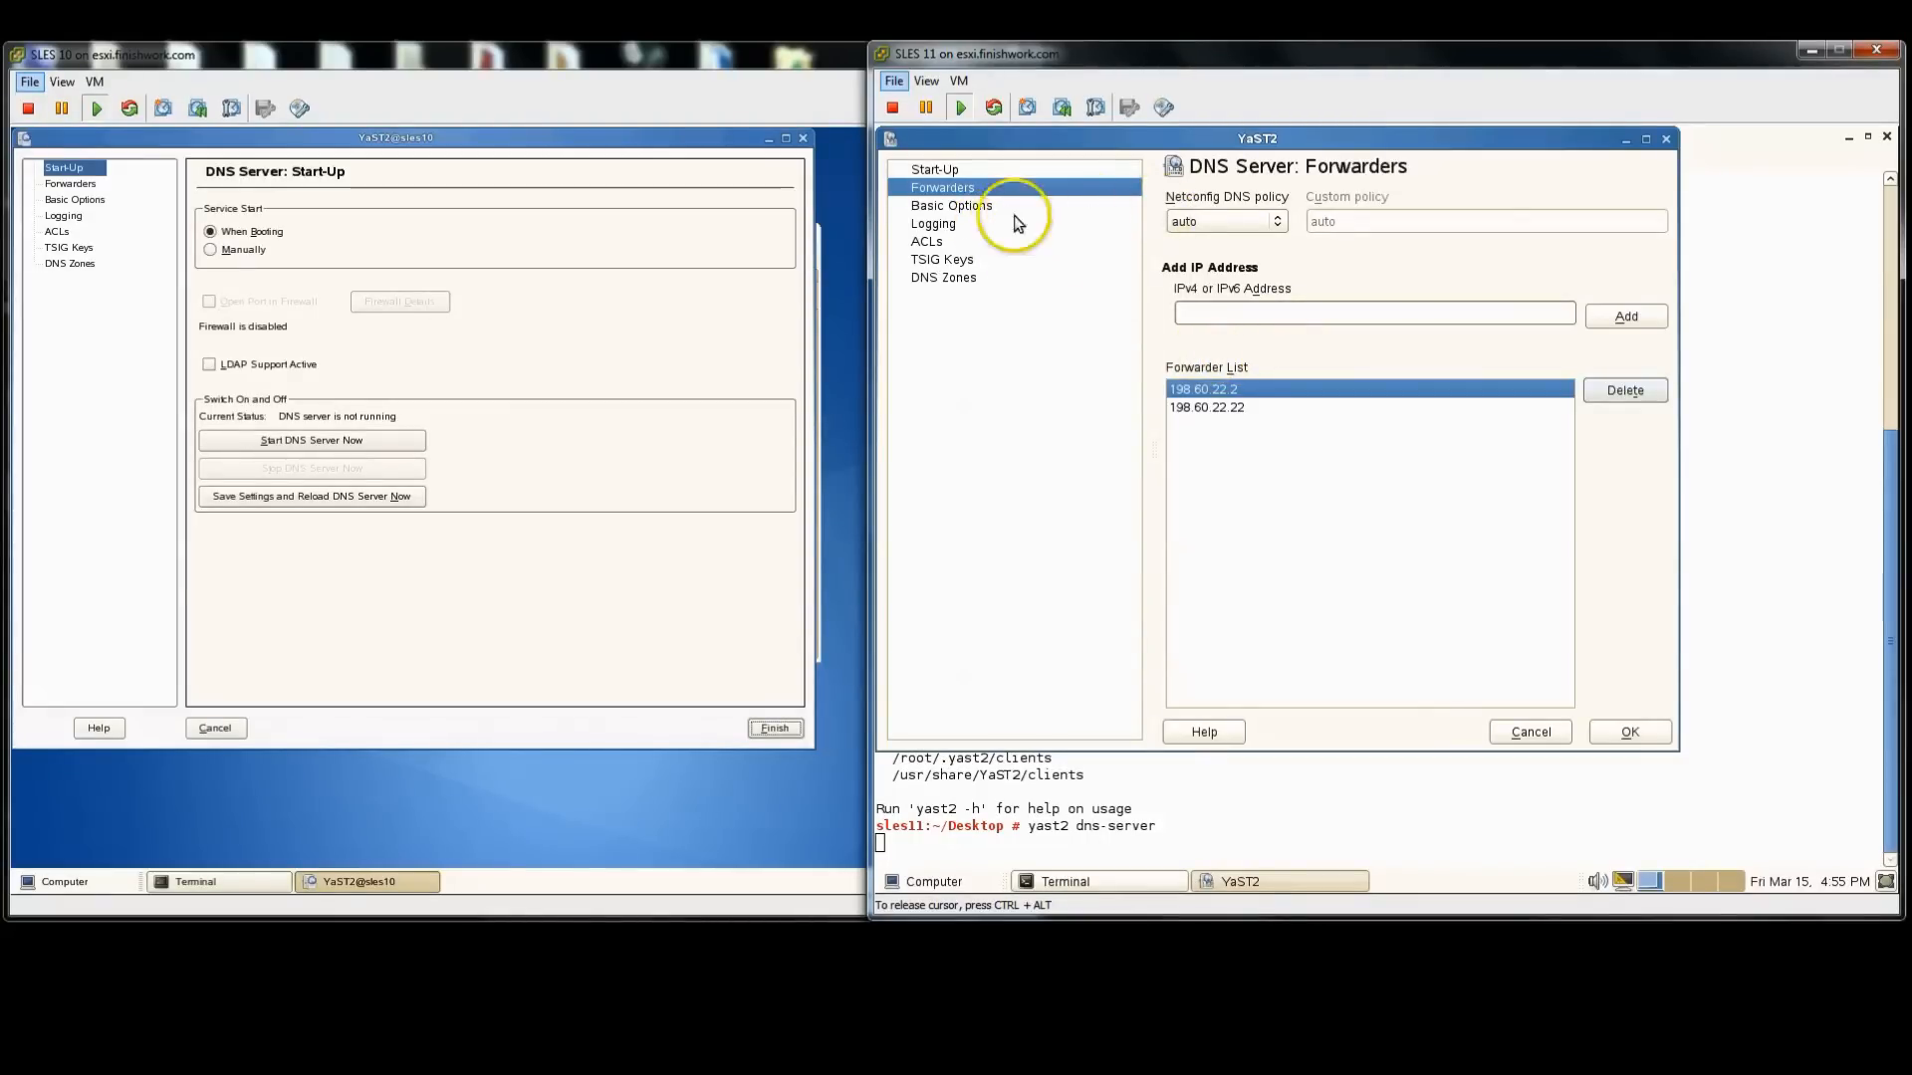
{"action": "left_click", "coordinate": [952, 206]}
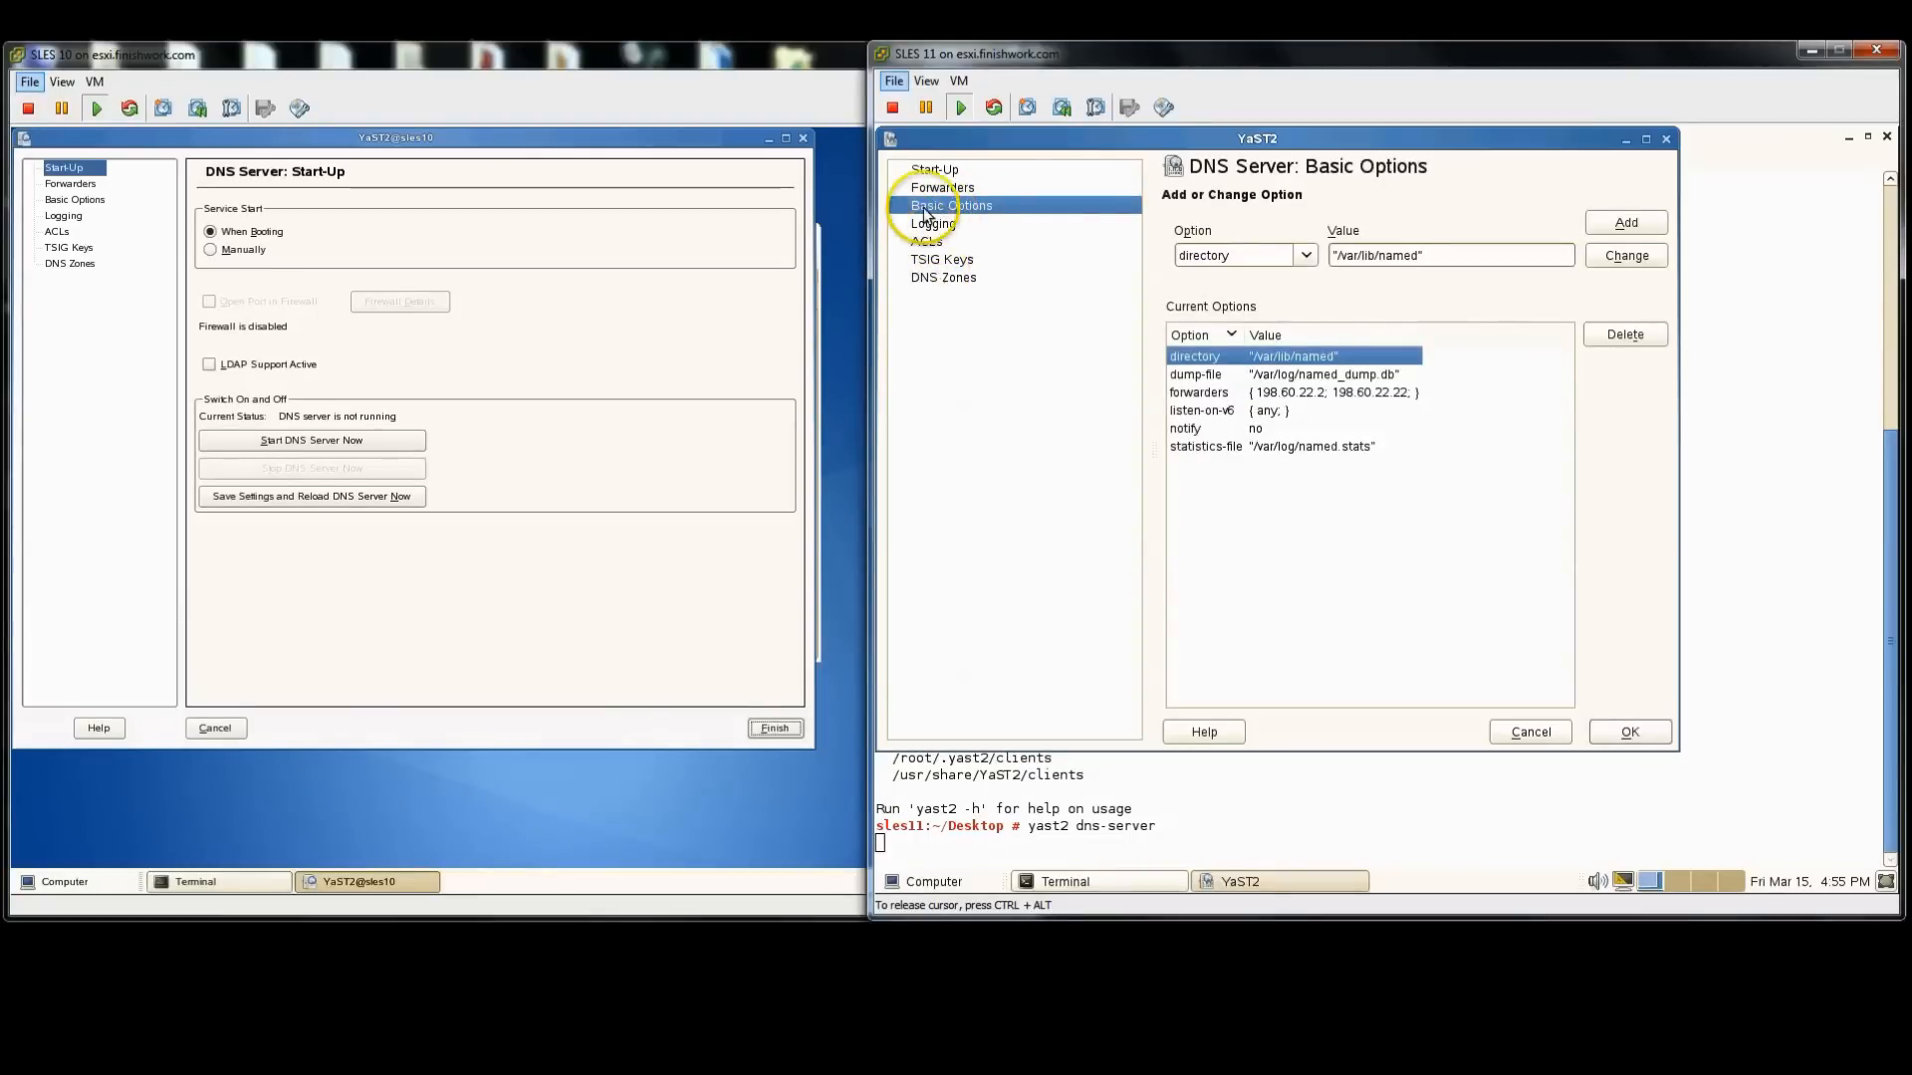
Step: In DNS Zones, add Master zones ilikesuse.com and 34.70.166.in-addr.arpa
{"action": "left_click", "coordinate": [942, 276]}
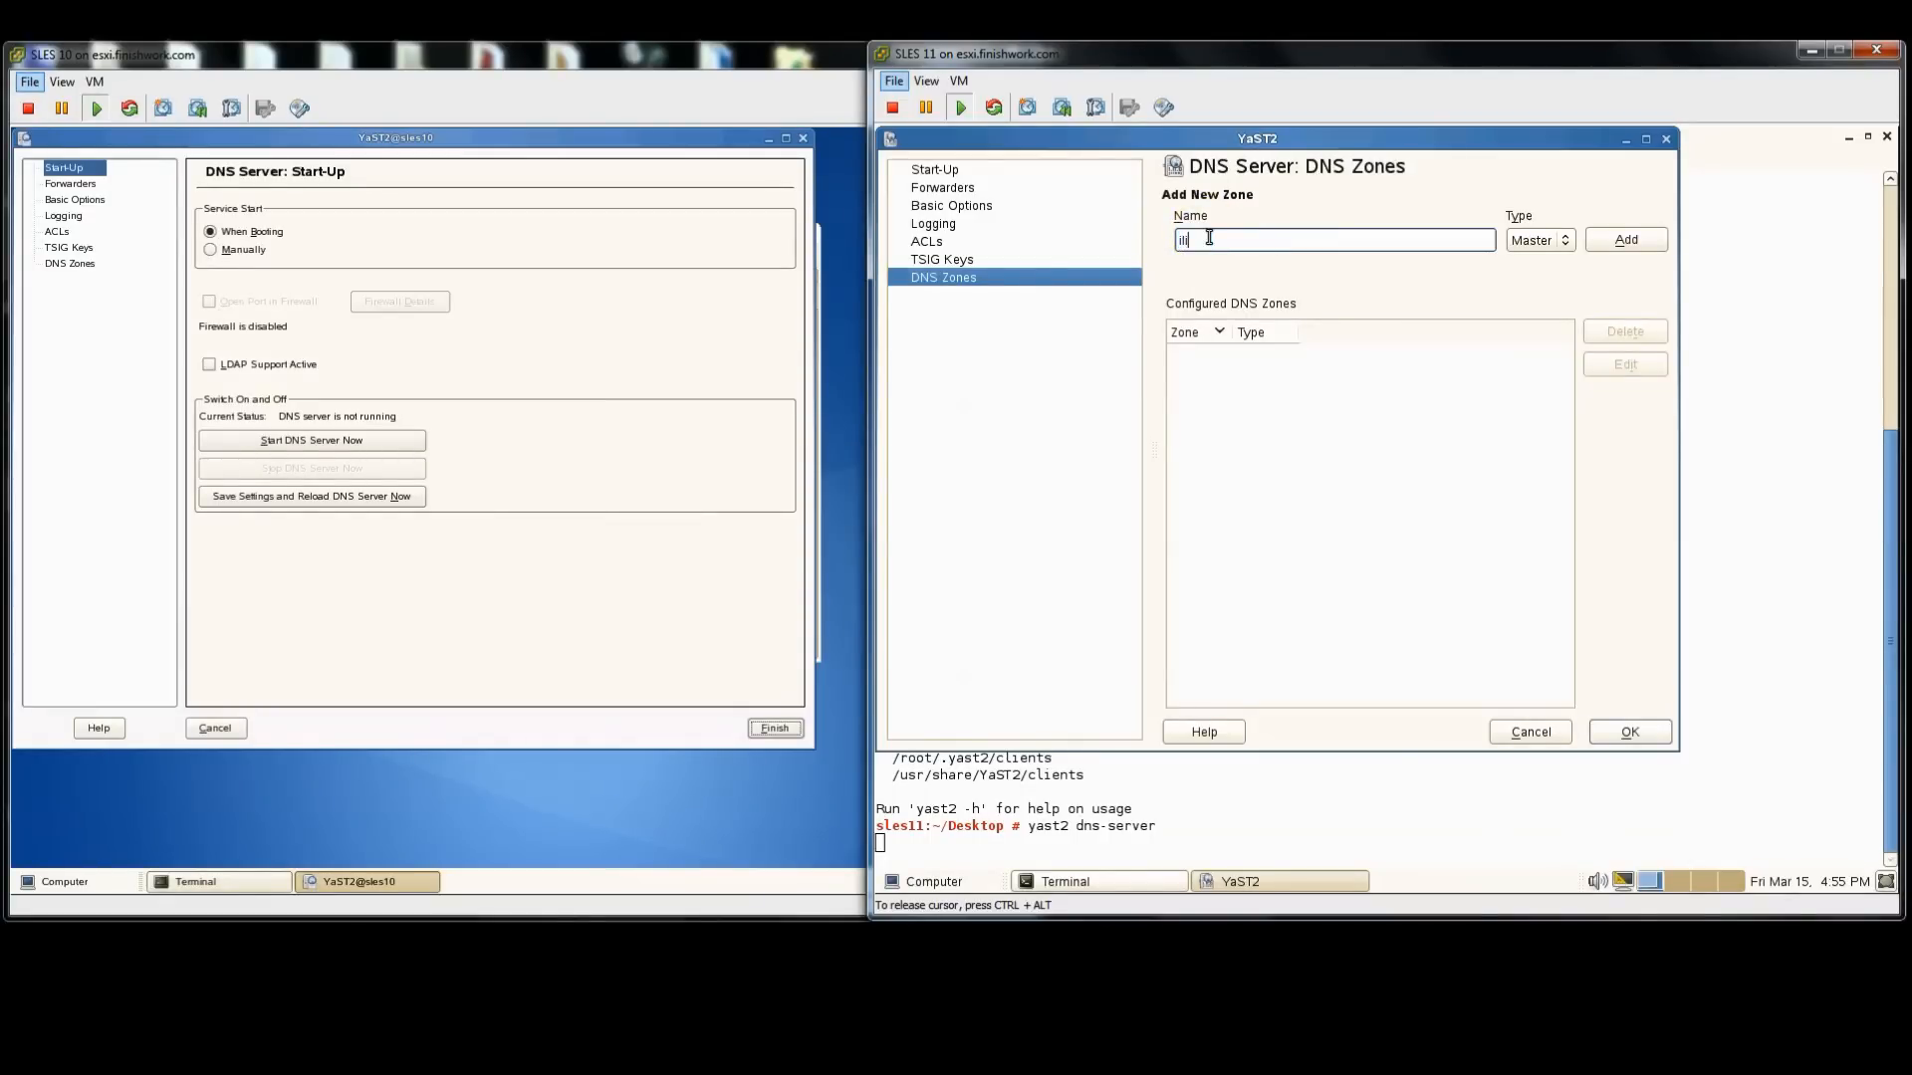
{"action": "type", "text": "ilikesuse.com"}
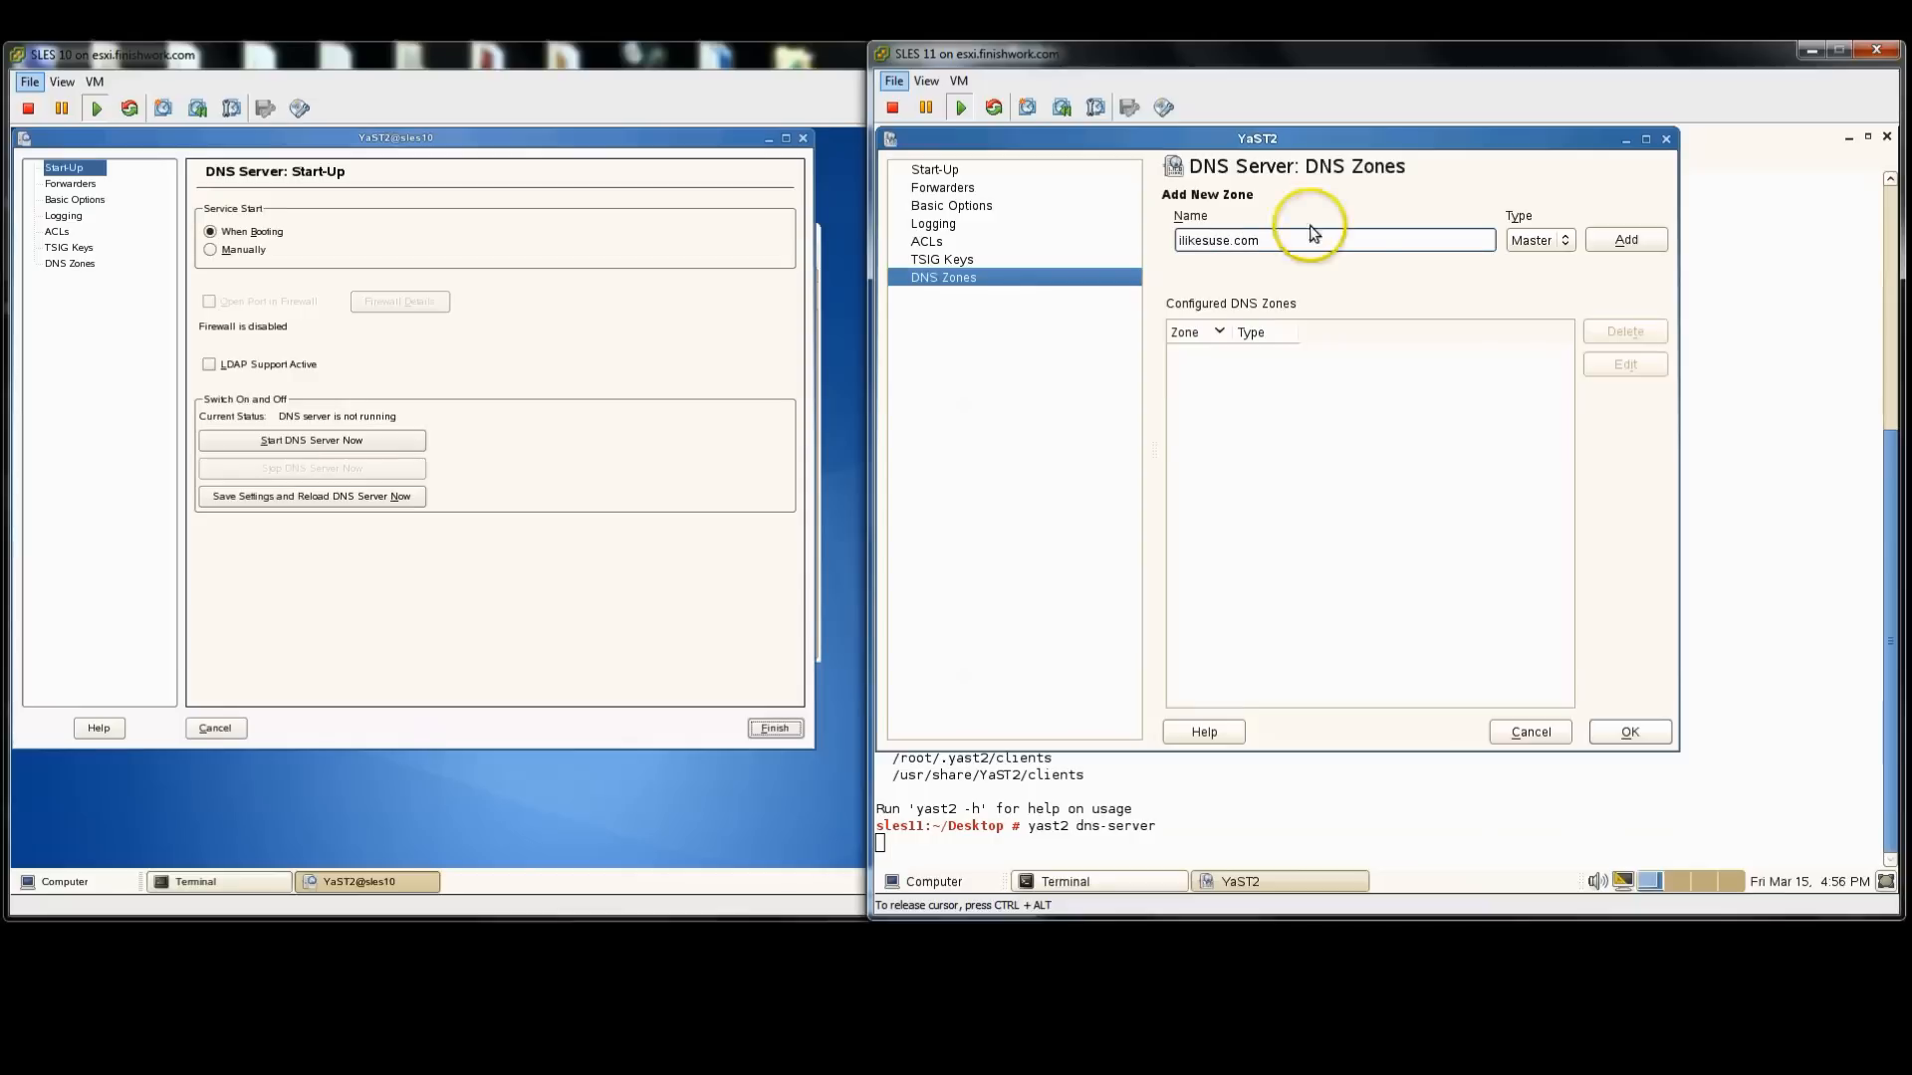
{"action": "left_click", "coordinate": [1625, 239]}
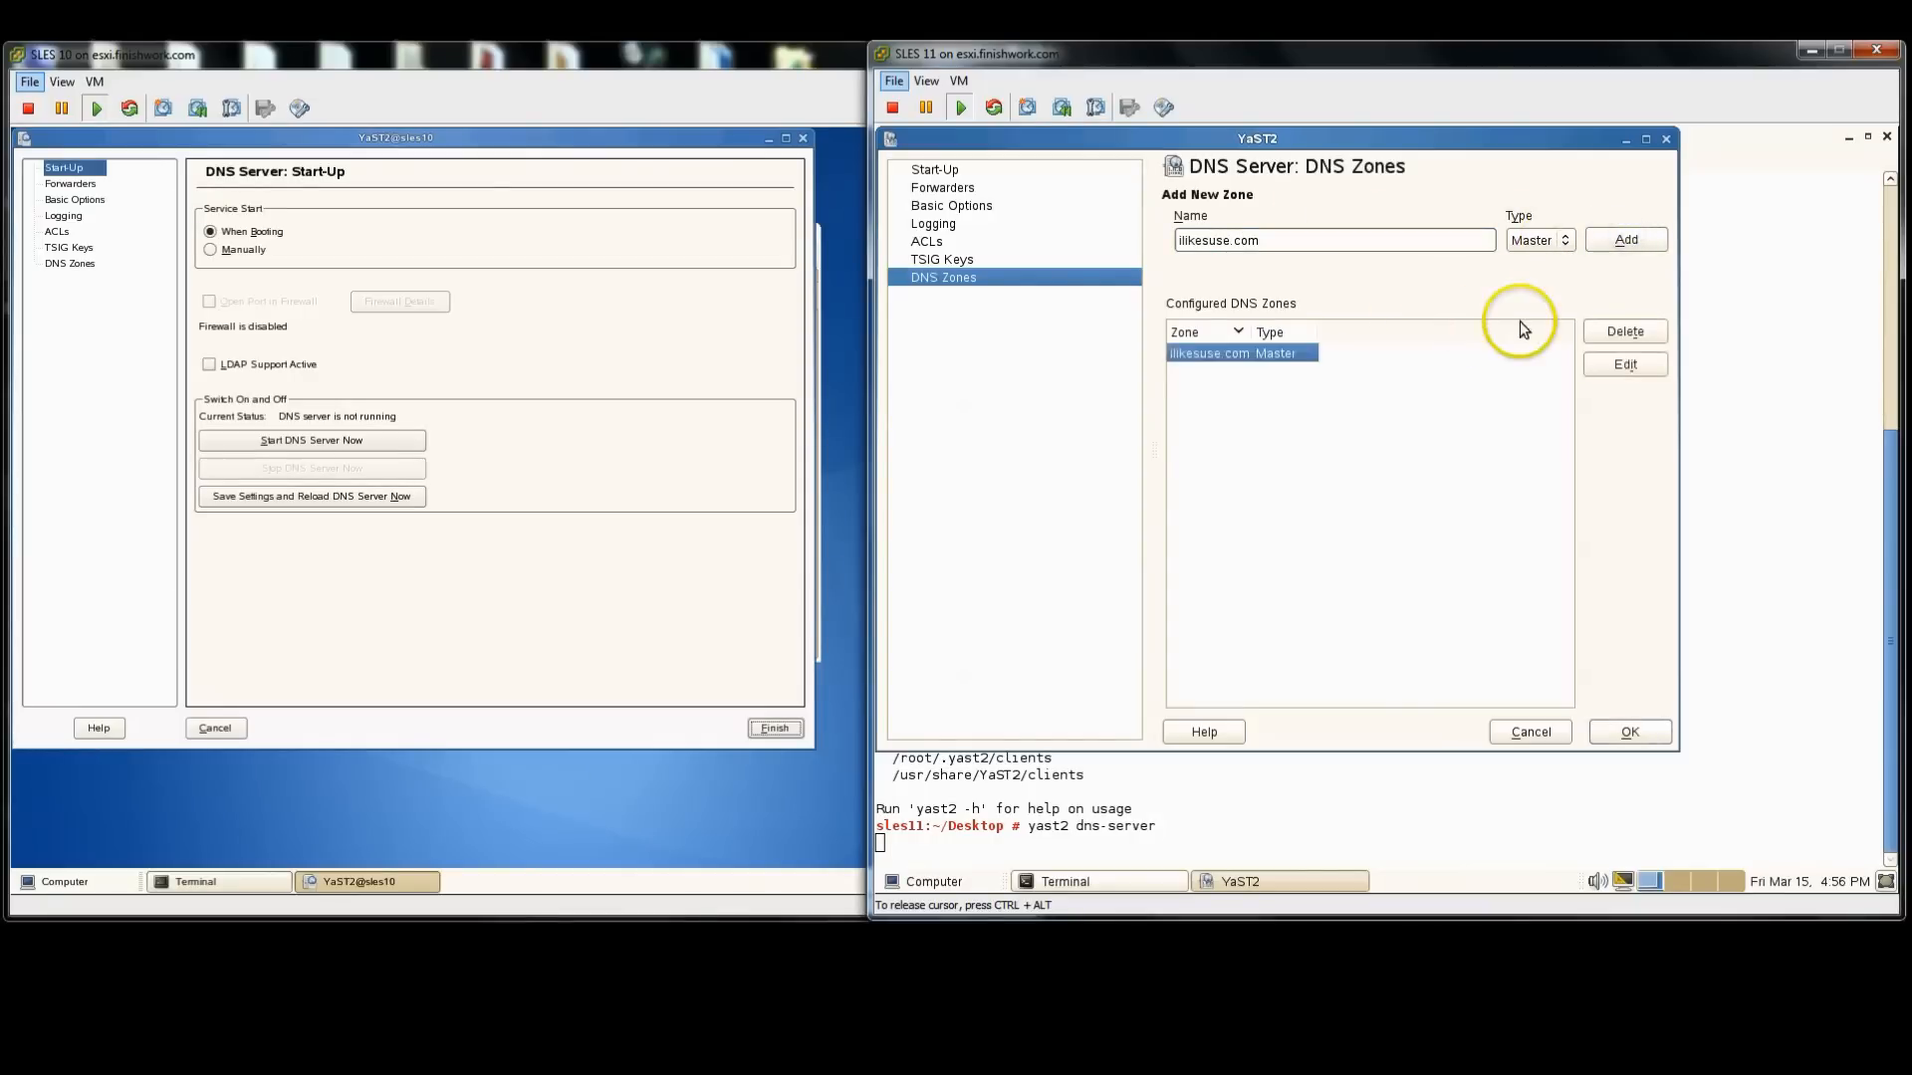
{"action": "left_click", "coordinate": [1334, 239]}
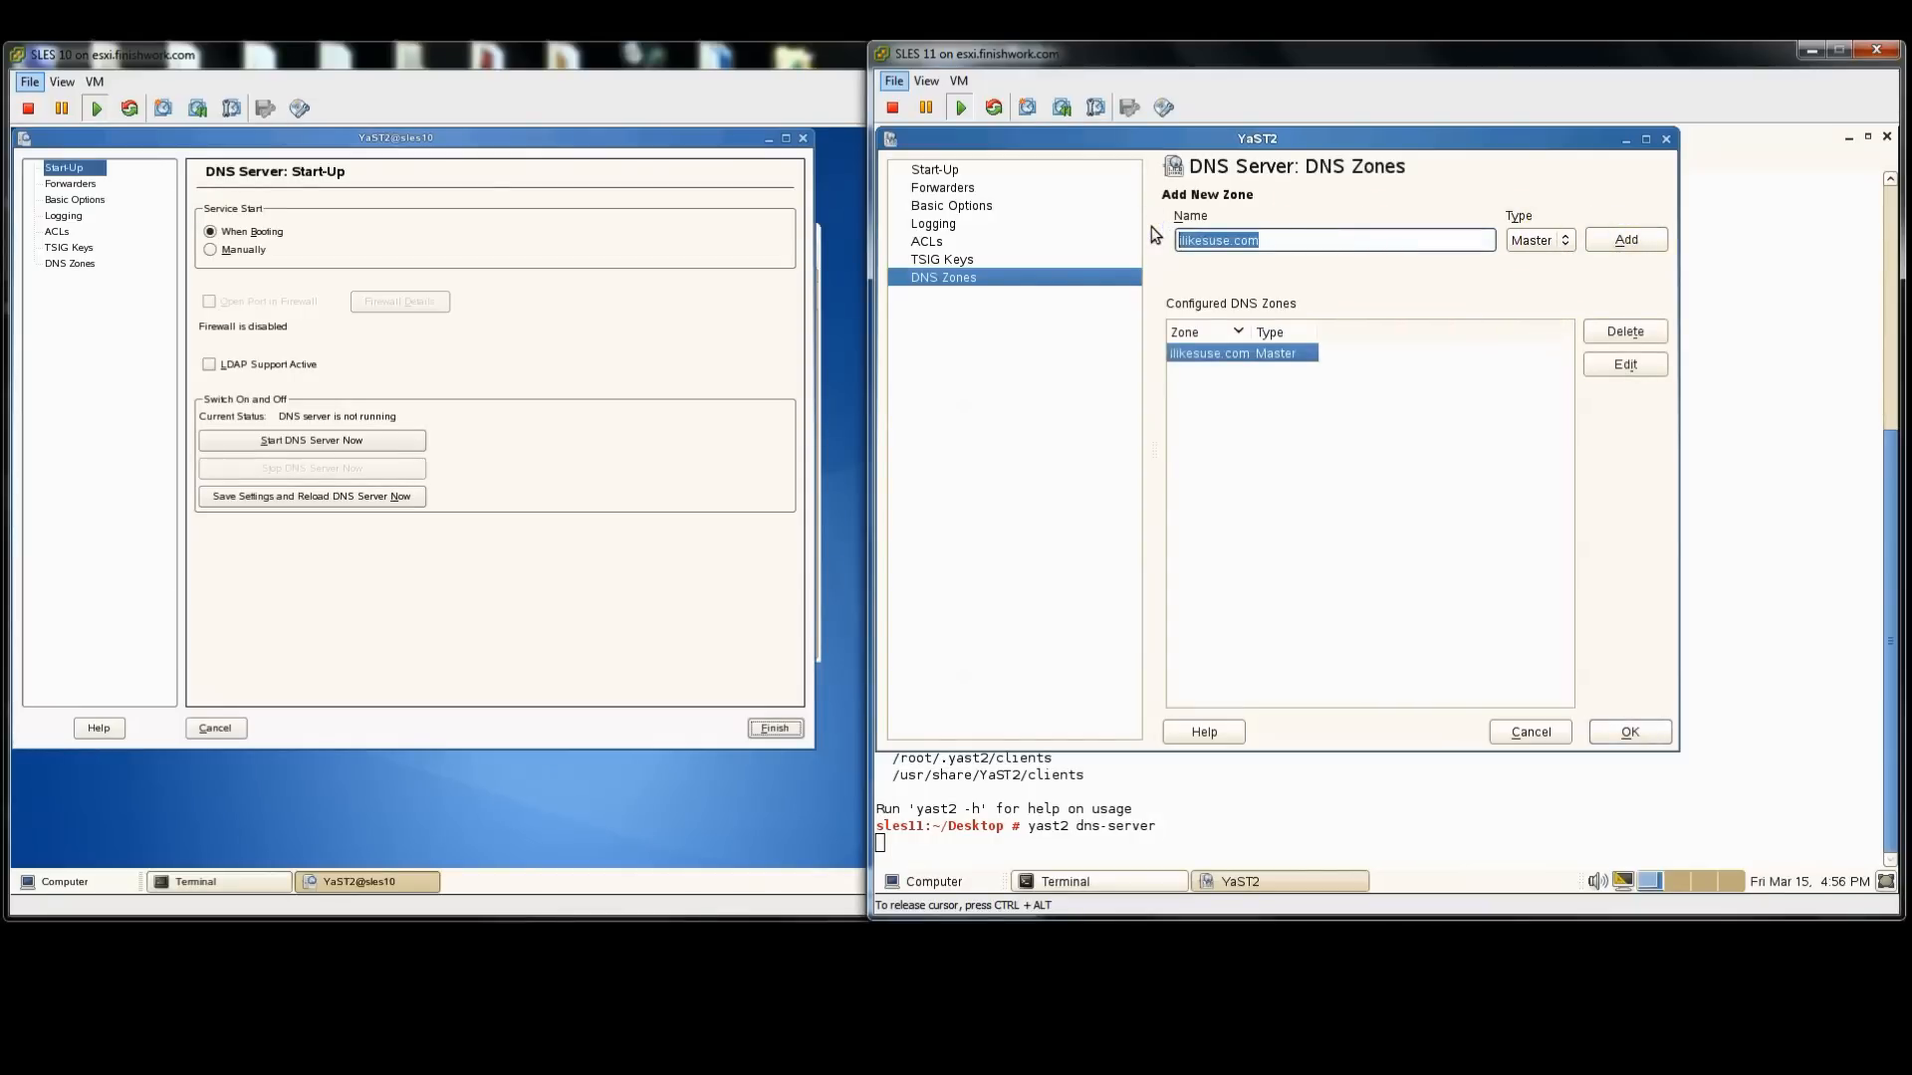
{"action": "type", "text": "166.70.34"}
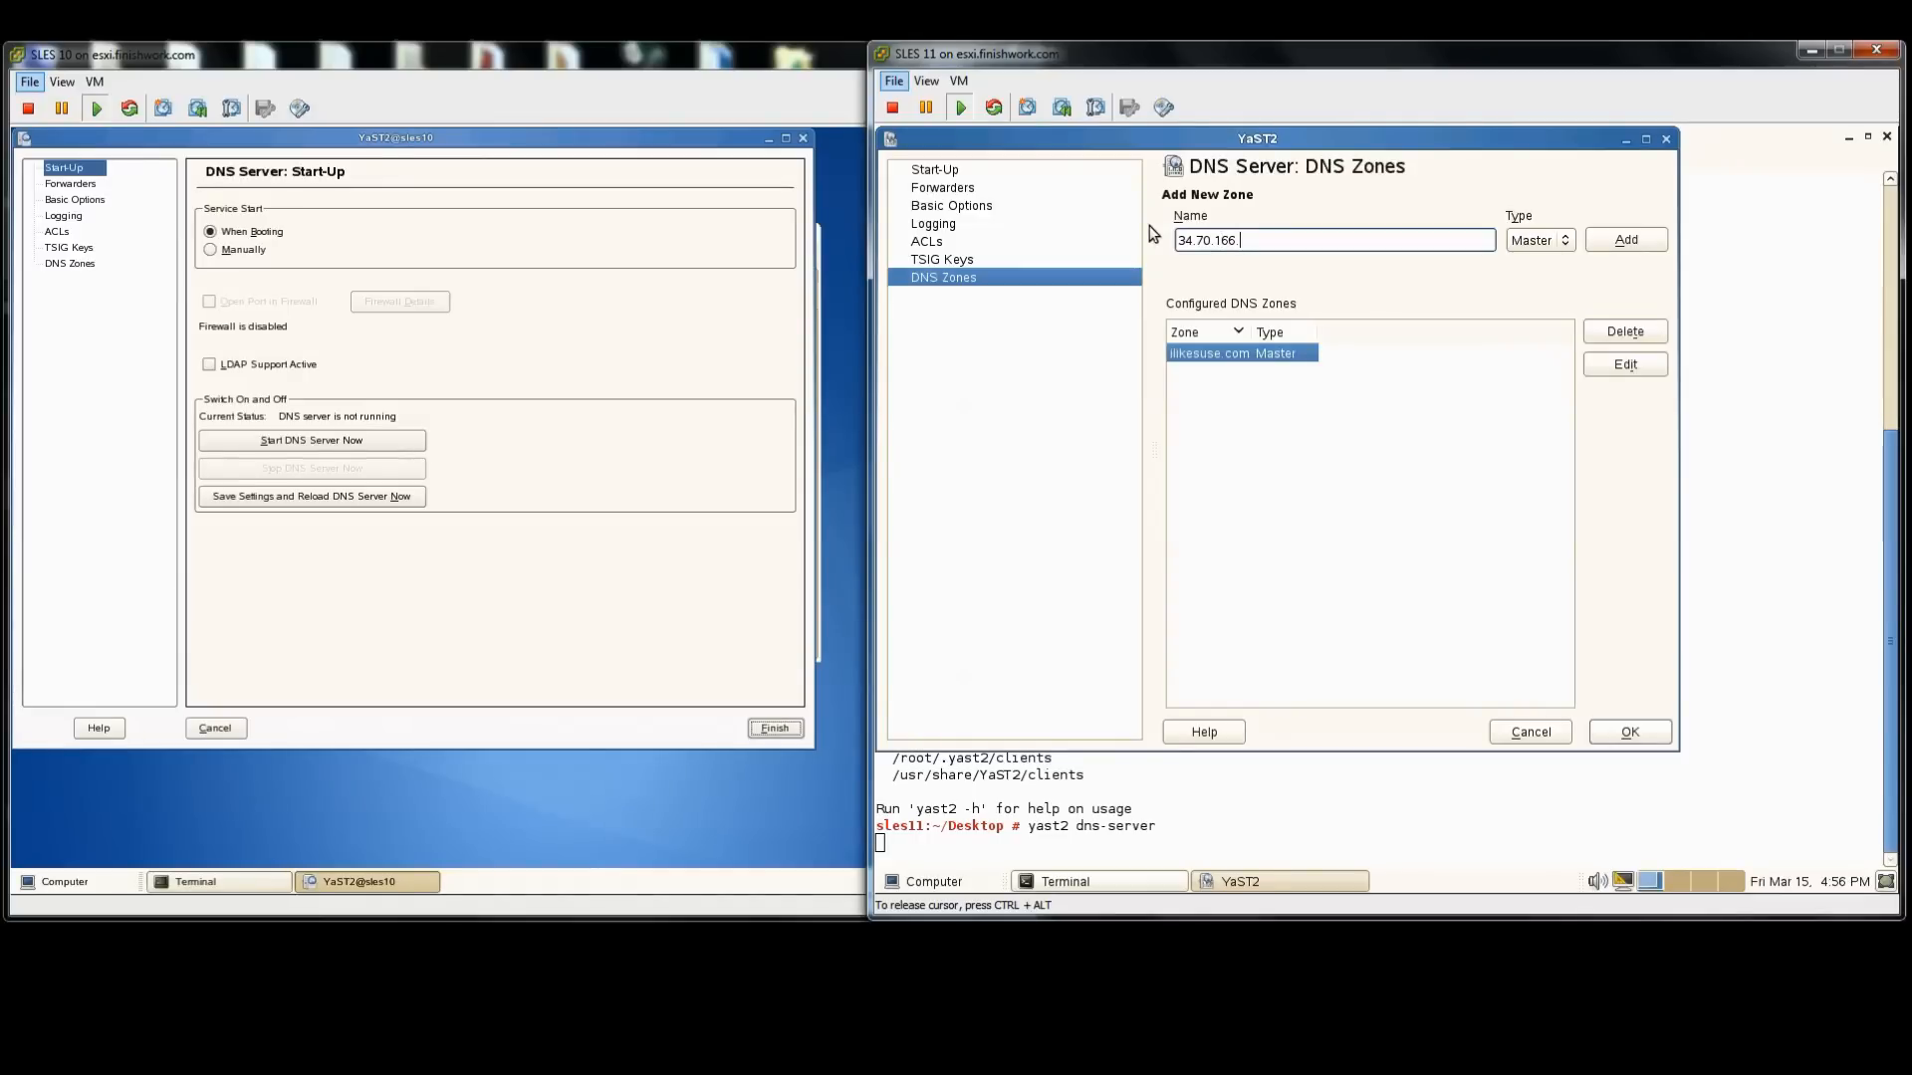
{"action": "type", "text": "in-addr.ar"}
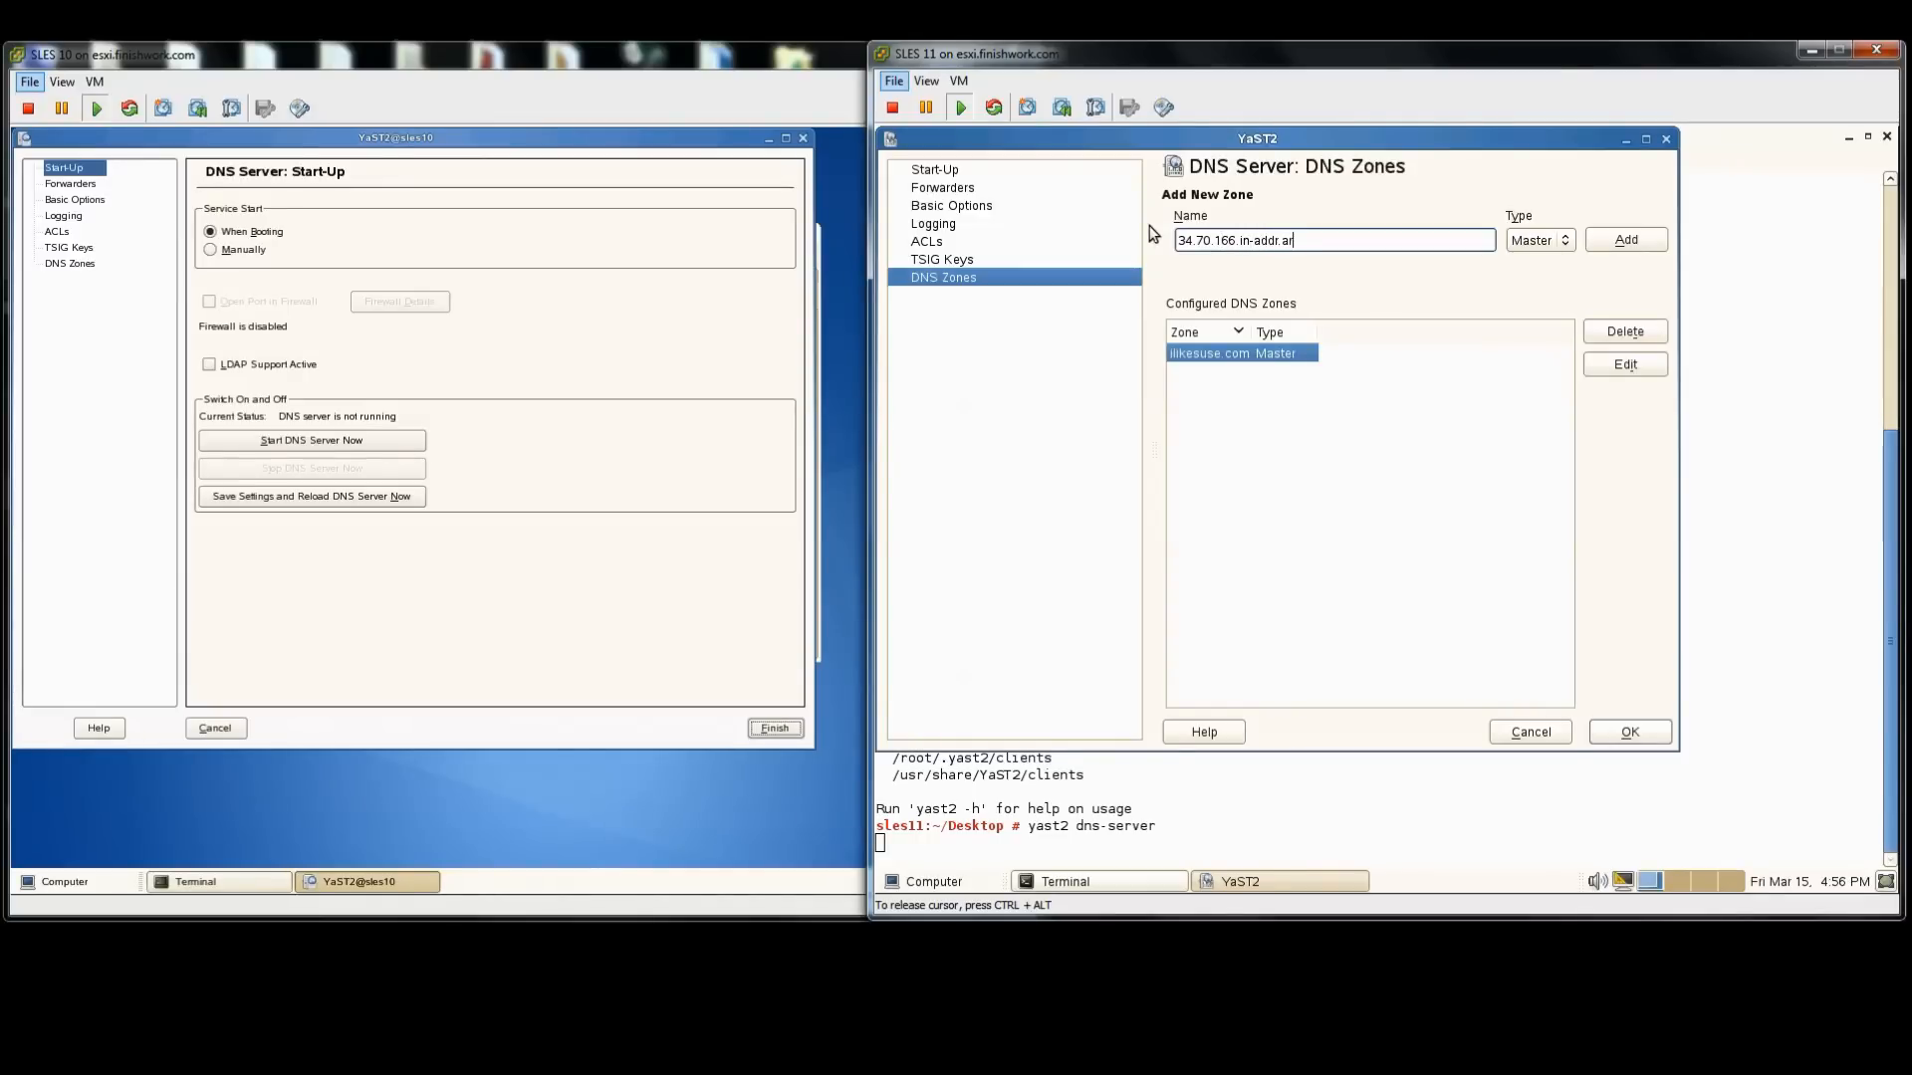
{"action": "type", "text": "pa"}
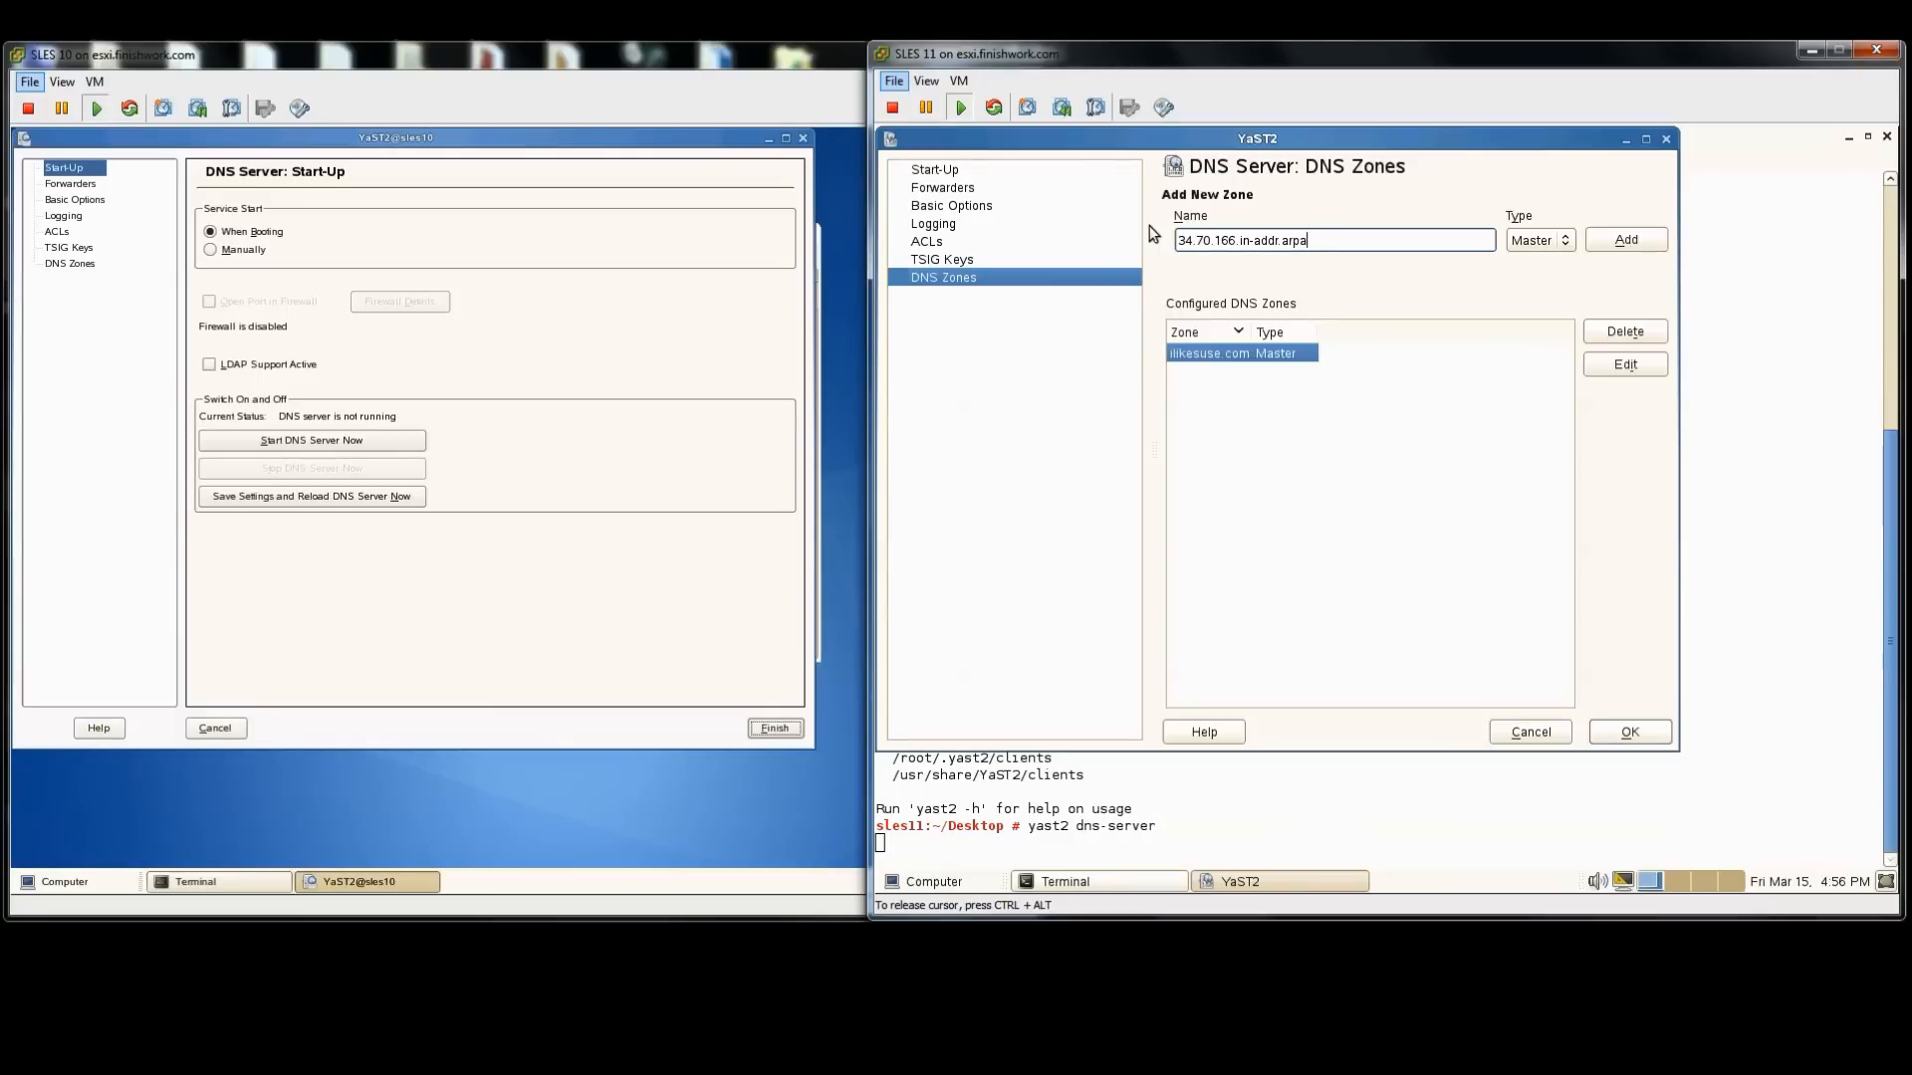
{"action": "left_click", "coordinate": [1625, 239]}
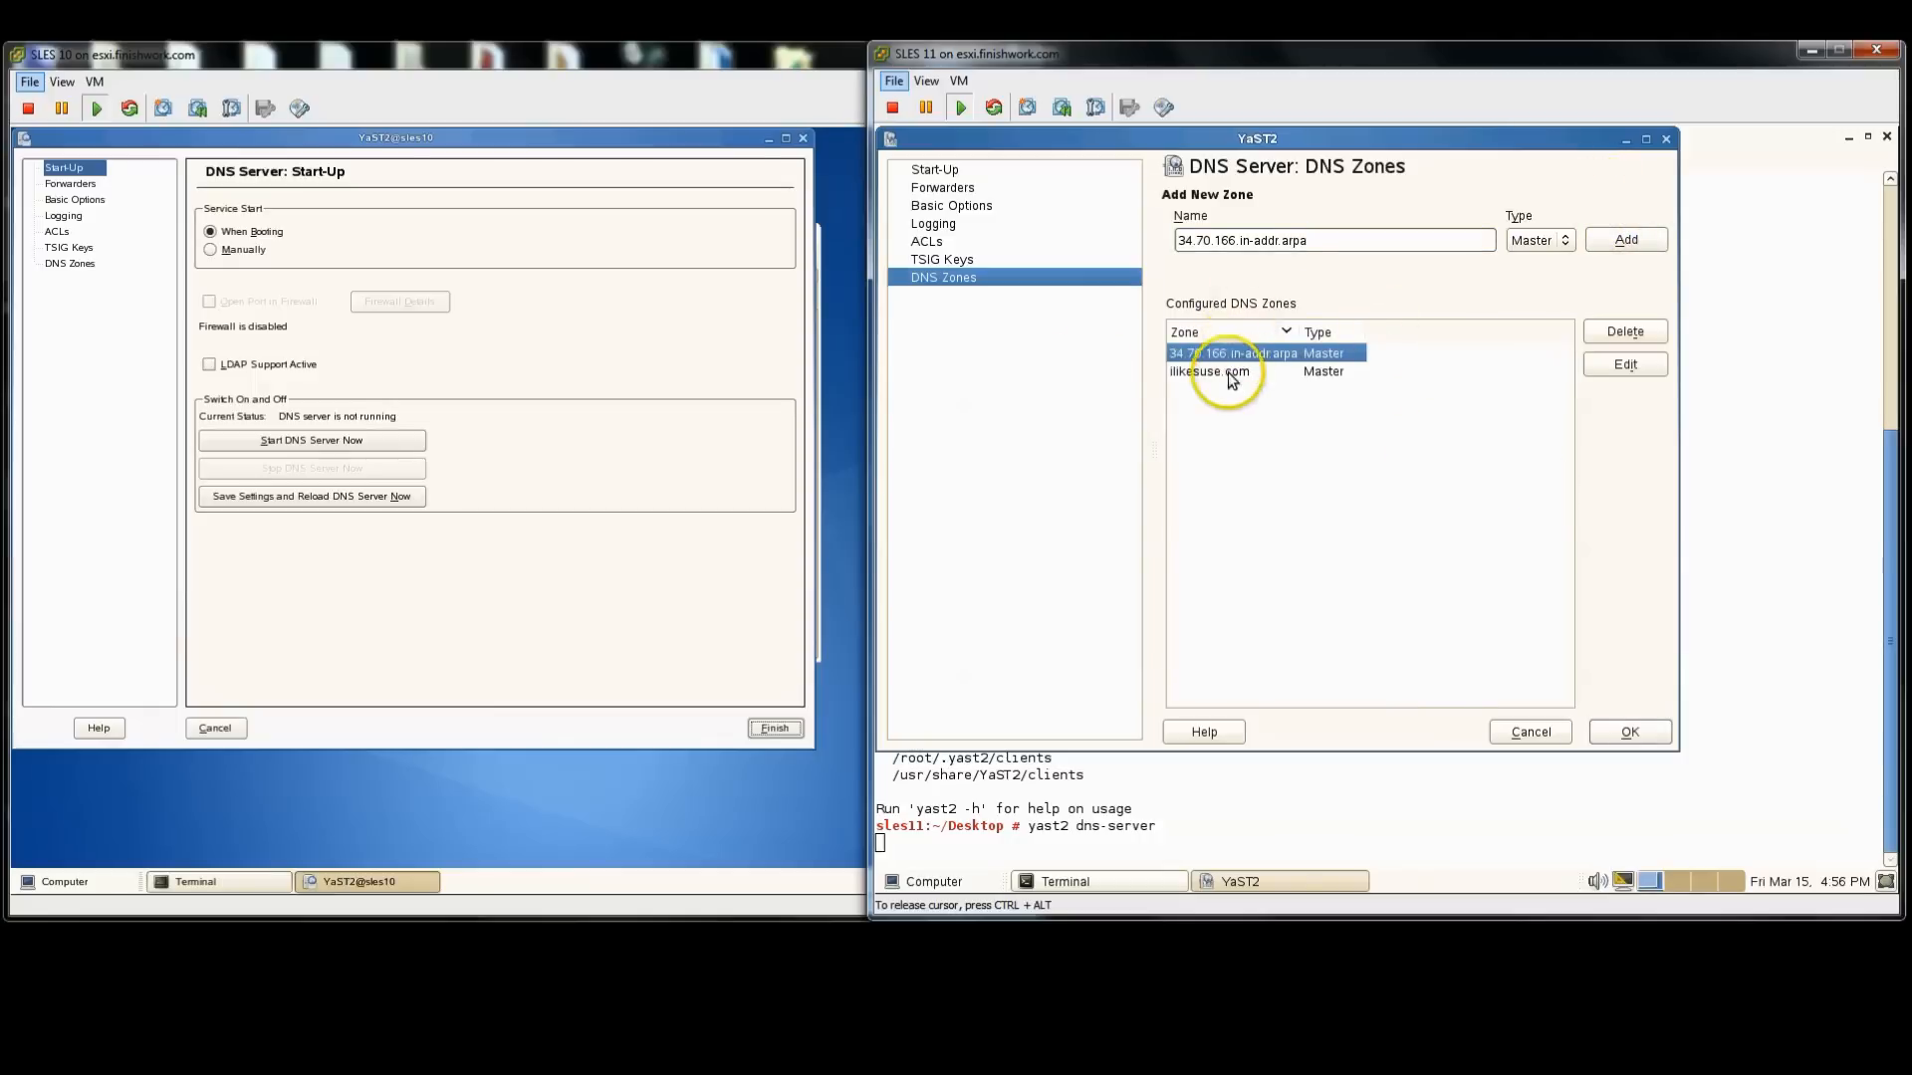
Step: Edit the ilikesuse.com zone and add sles11.ilikesuse.com and sles10.ilikesuse.com as NS records
{"action": "left_click", "coordinate": [1207, 371]}
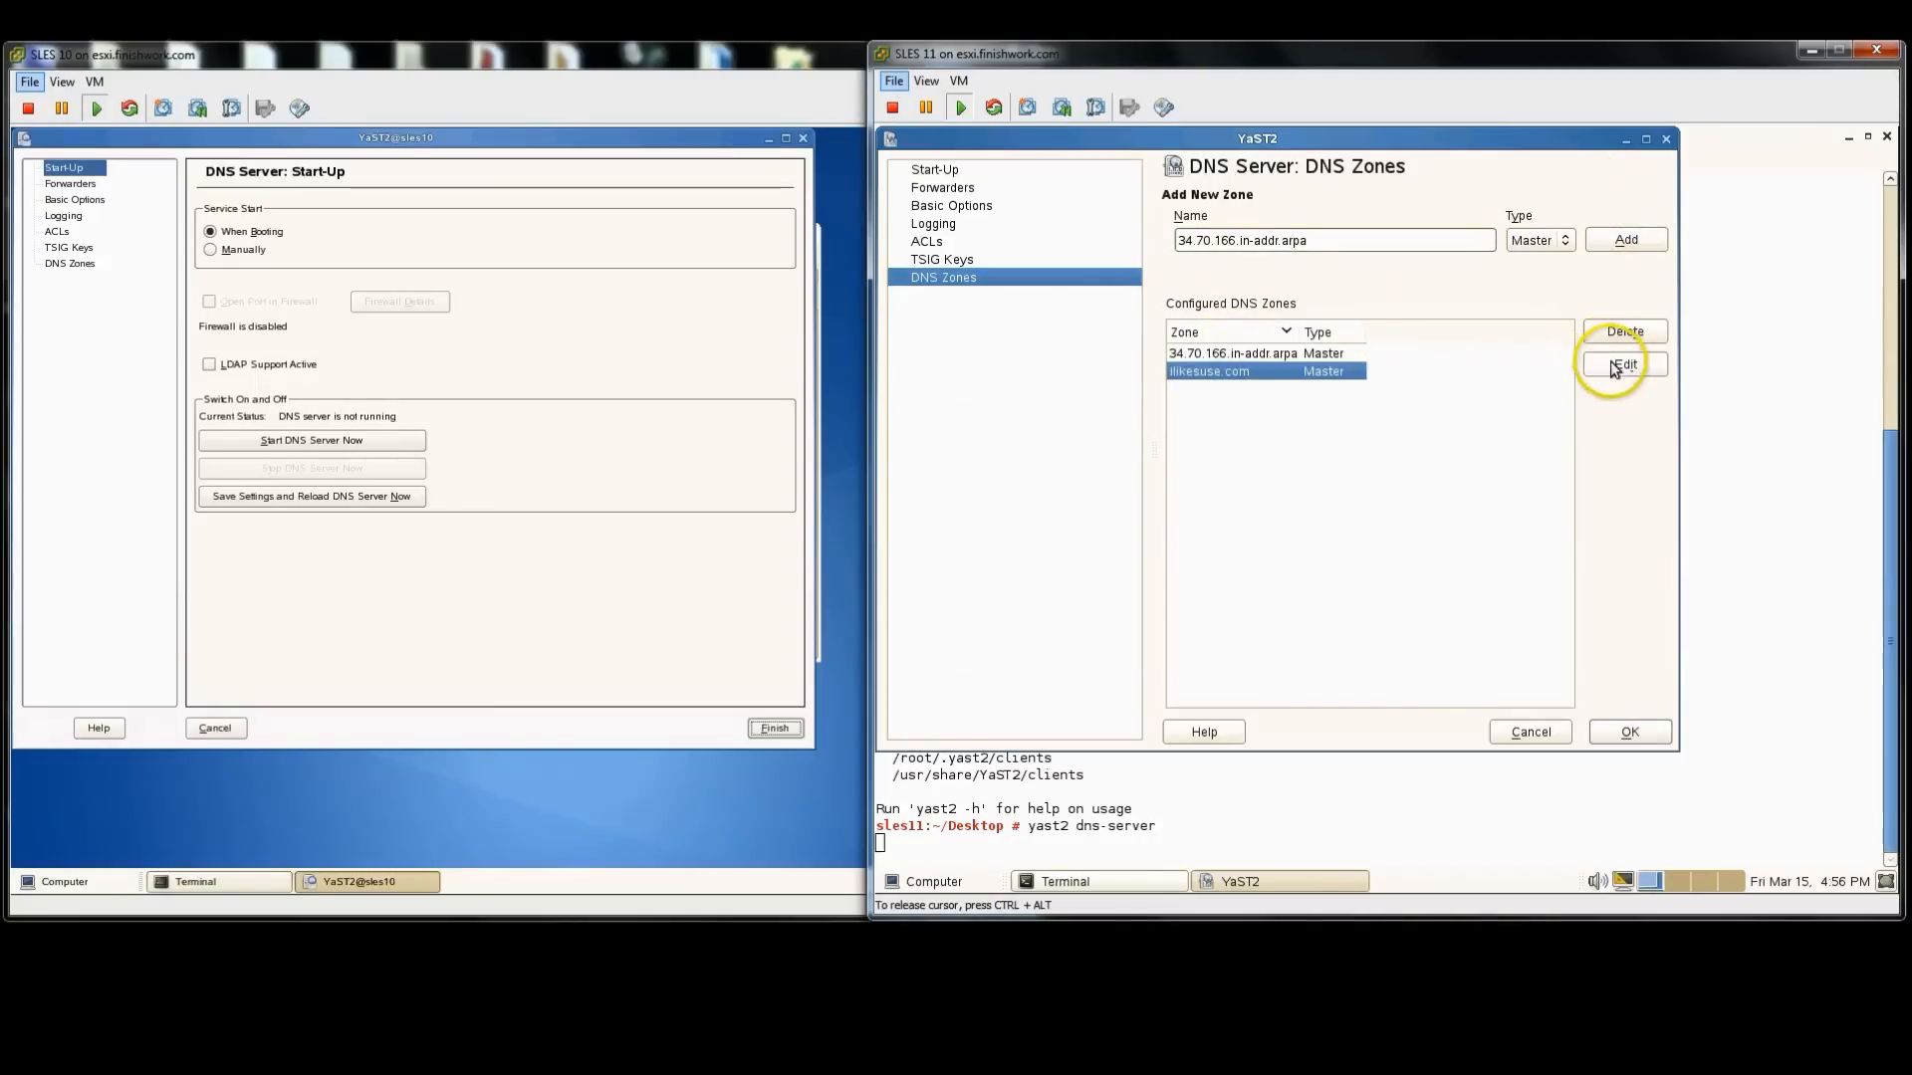
{"action": "left_click", "coordinate": [1621, 364]}
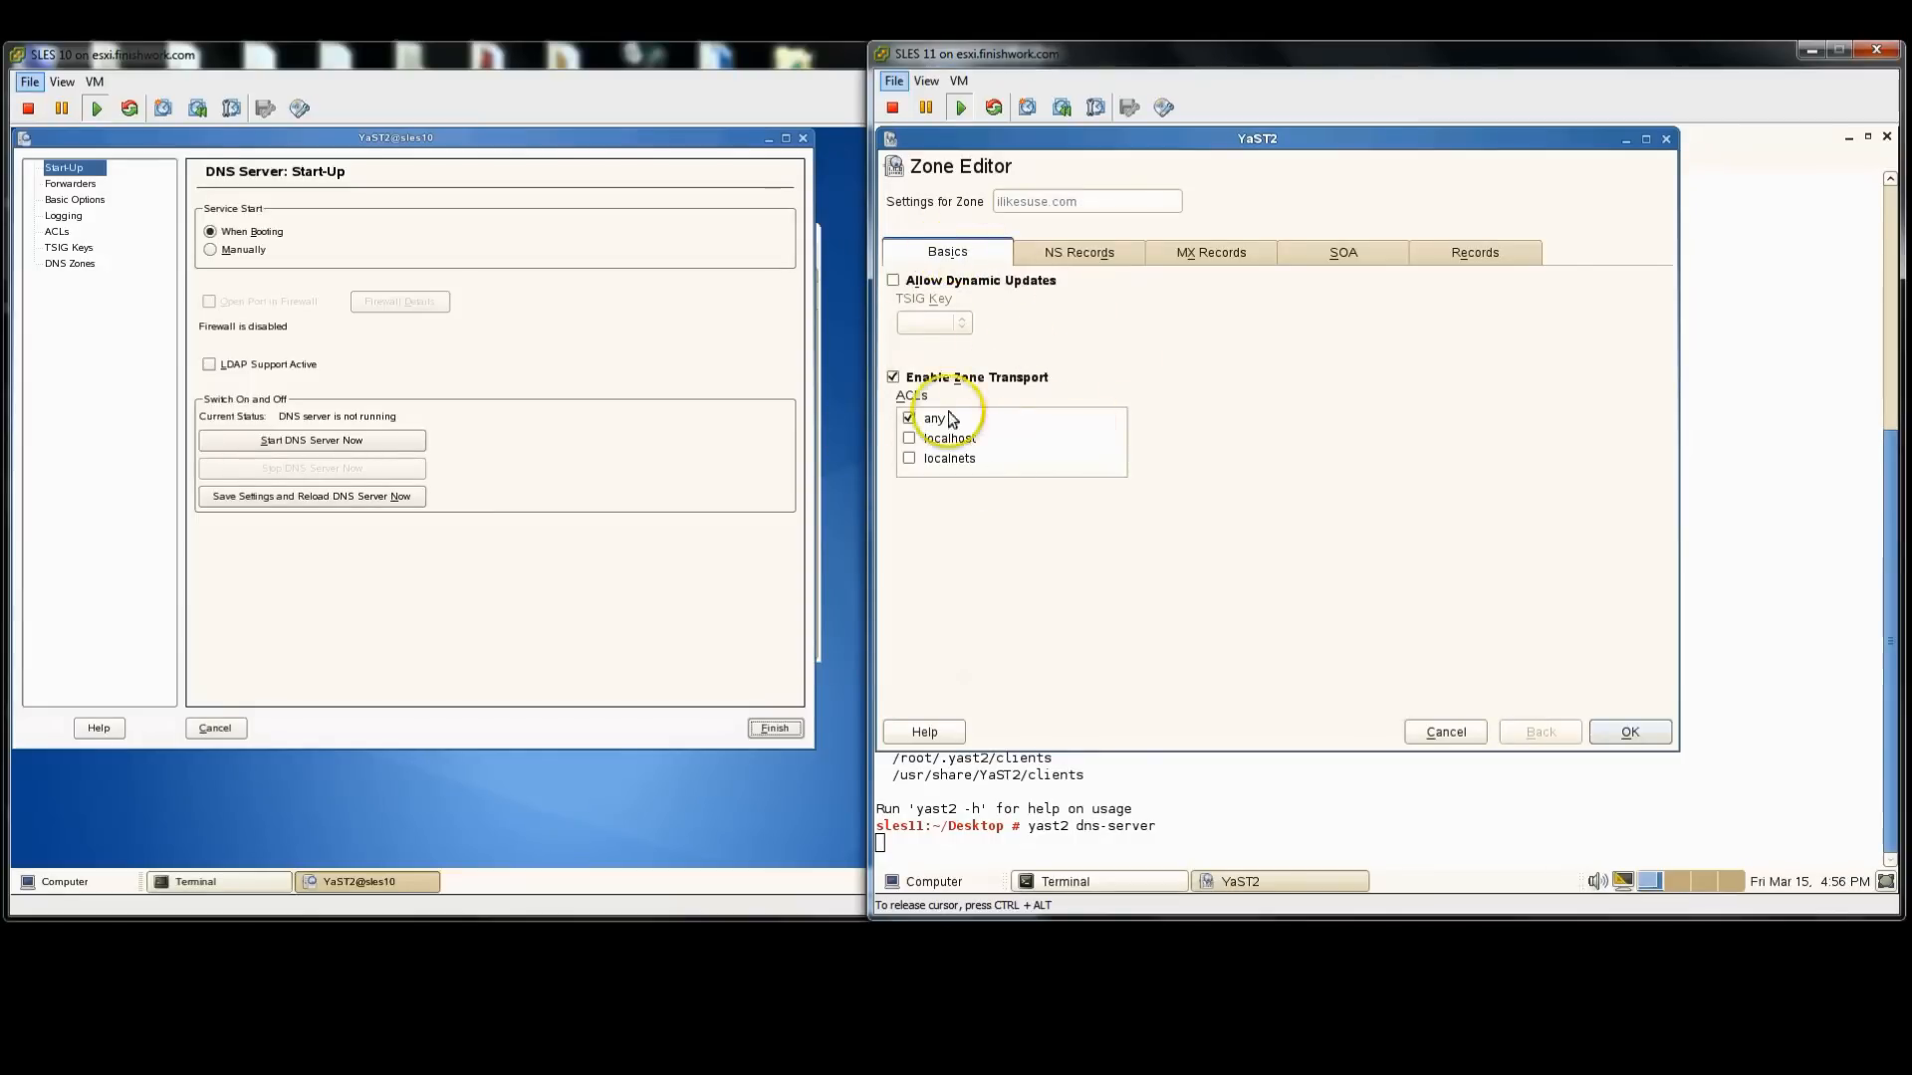
{"action": "mouse_move", "coordinate": [1105, 356]}
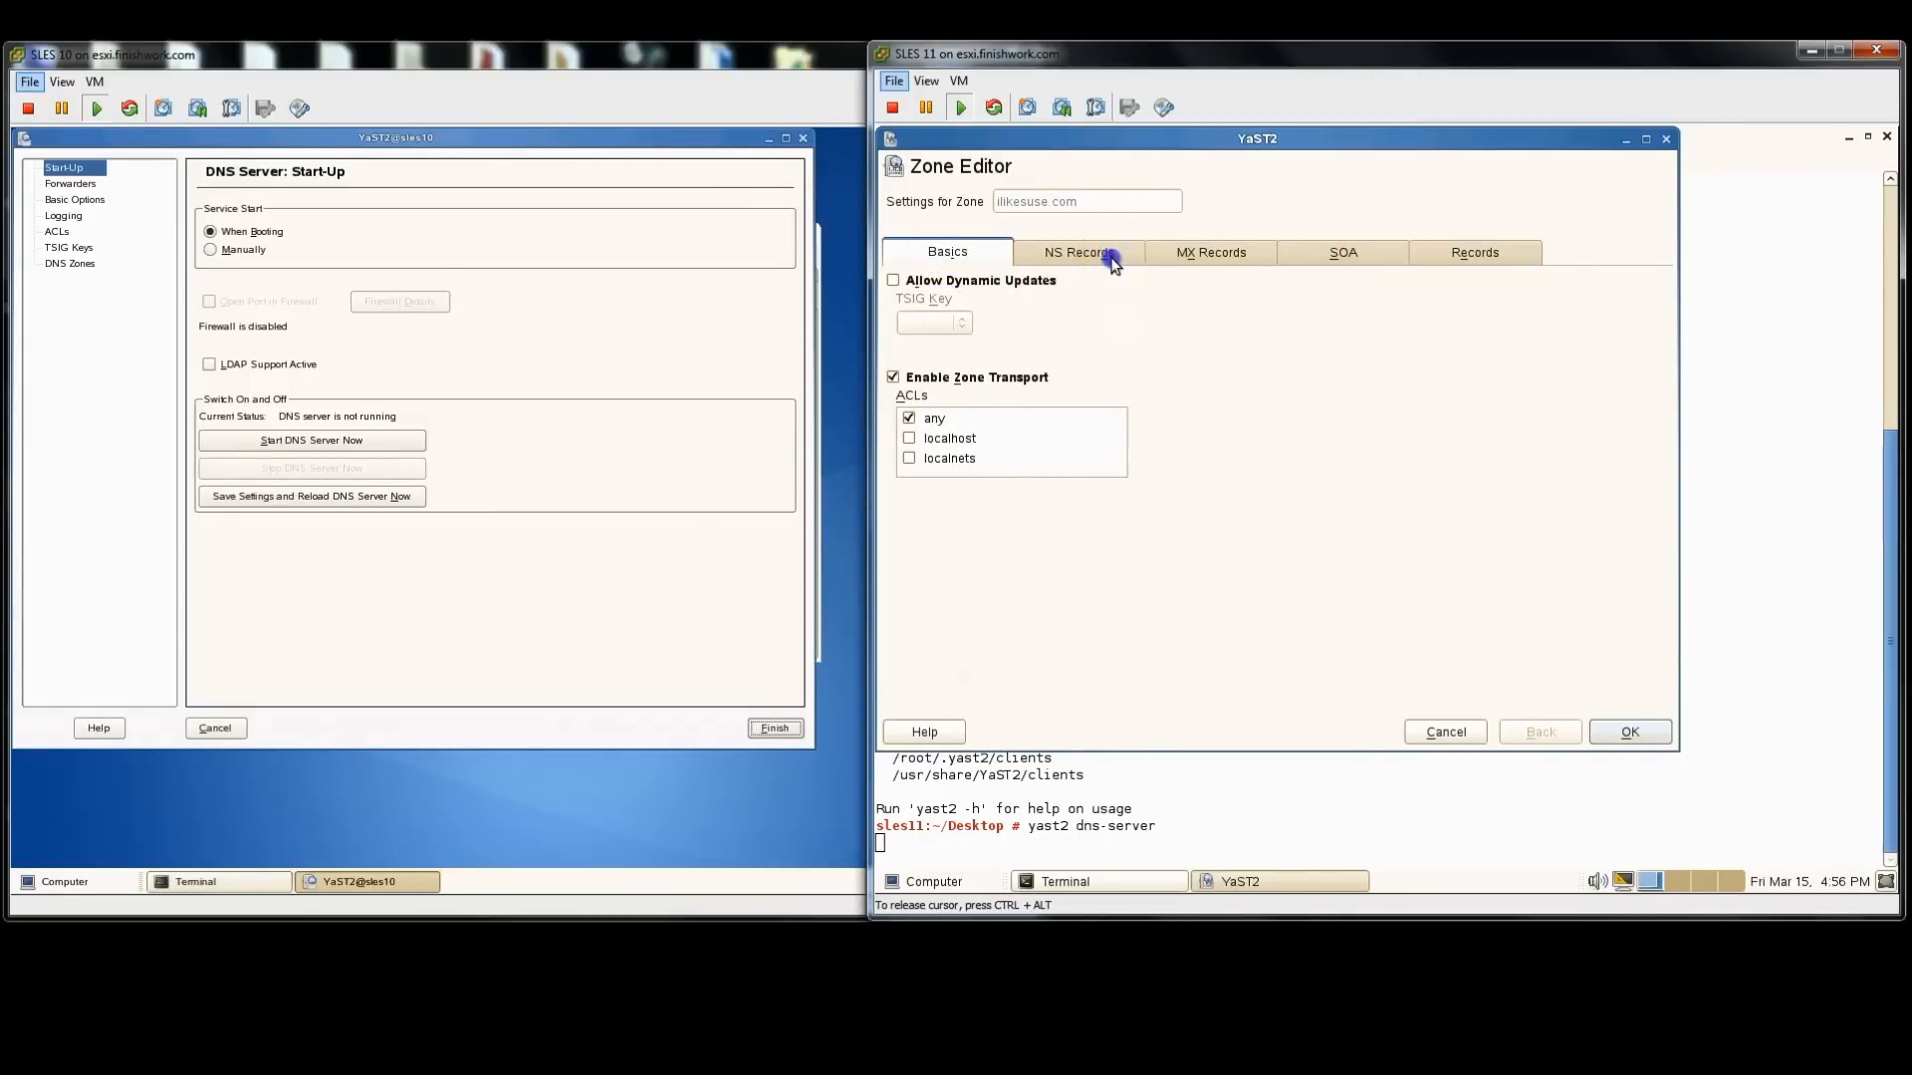
{"action": "left_click", "coordinate": [1077, 253]}
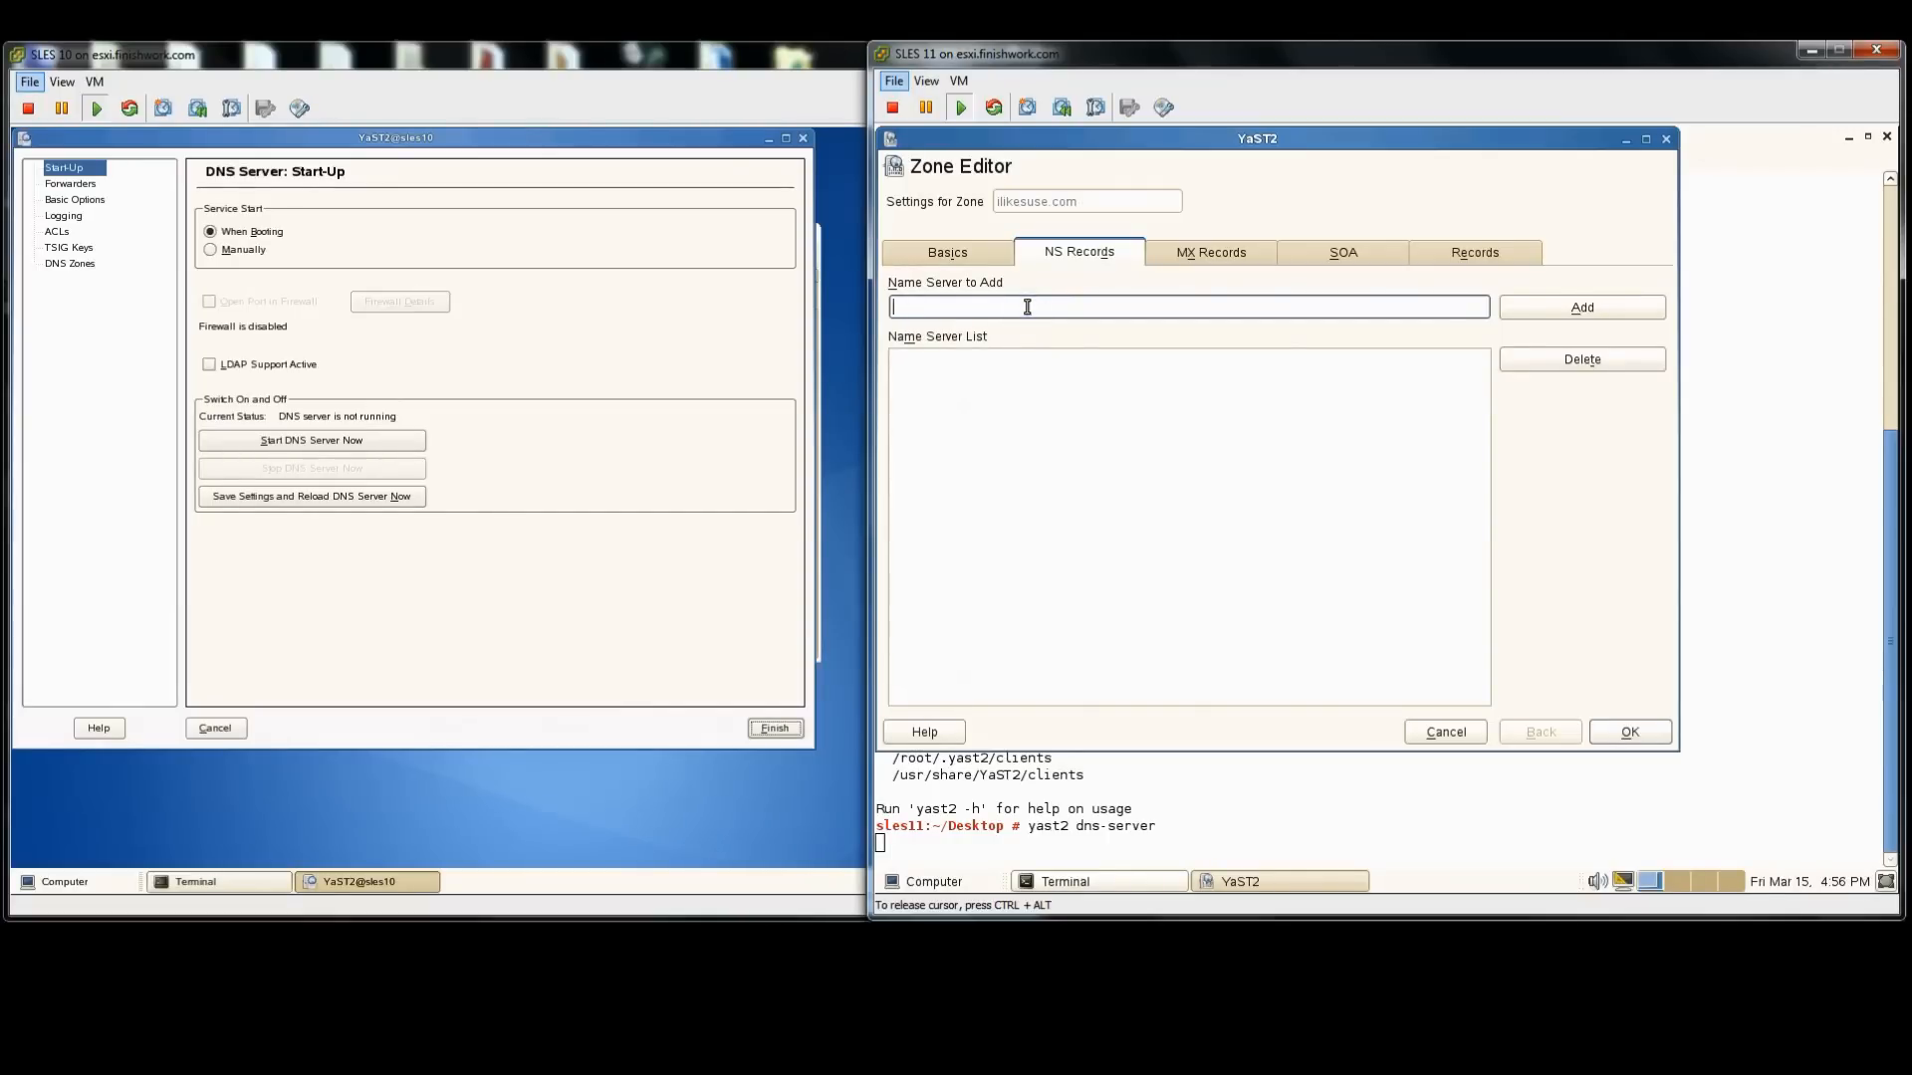
{"action": "type", "text": "sles11."}
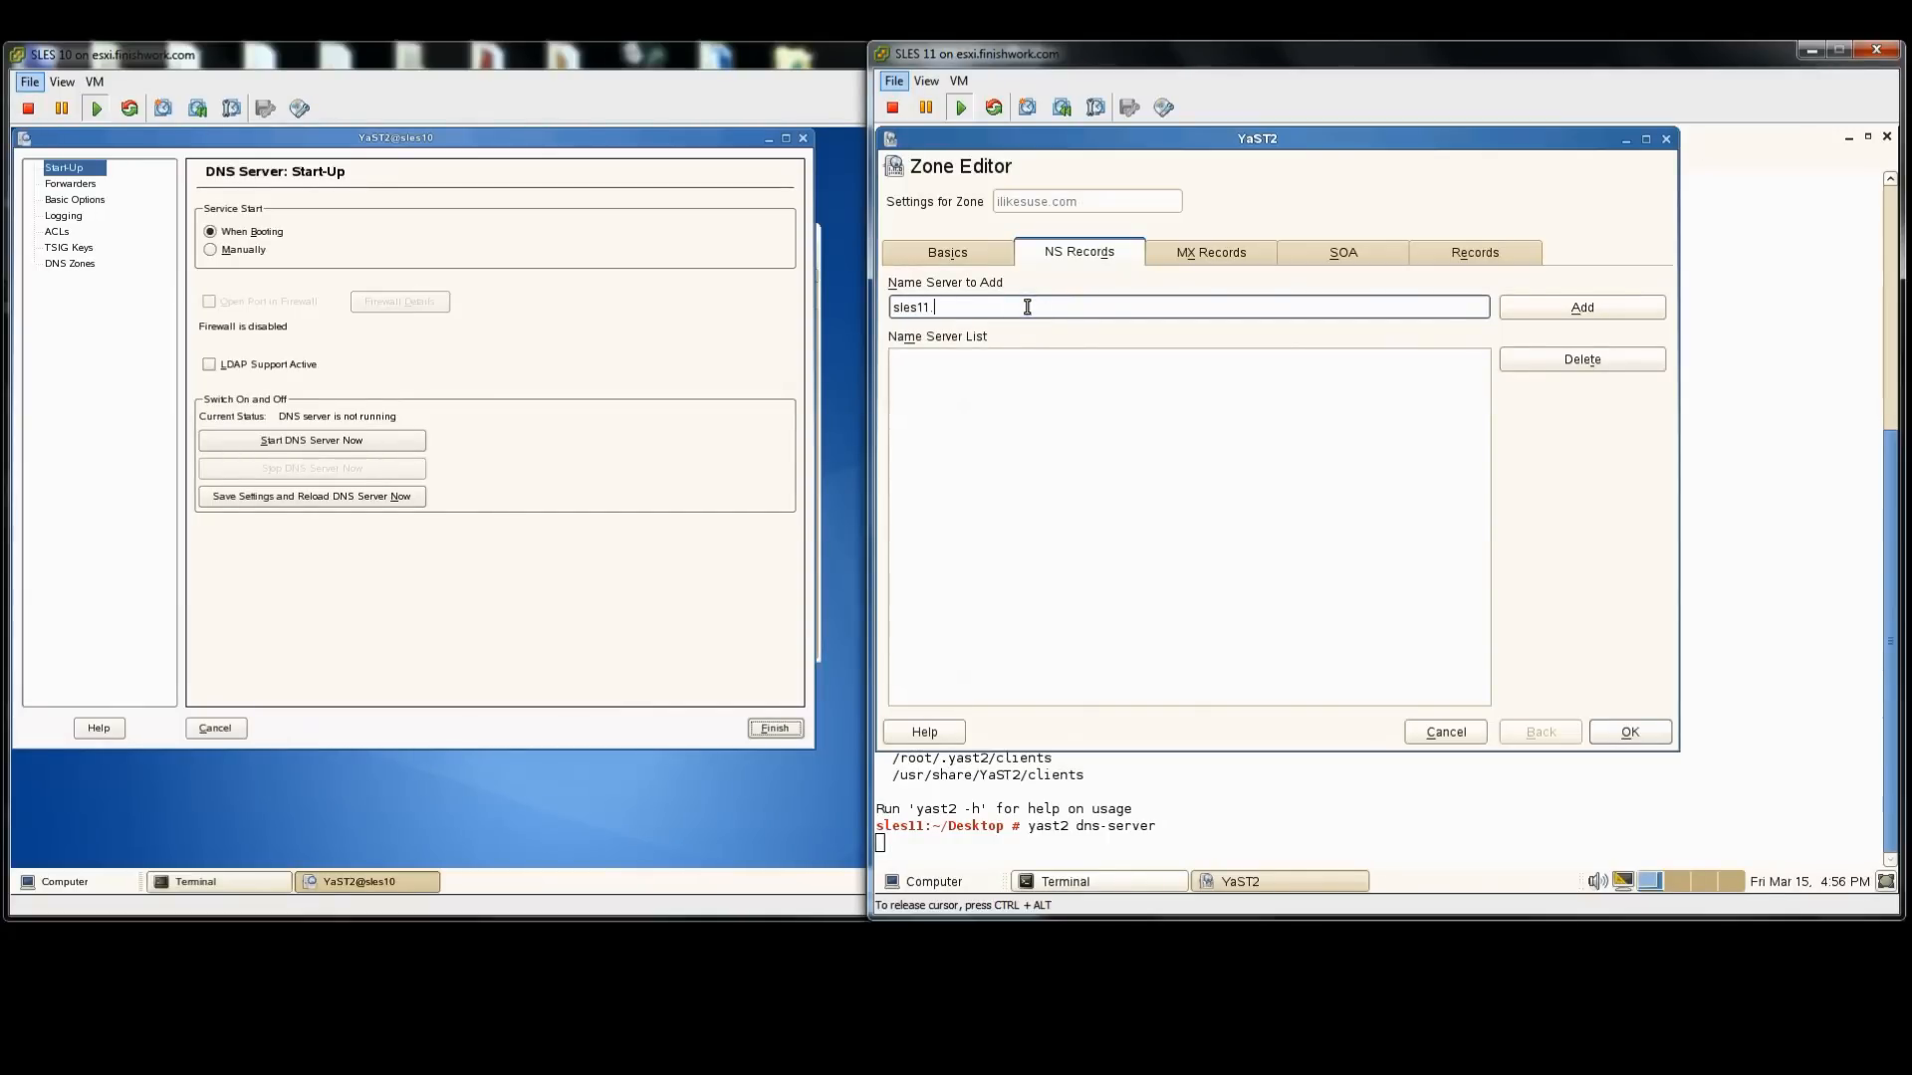
{"action": "type", "text": "ilk"}
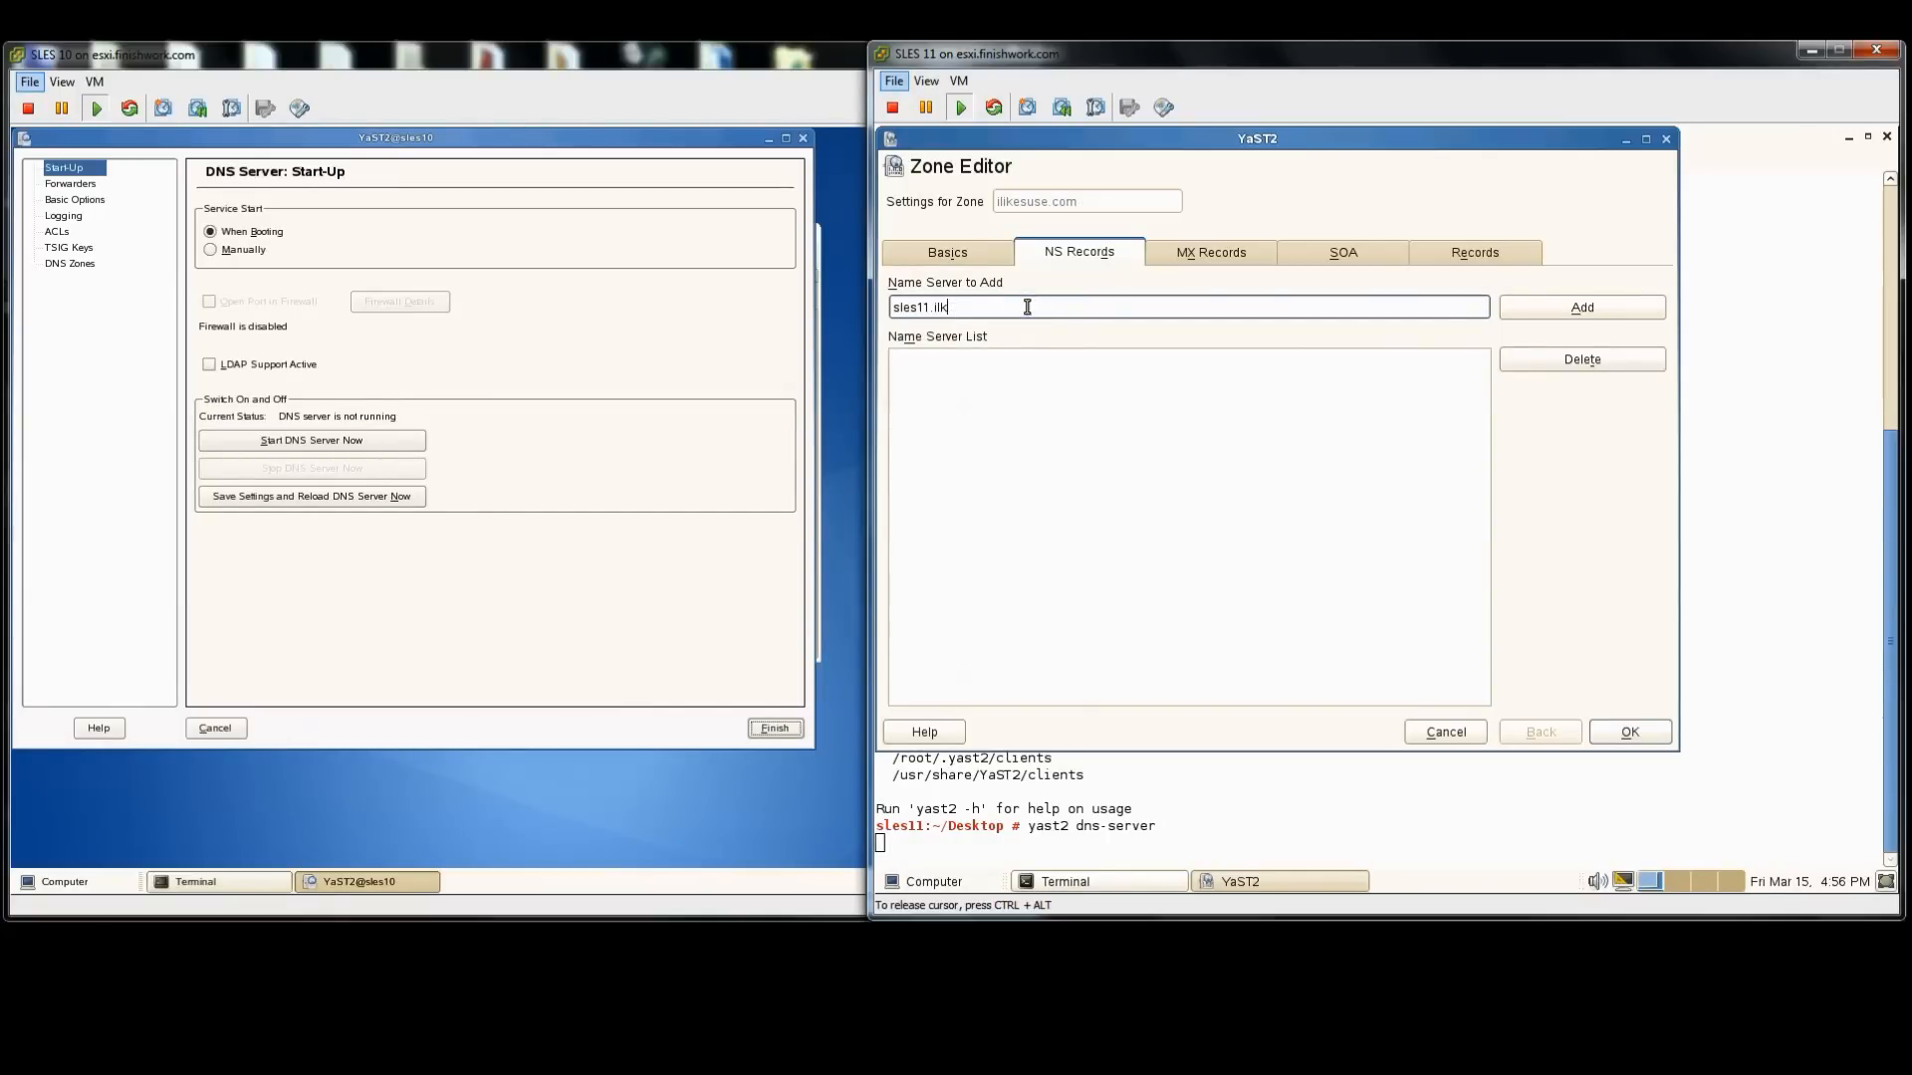
{"action": "type", "text": "kesuse.com"}
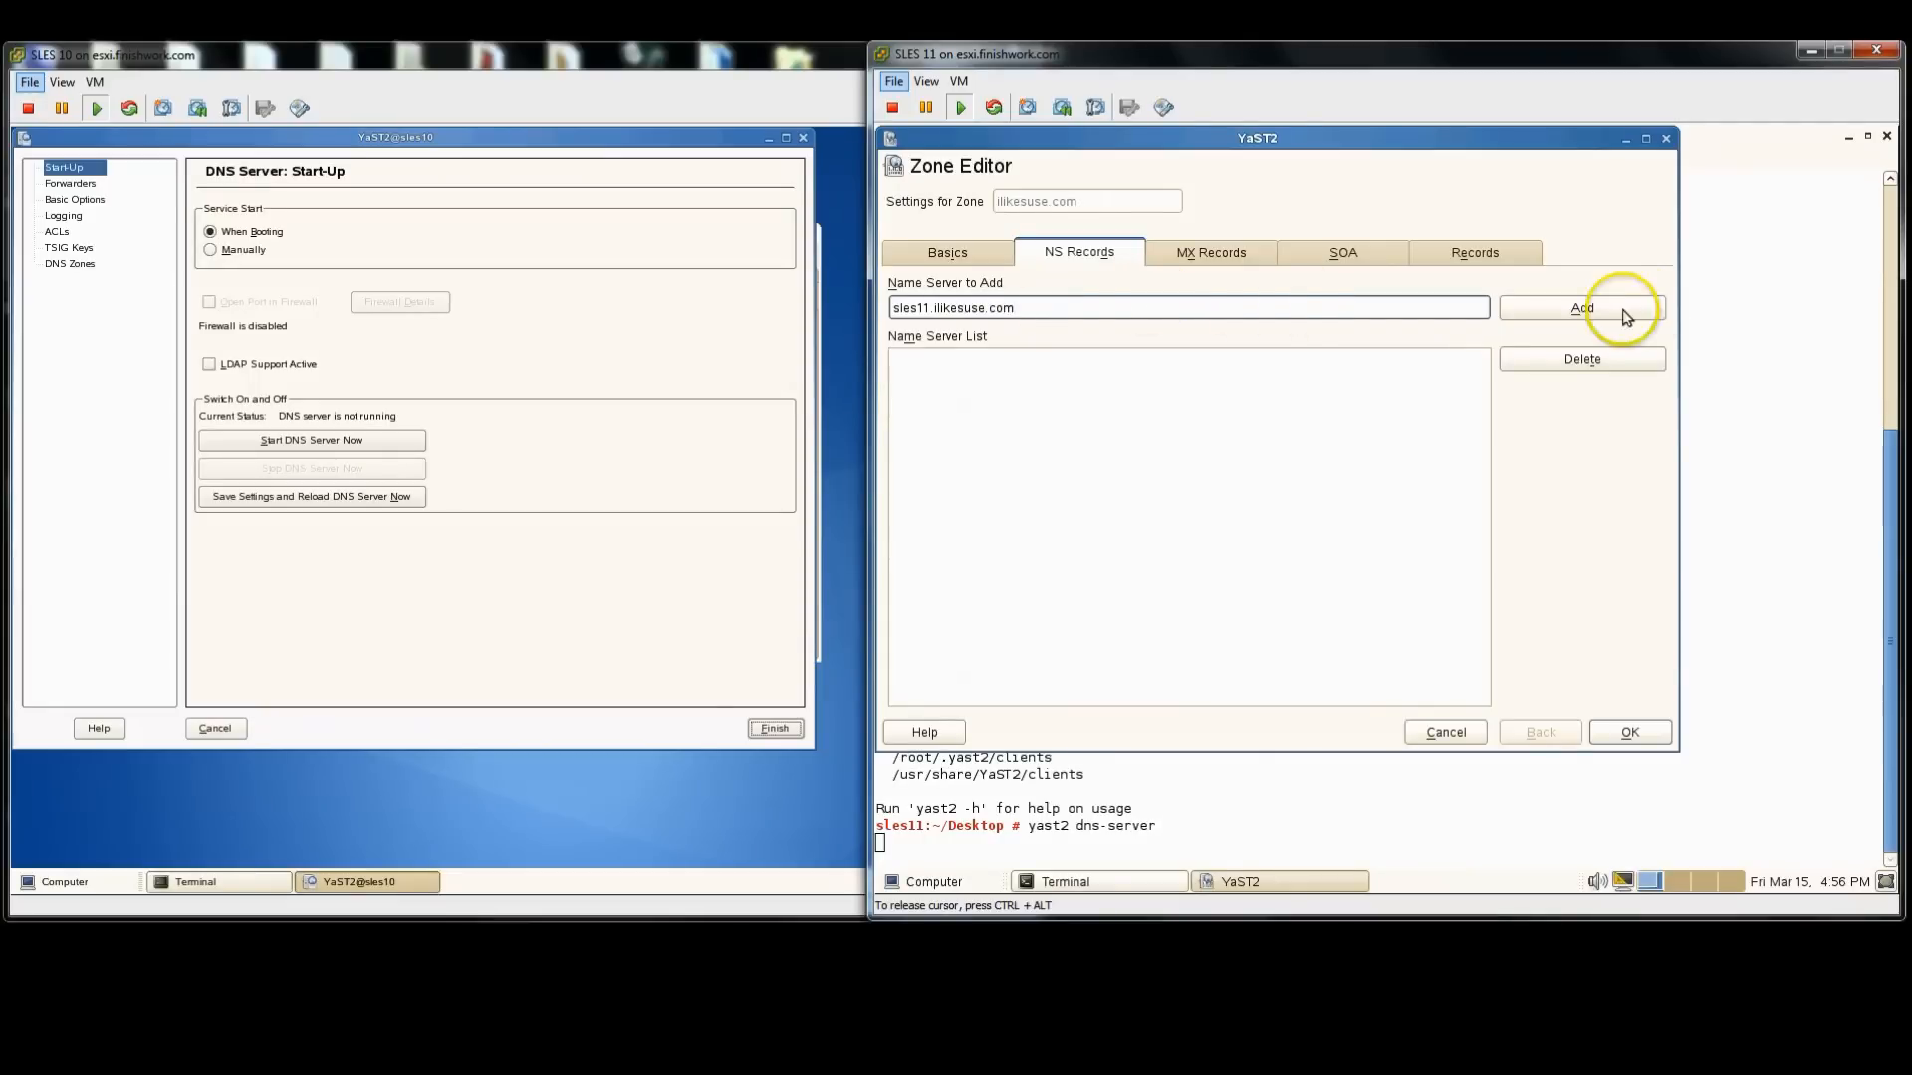
{"action": "left_click", "coordinate": [1581, 307]}
{"action": "type", "text": "0"}
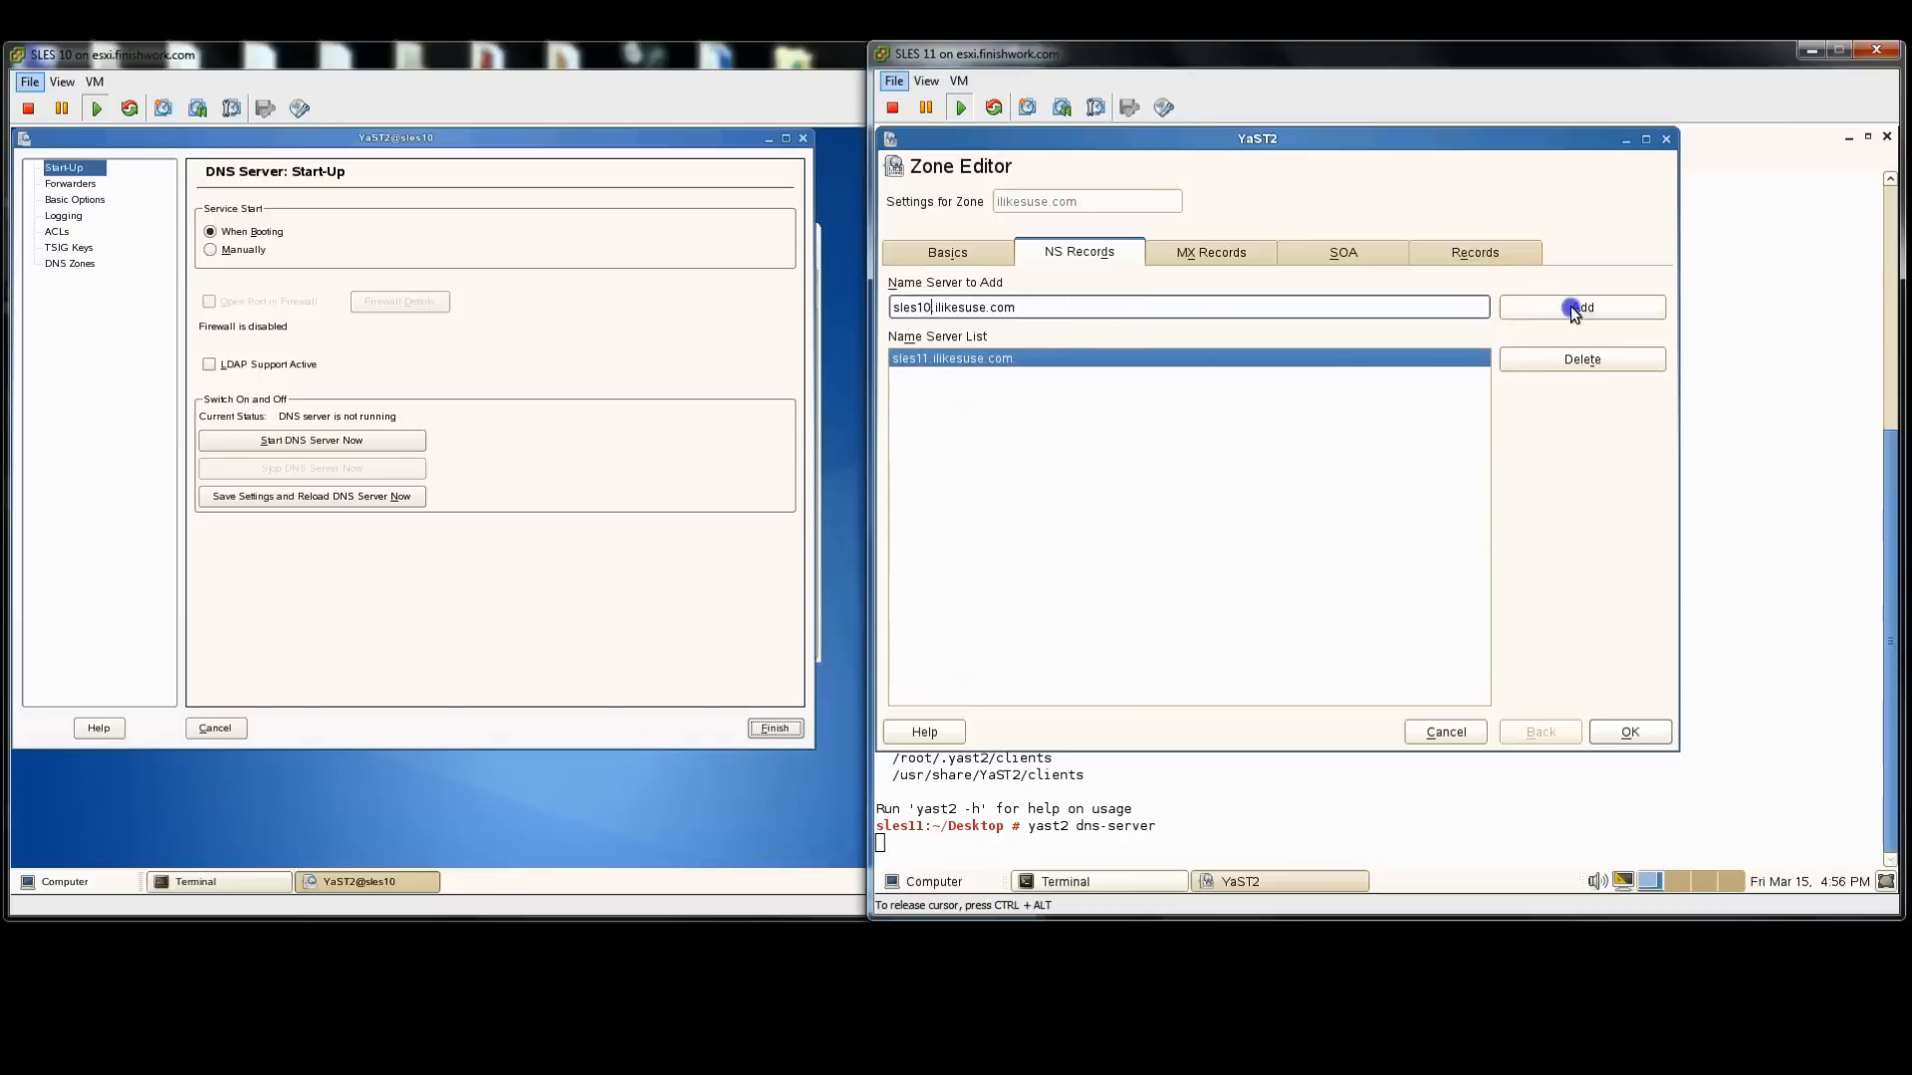
{"action": "left_click", "coordinate": [1208, 252]}
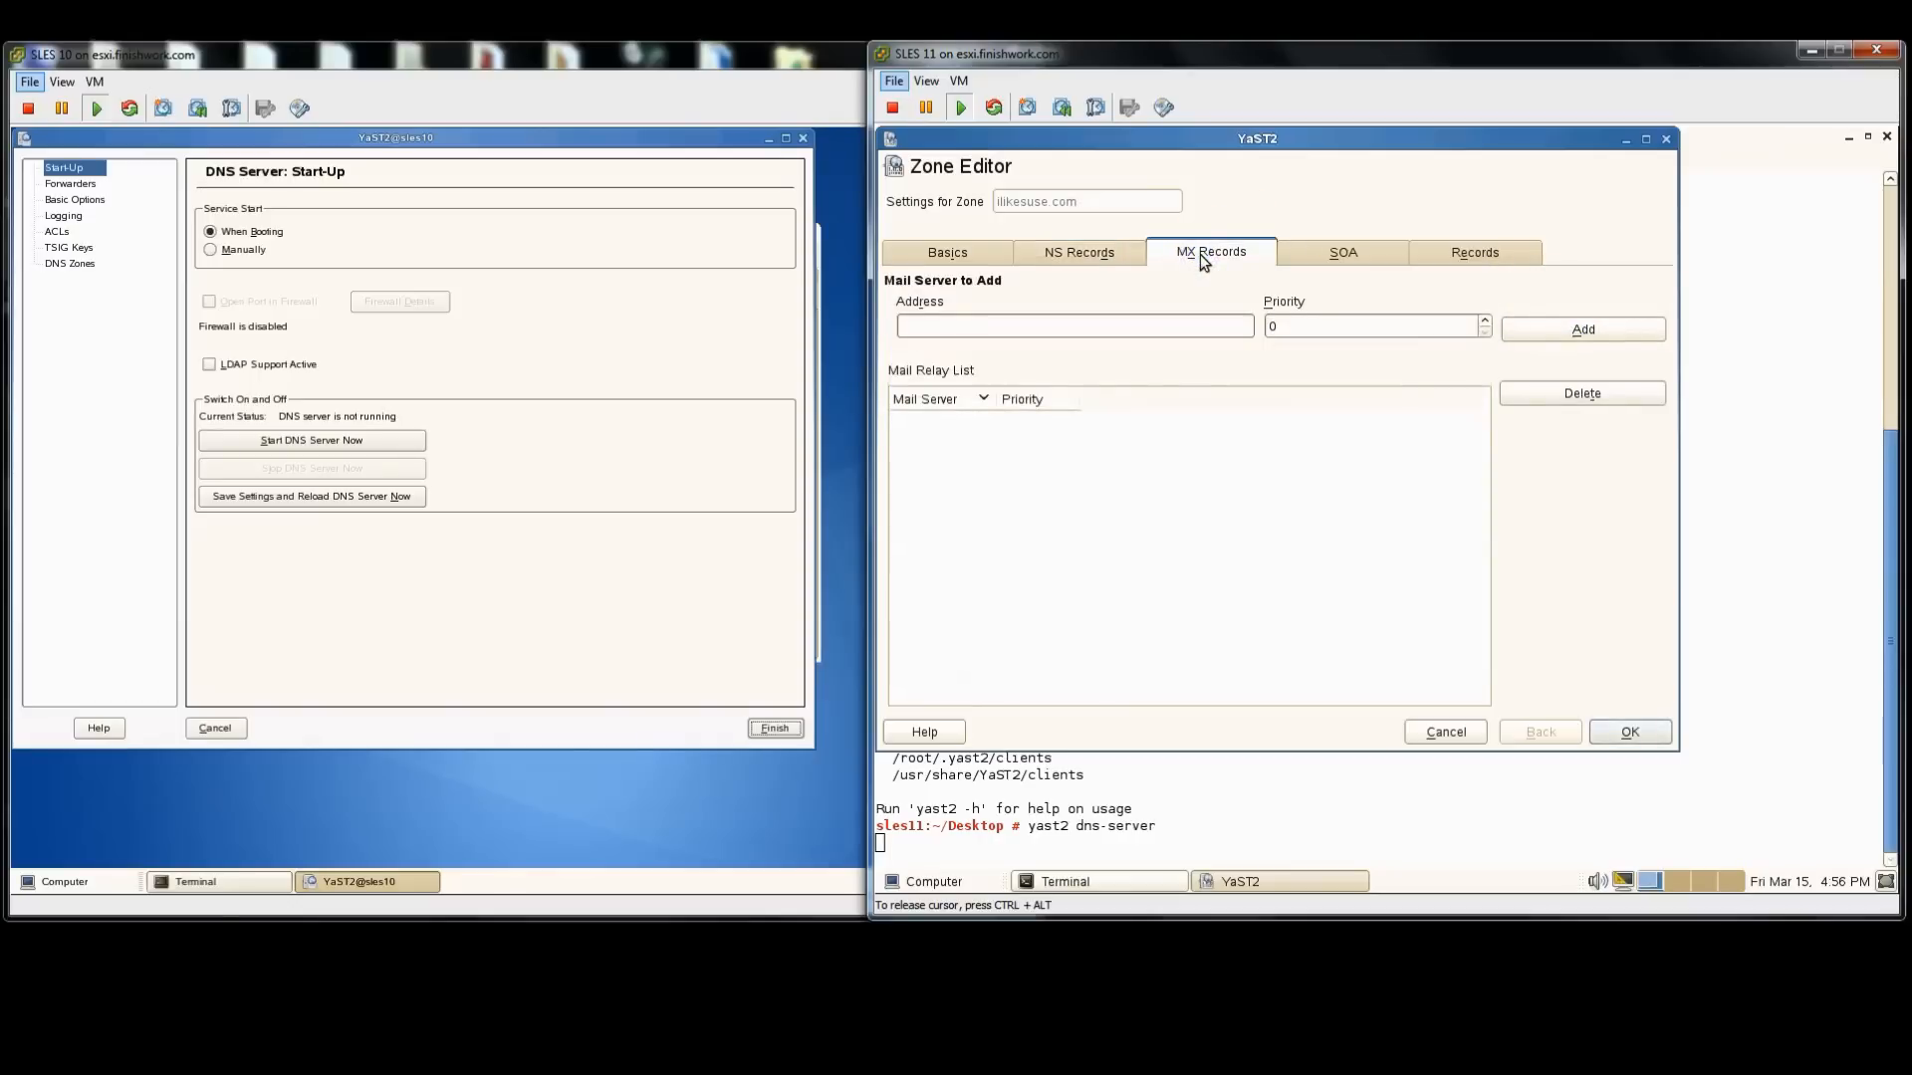
{"action": "mouse_move", "coordinate": [1372, 265]}
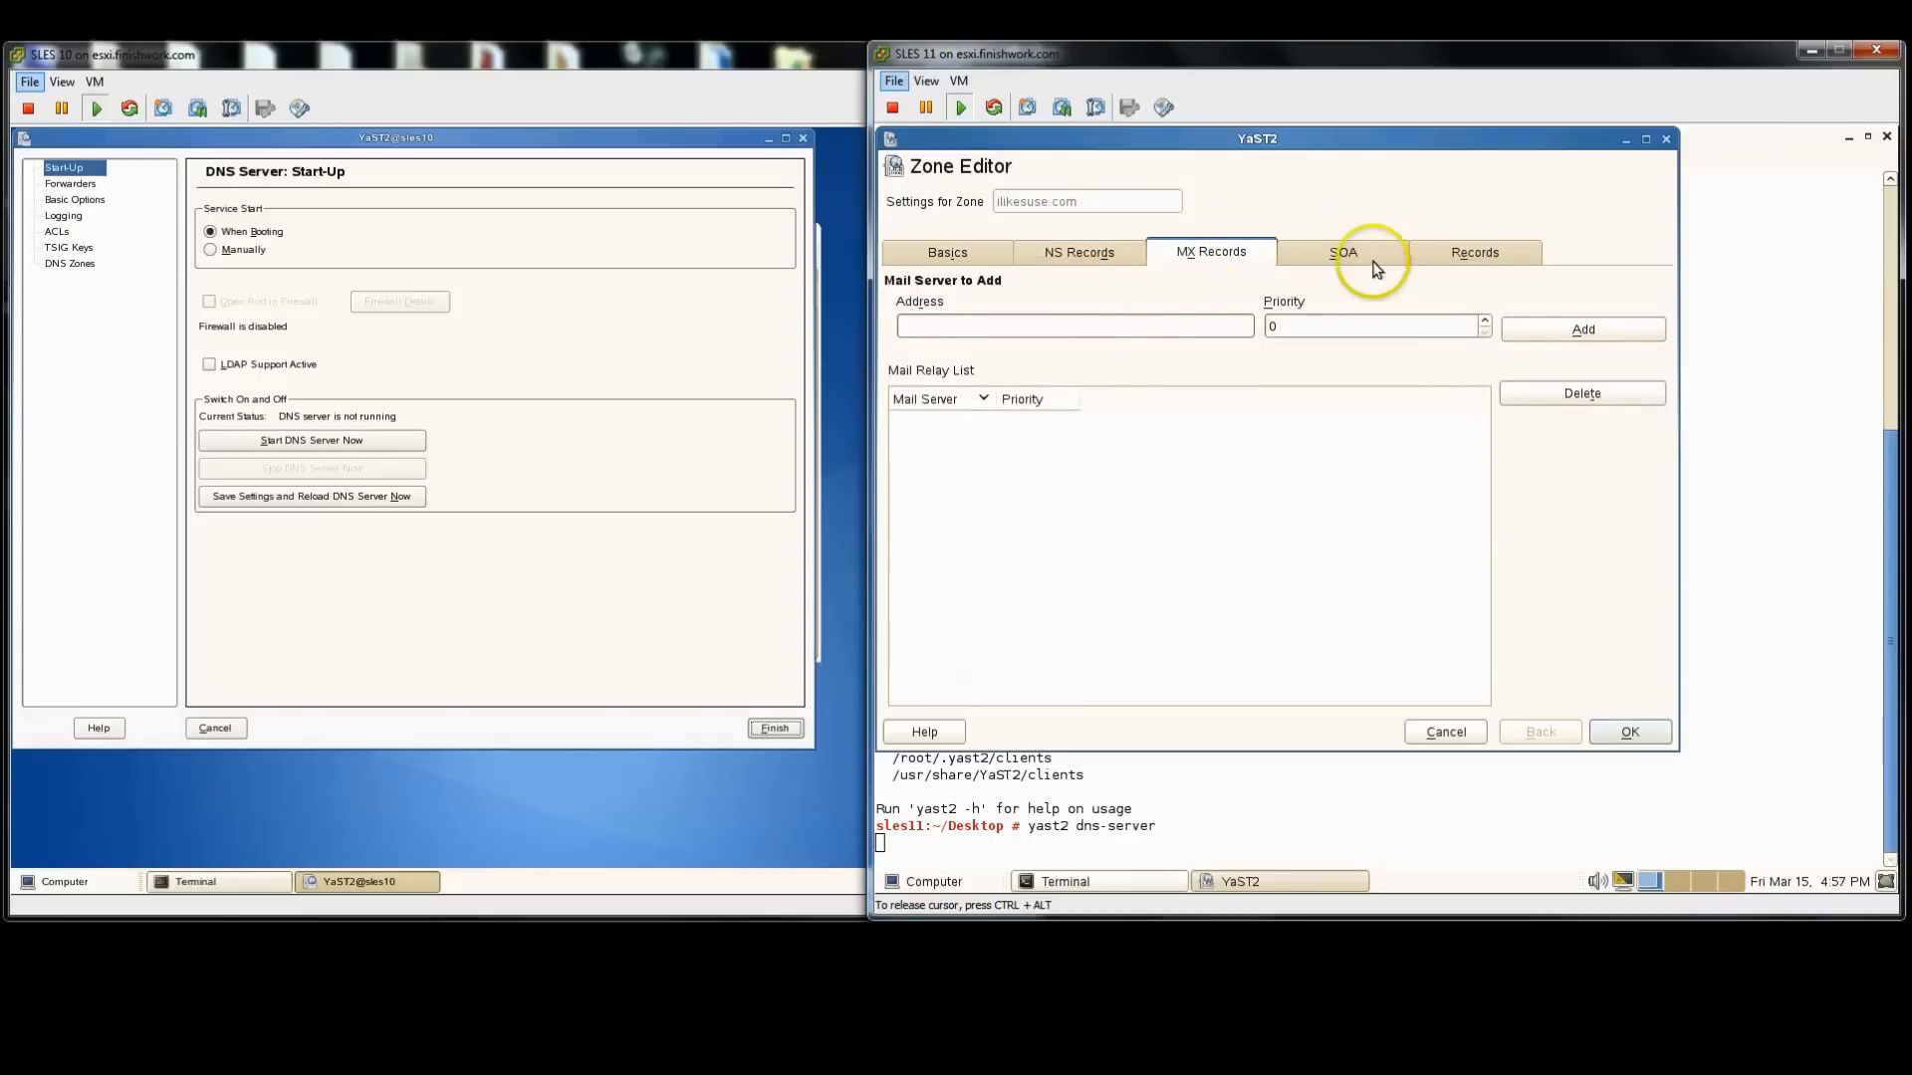
Step: Add A records sles10, sles11 and win7 at 166.70.34.170, .171 and .172
{"action": "left_click", "coordinate": [1340, 251]}
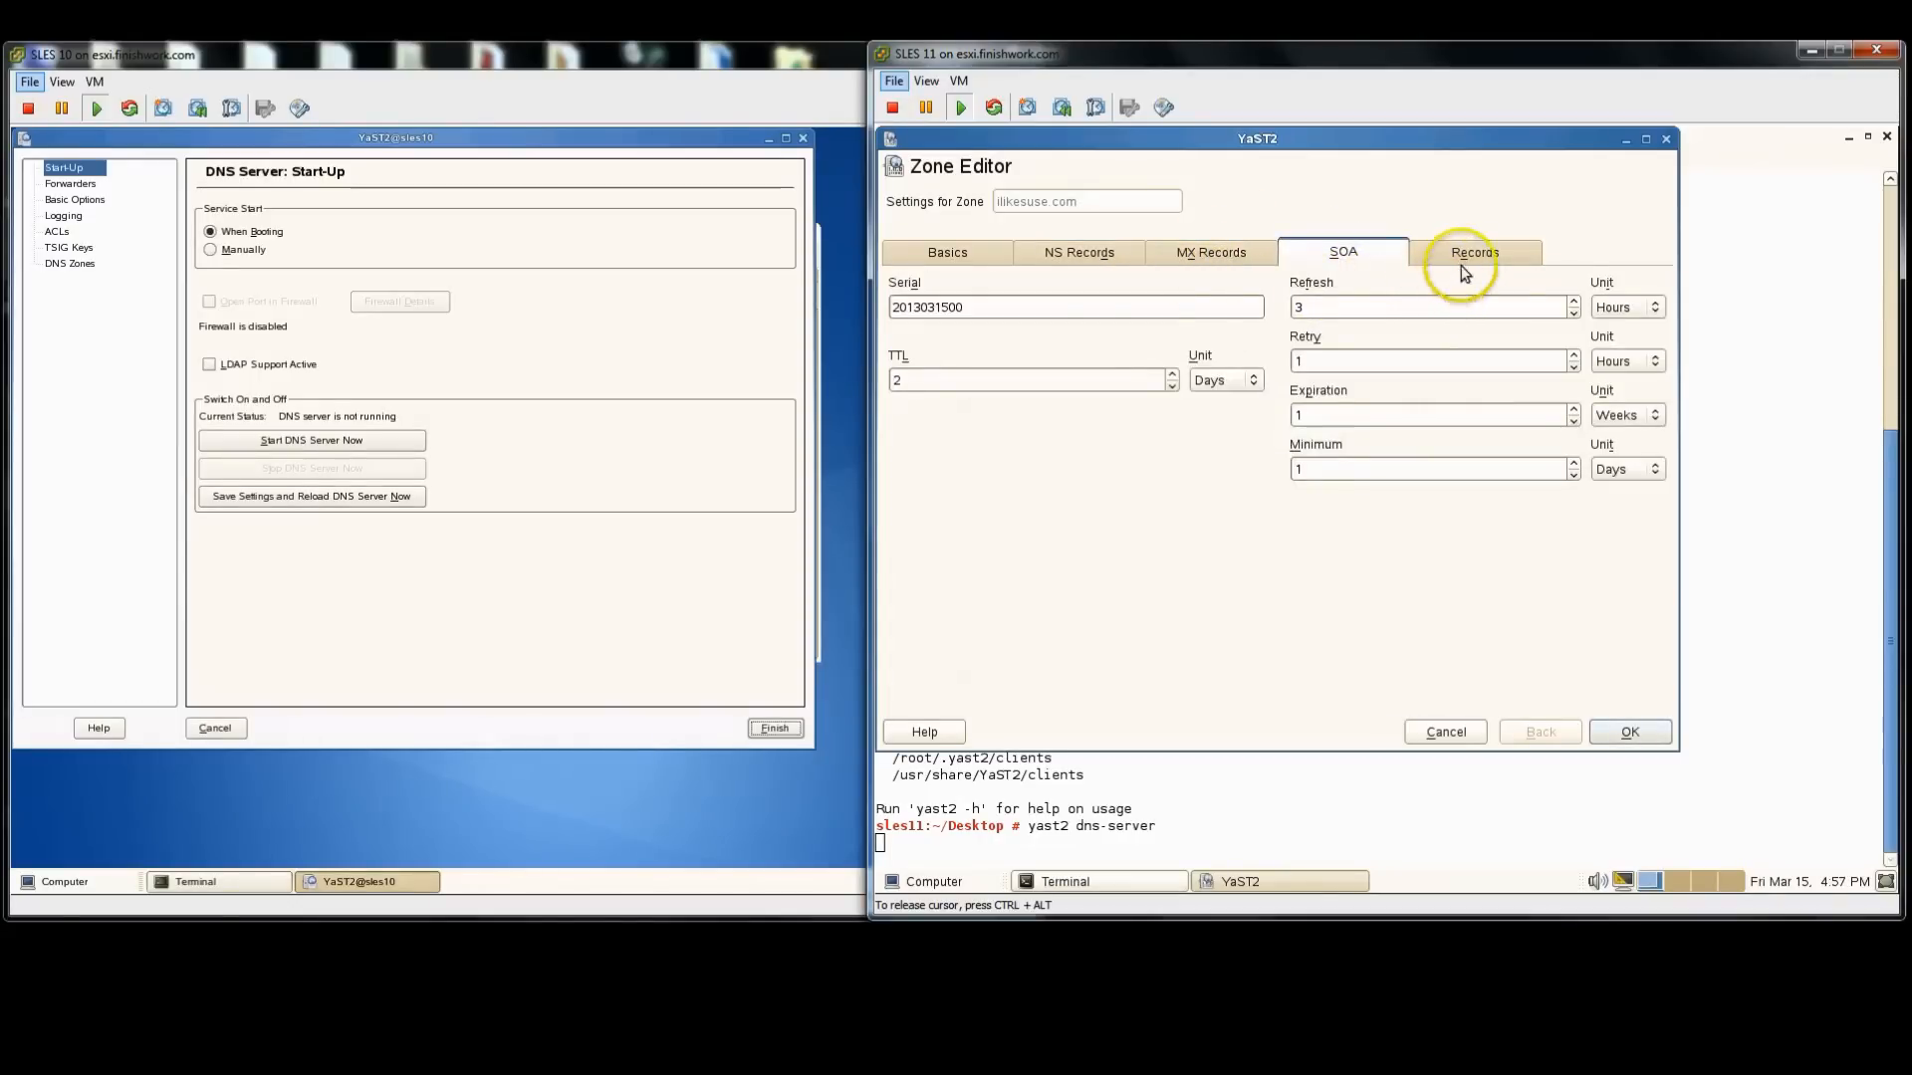
{"action": "left_click", "coordinate": [1474, 253]}
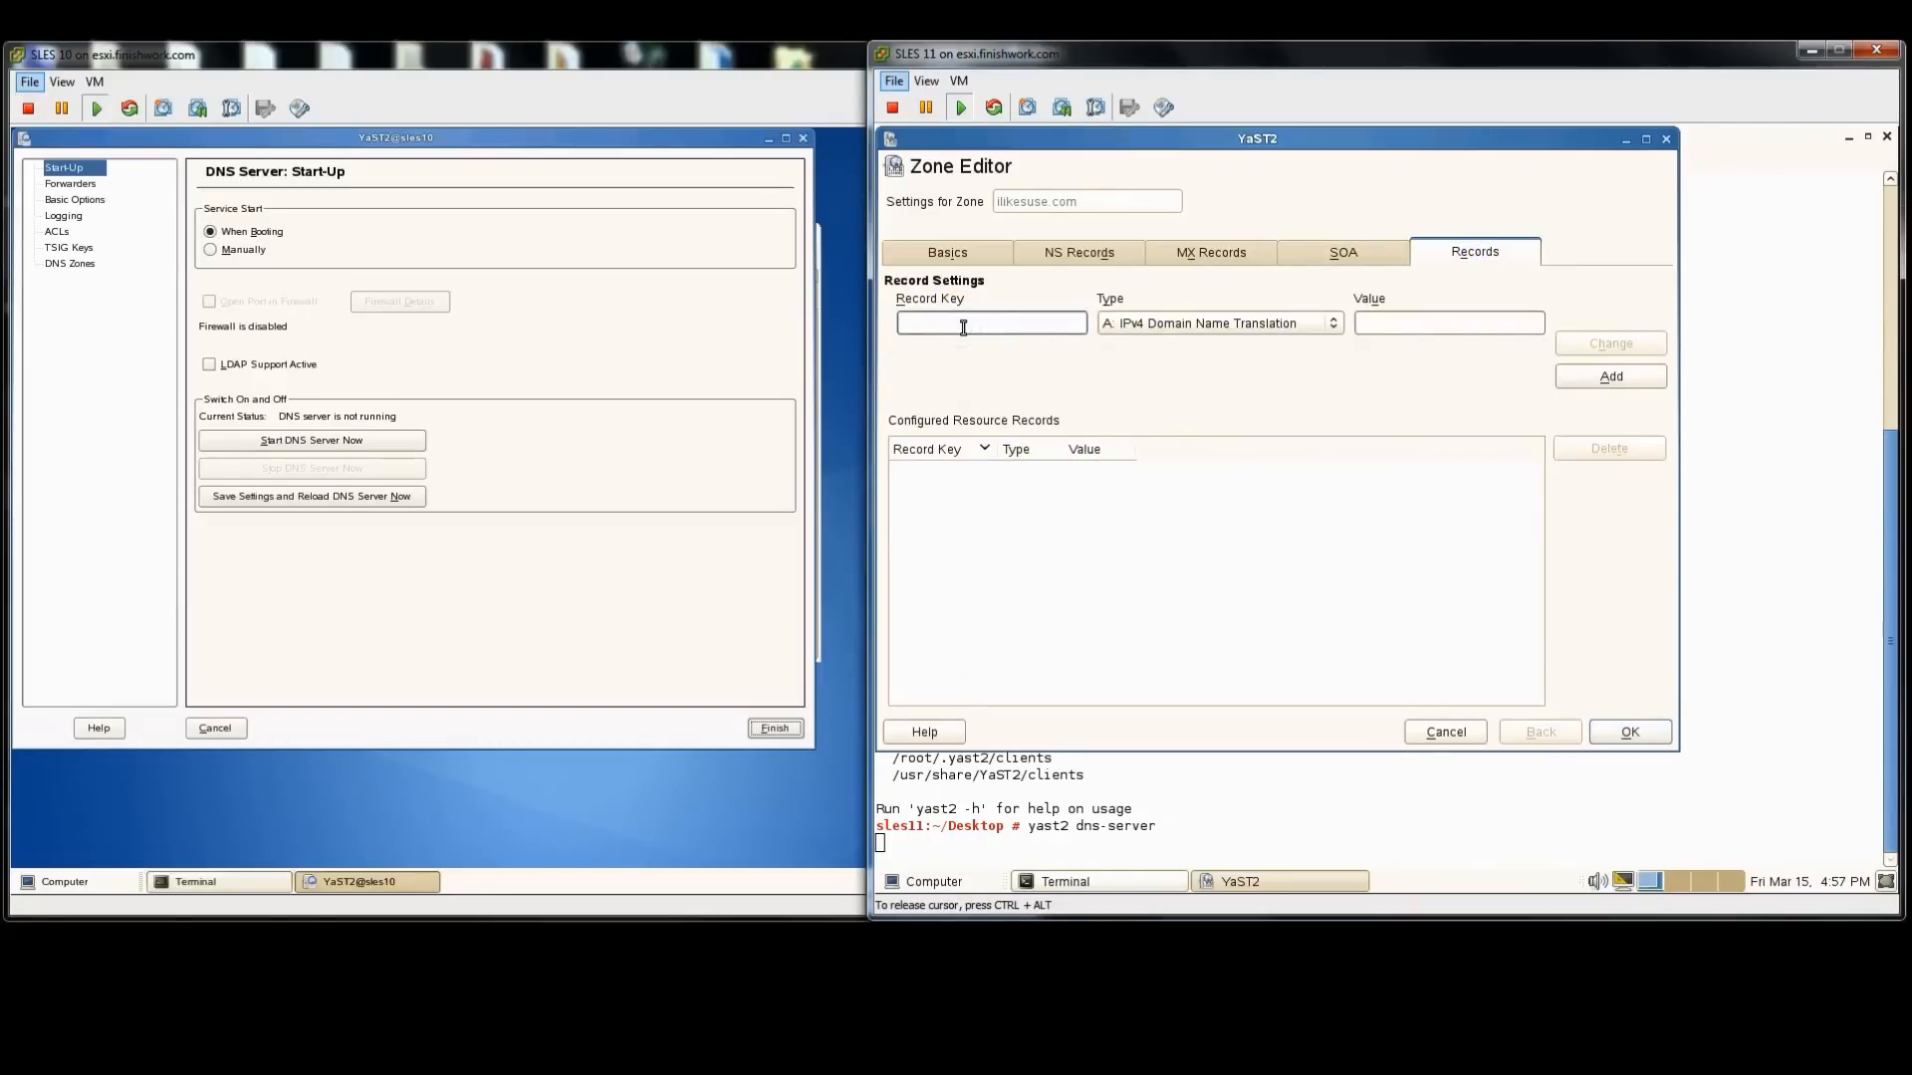
{"action": "type", "text": "sles10"}
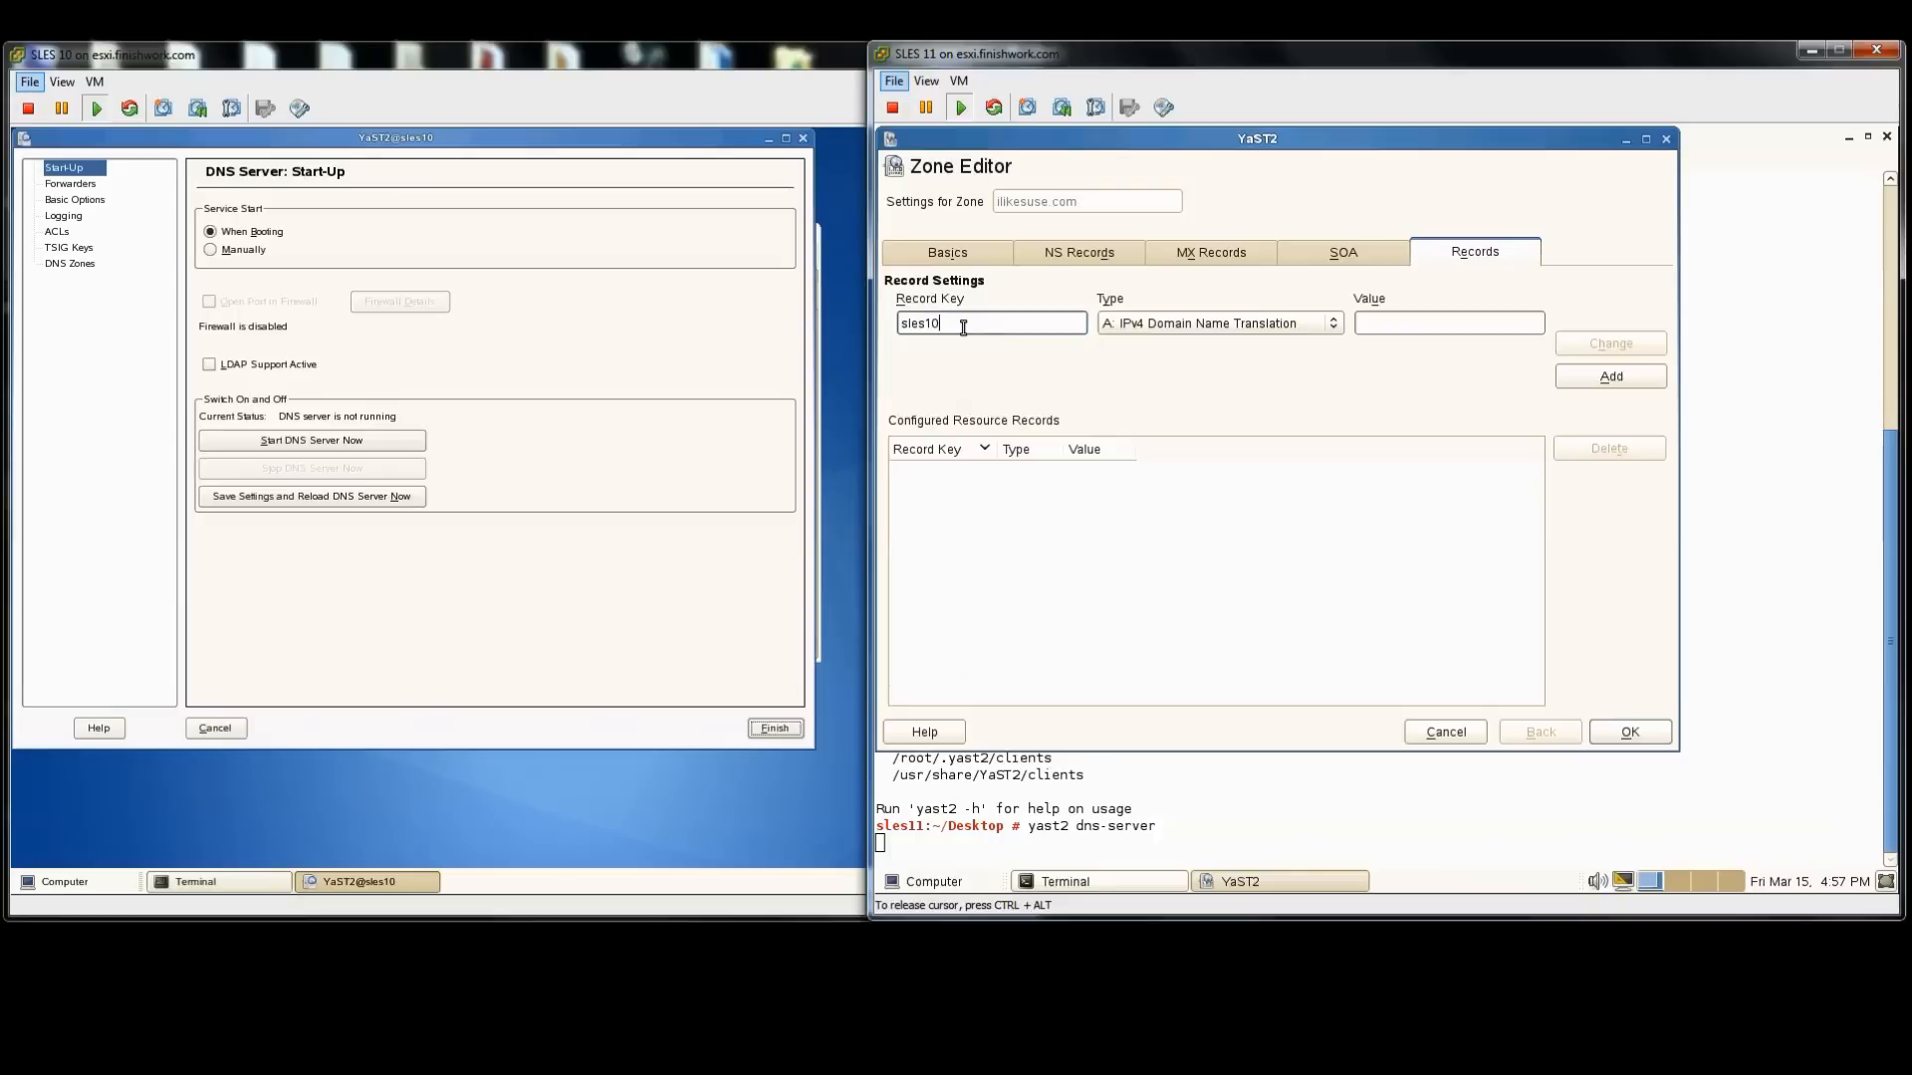
{"action": "left_click", "coordinate": [1448, 323]}
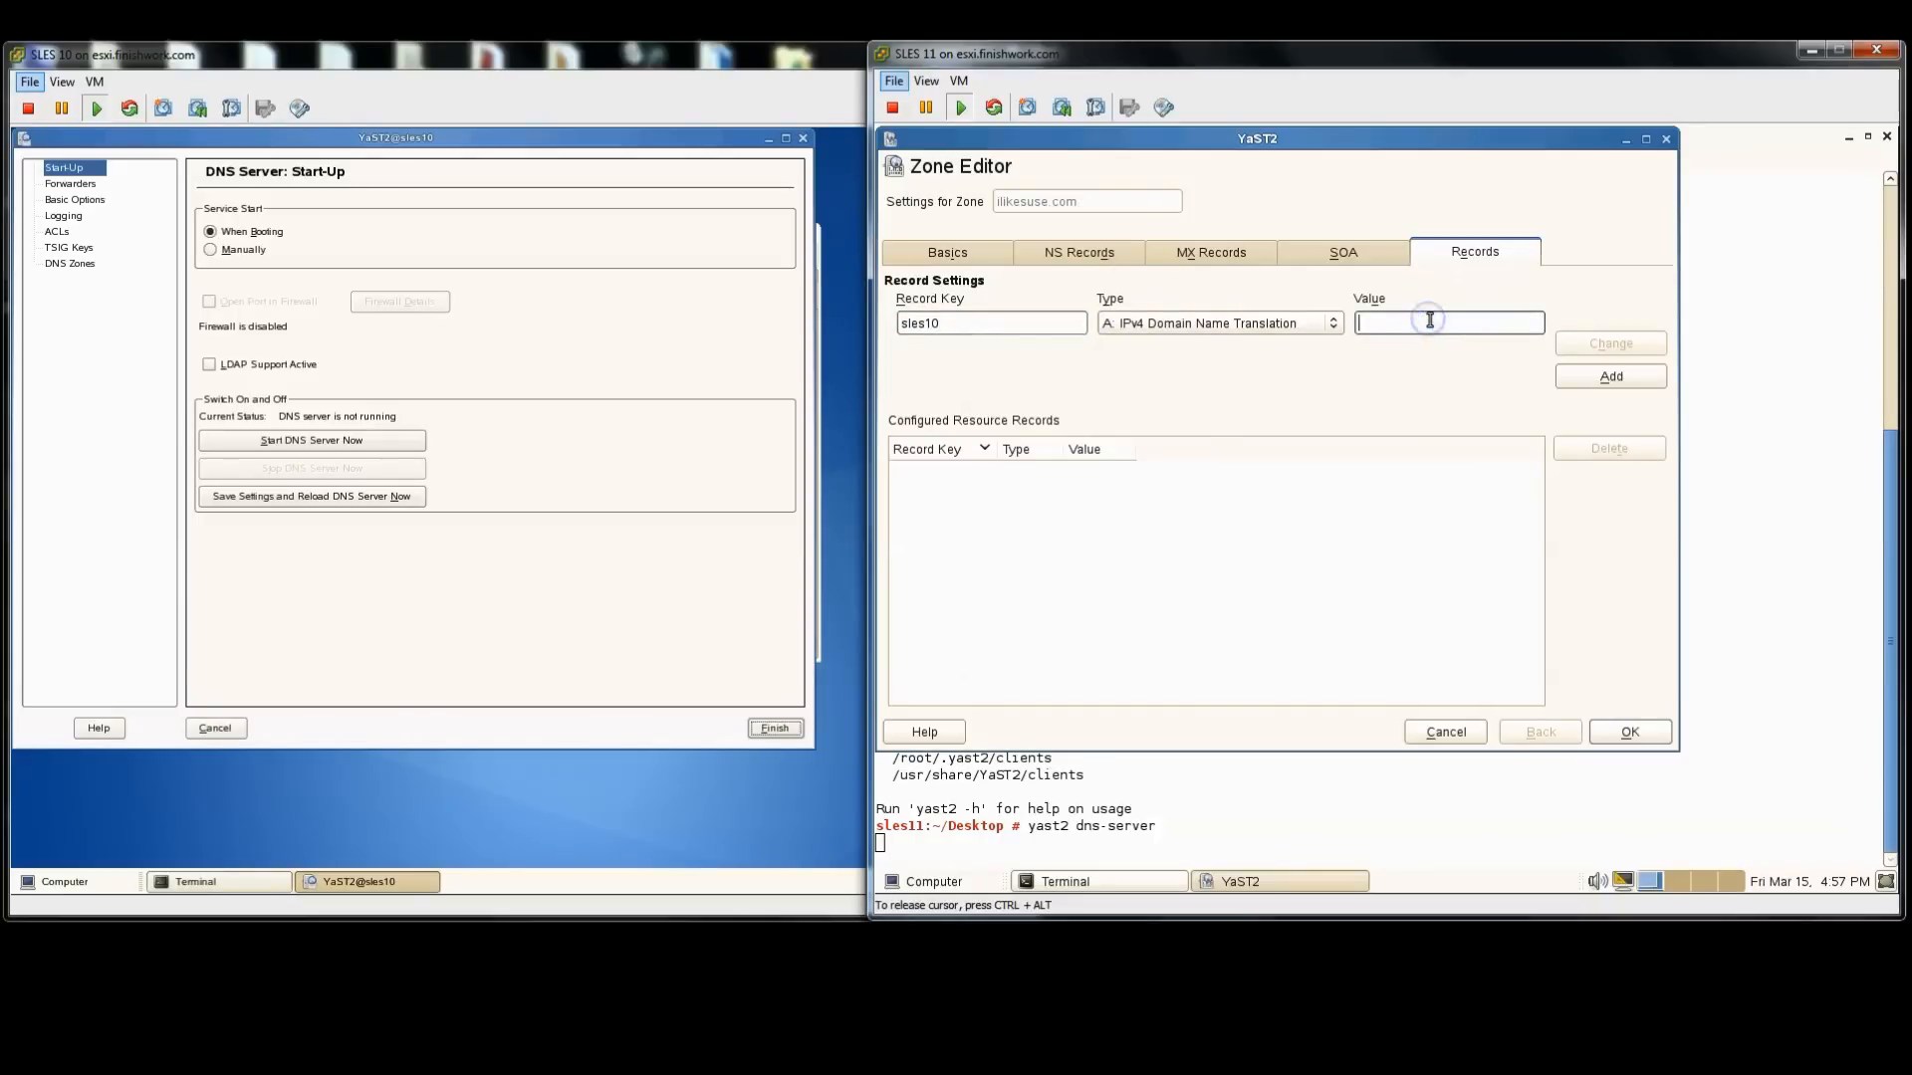
{"action": "type", "text": "166.70.34.170"}
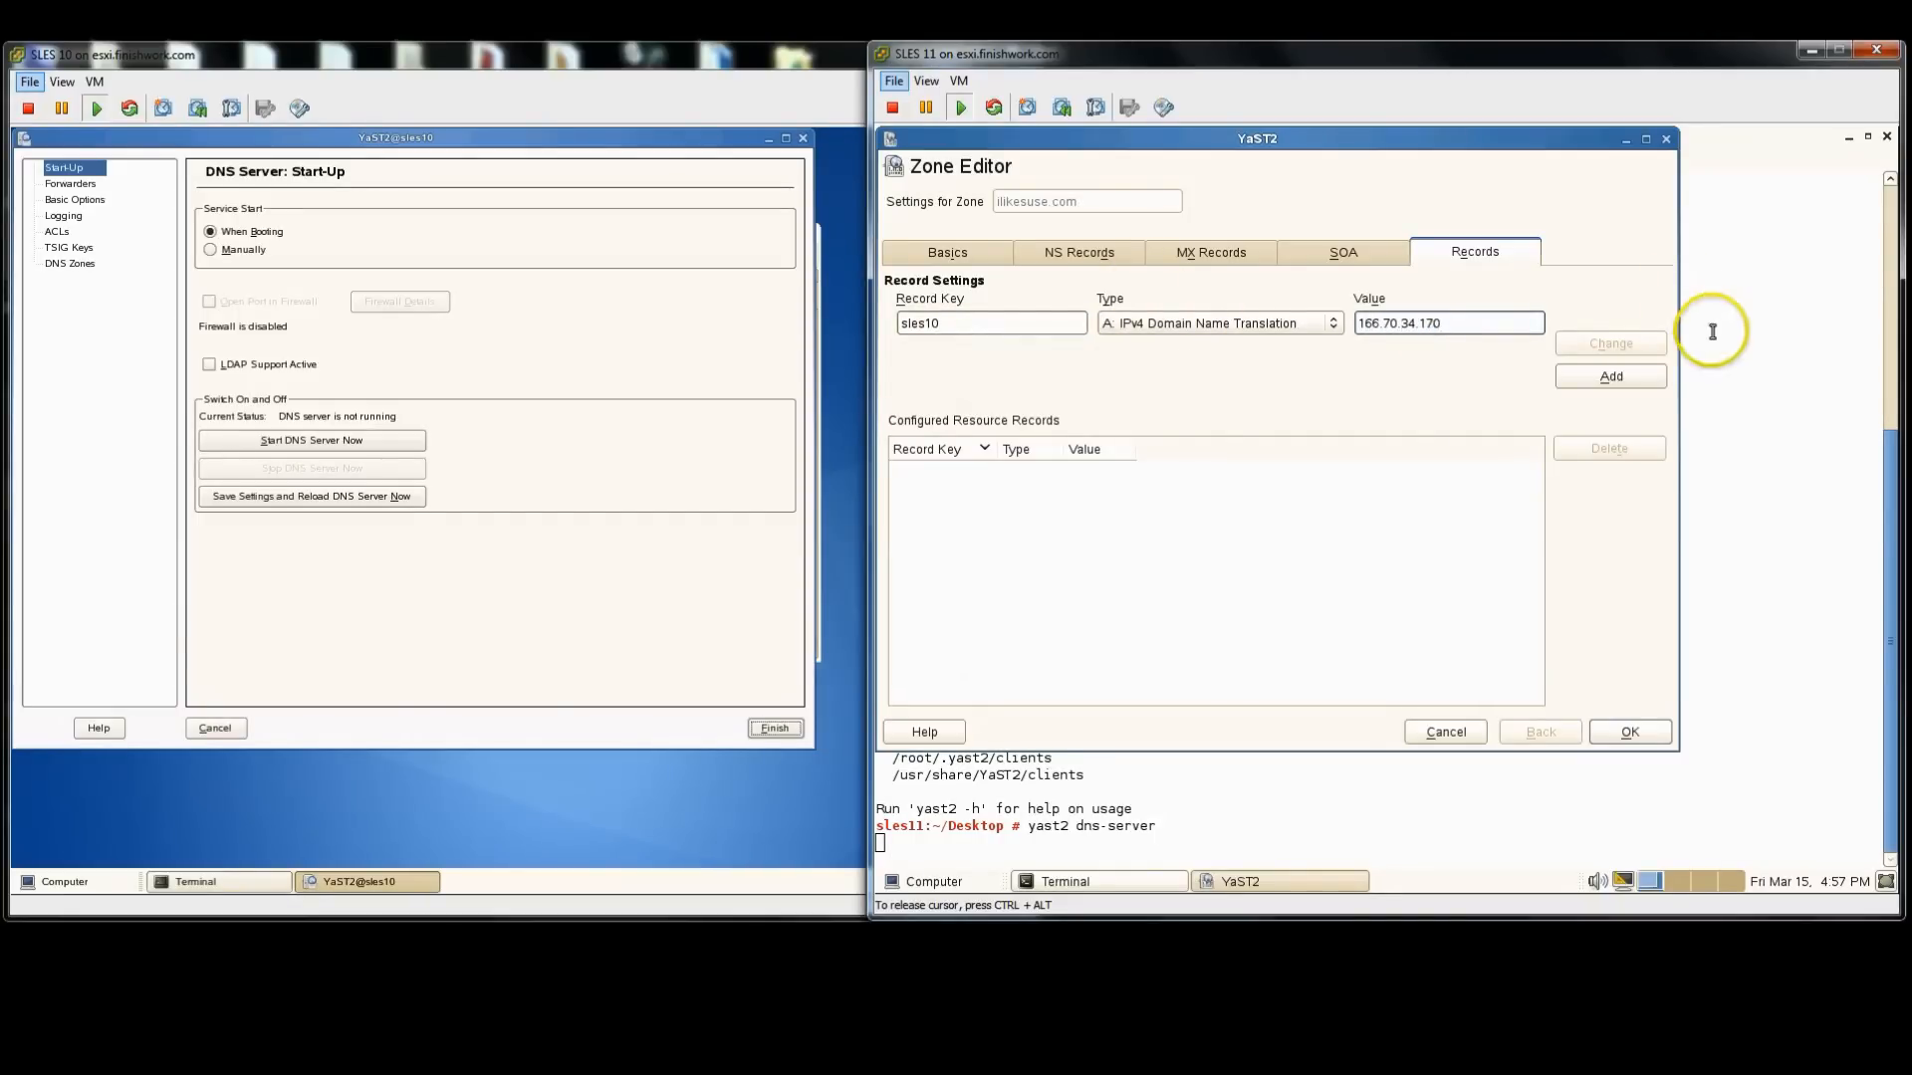
{"action": "left_click", "coordinate": [1609, 377]}
{"action": "type", "text": "1"}
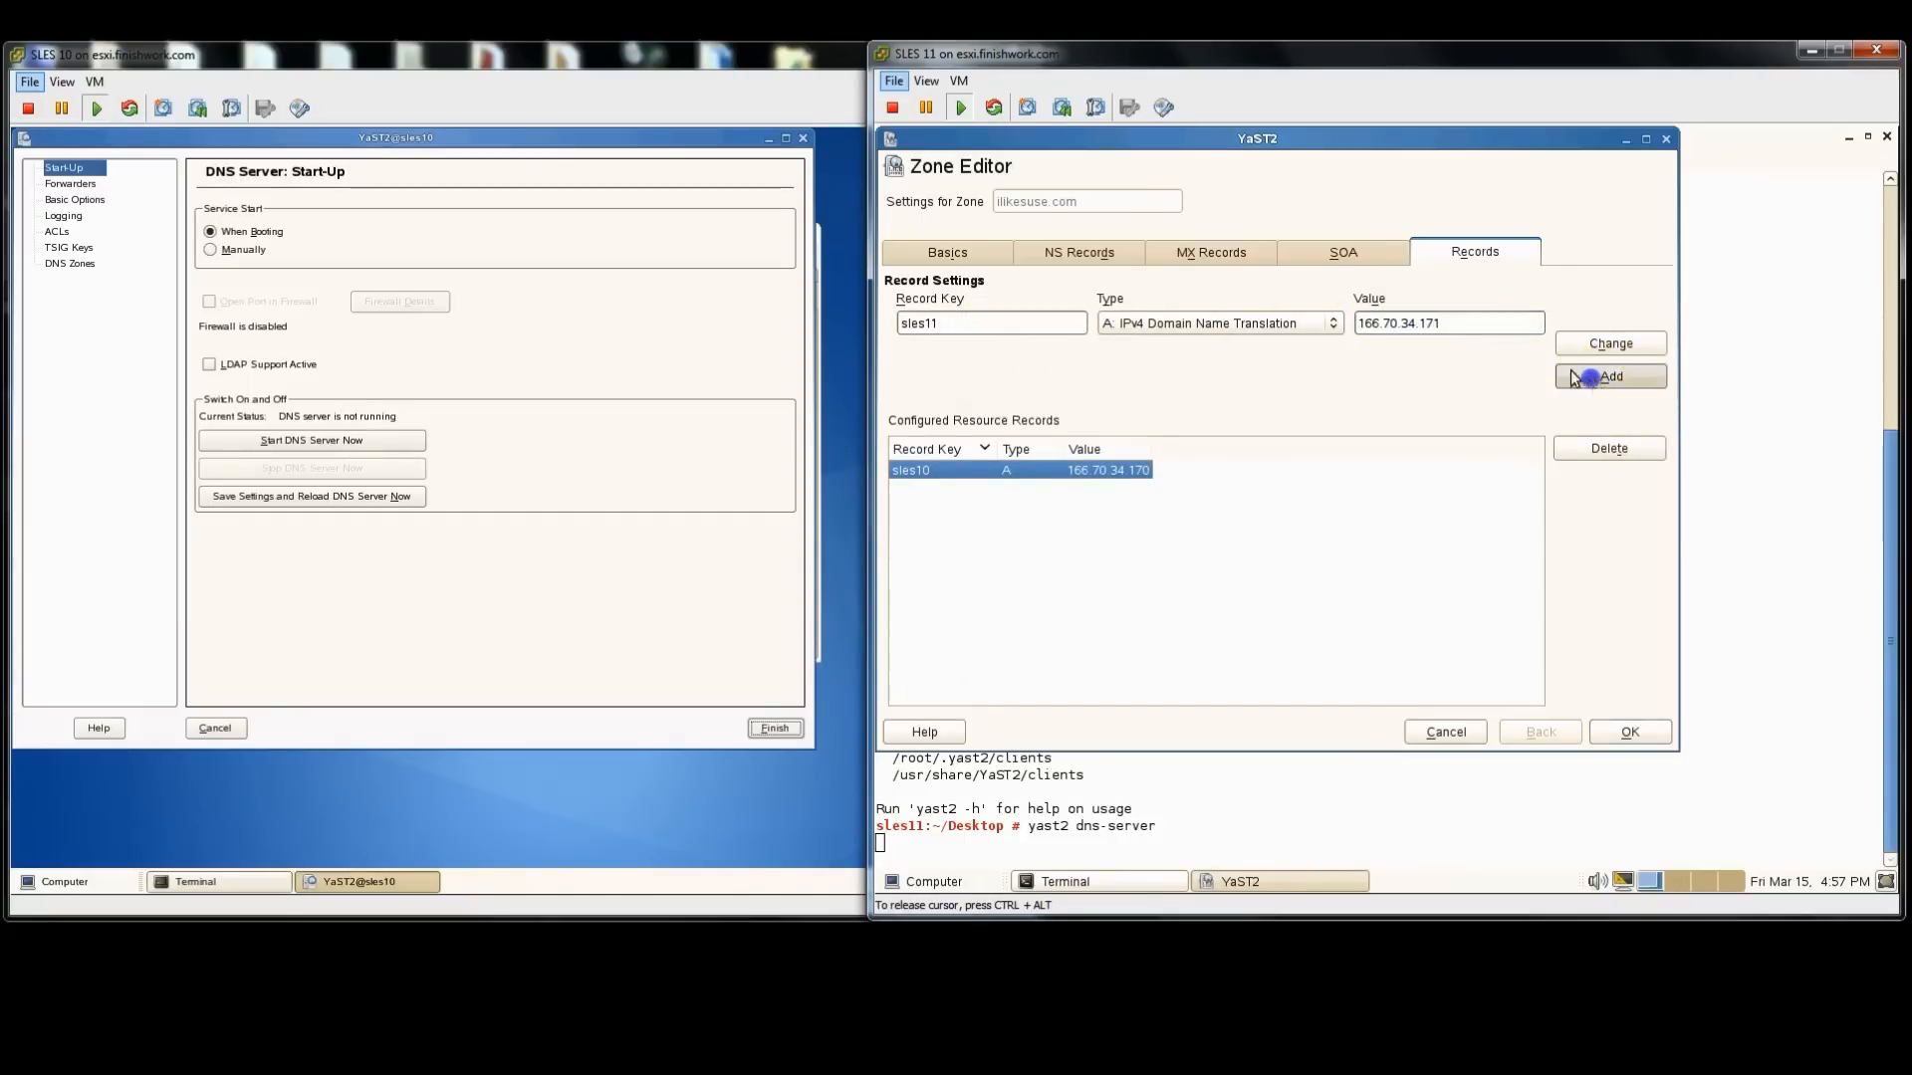
{"action": "left_click", "coordinate": [1609, 376]}
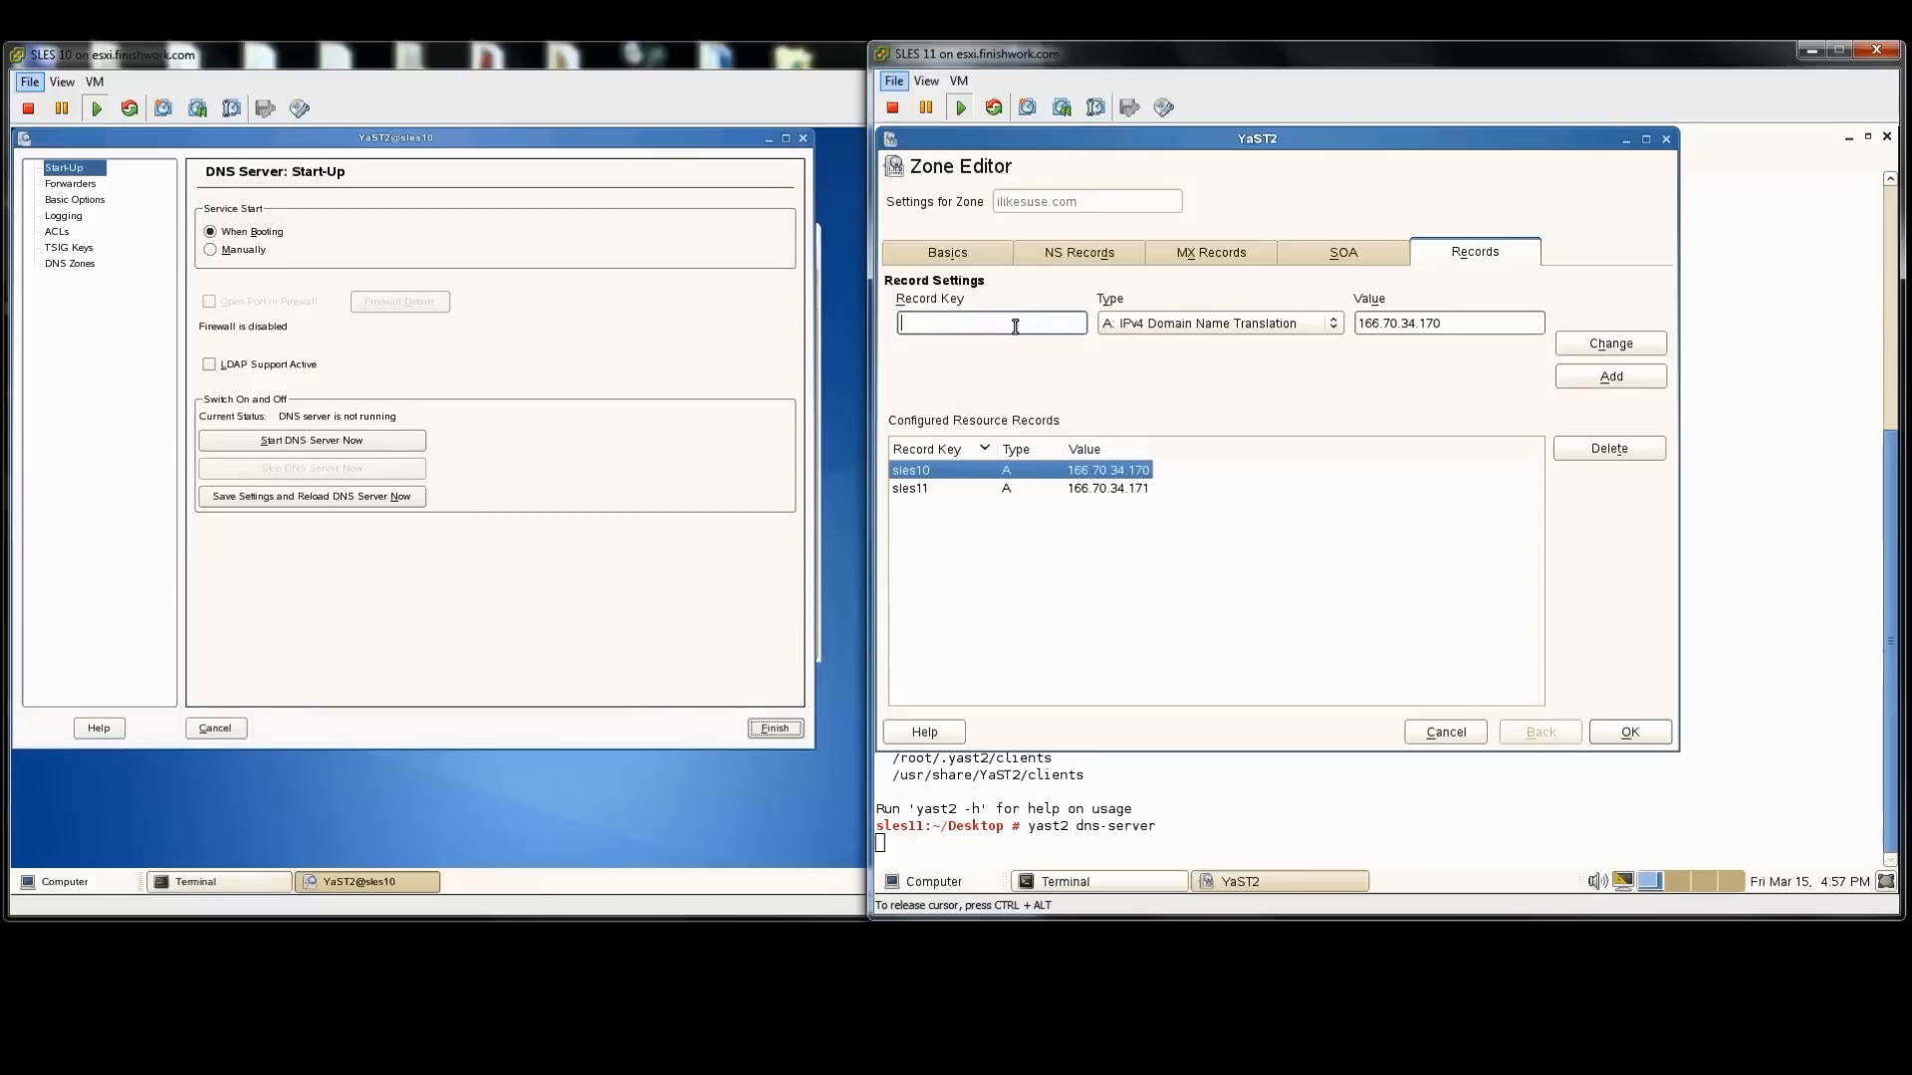
{"action": "type", "text": "win7"}
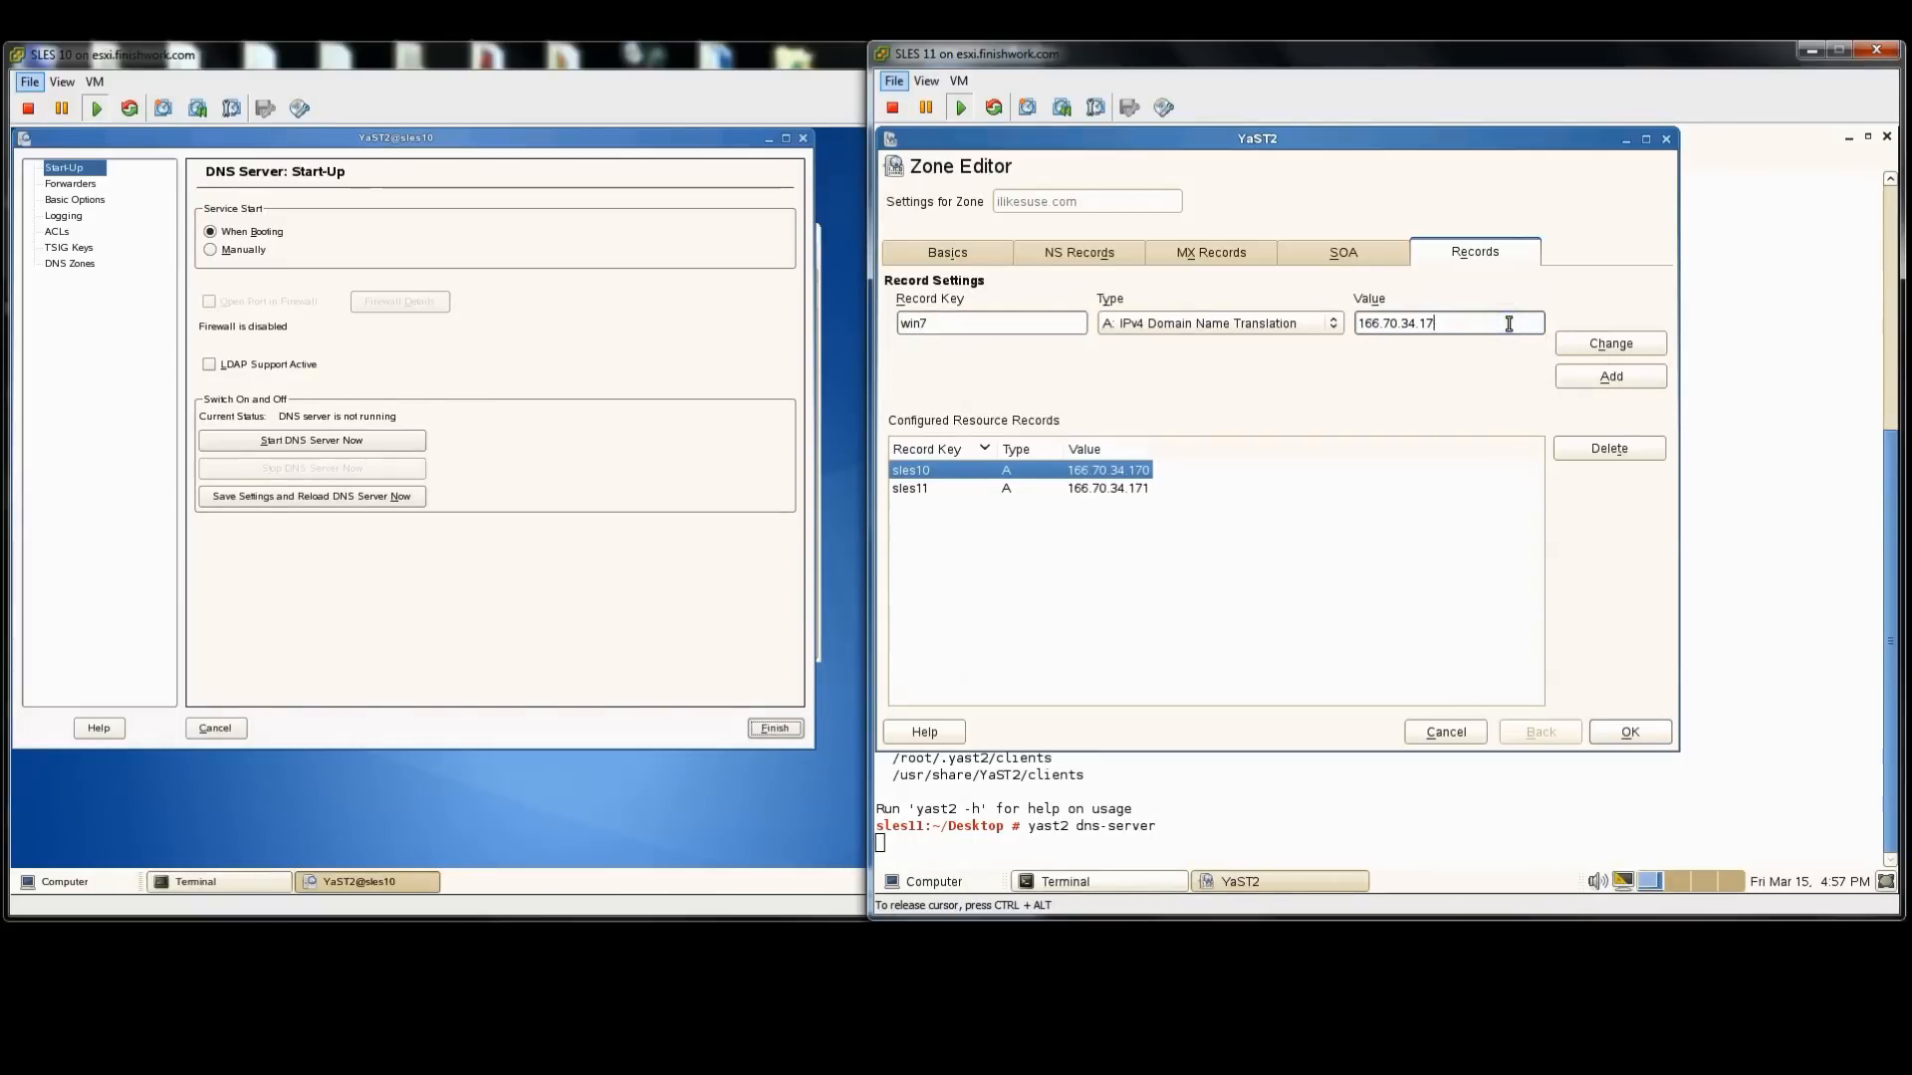
{"action": "left_click", "coordinate": [1609, 376]}
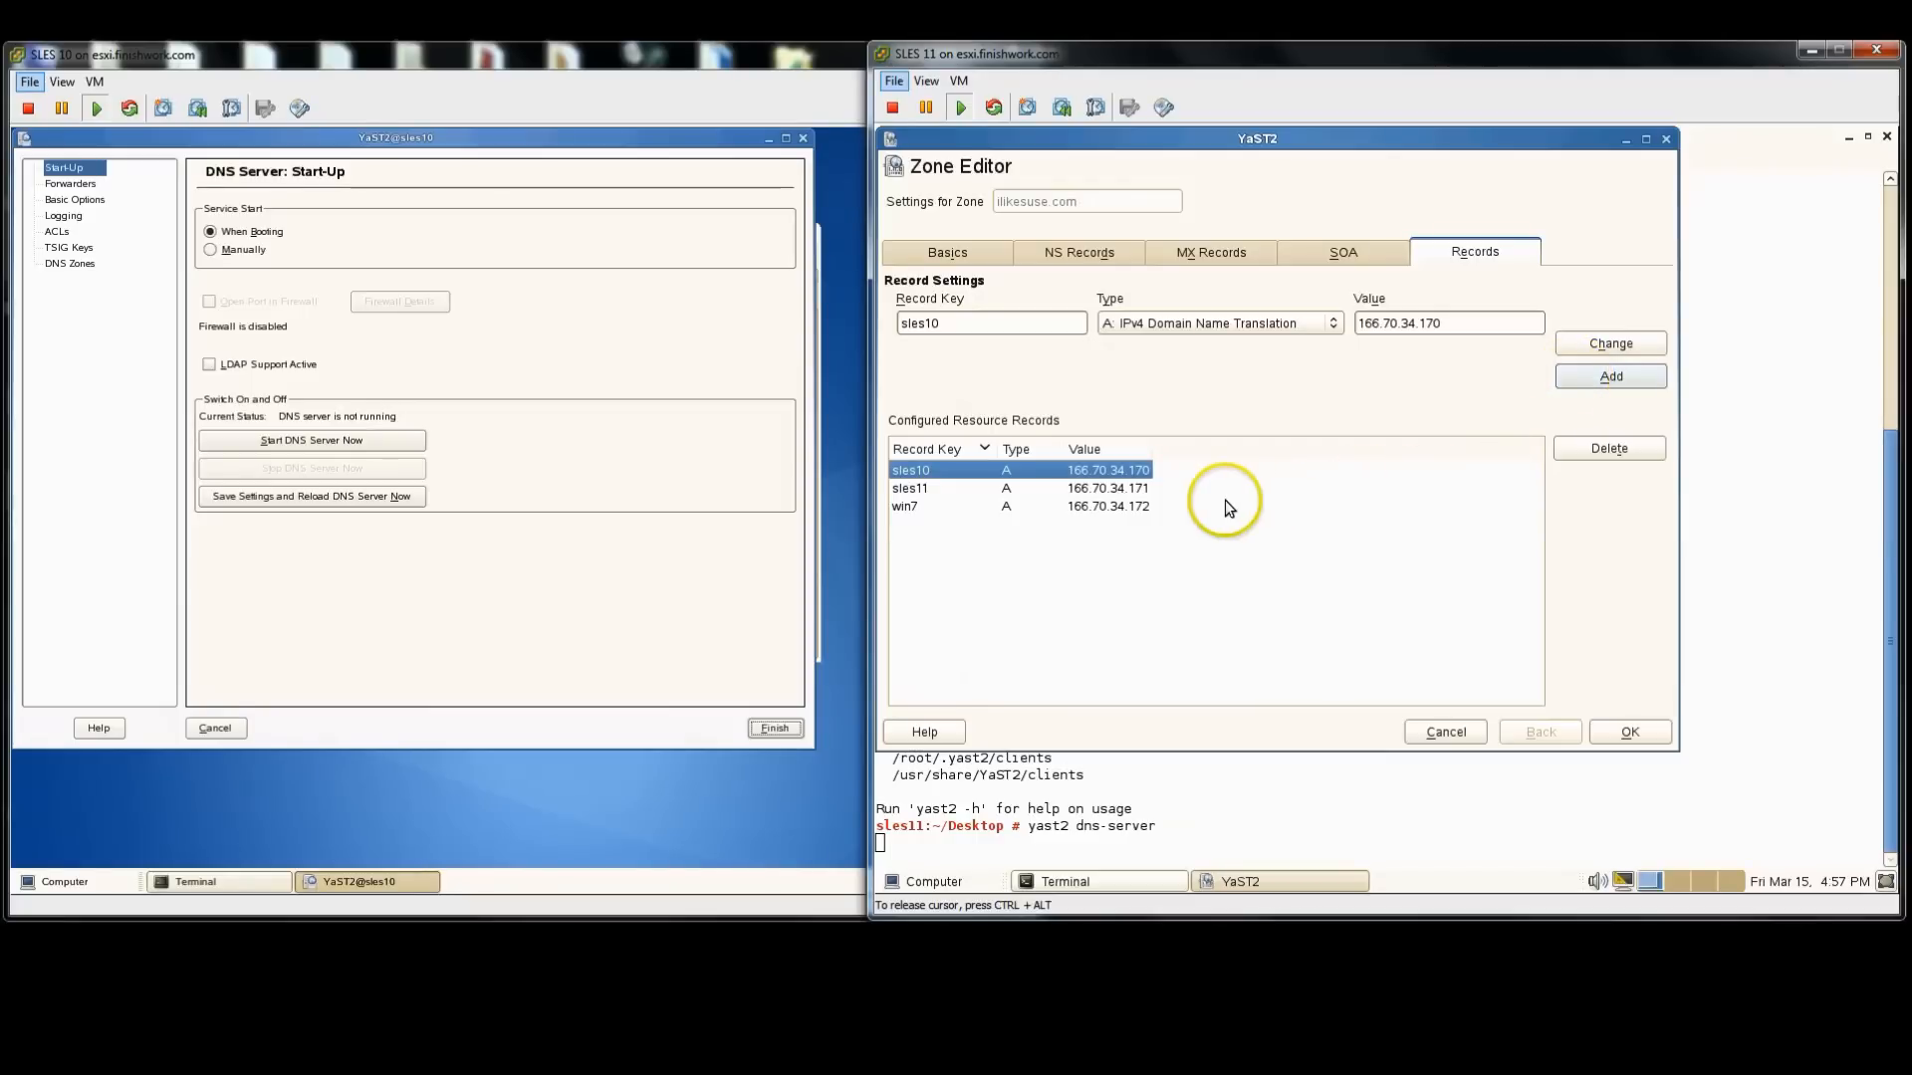
{"action": "mouse_move", "coordinate": [1203, 504]}
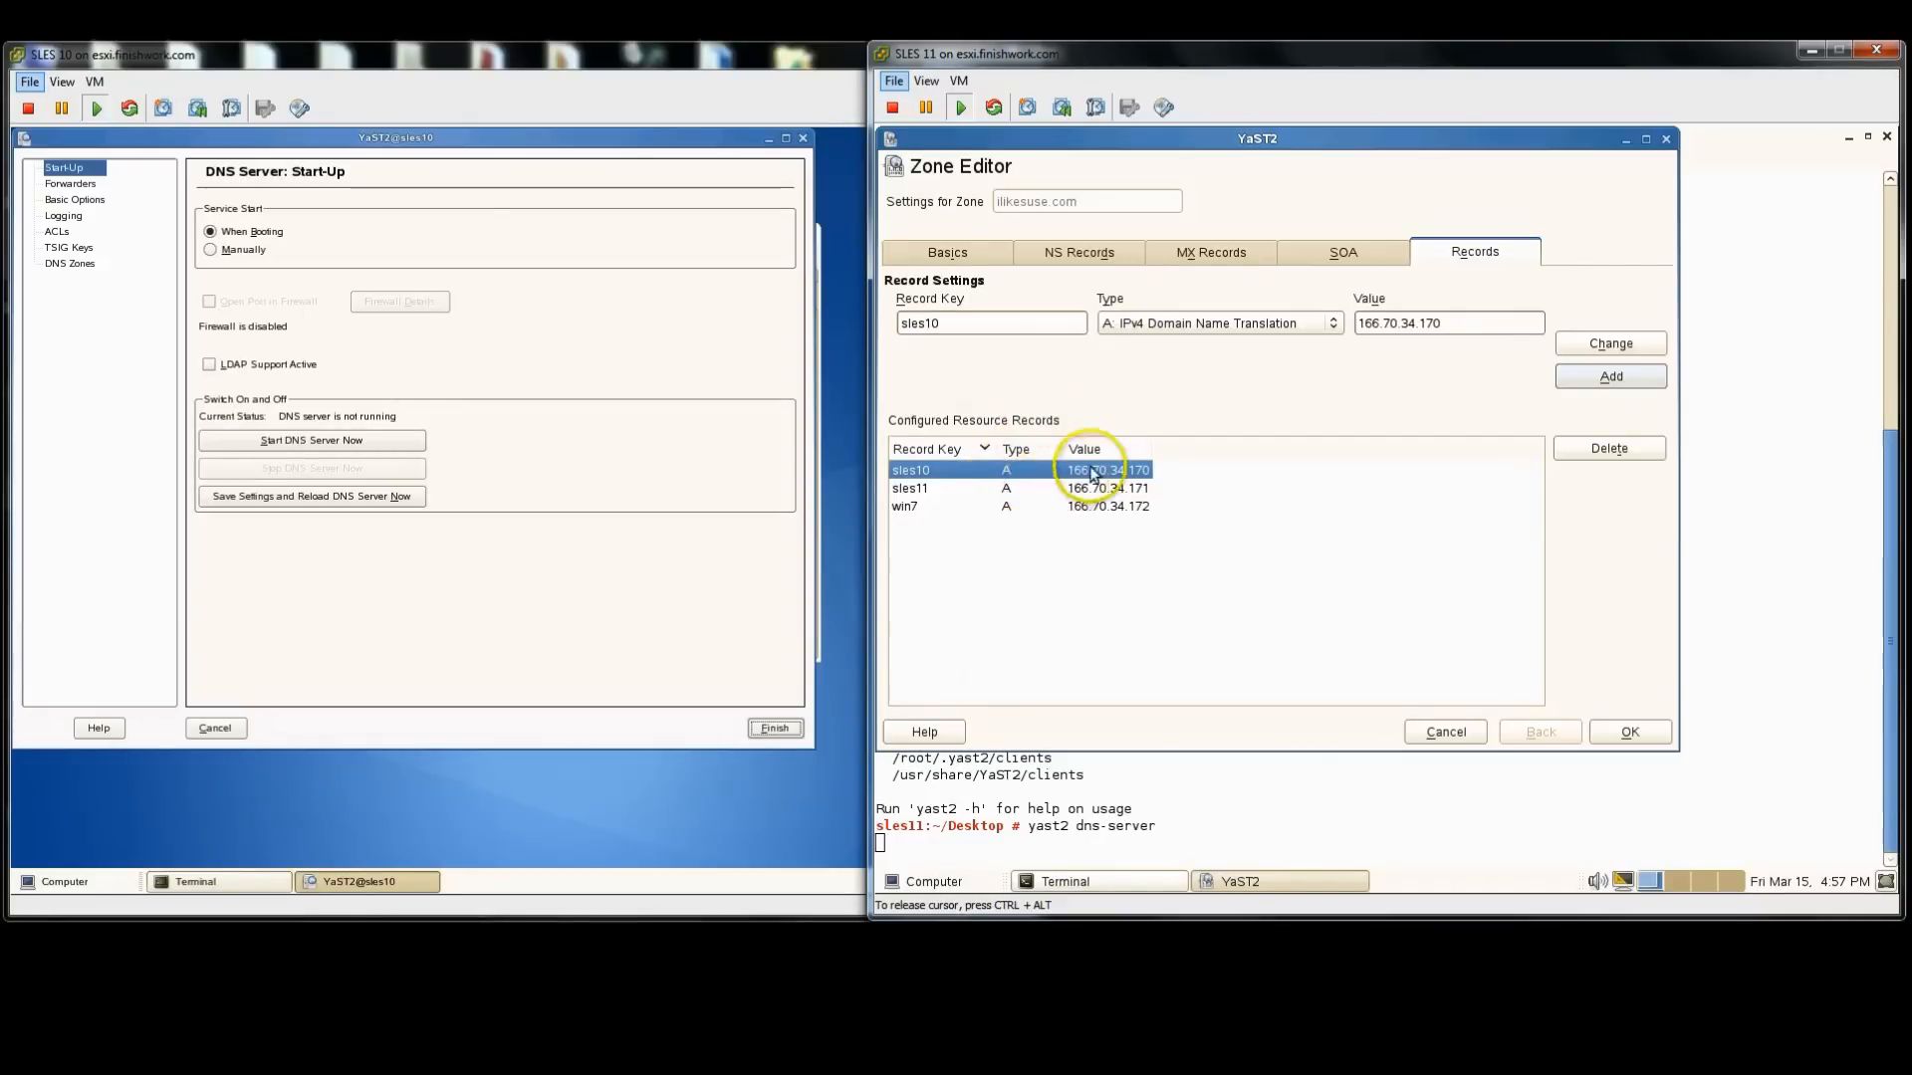
{"action": "mouse_move", "coordinate": [1225, 516]}
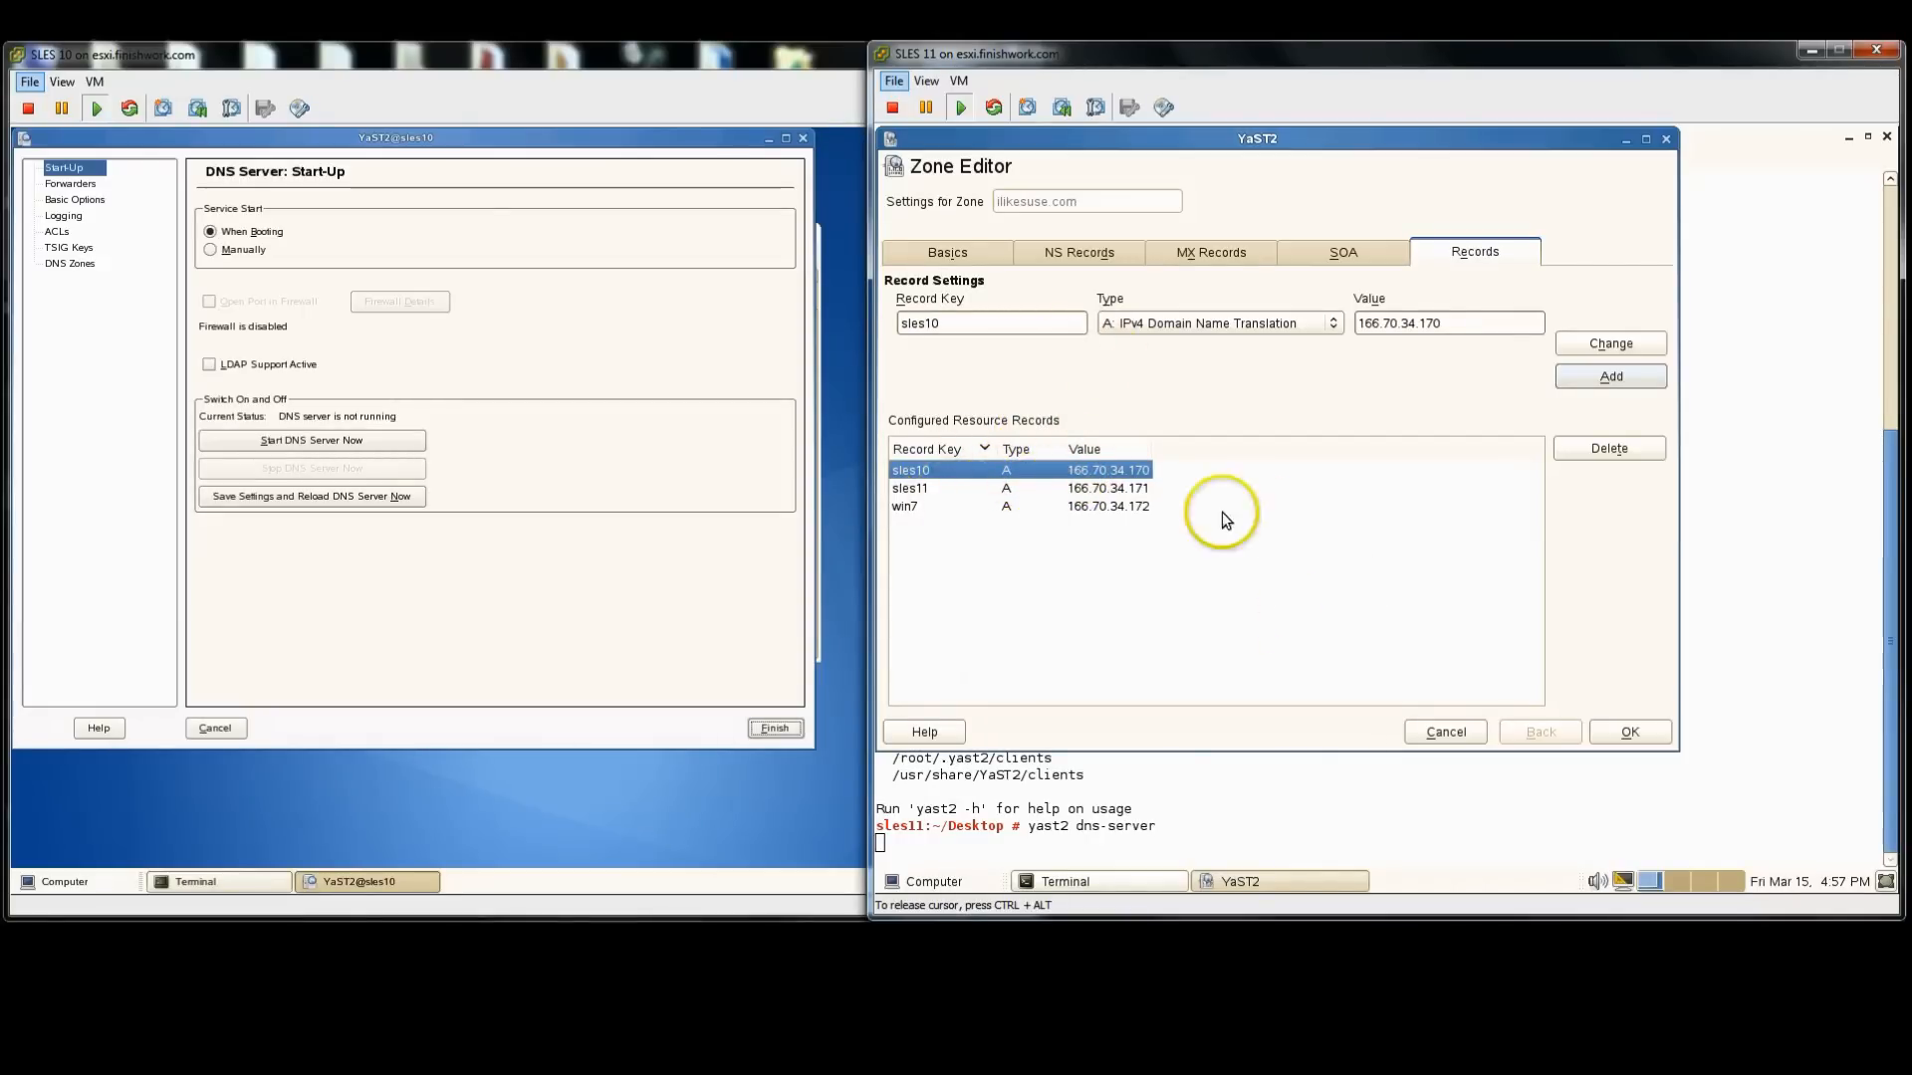
{"action": "mouse_move", "coordinate": [1293, 385]}
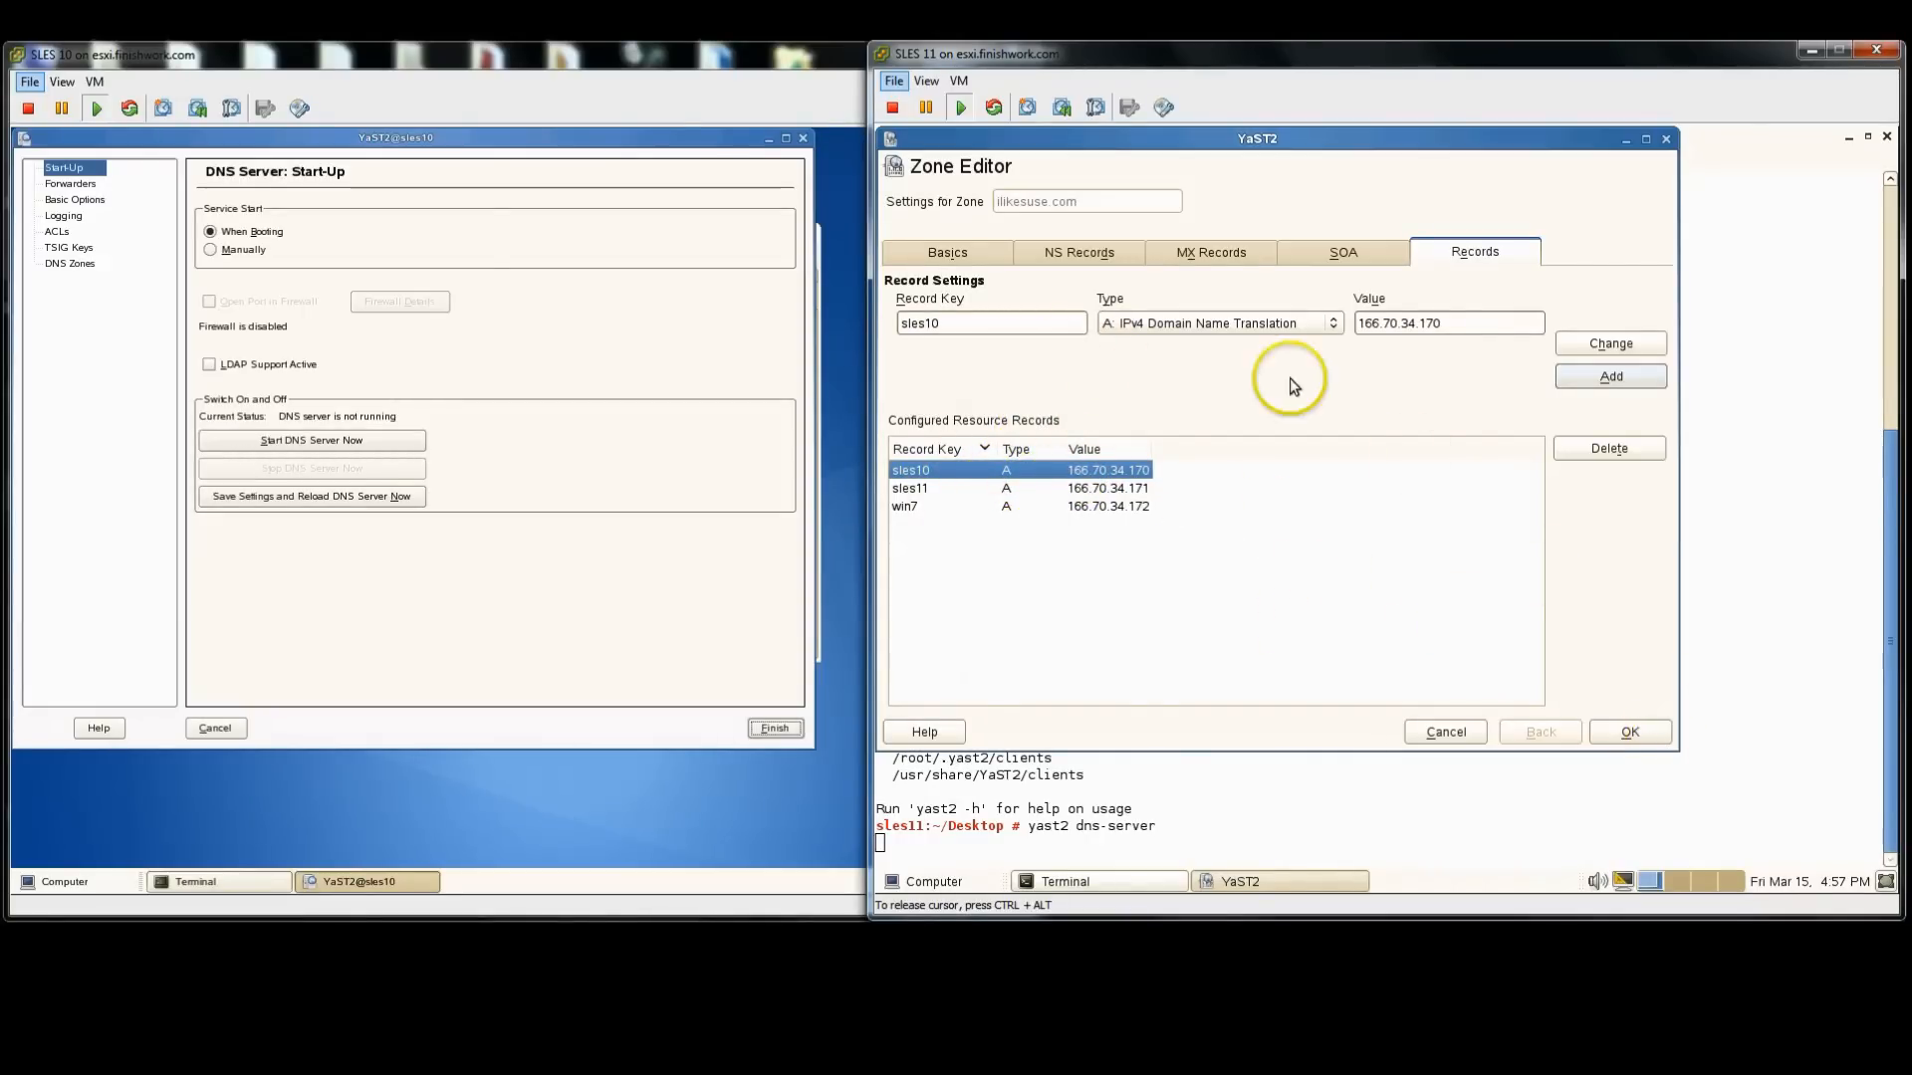
Step: Edit reverse zone 34.70.166.in-addr.arpa and add sles10.ilikesuse.com as an NS record
{"action": "left_click", "coordinate": [1219, 322]}
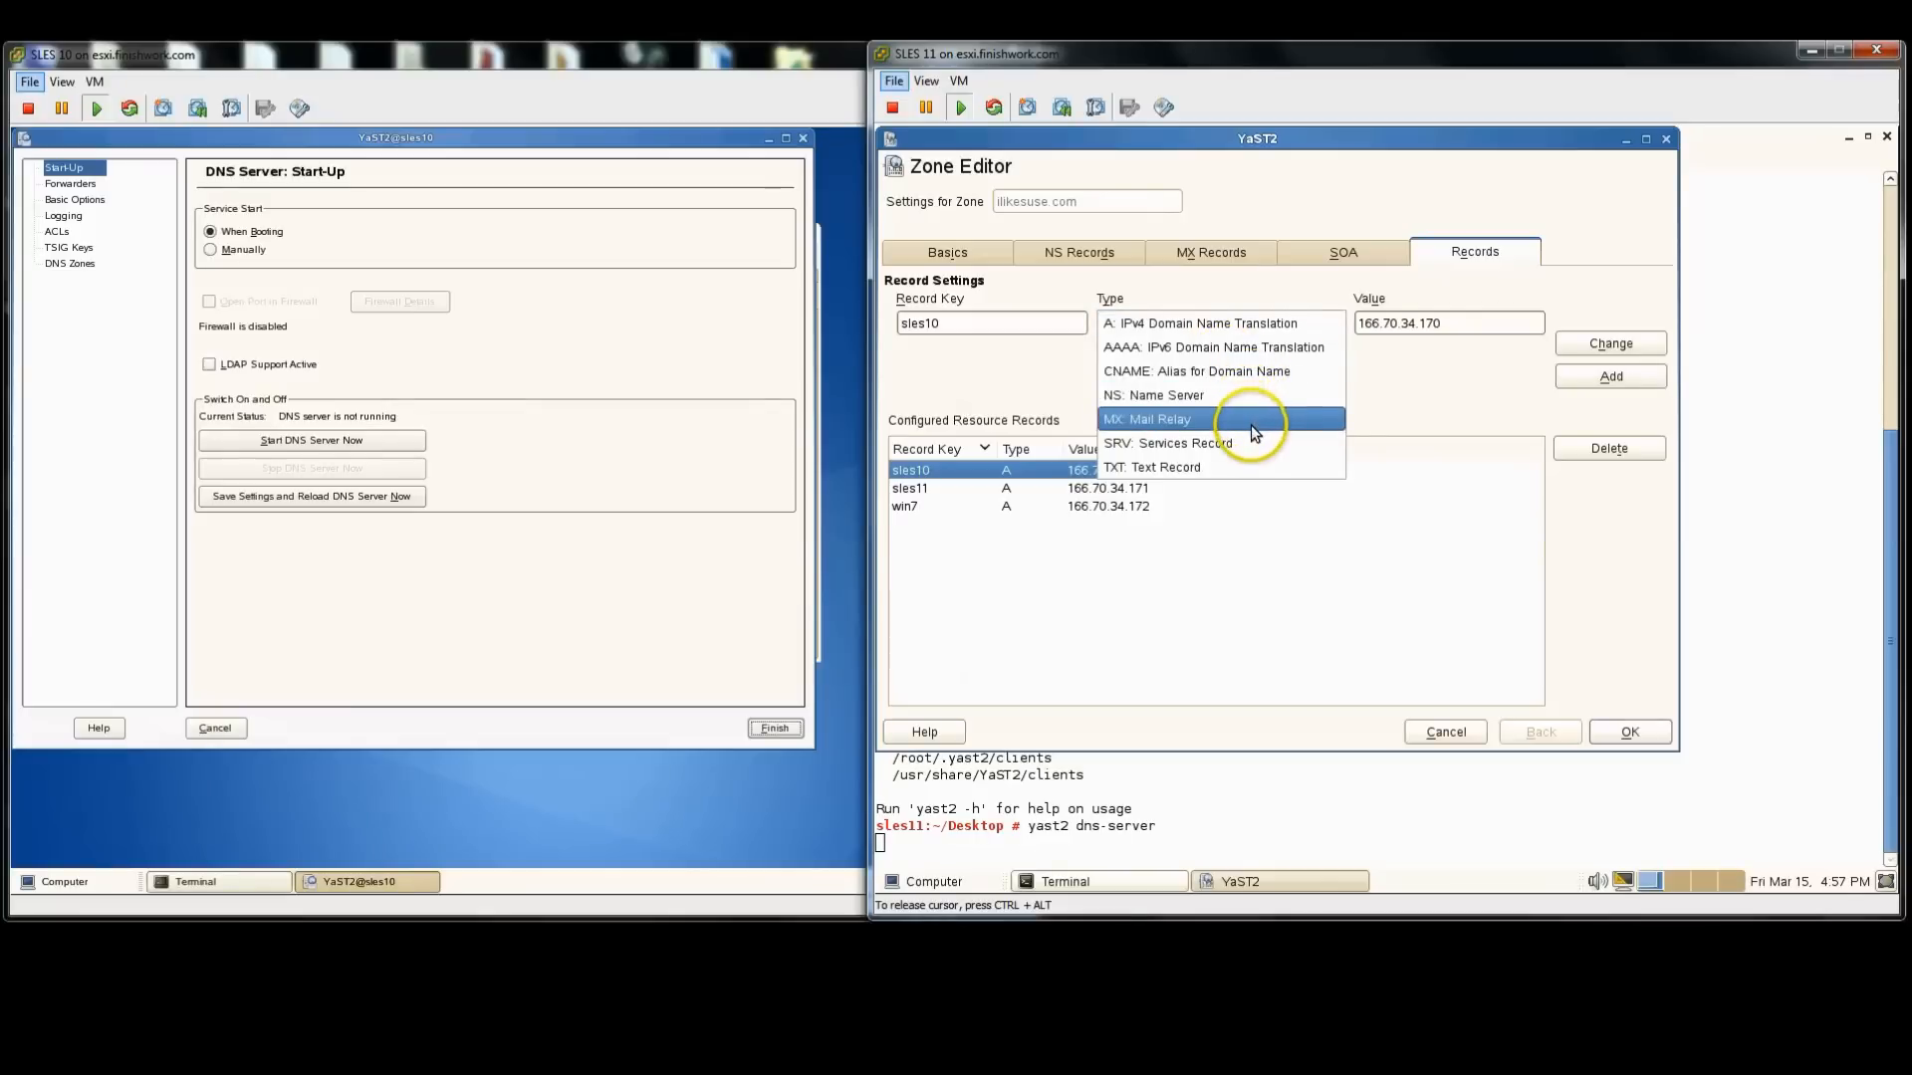
{"action": "mouse_move", "coordinate": [1251, 442]}
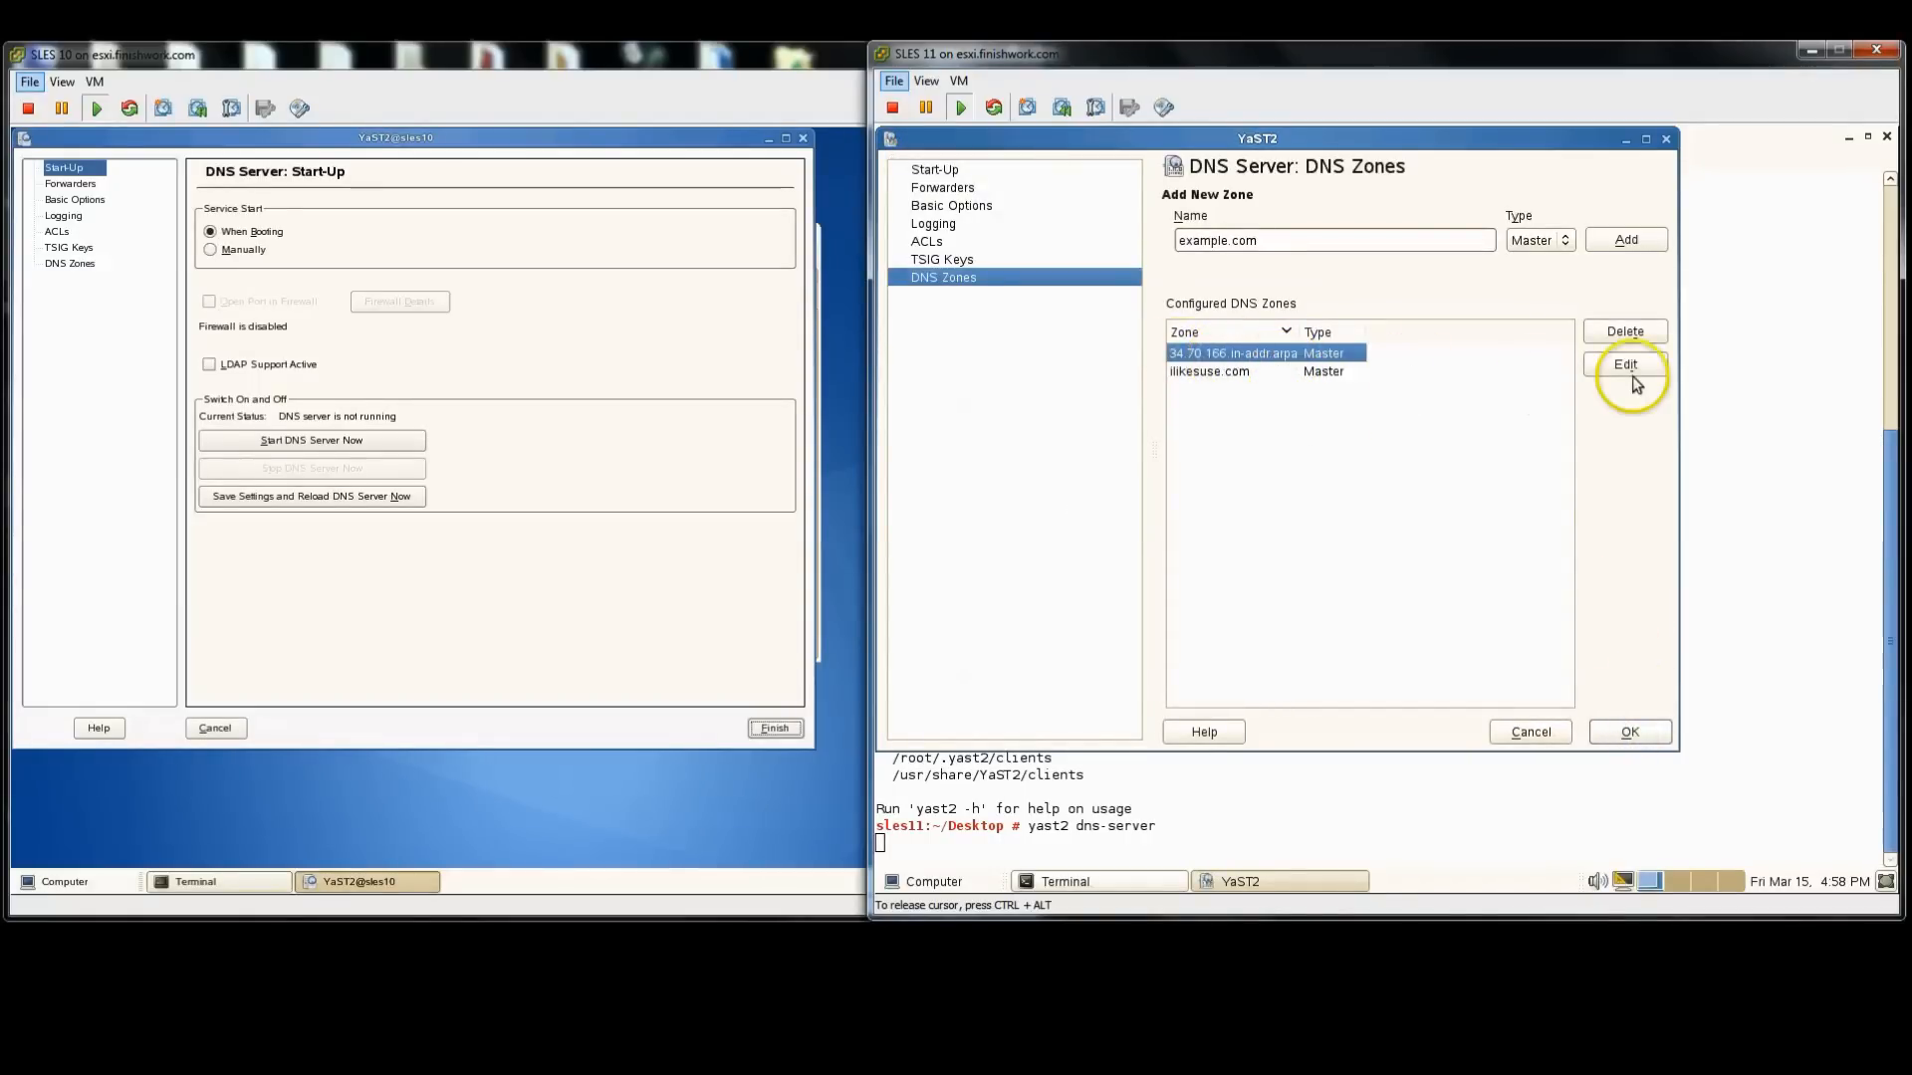
{"action": "left_click", "coordinate": [1625, 364]}
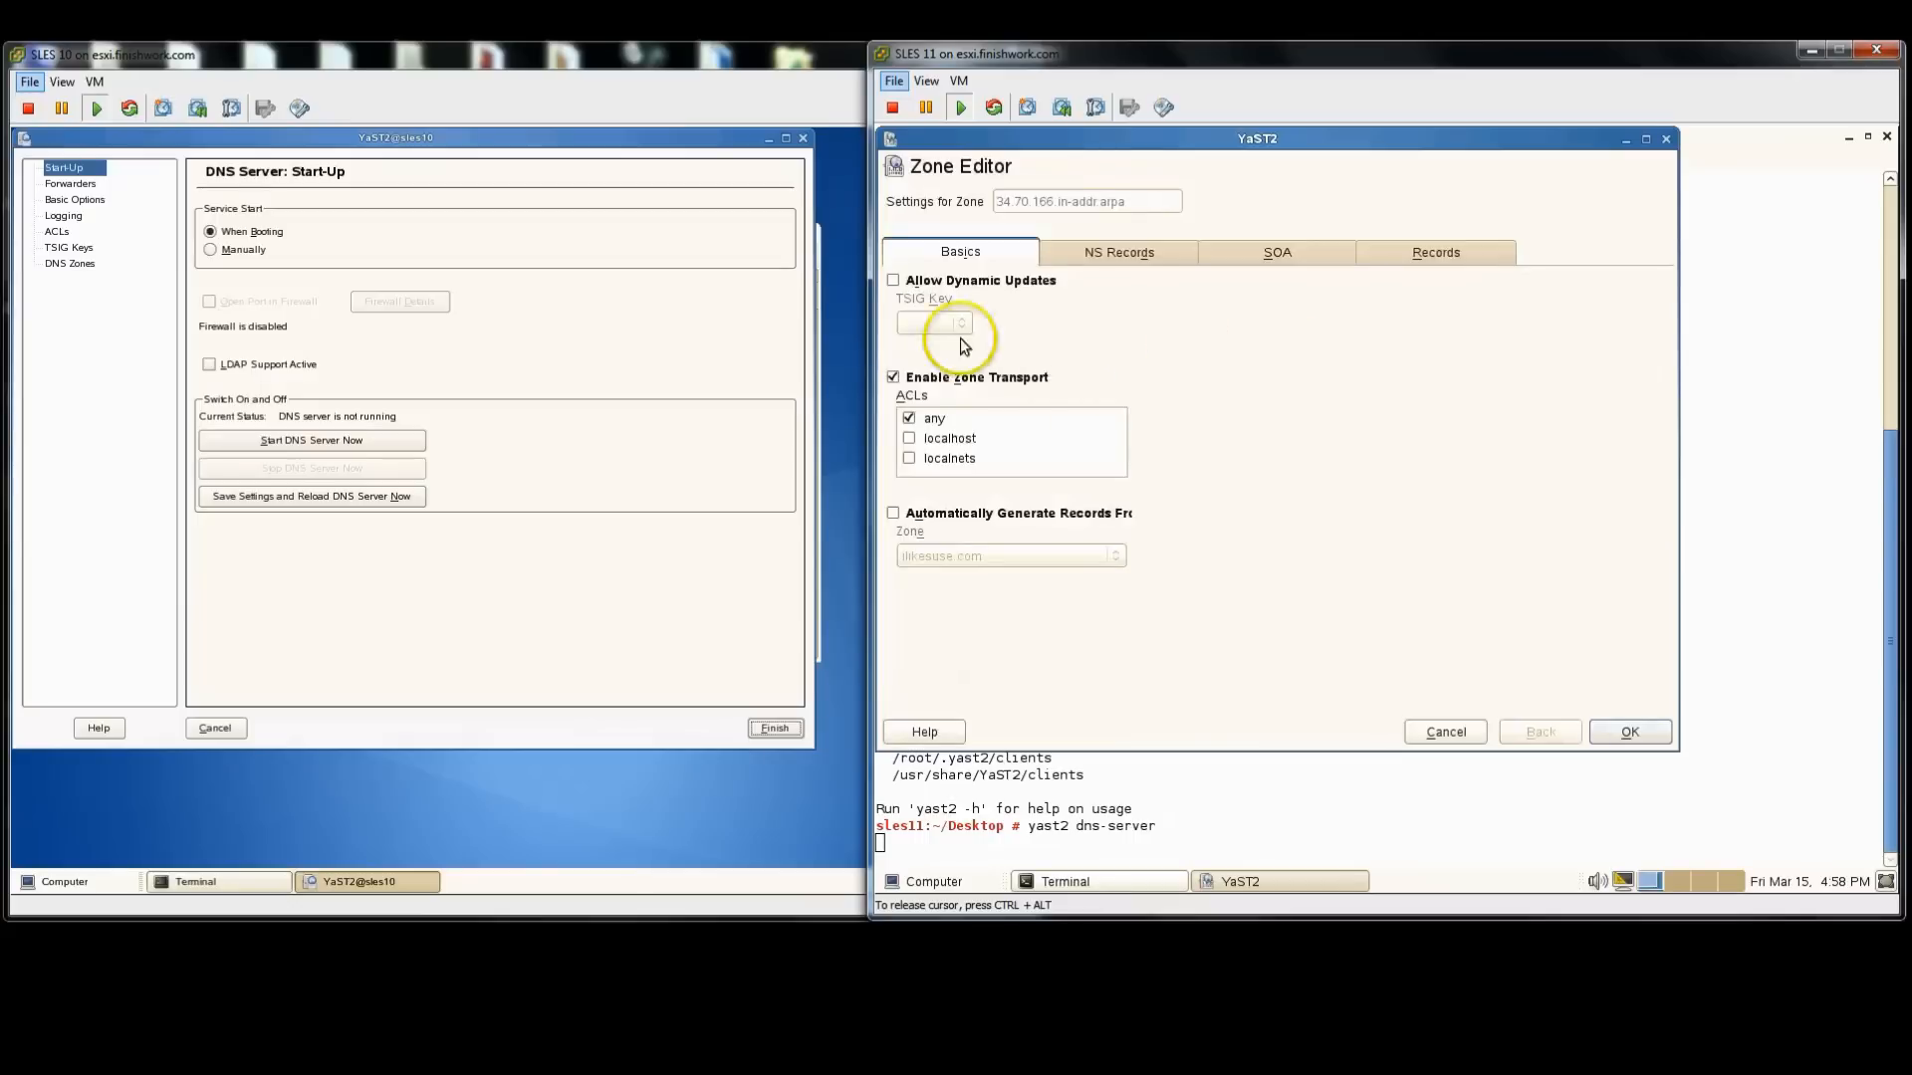
{"action": "left_click", "coordinate": [1115, 251]}
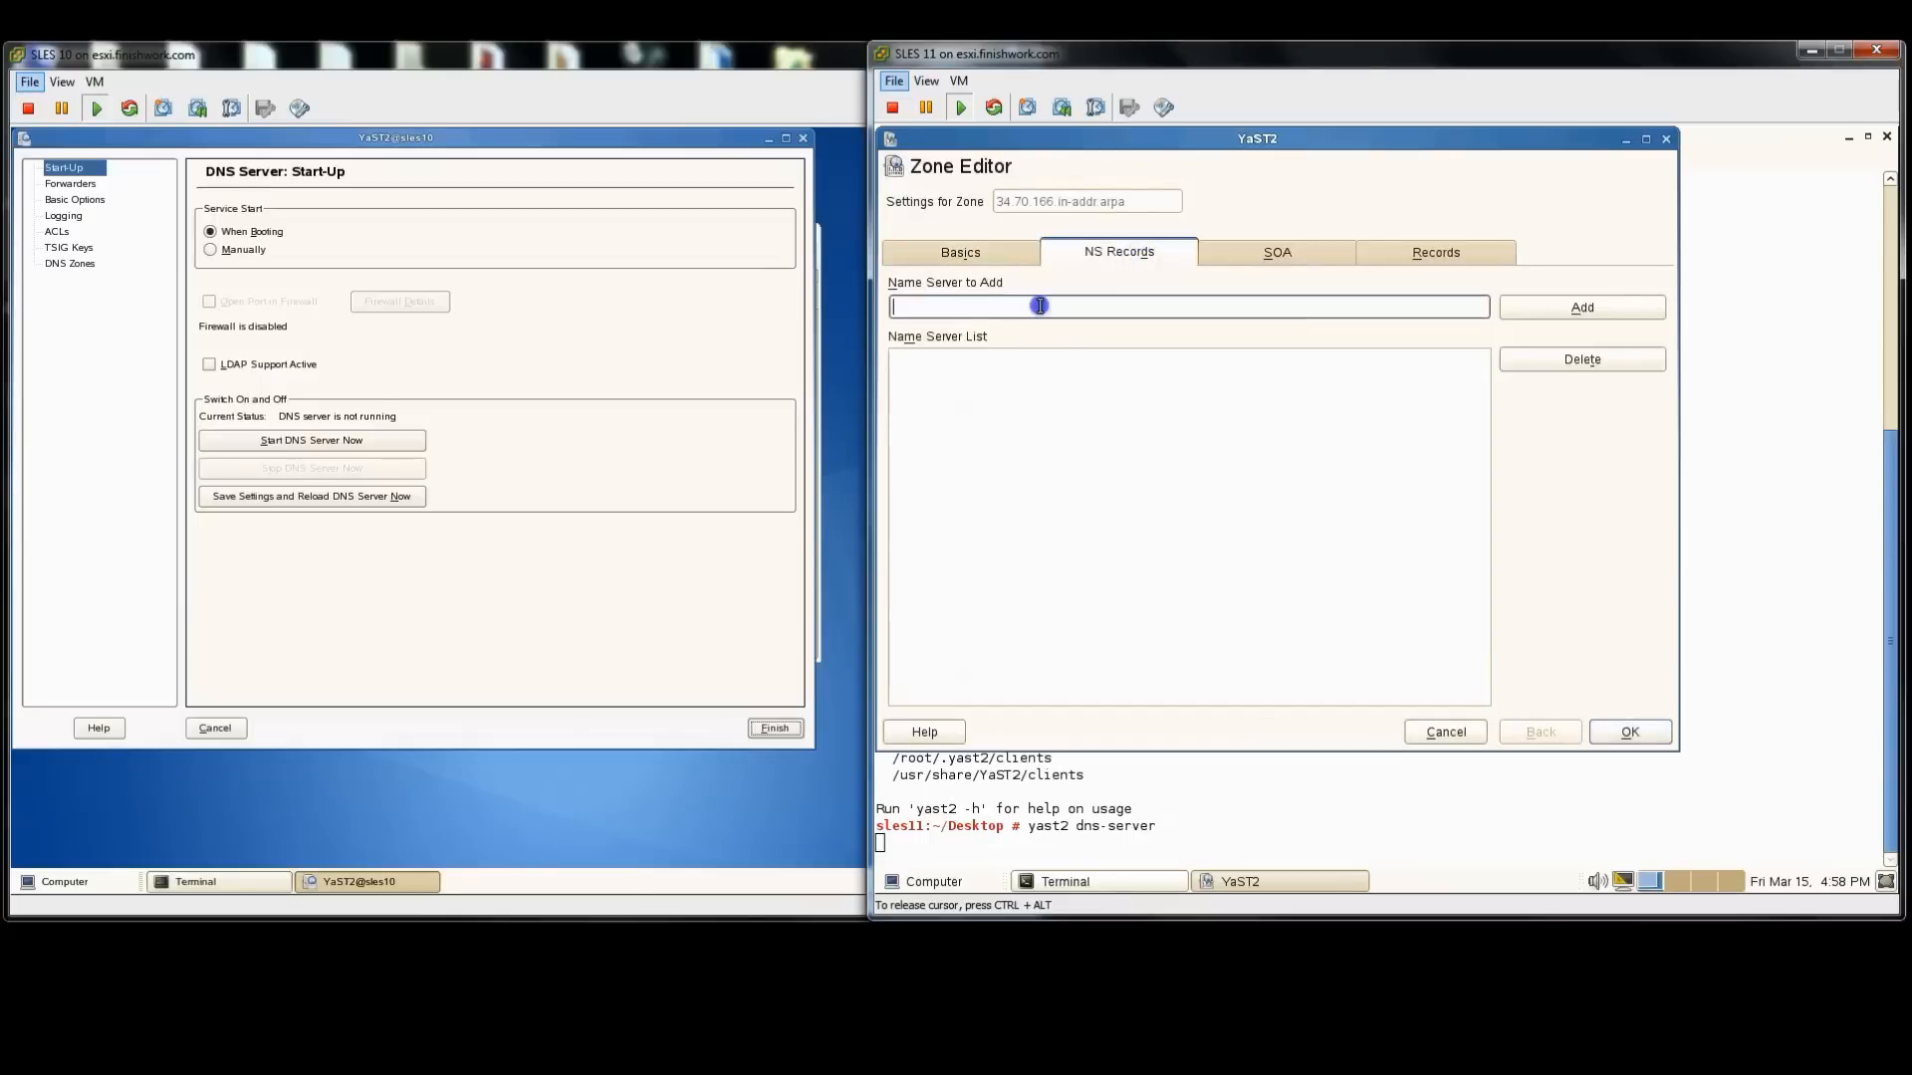
{"action": "type", "text": "sles10."}
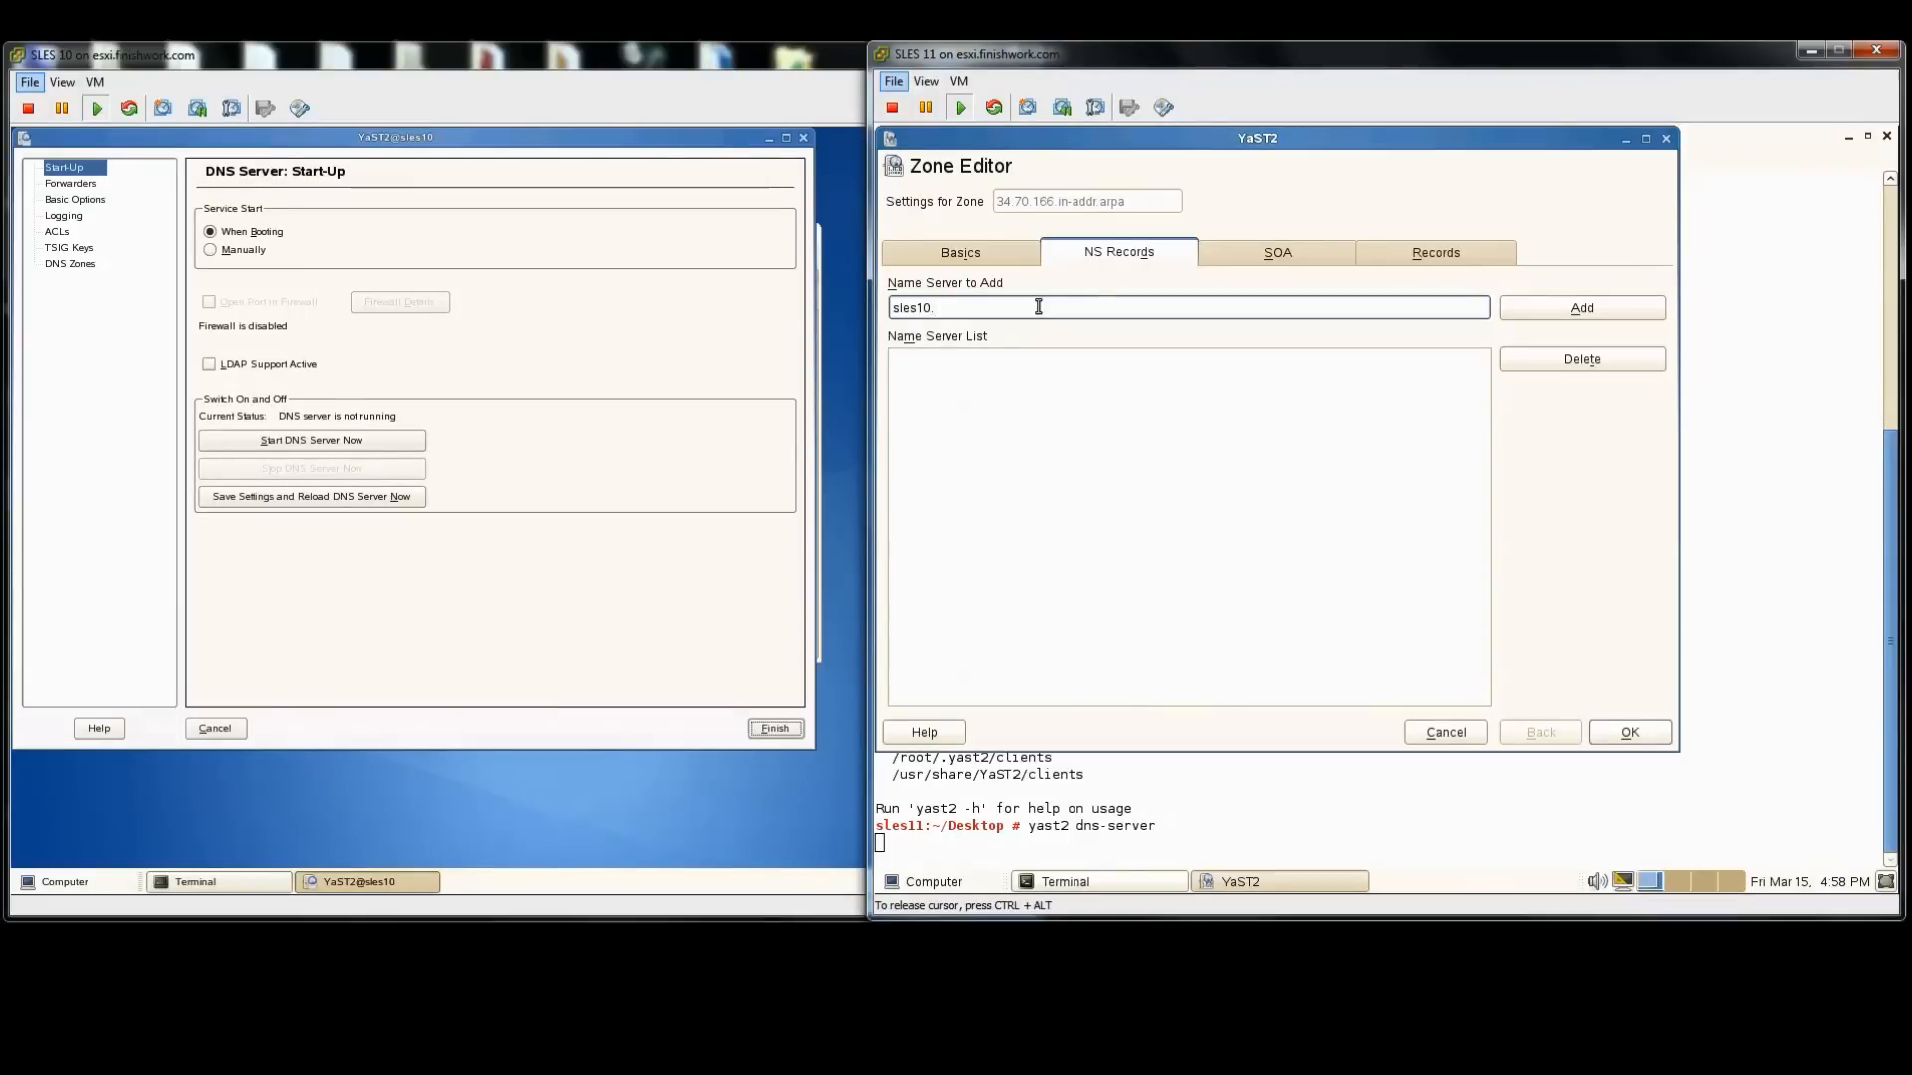
{"action": "type", "text": "ilikesuse.com"}
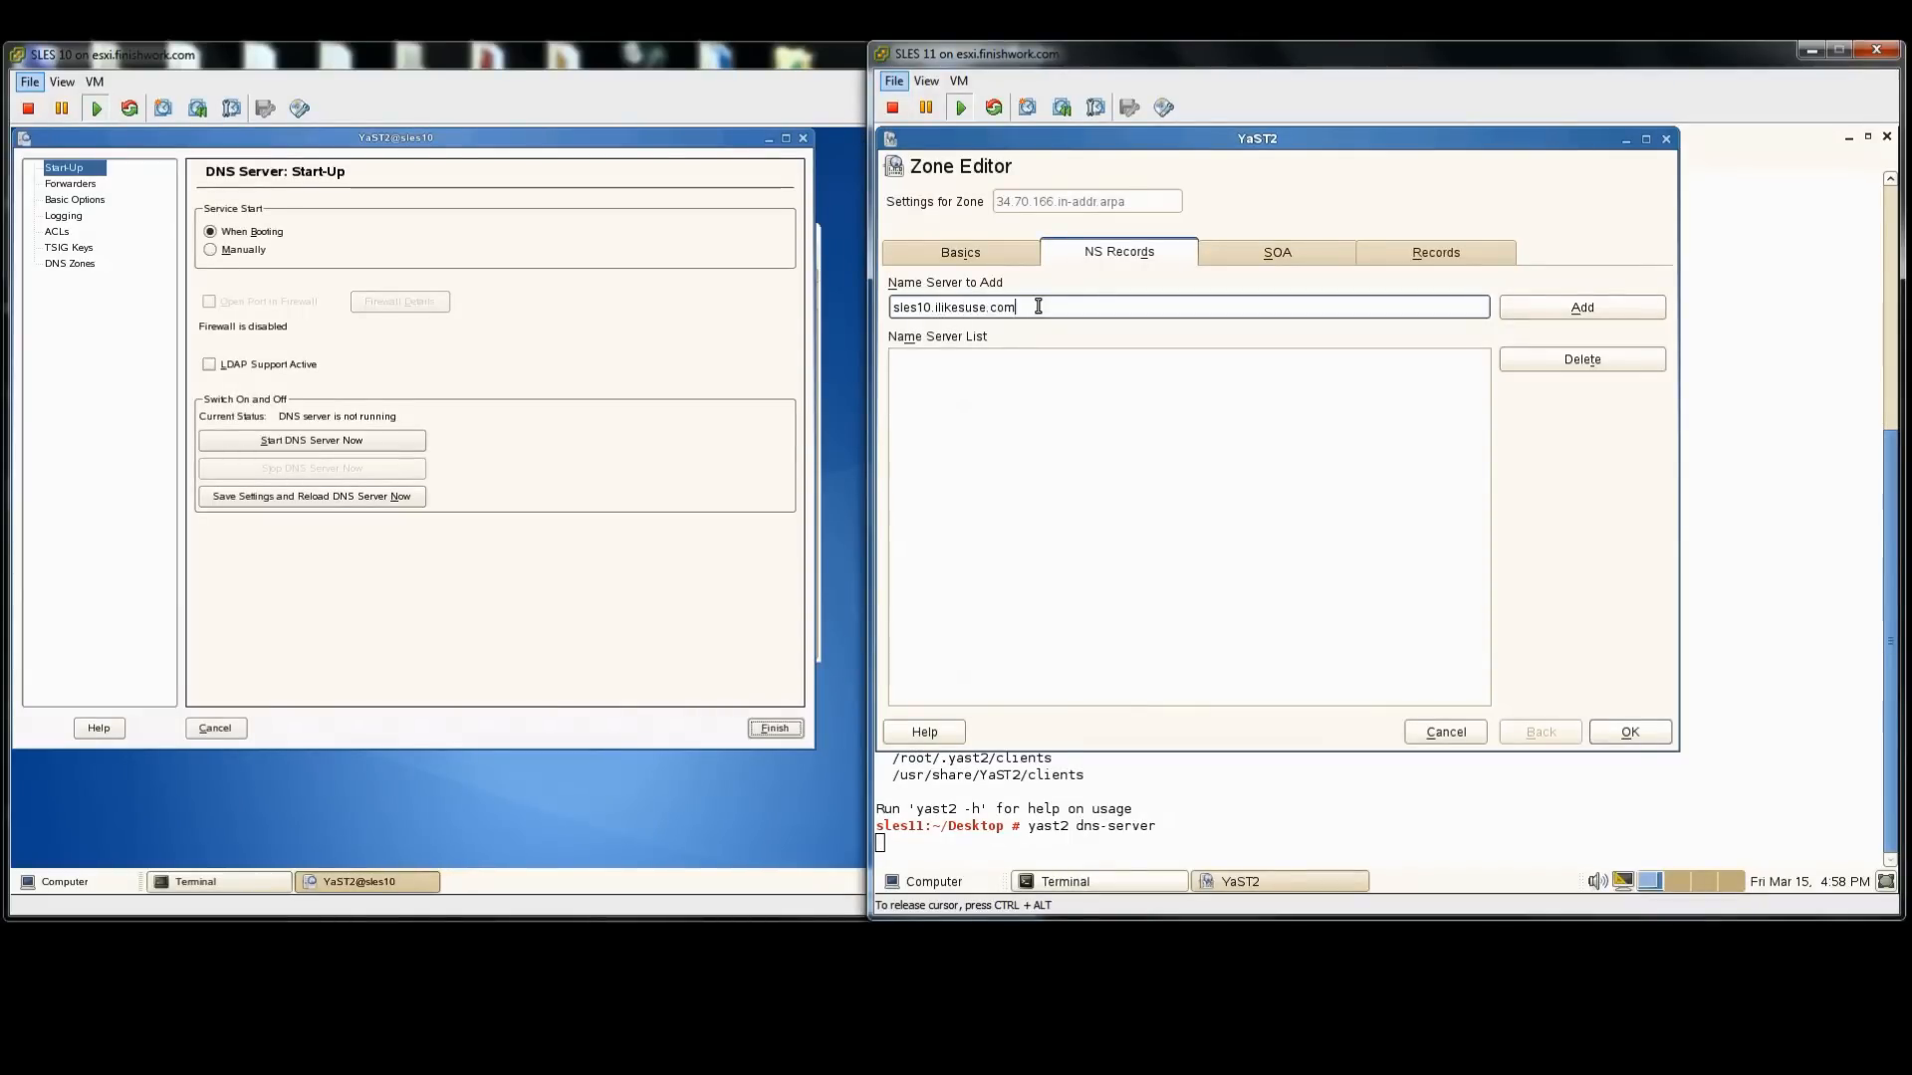
{"action": "left_click", "coordinate": [1579, 307]}
{"action": "type", "text": "1"}
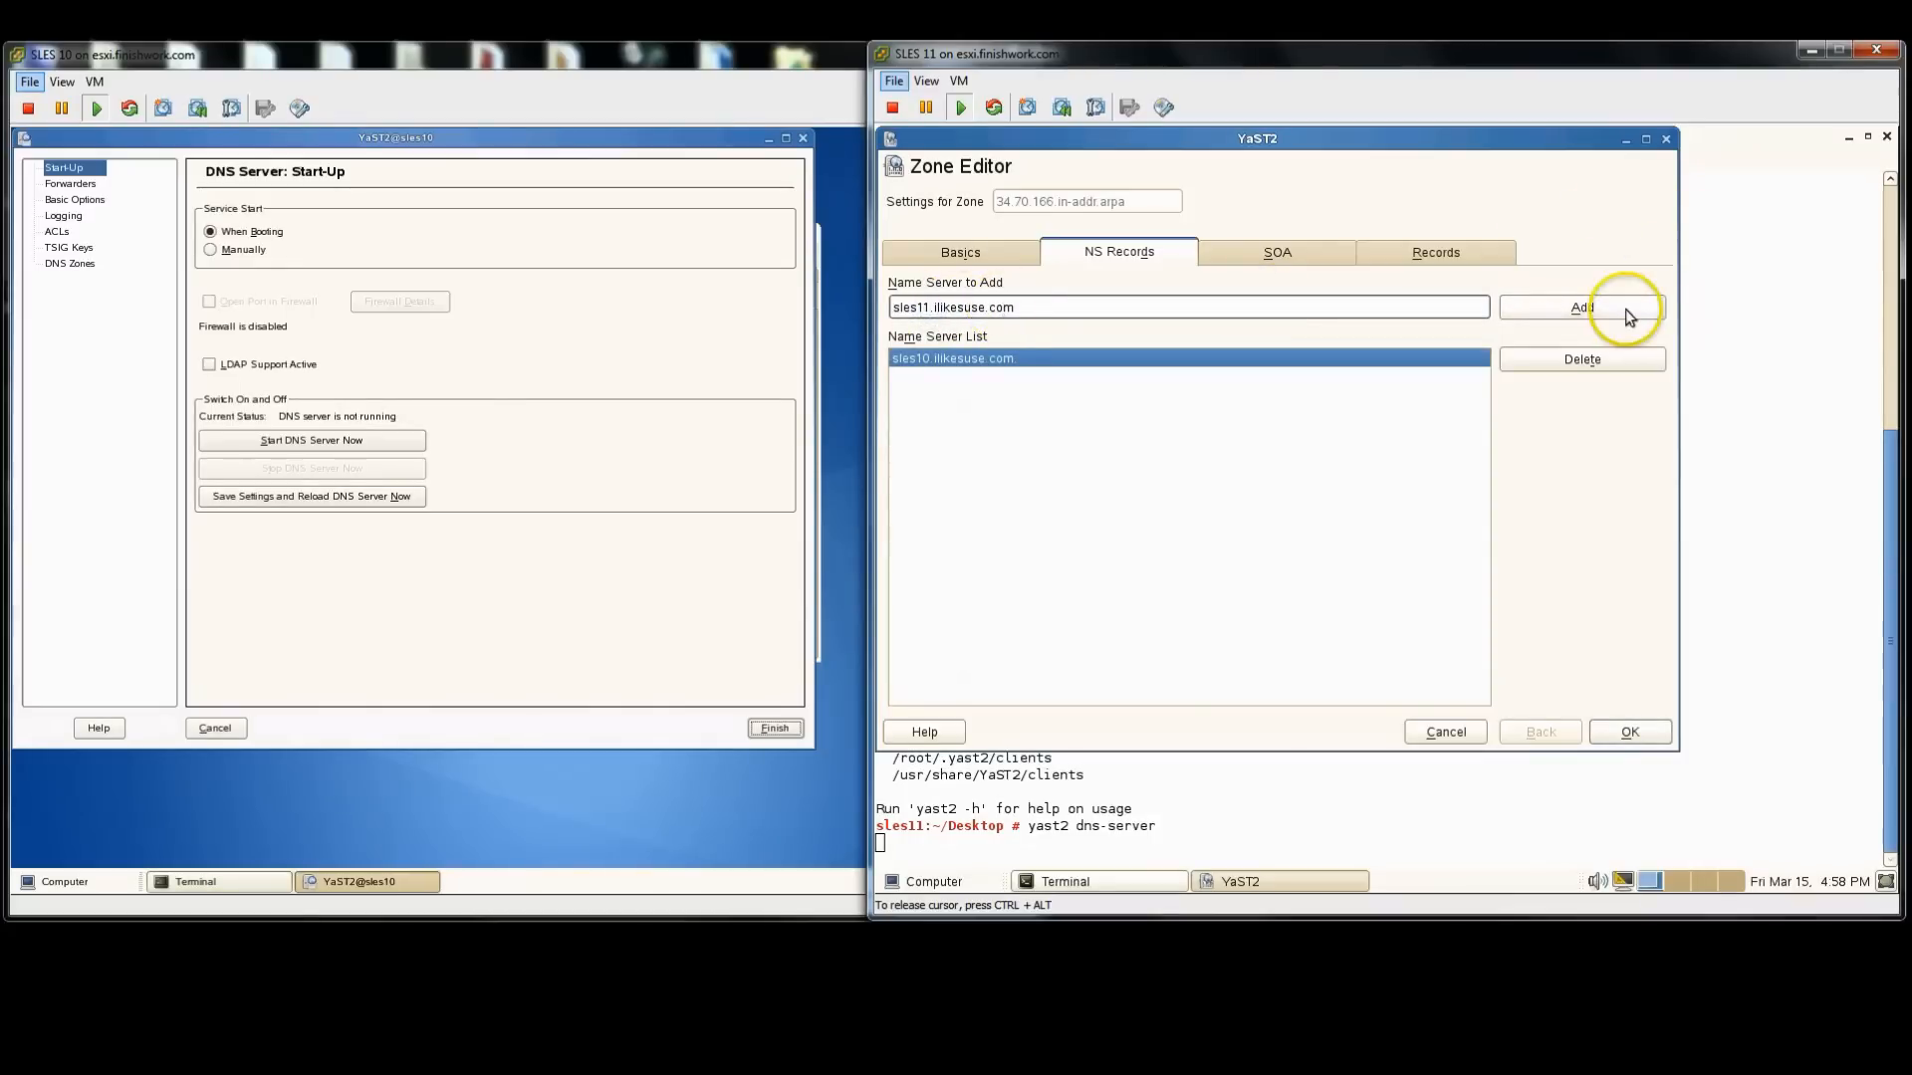
Step: Add sles11.ilikesuse.com as NS, then PTR records 170–172 pointing to sles10, sles11 and win7
{"action": "left_click", "coordinate": [1436, 251]}
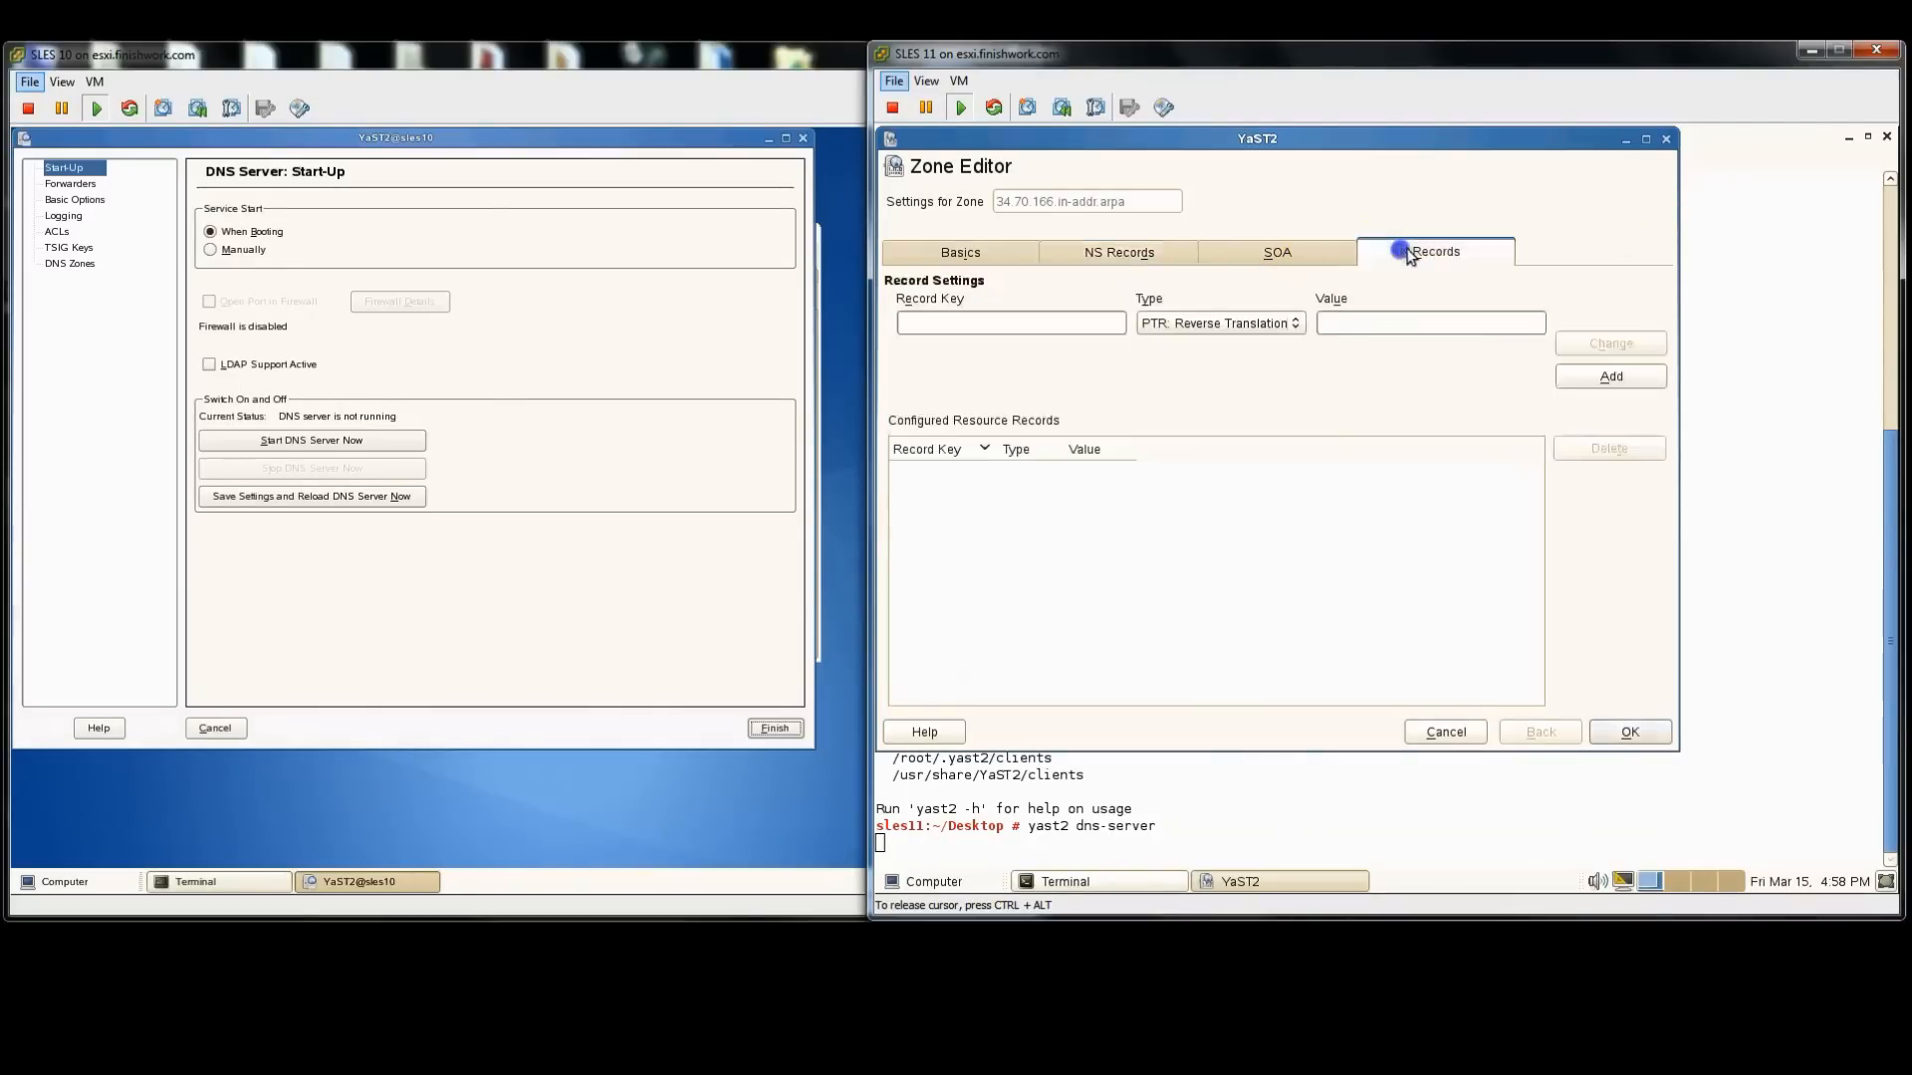
{"action": "left_click", "coordinate": [1009, 322]}
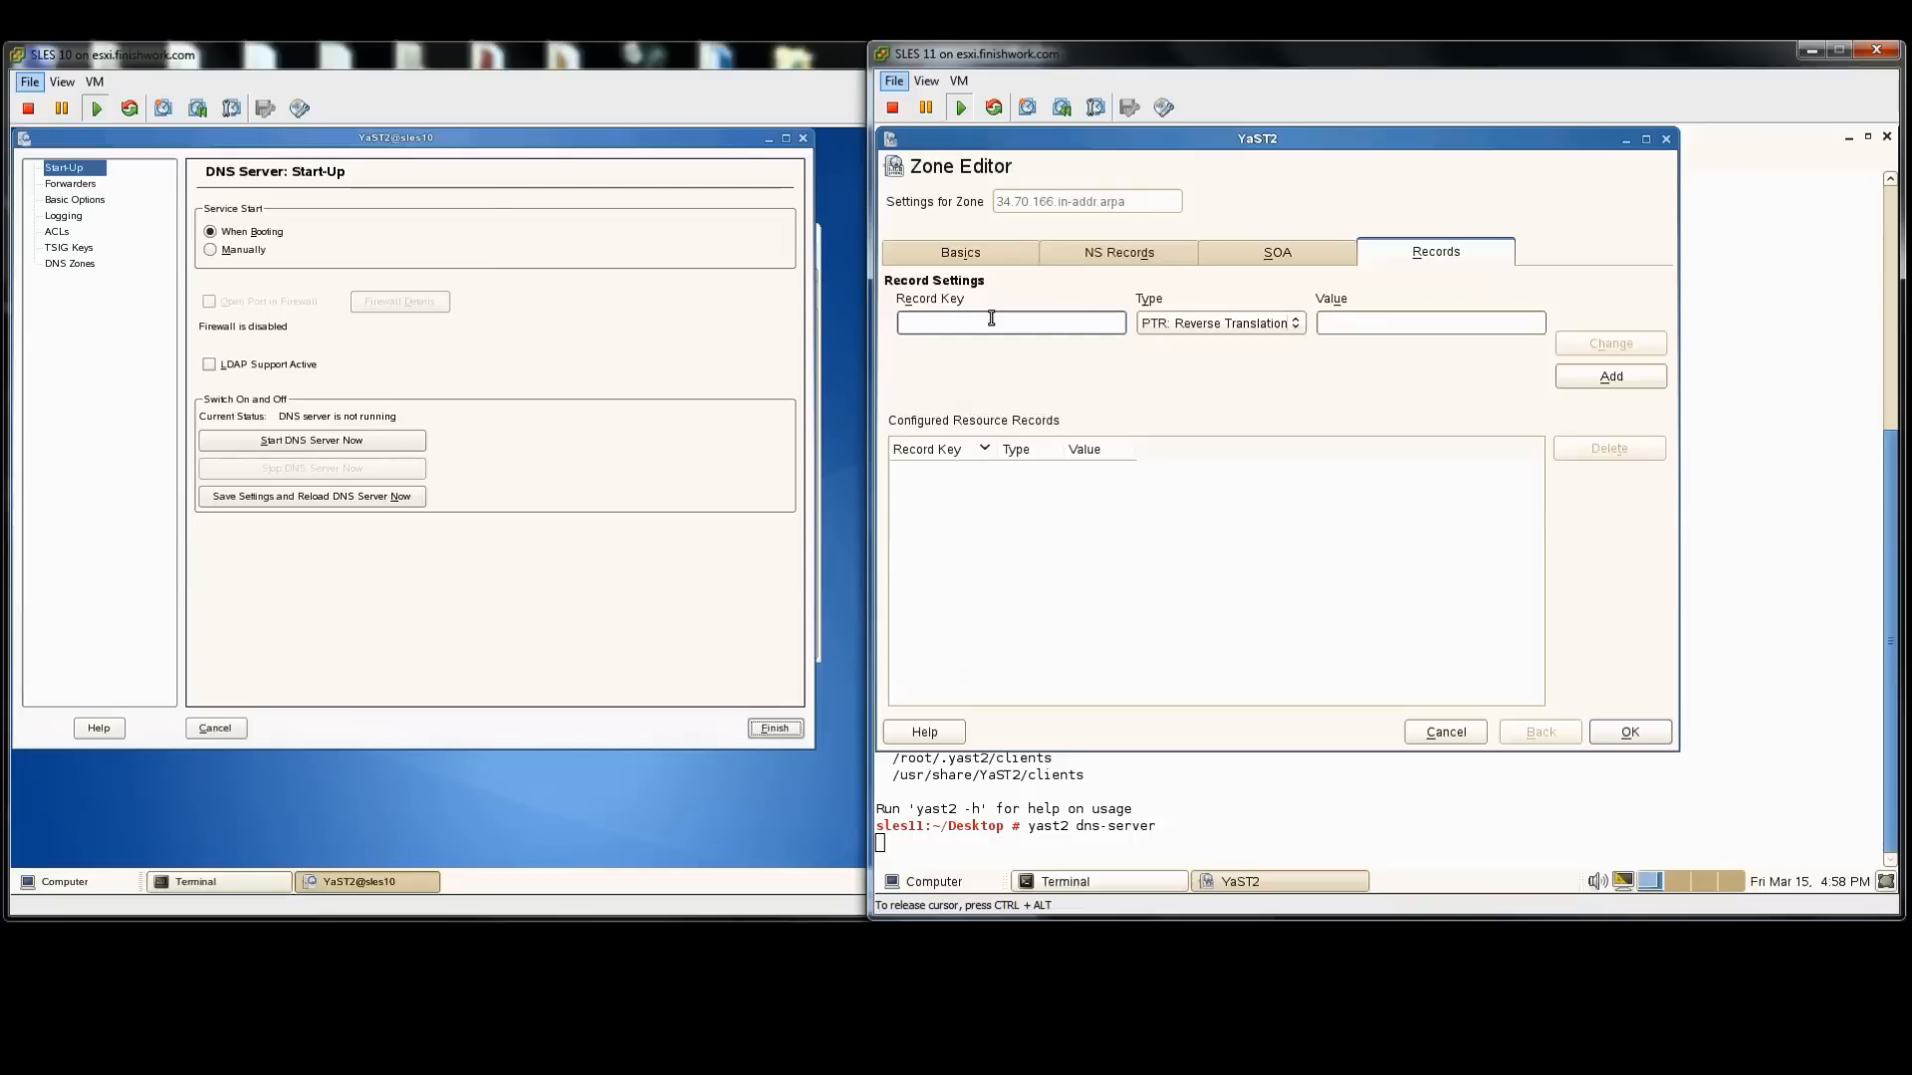
{"action": "type", "text": "172"}
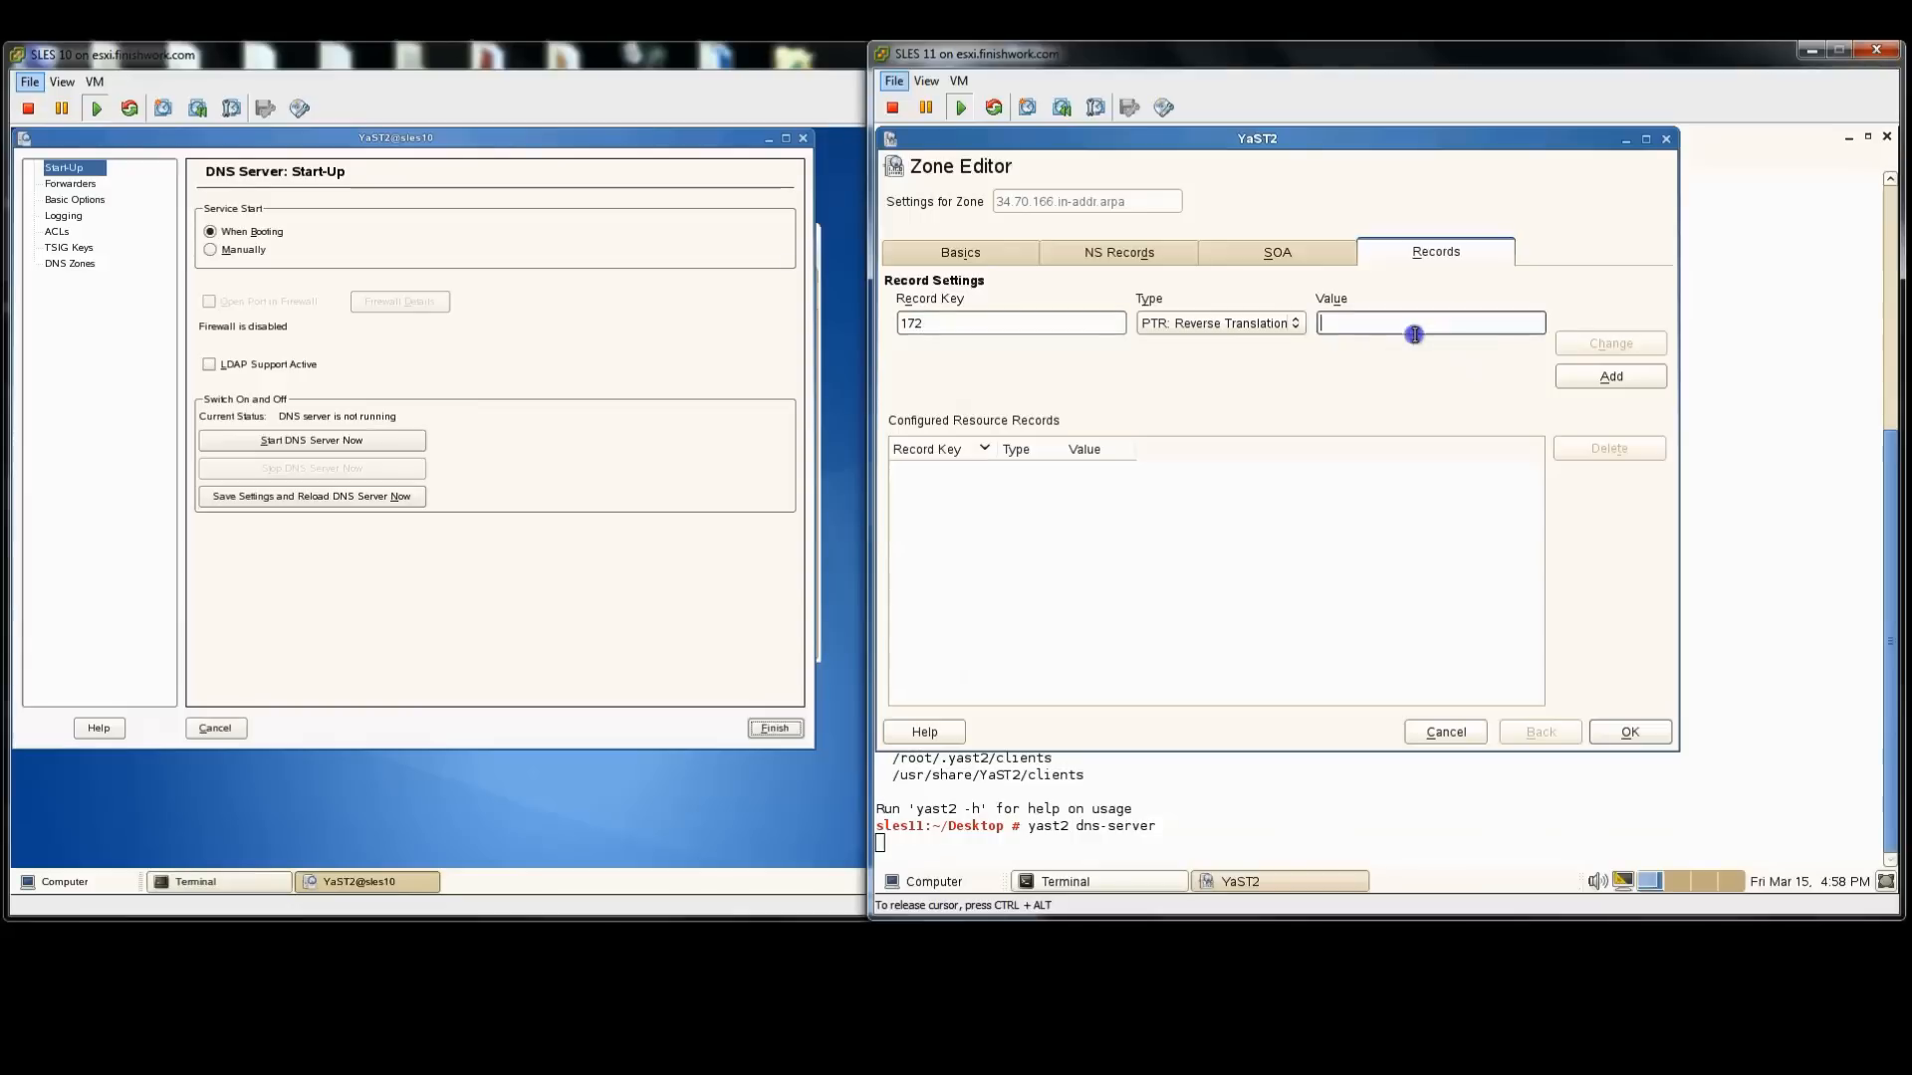
{"action": "type", "text": "win7.f"}
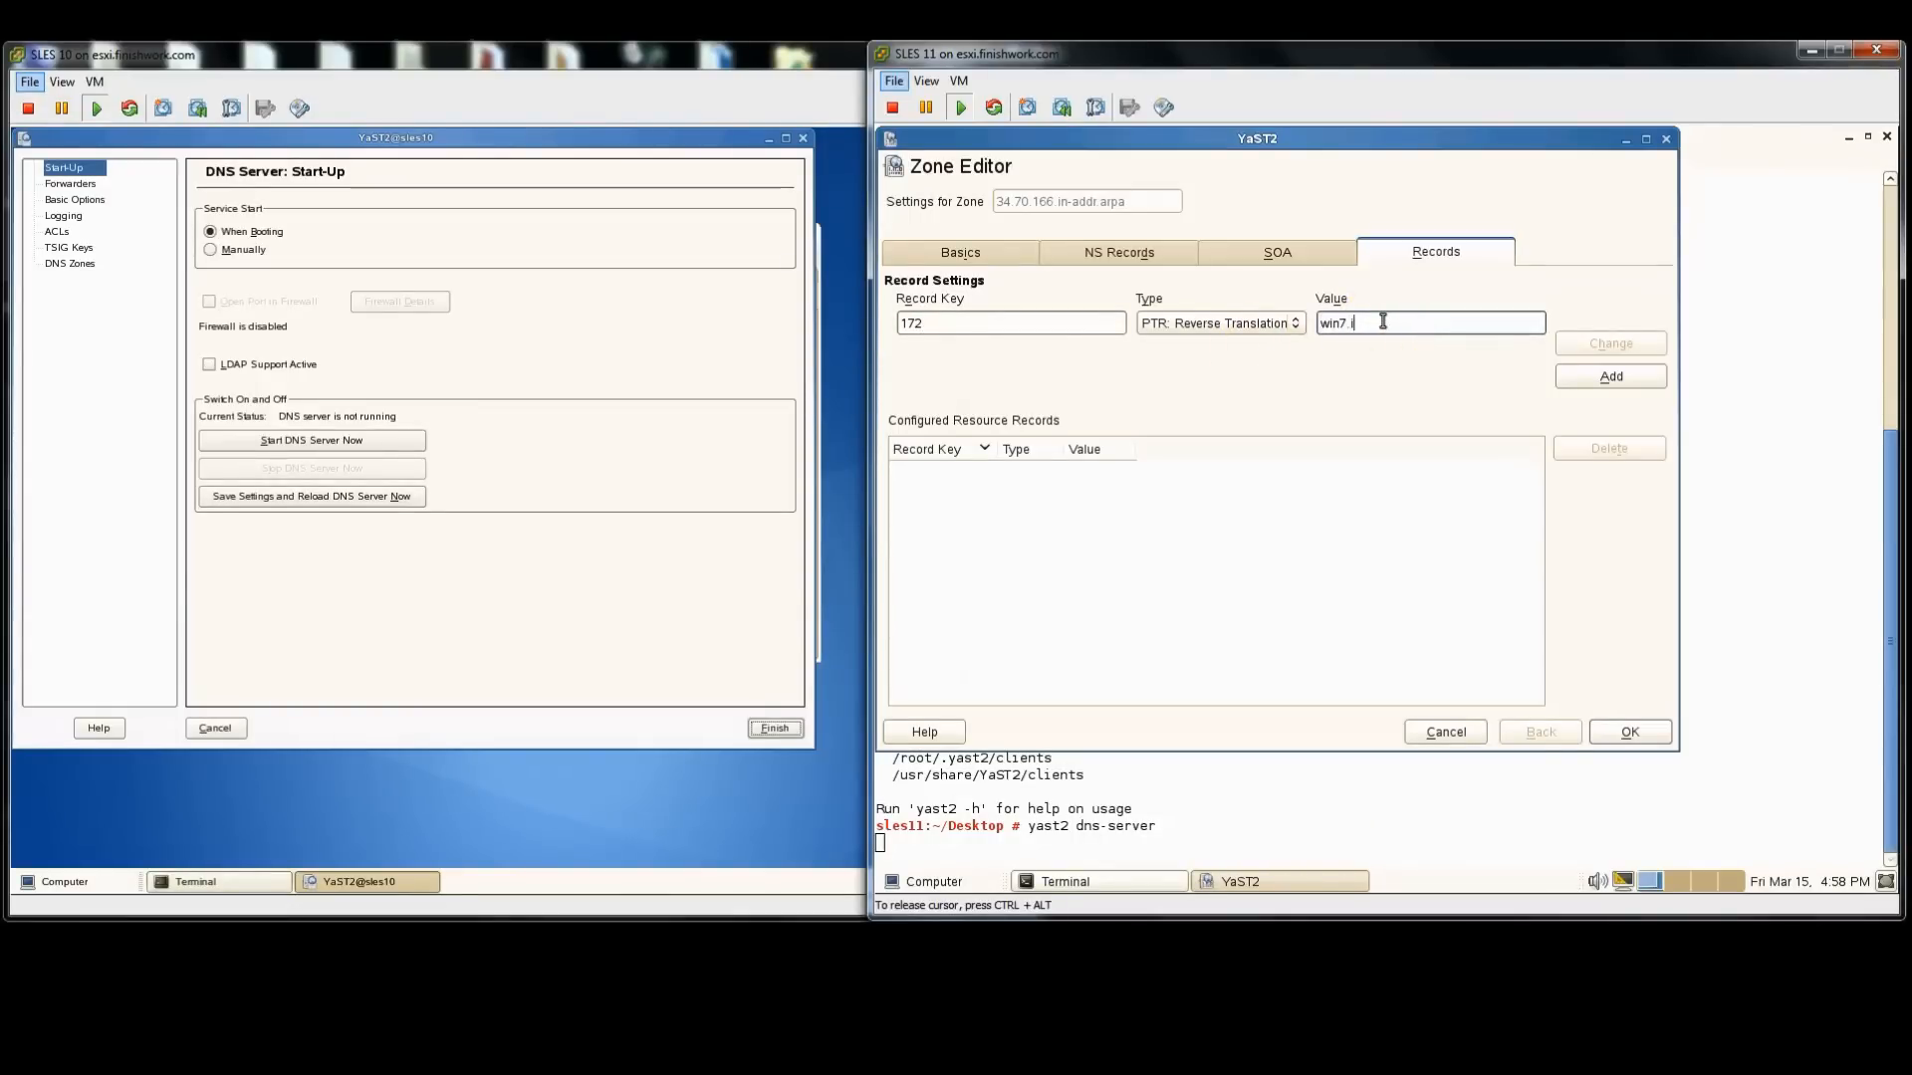
{"action": "type", "text": "ll"}
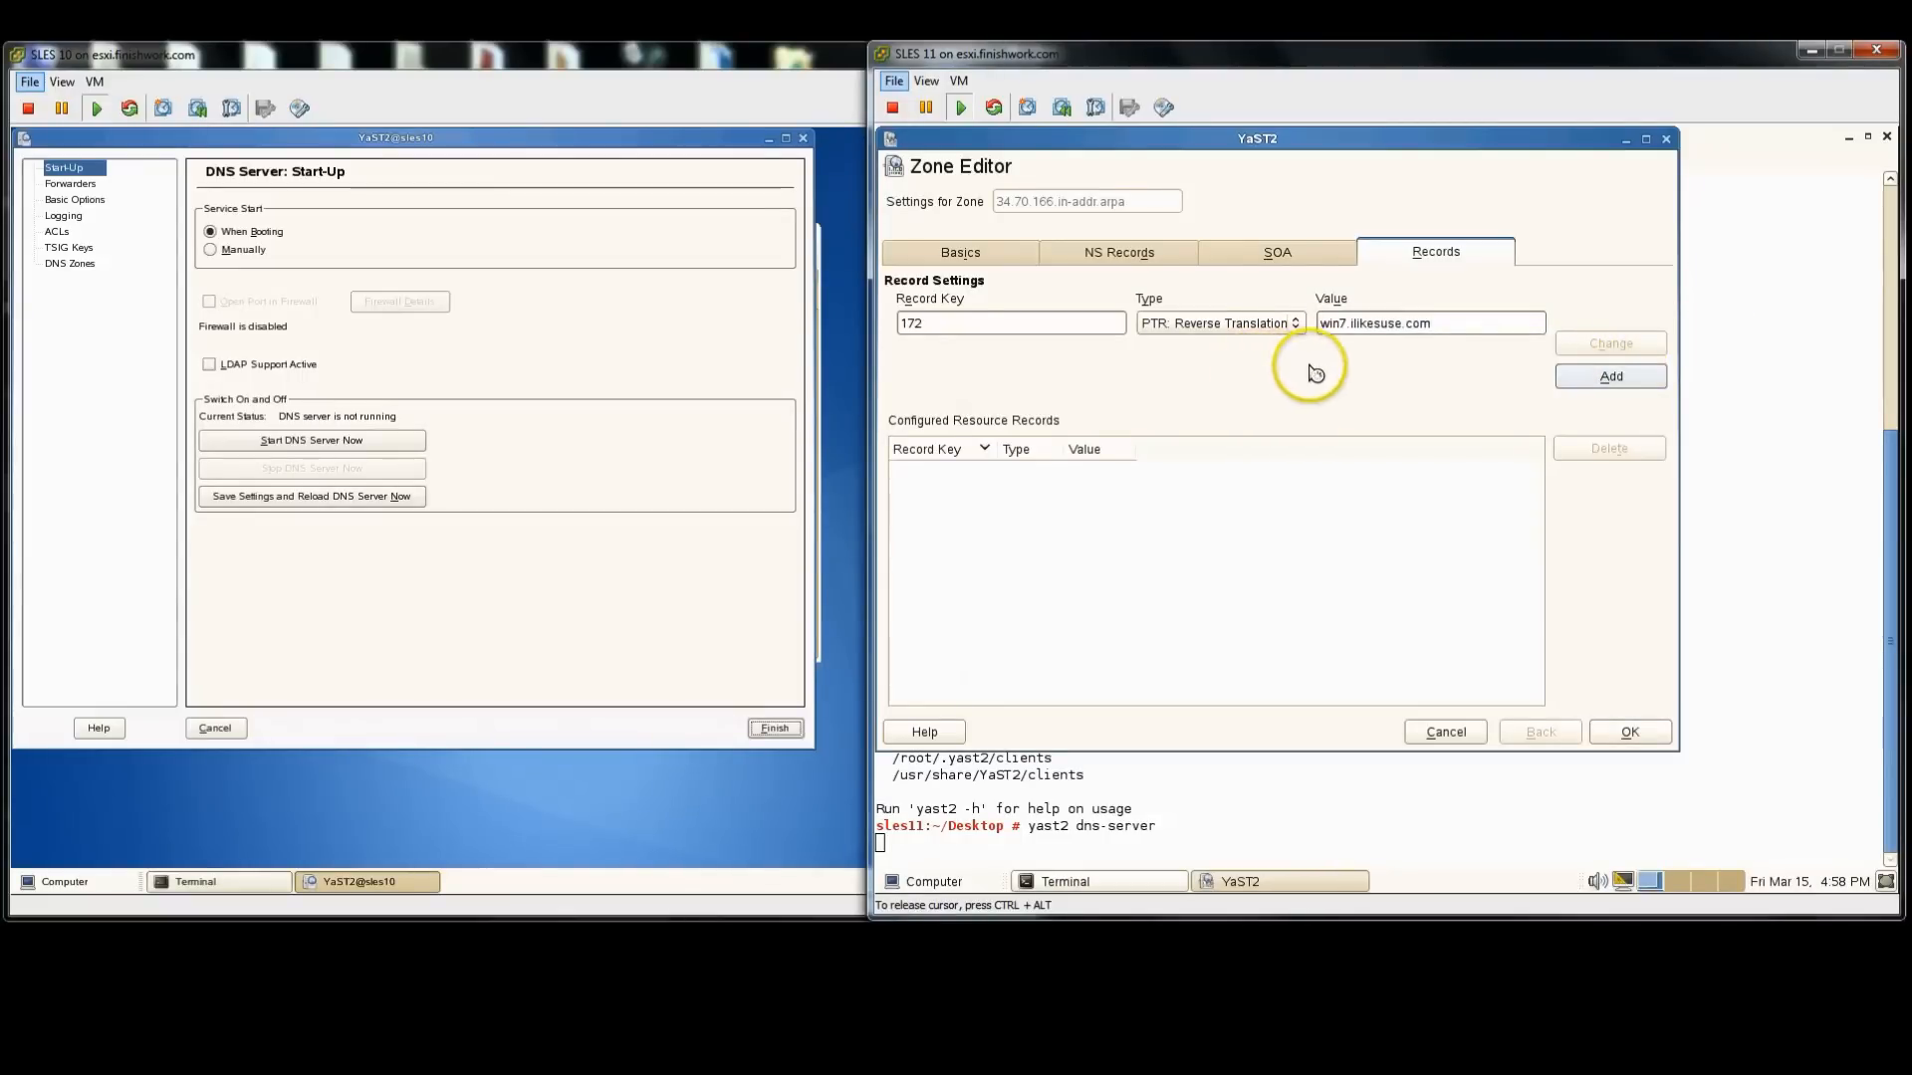
{"action": "left_click", "coordinate": [1609, 376]}
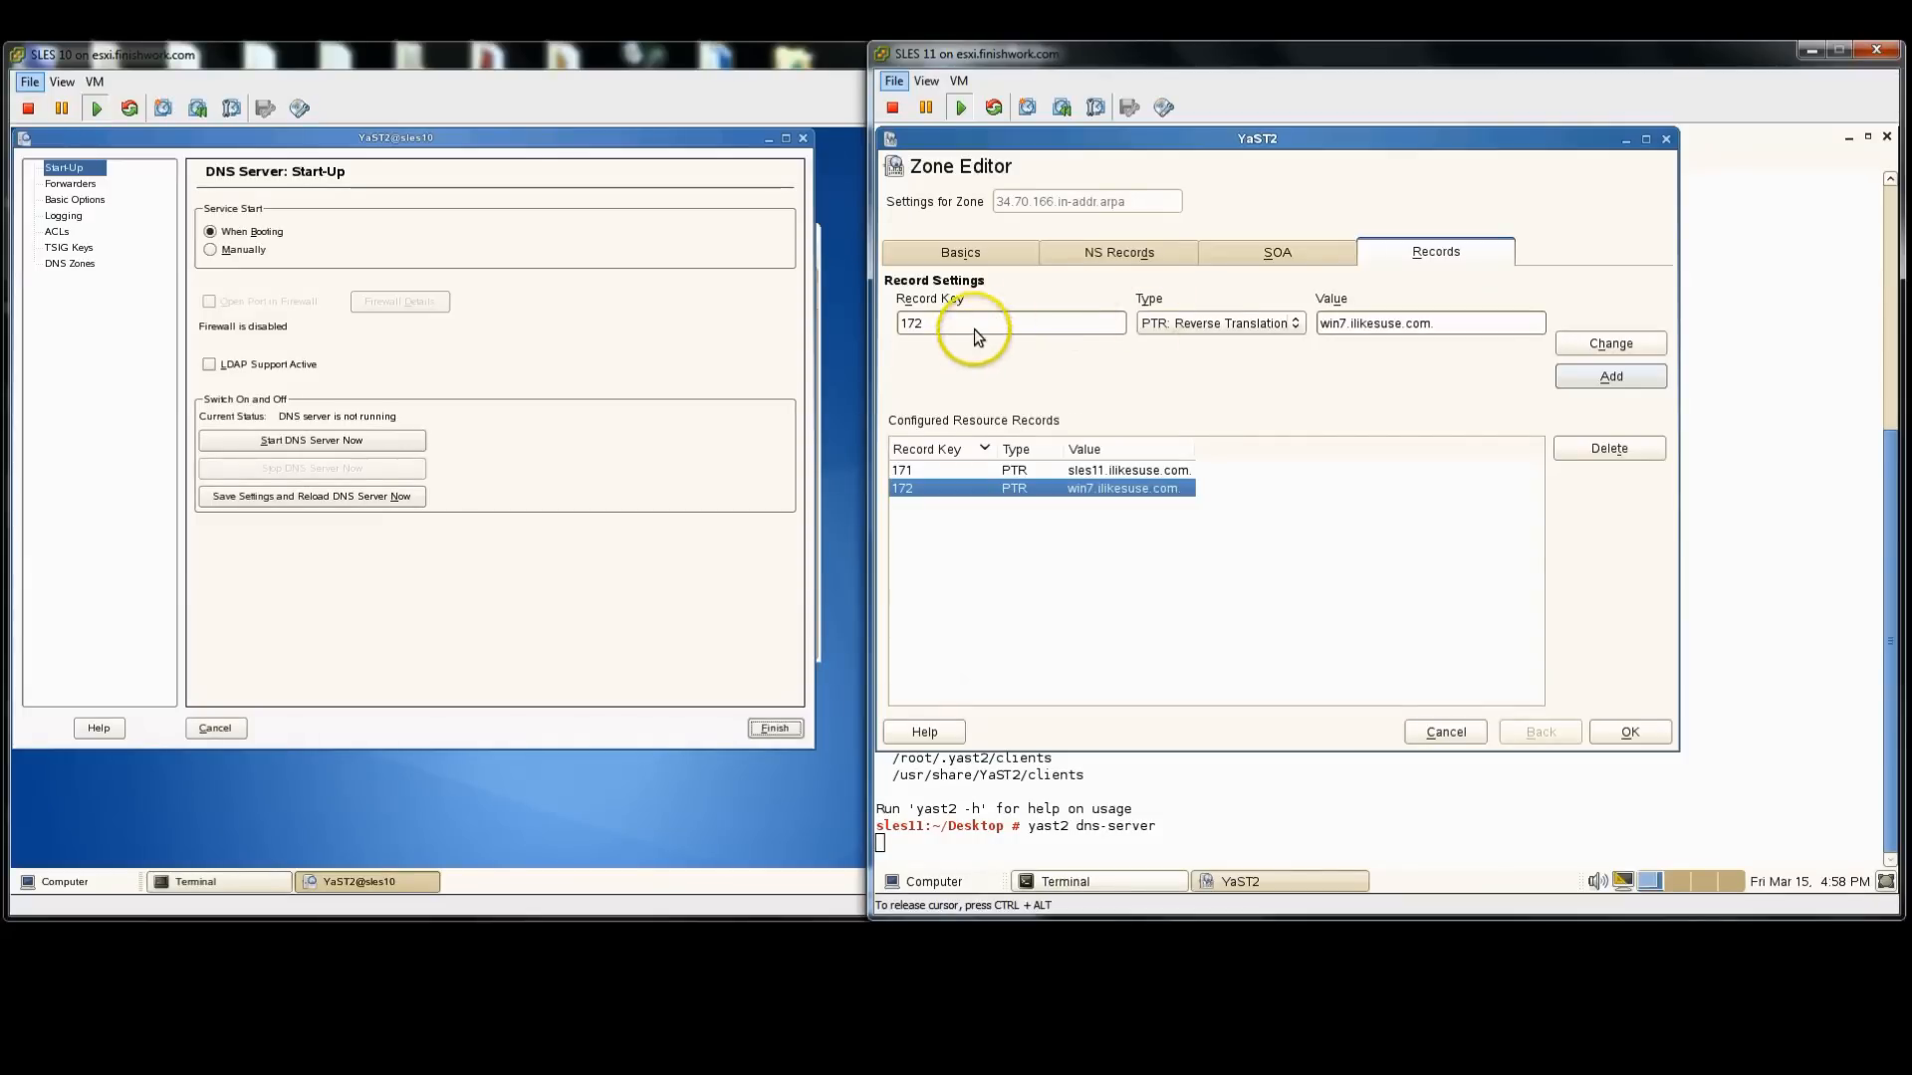
{"action": "mouse_move", "coordinate": [1179, 340]}
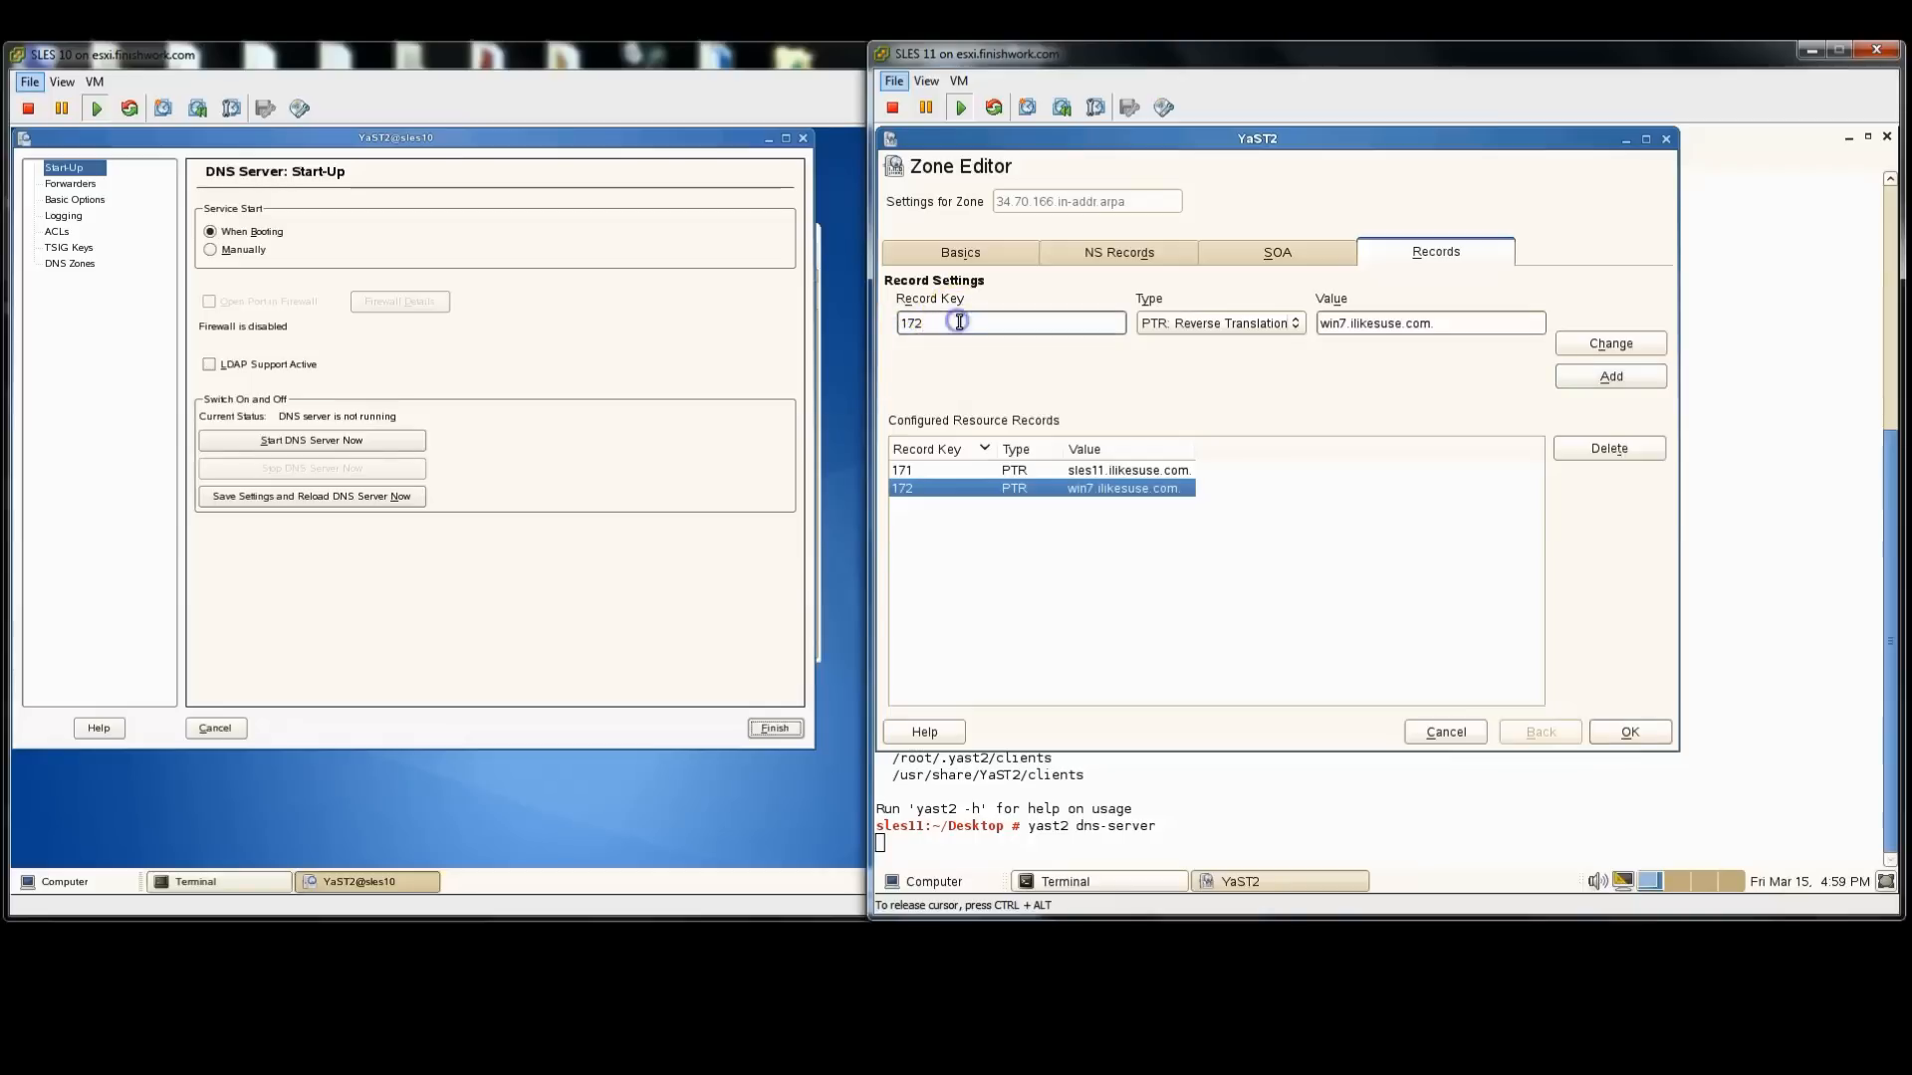
{"action": "key", "text": "BackSpace"}
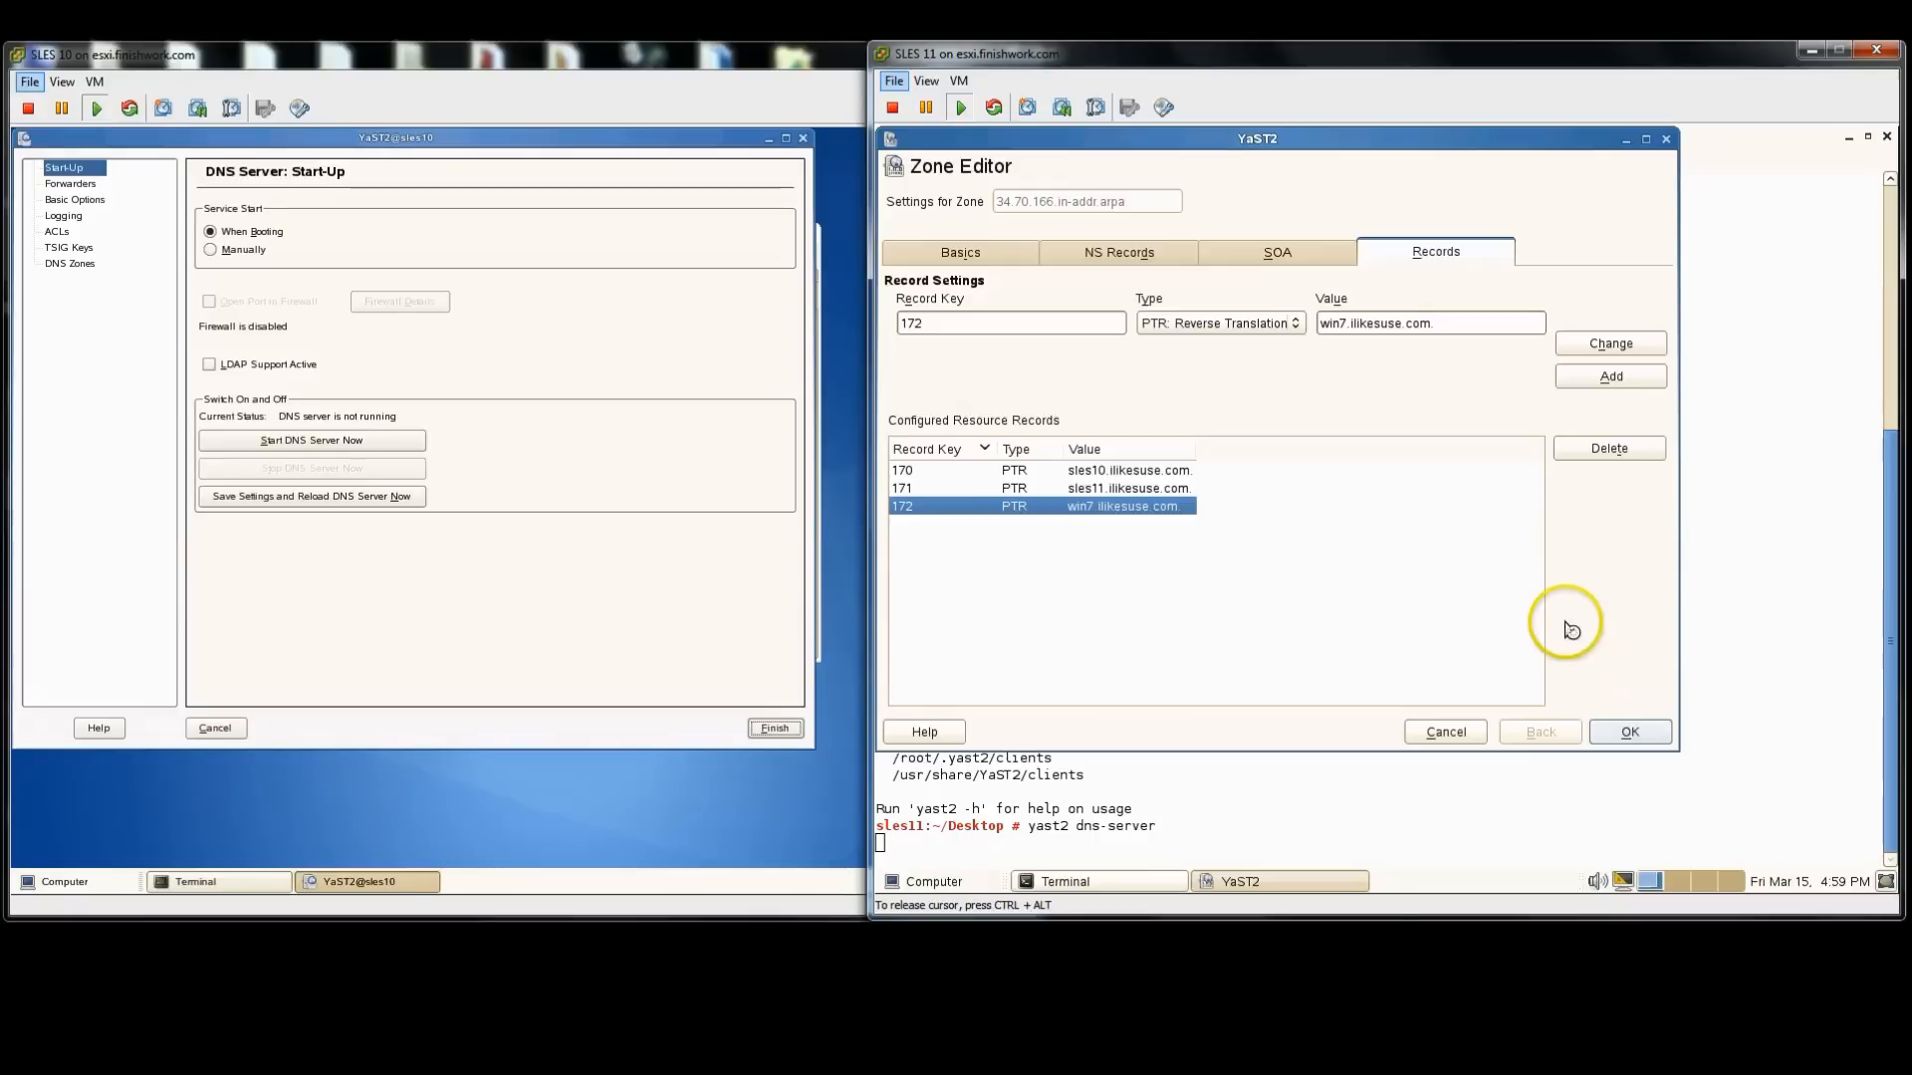
{"action": "left_click", "coordinate": [1631, 731]}
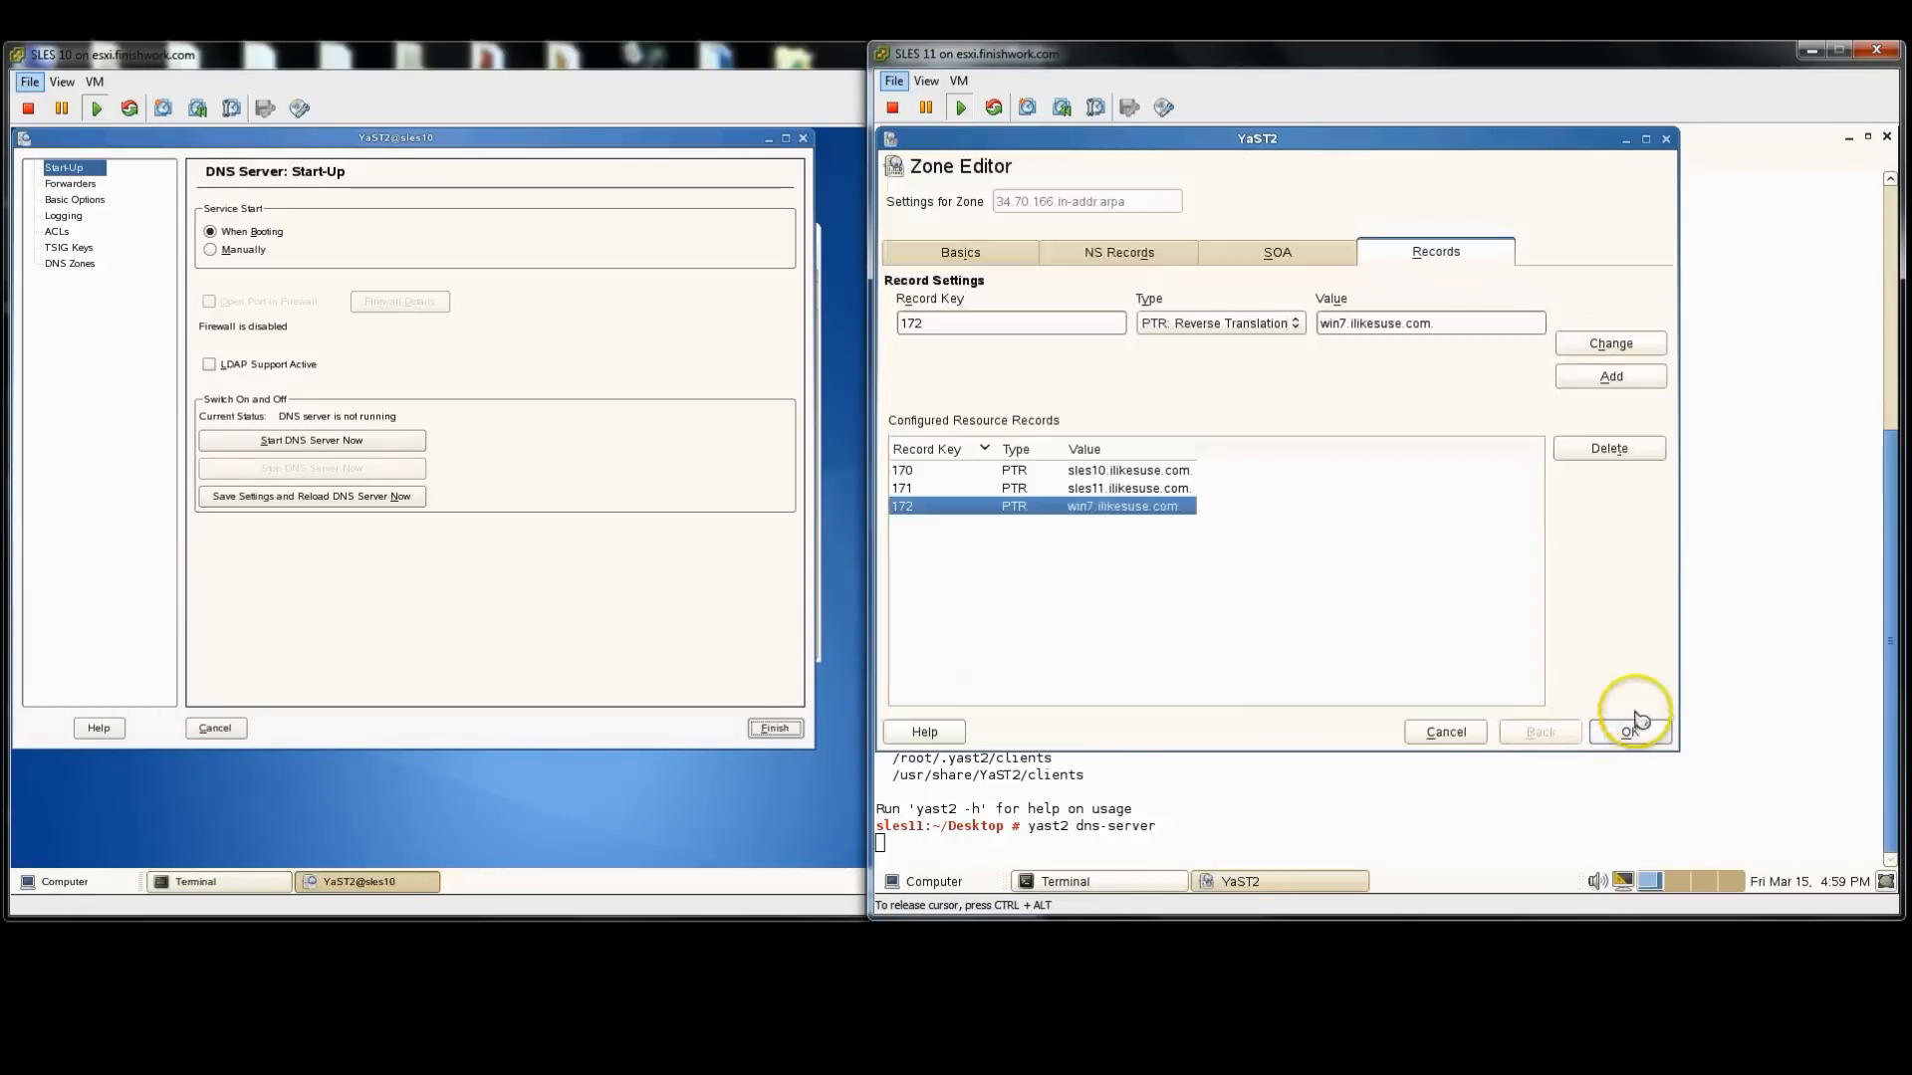
Step: Accept the zone records, then in nslookup set the server to 166.70.34.171
{"action": "left_click", "coordinate": [1631, 731]}
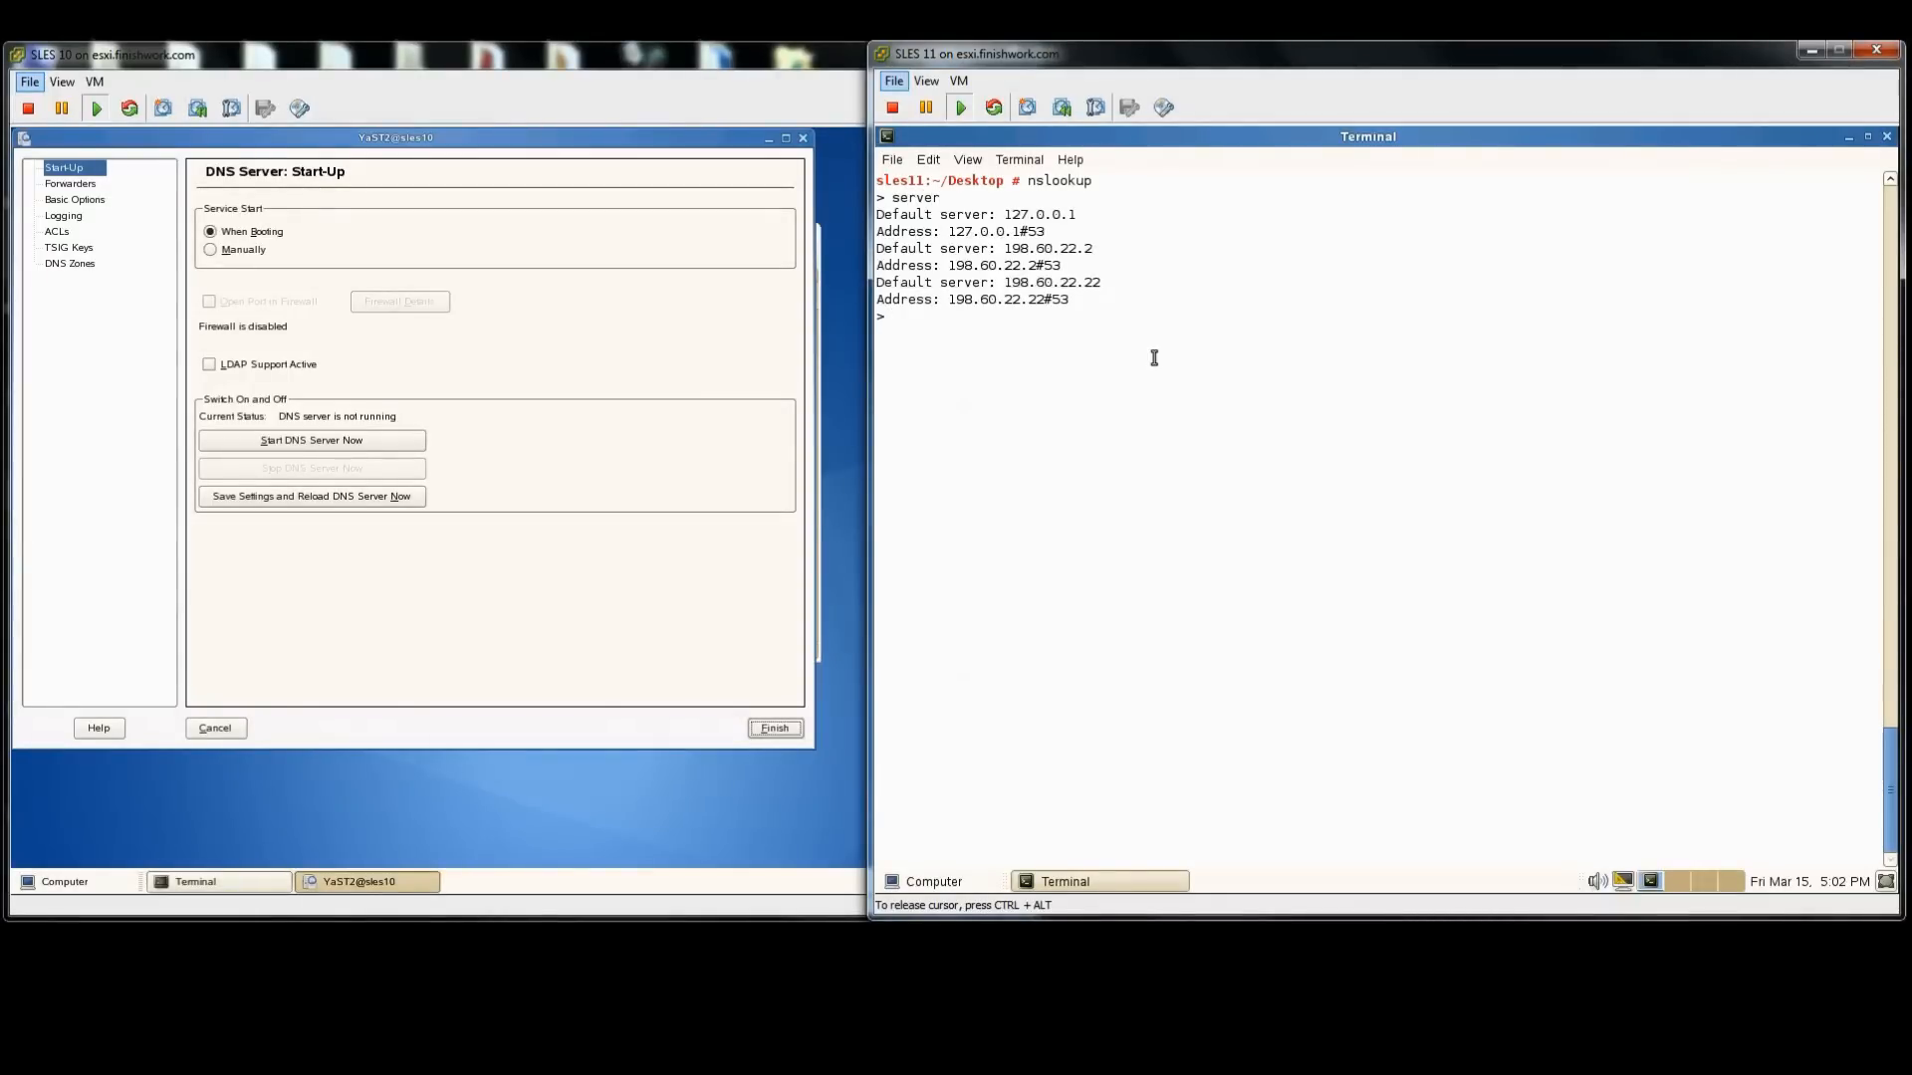
{"action": "type", "text": "server"}
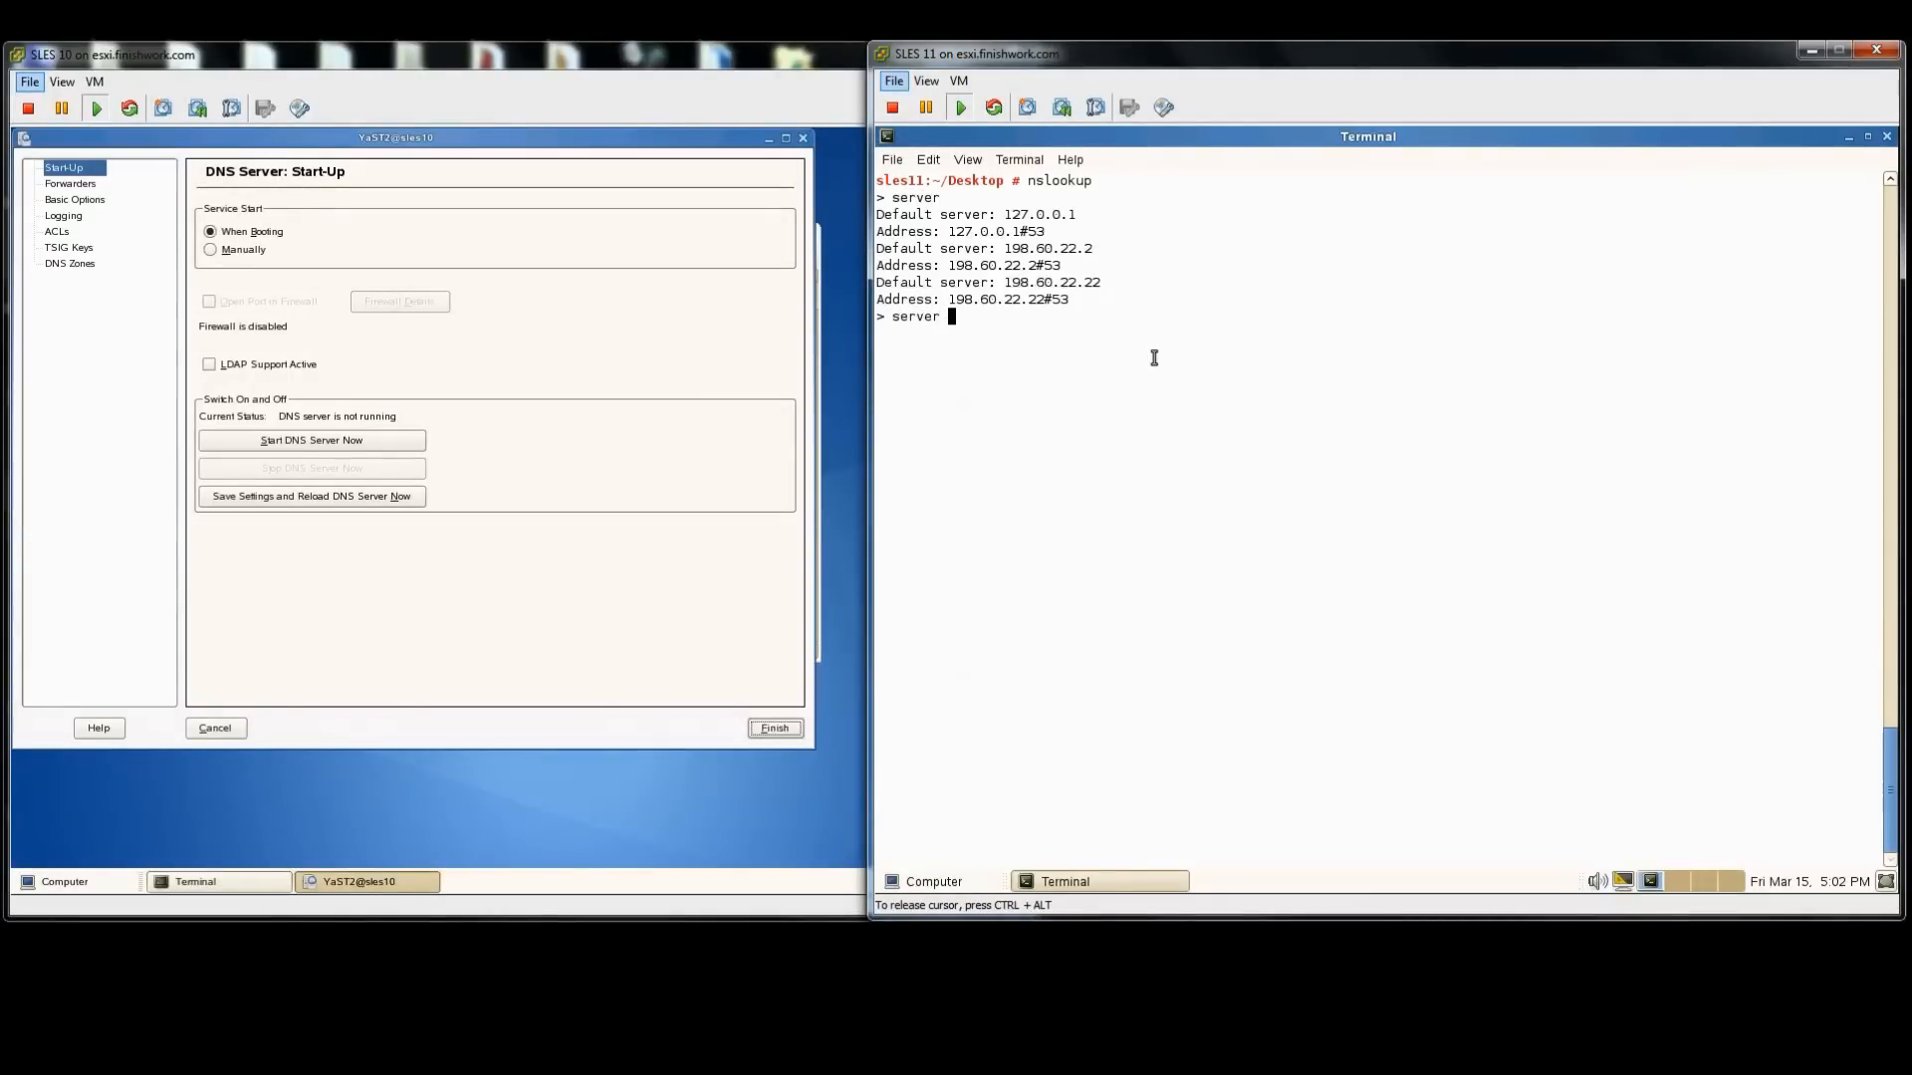
{"action": "type", "text": "166.70.34.1"}
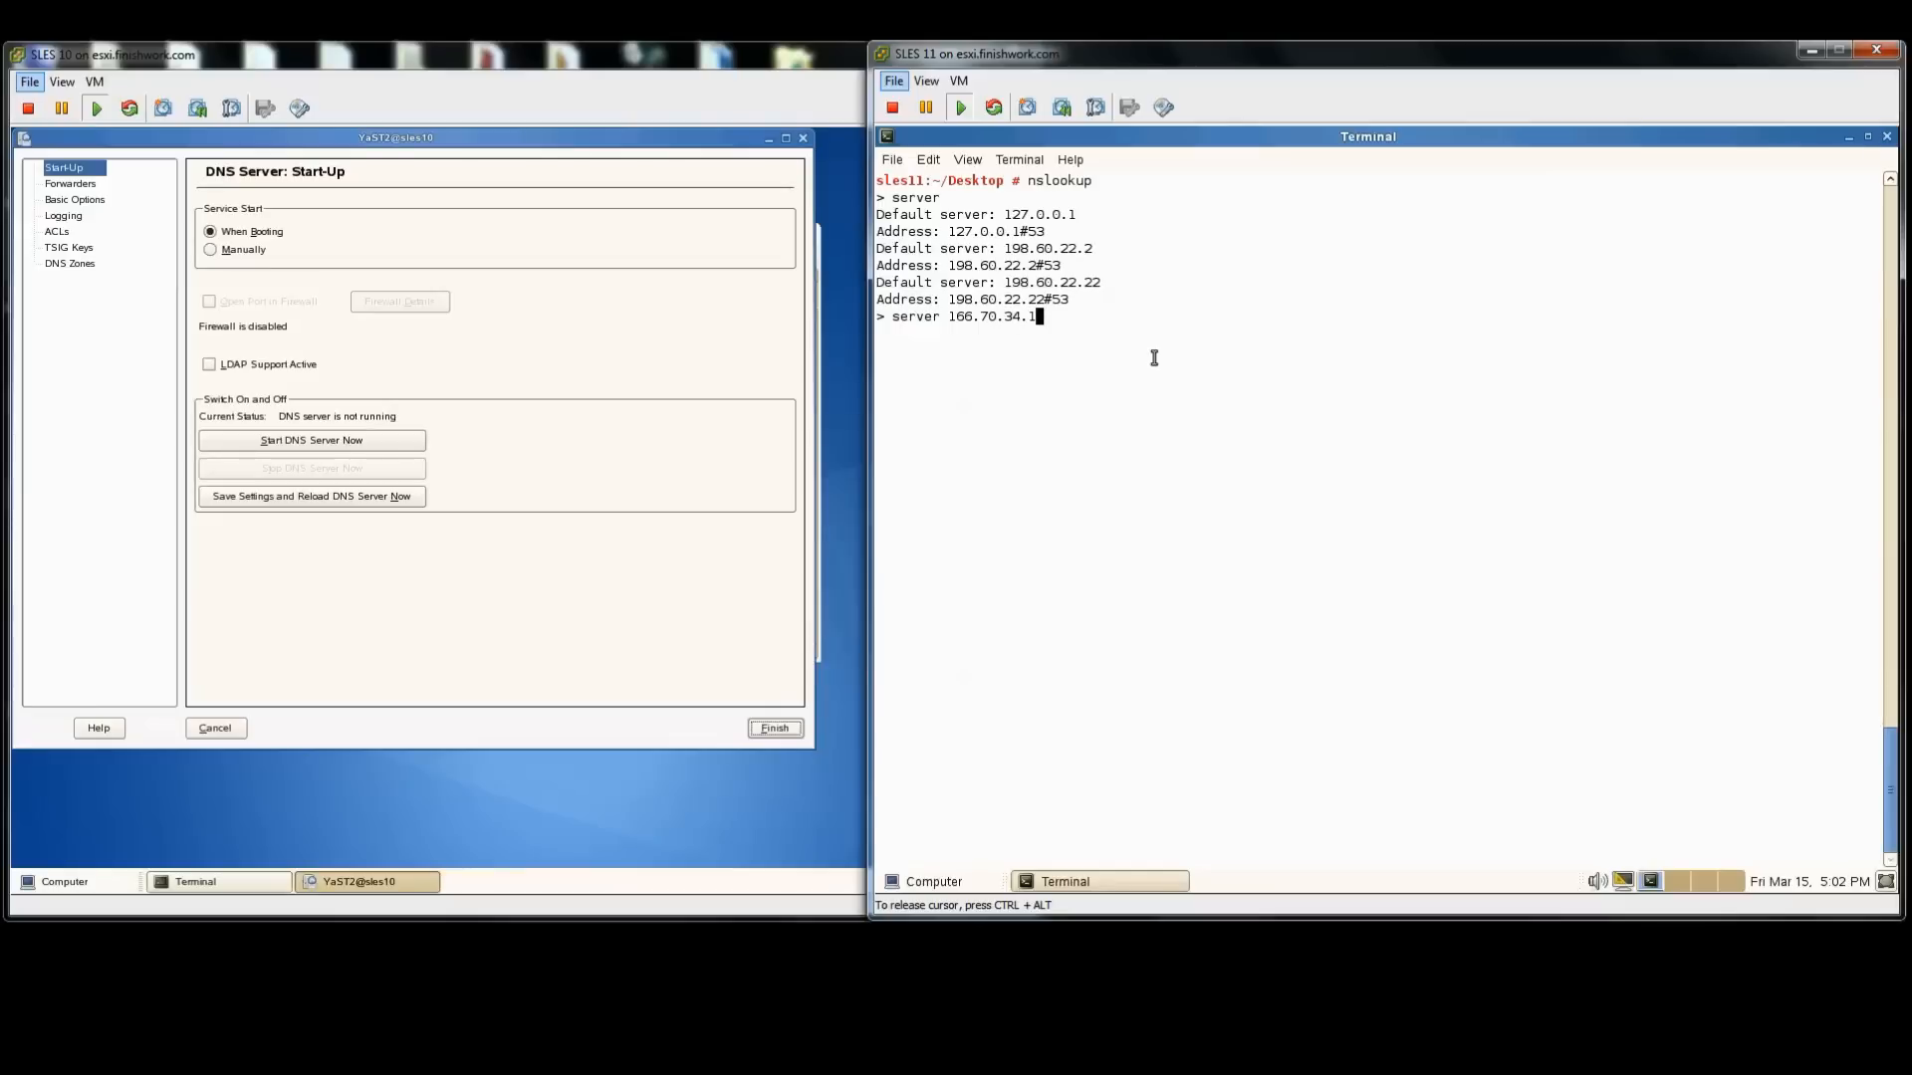
{"action": "key", "text": "Return"}
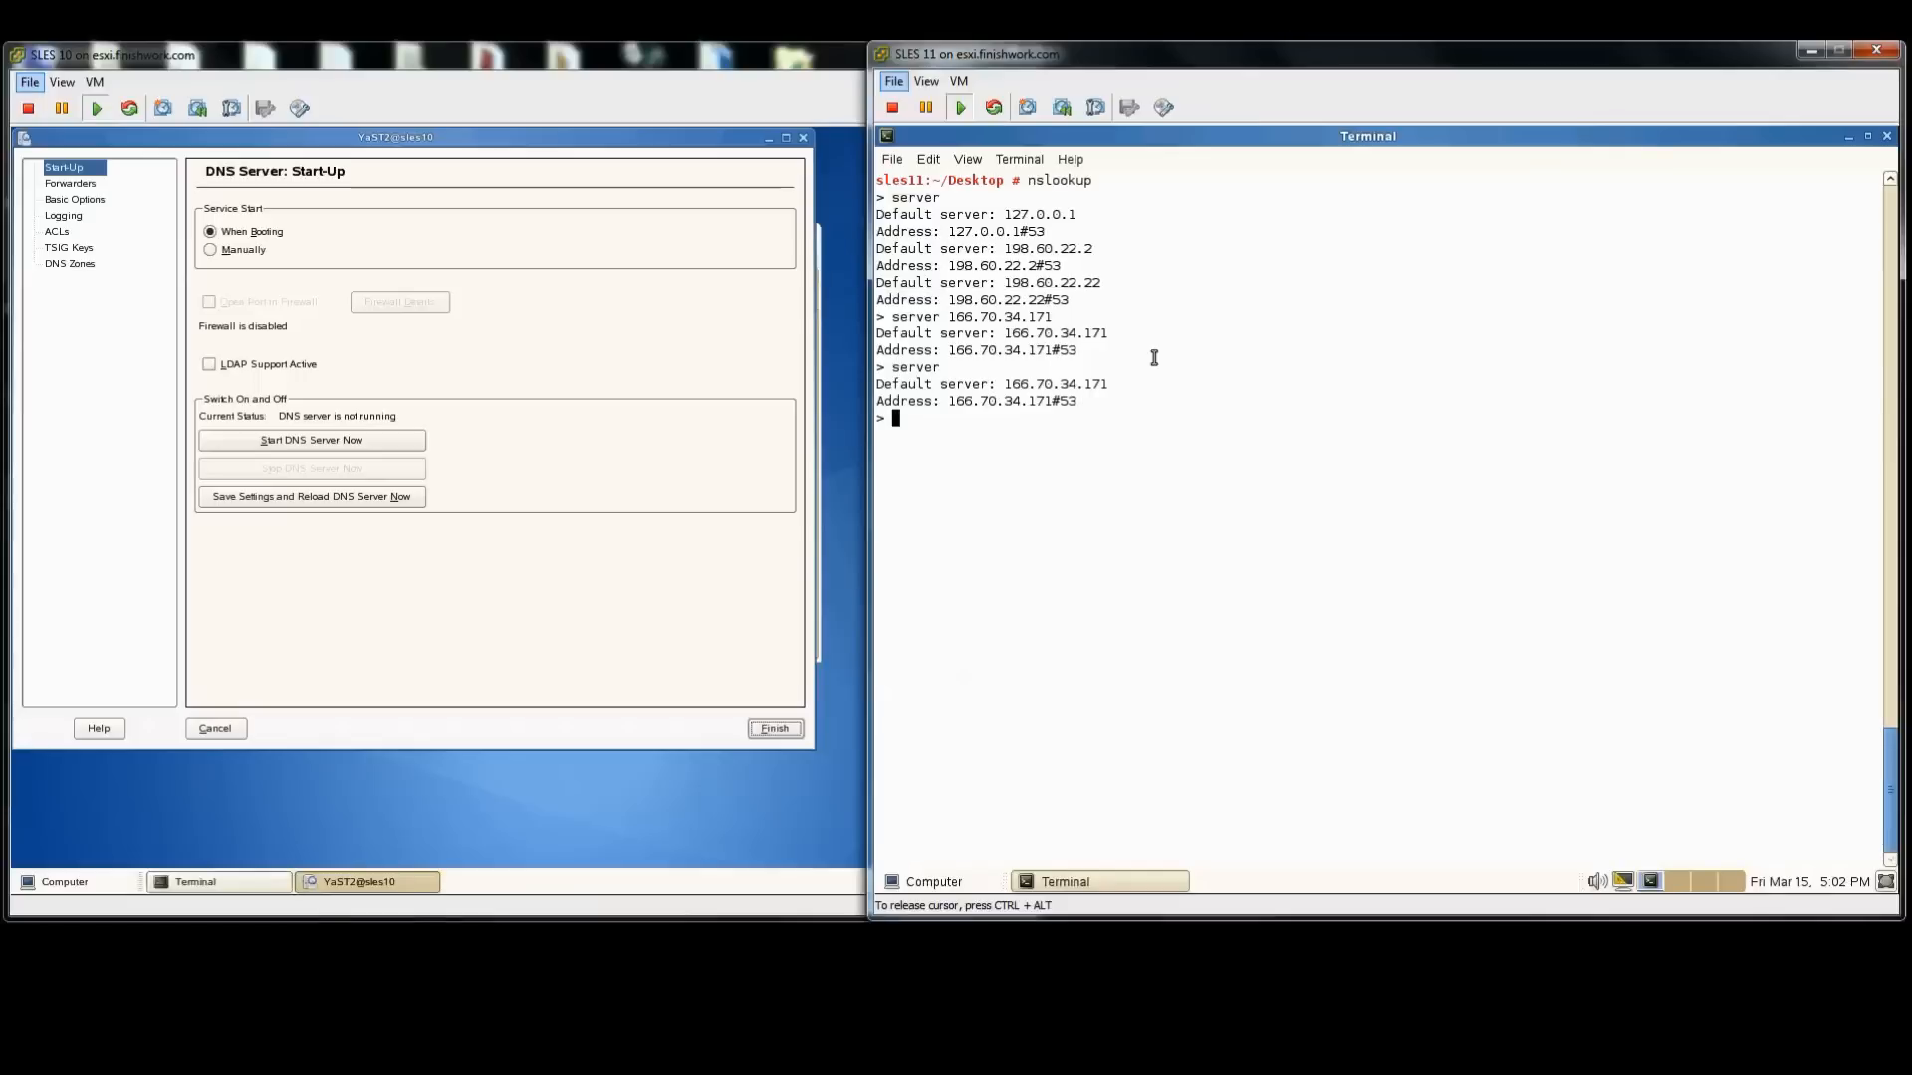
Step: Look up sles11, sles10 and win7, resolving to 166.70.34.171, .170 and .172
{"action": "type", "text": "clear"}
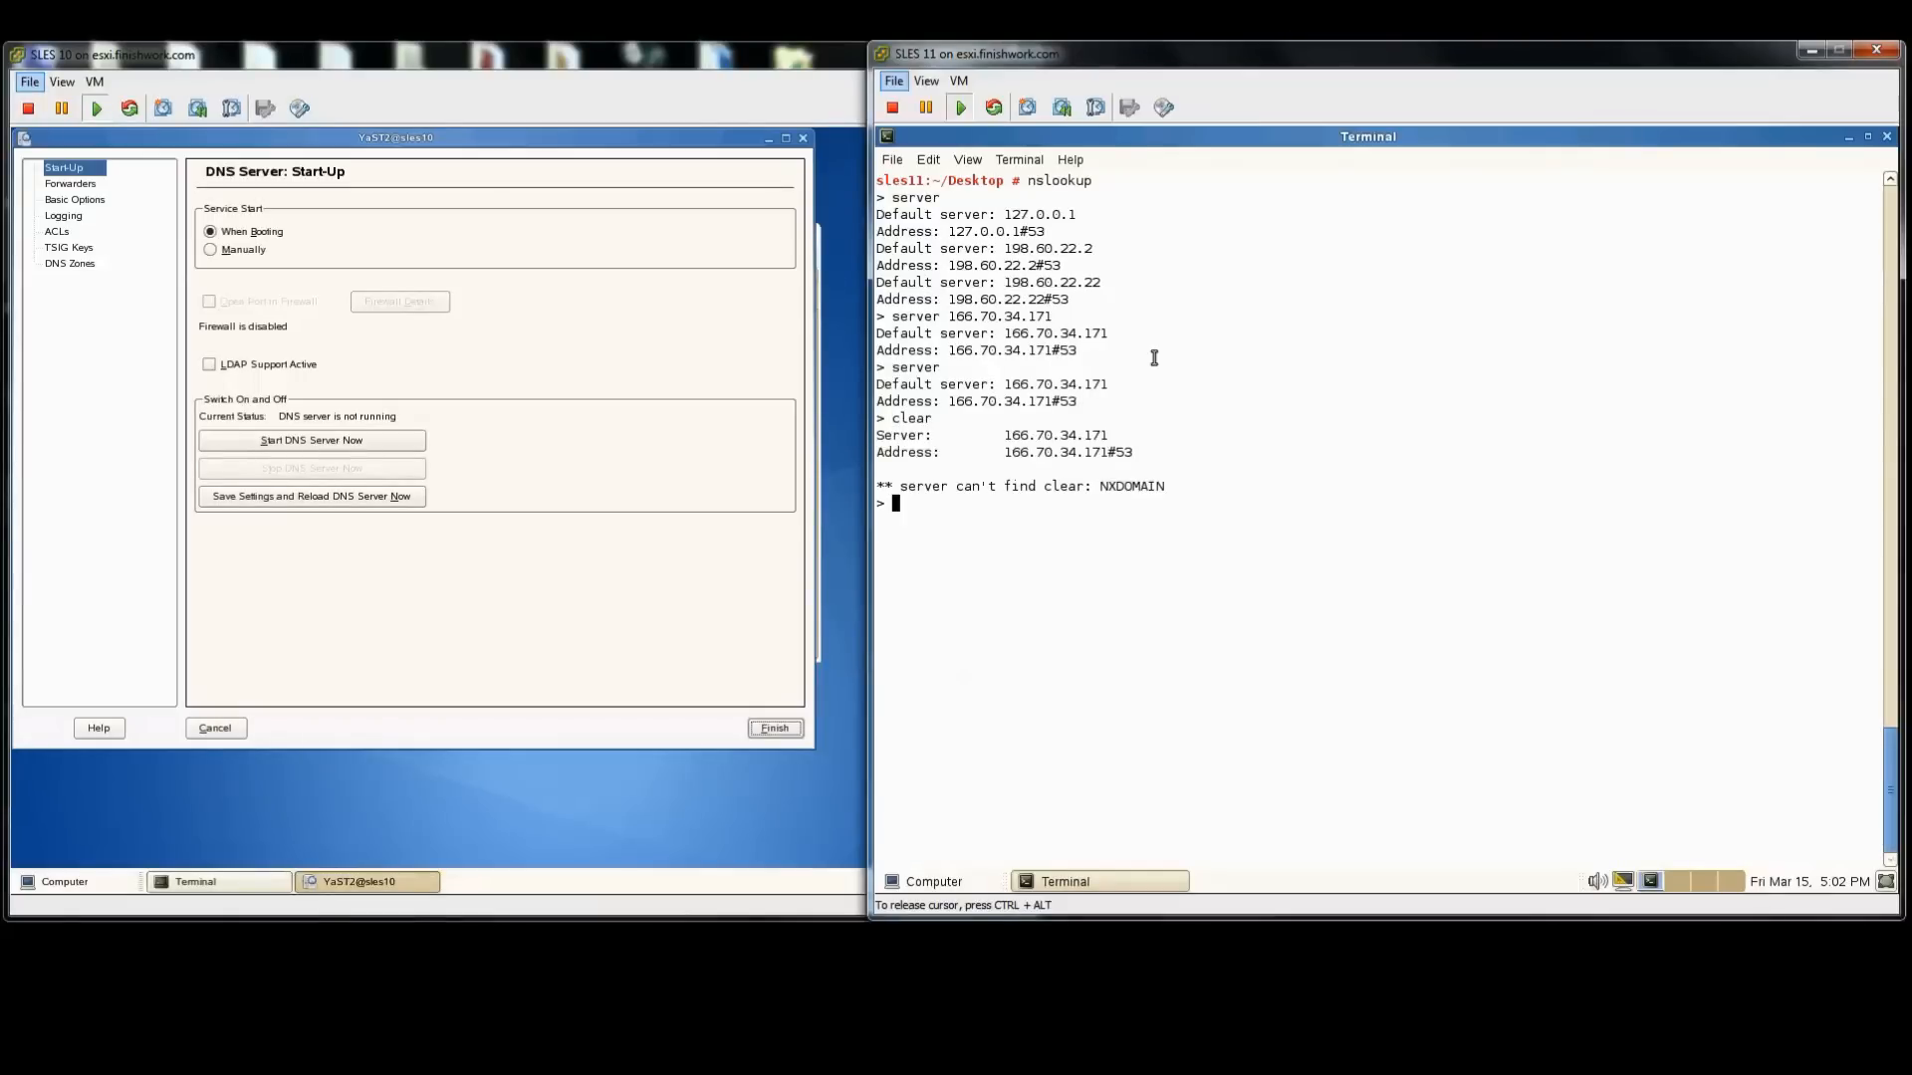
{"action": "type", "text": "sles11"}
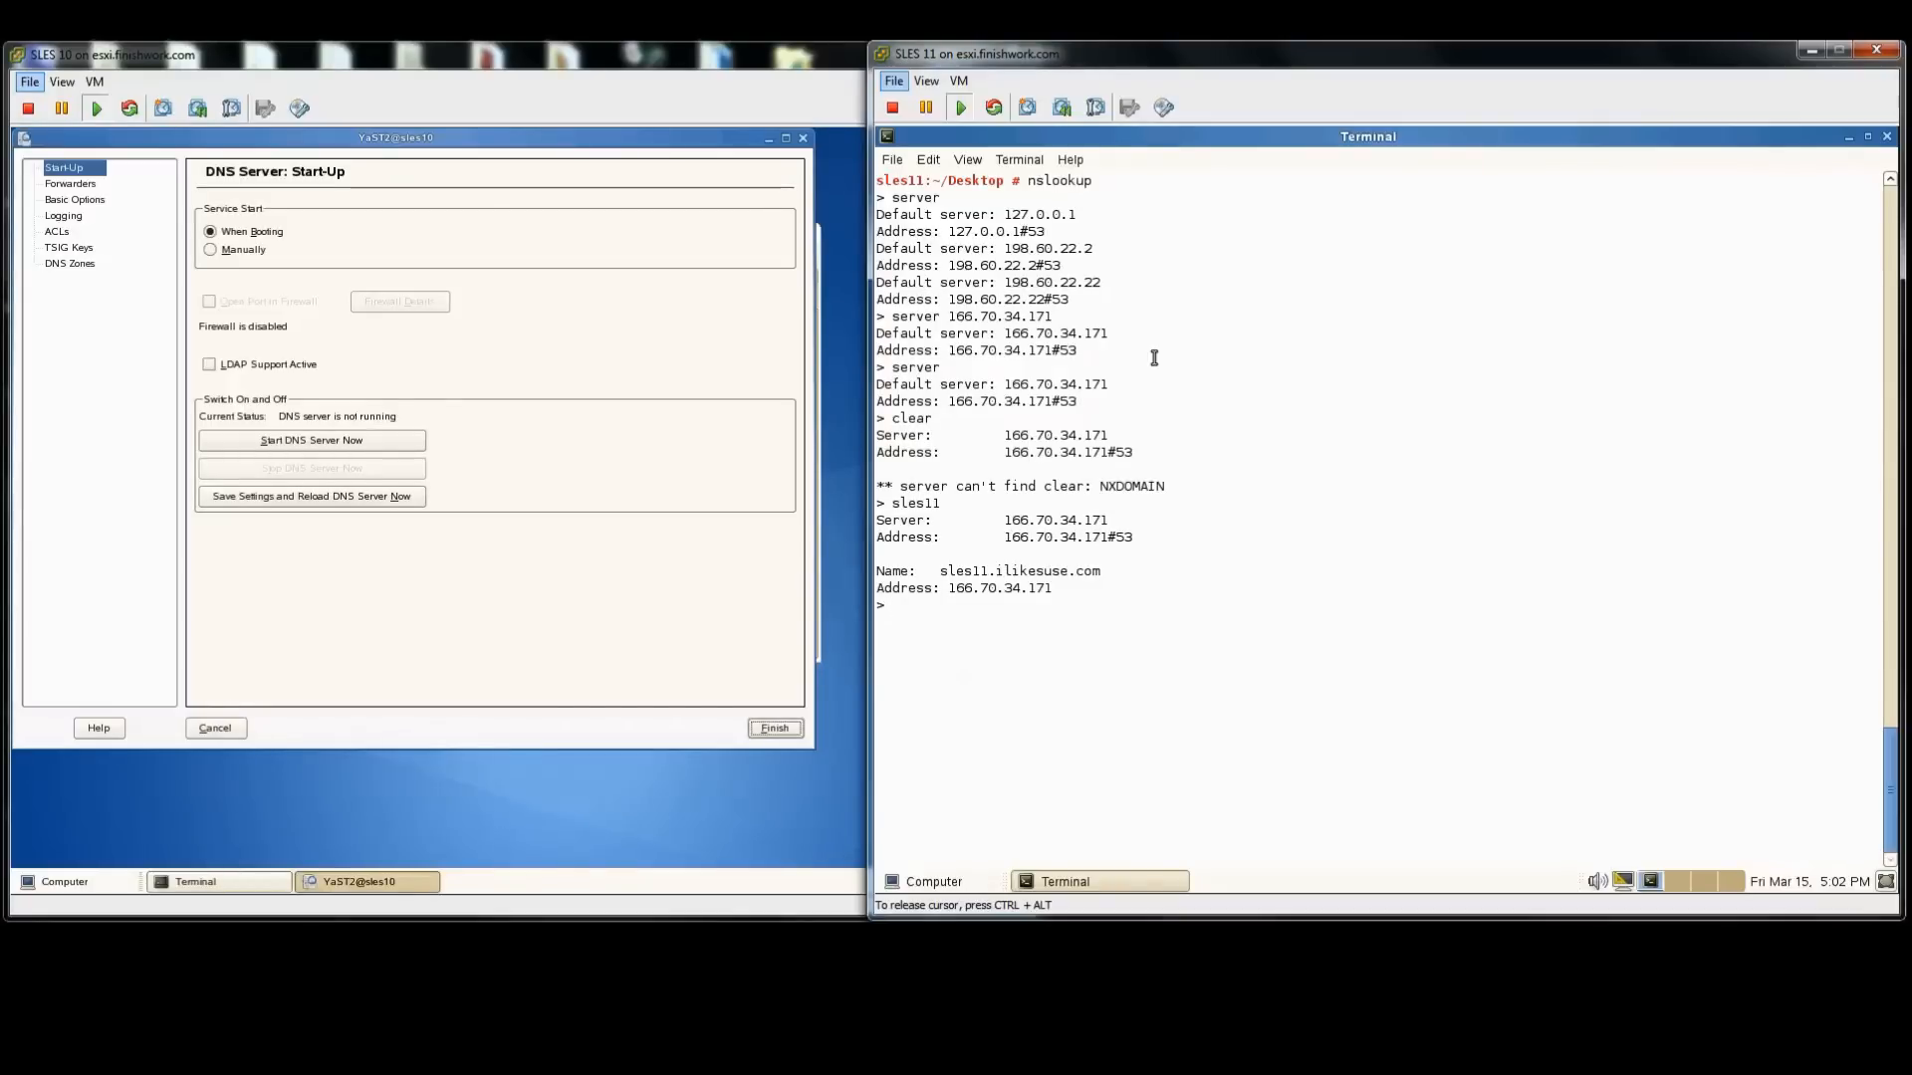
{"action": "type", "text": "s"}
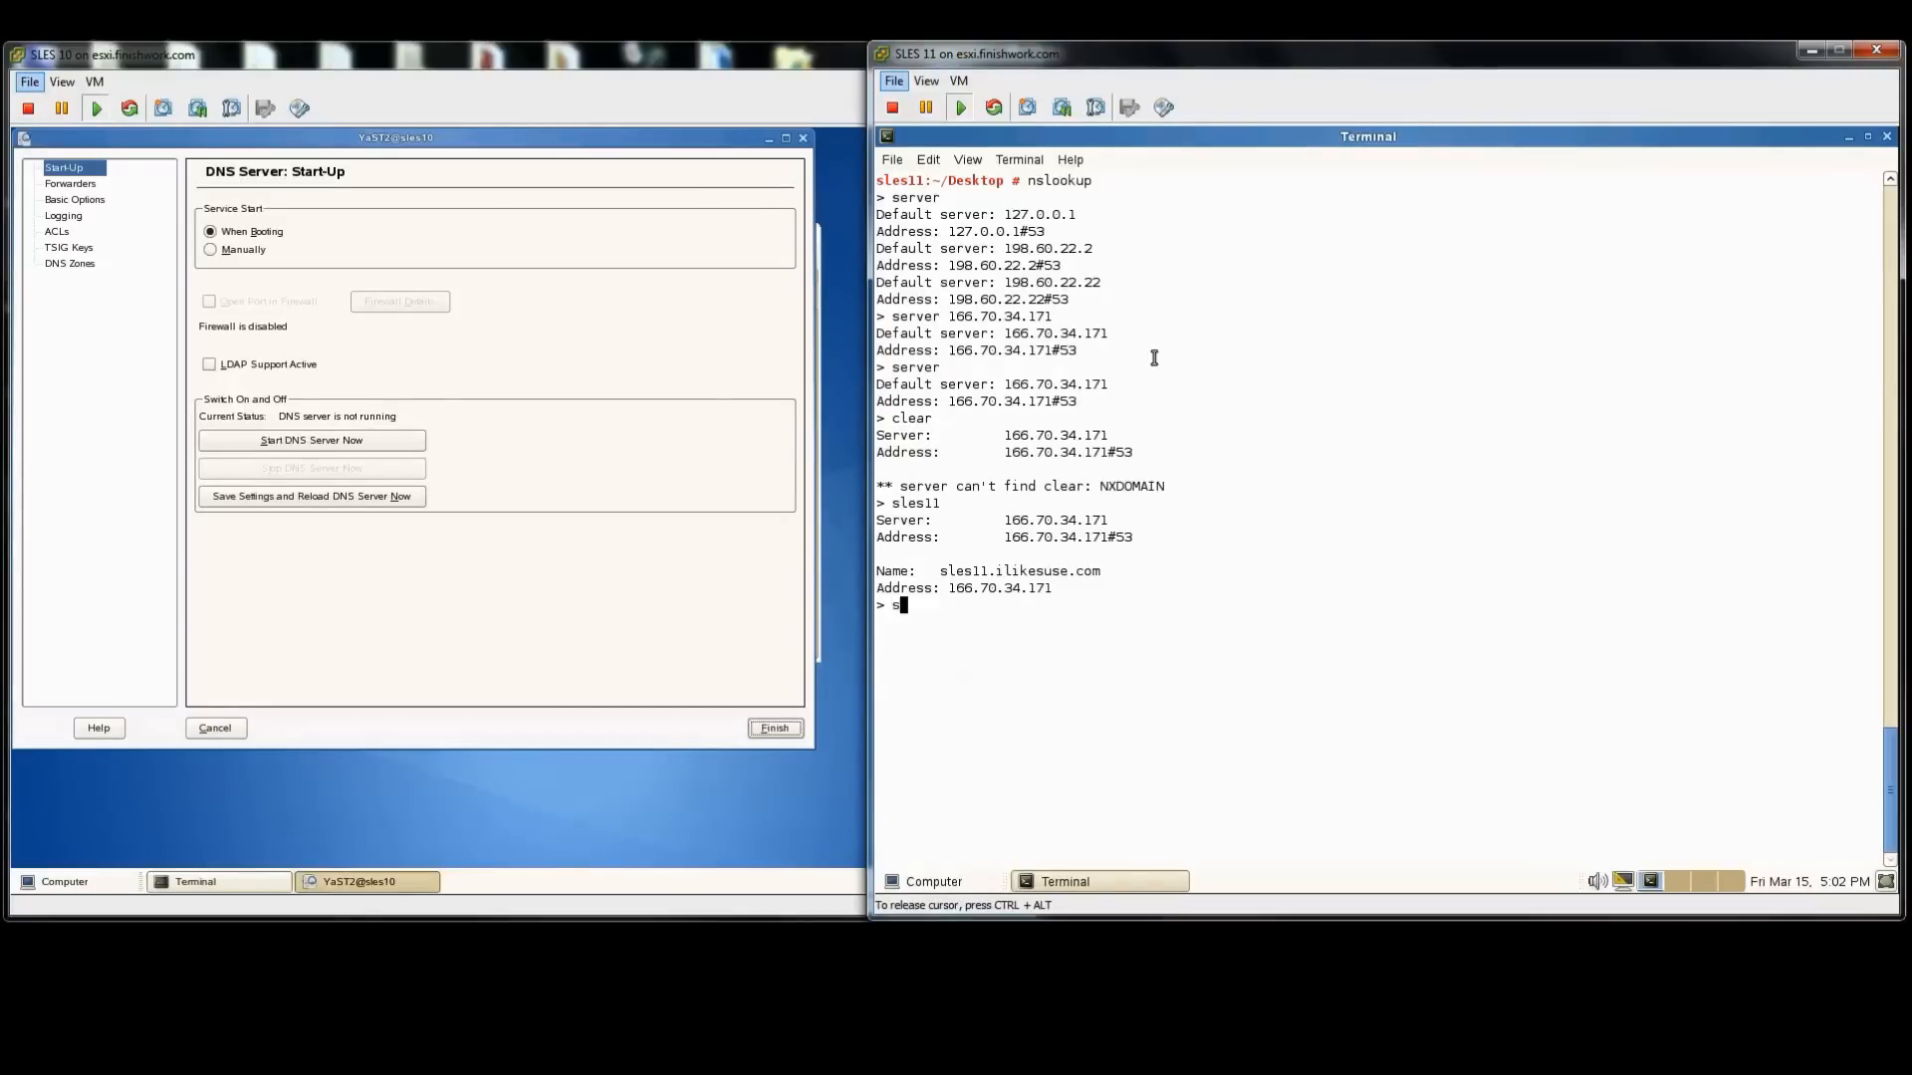
{"action": "type", "text": "sles10"}
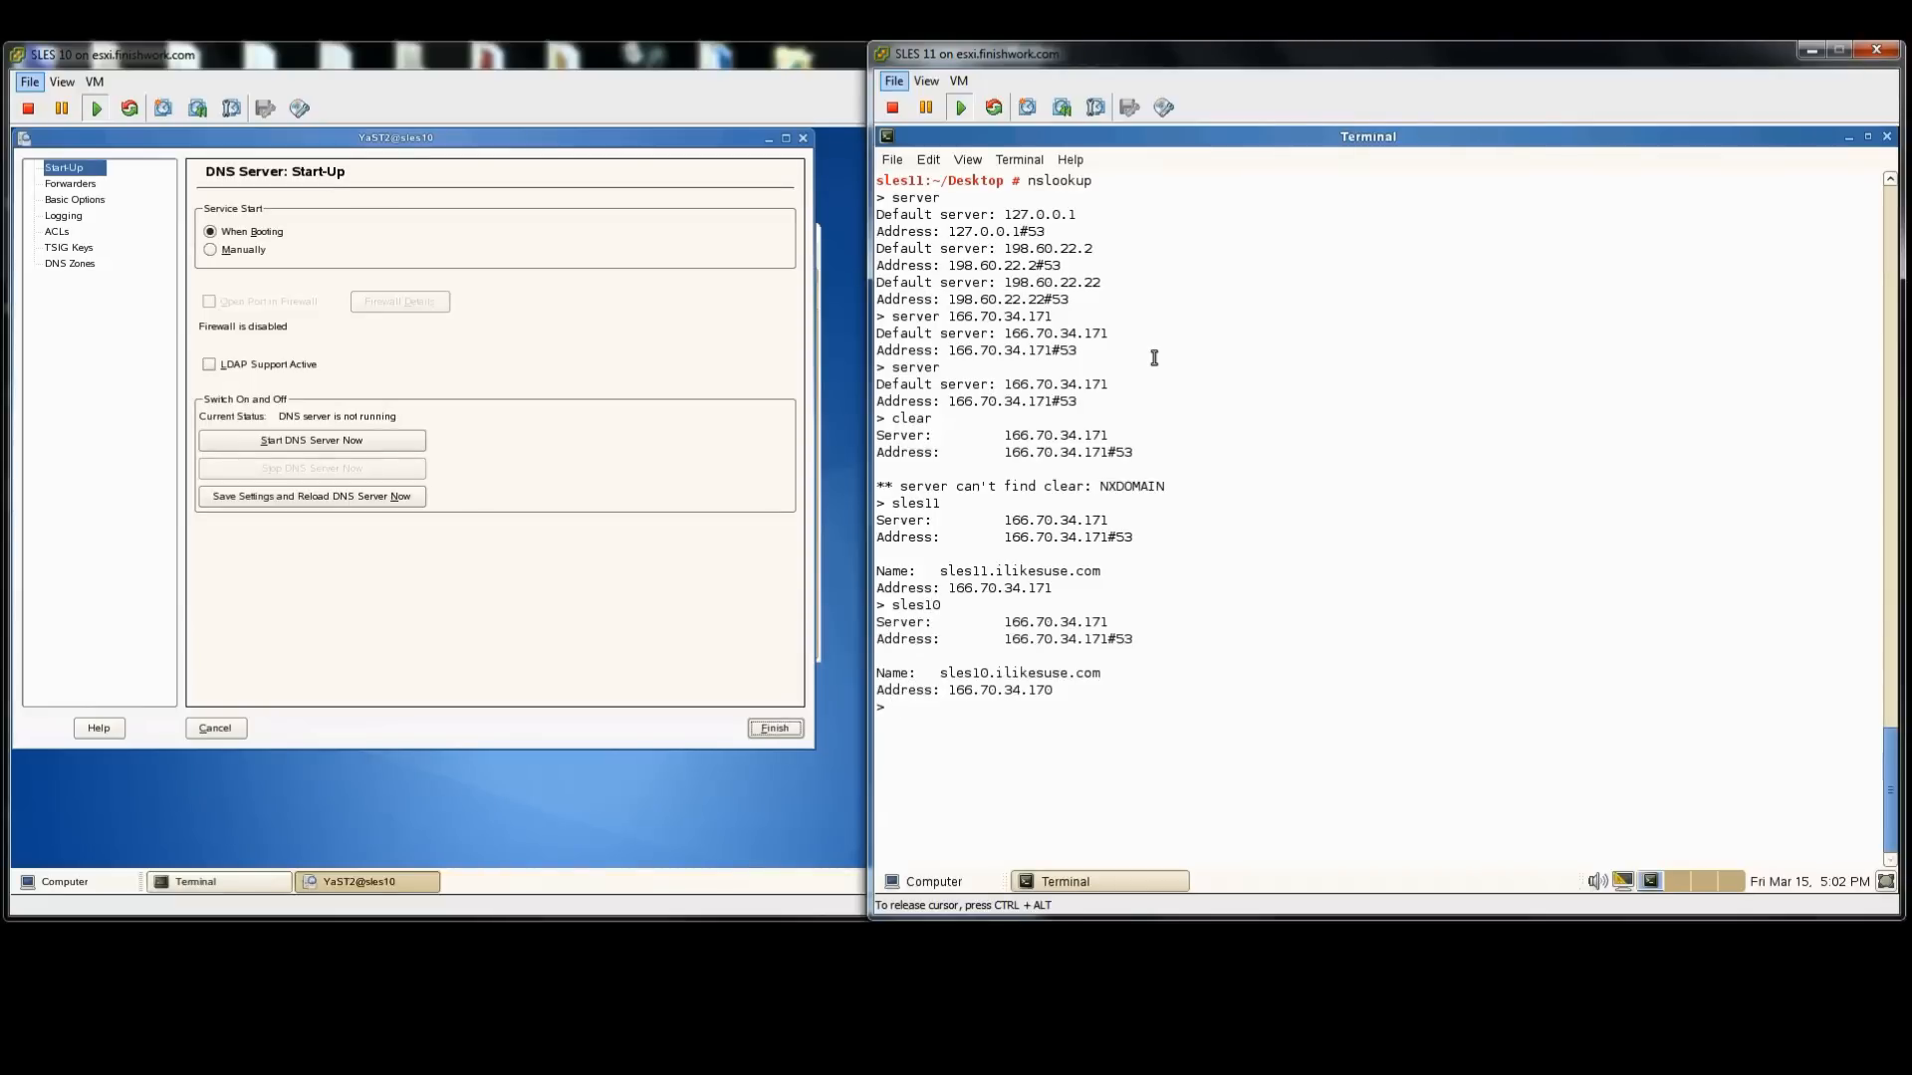
{"action": "type", "text": "win7"}
{"action": "type", "text": "s"}
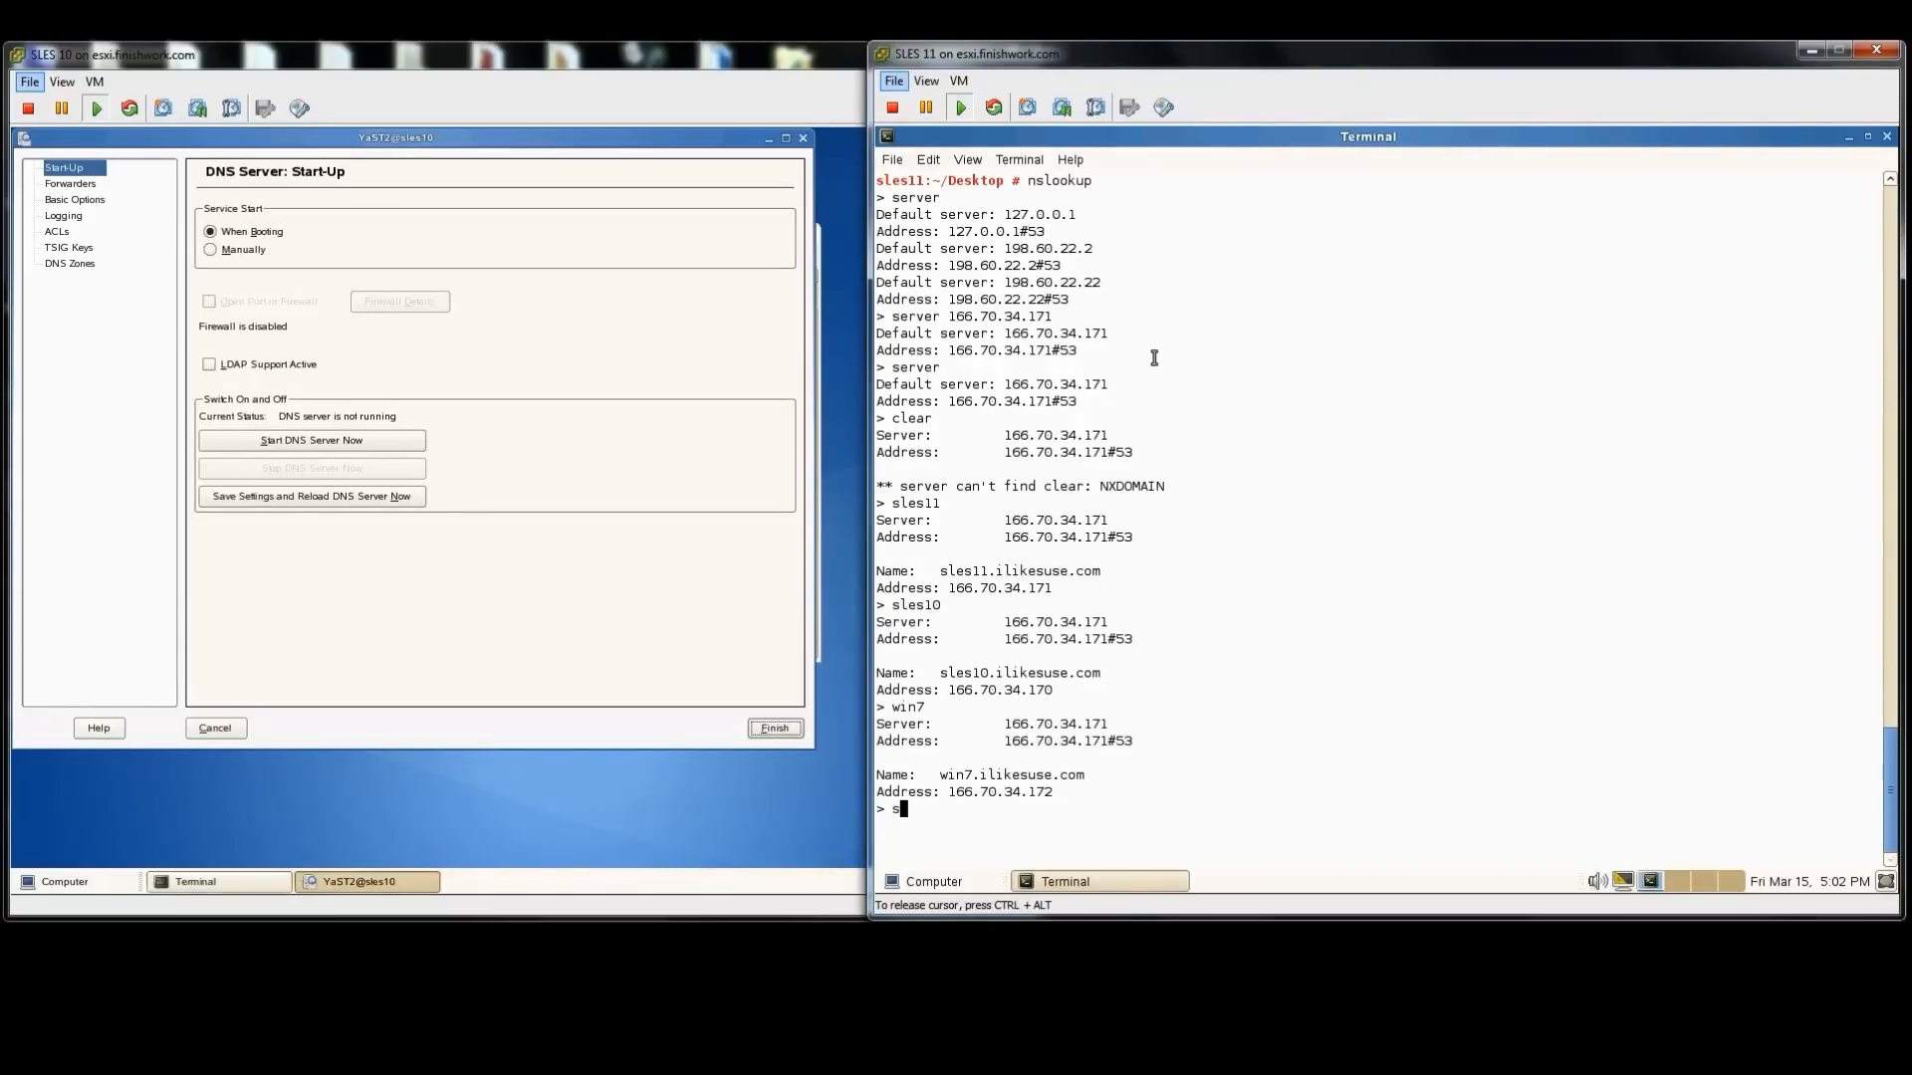
Step: Set type=ptr and reverse-resolve 166.70.34.172 and .171 to win7.ilikesuse.com and sles11.ilikesuse.com
{"action": "type", "text": "et type="}
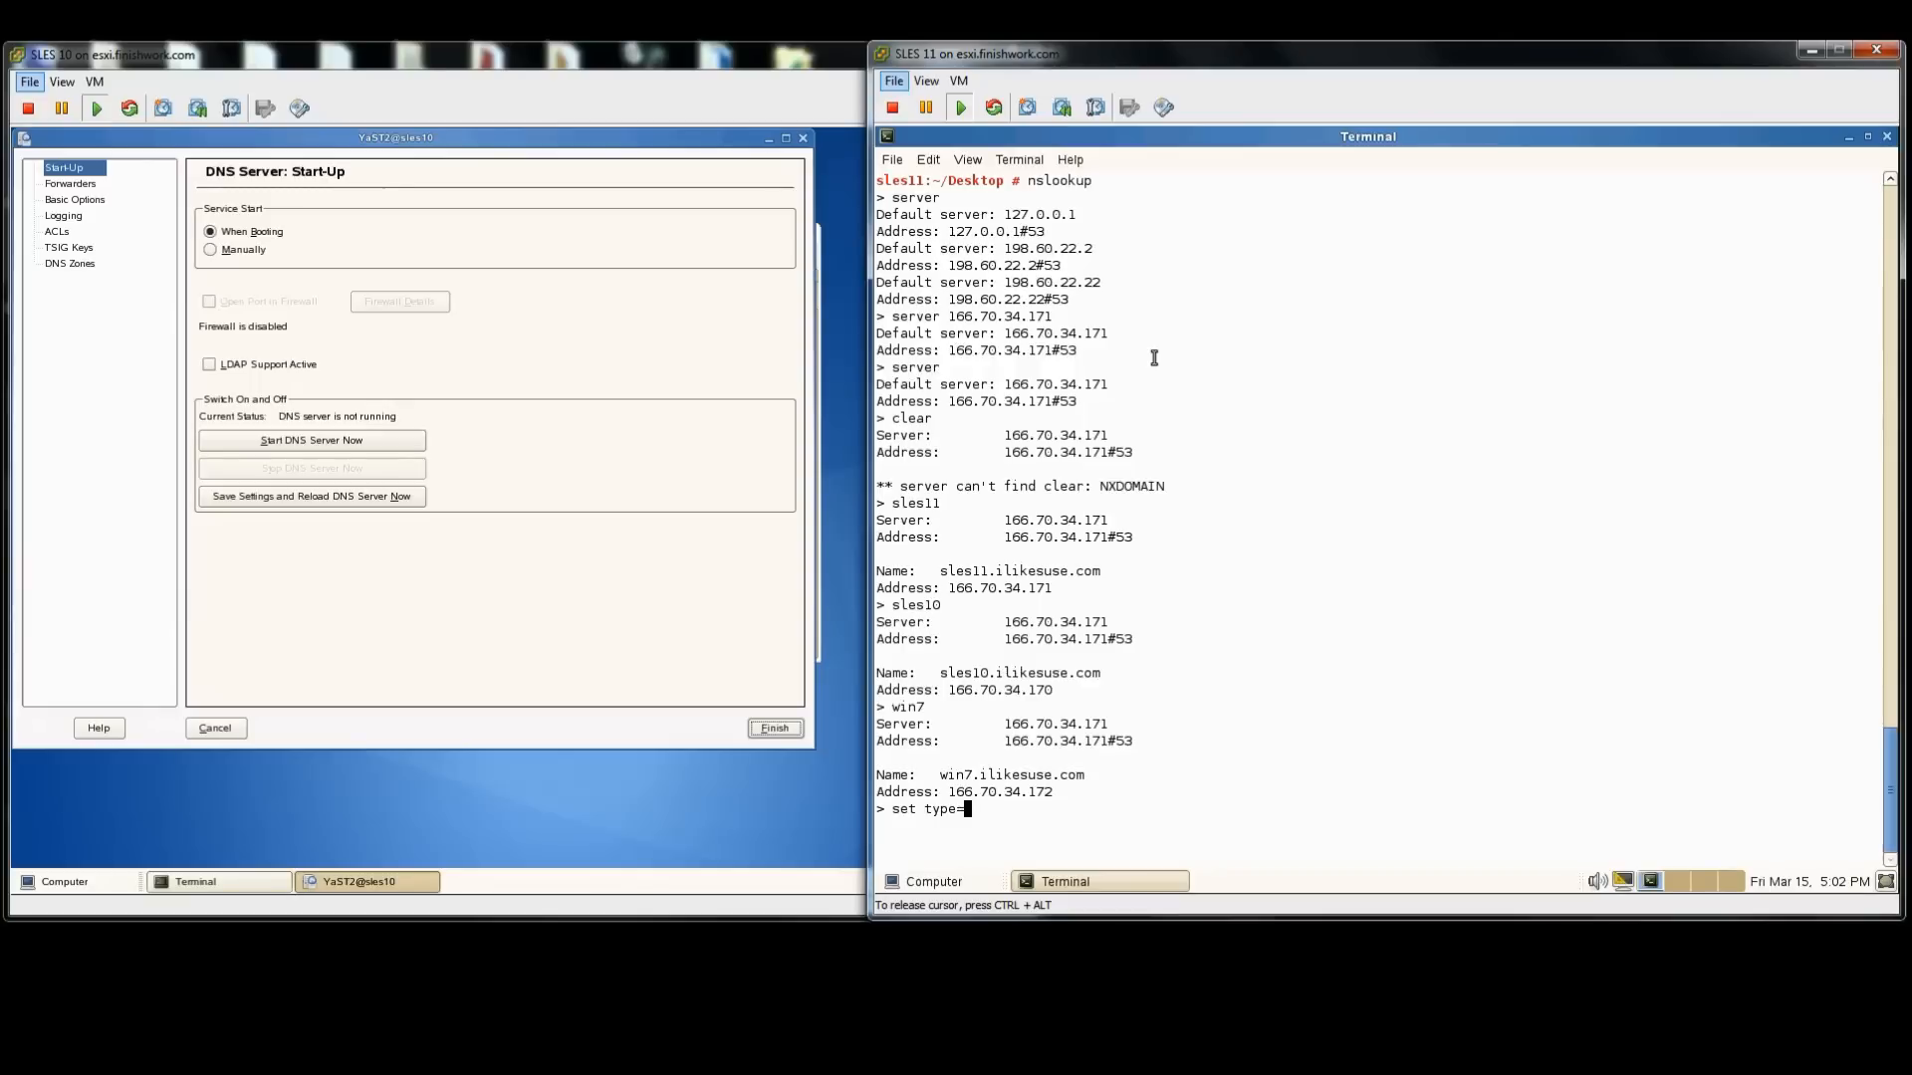
{"action": "key", "text": "Return"}
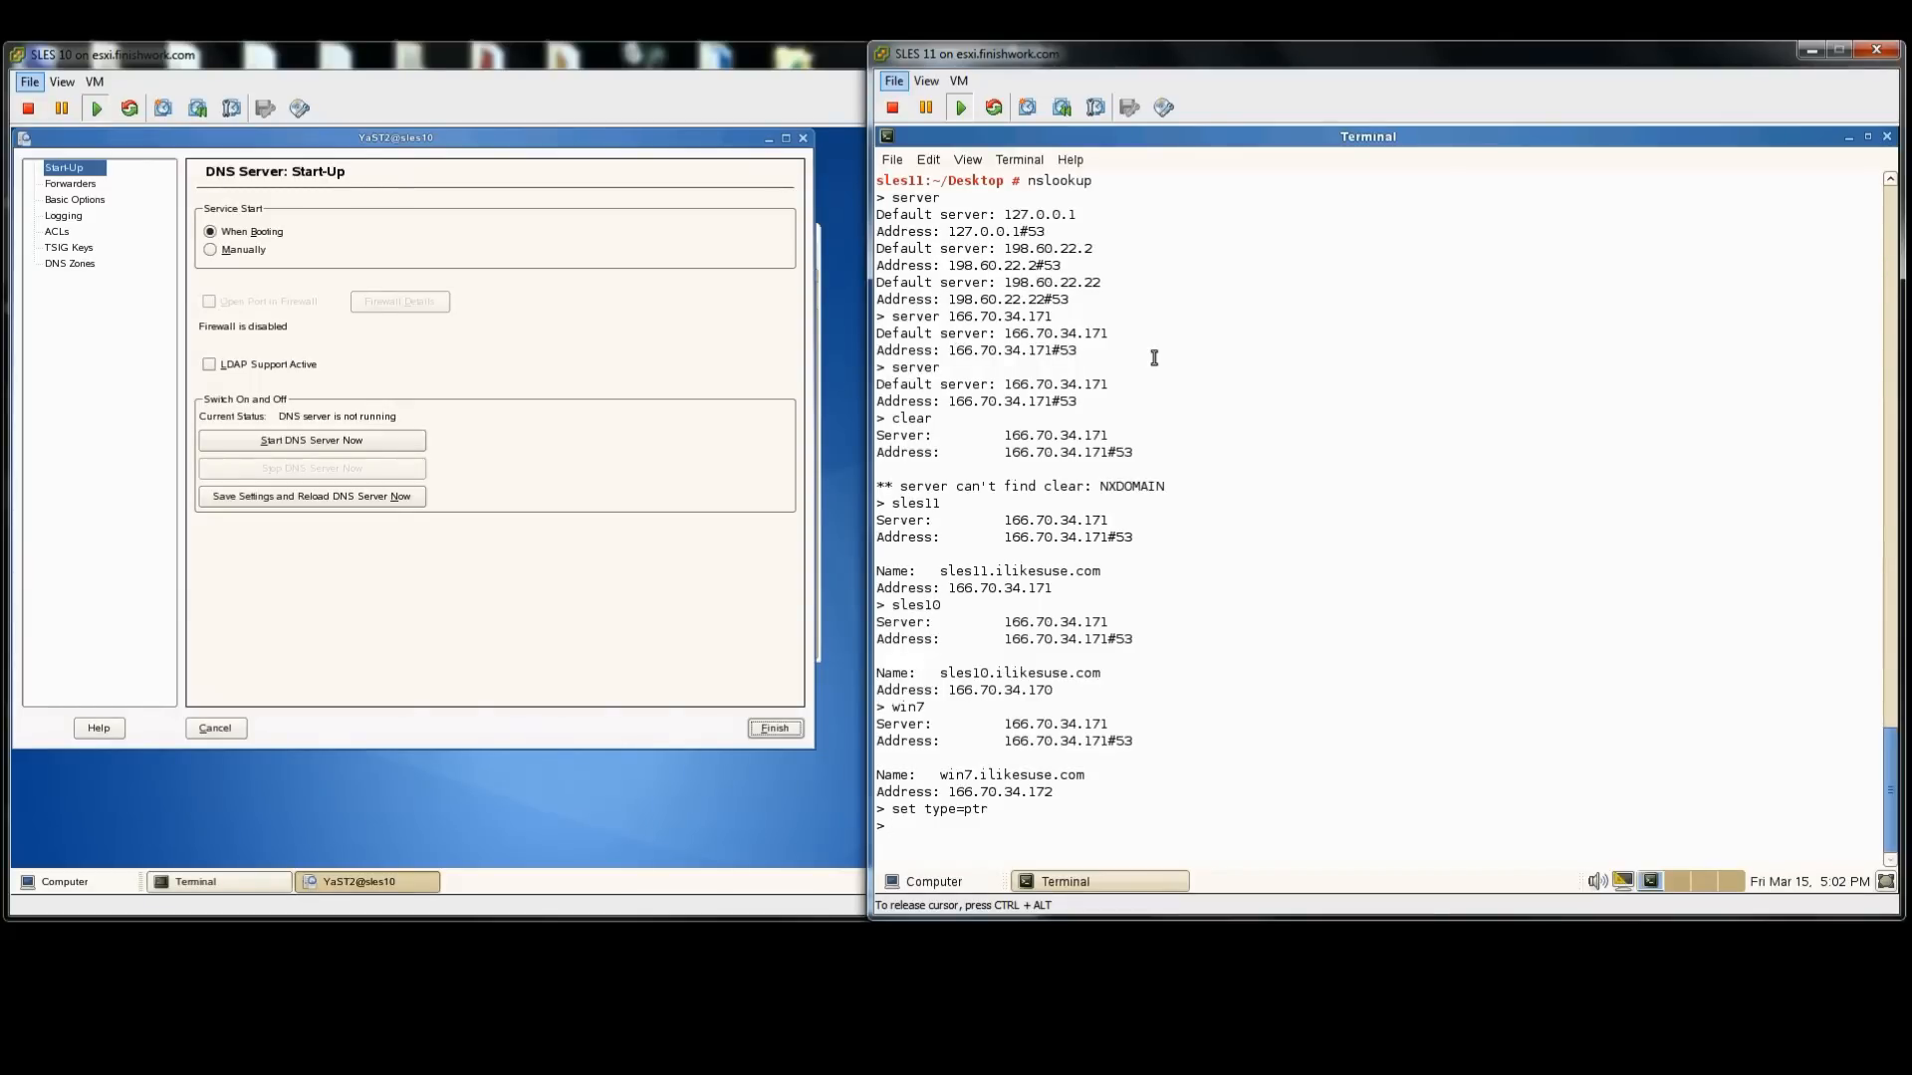
{"action": "type", "text": "166.70.34.172"}
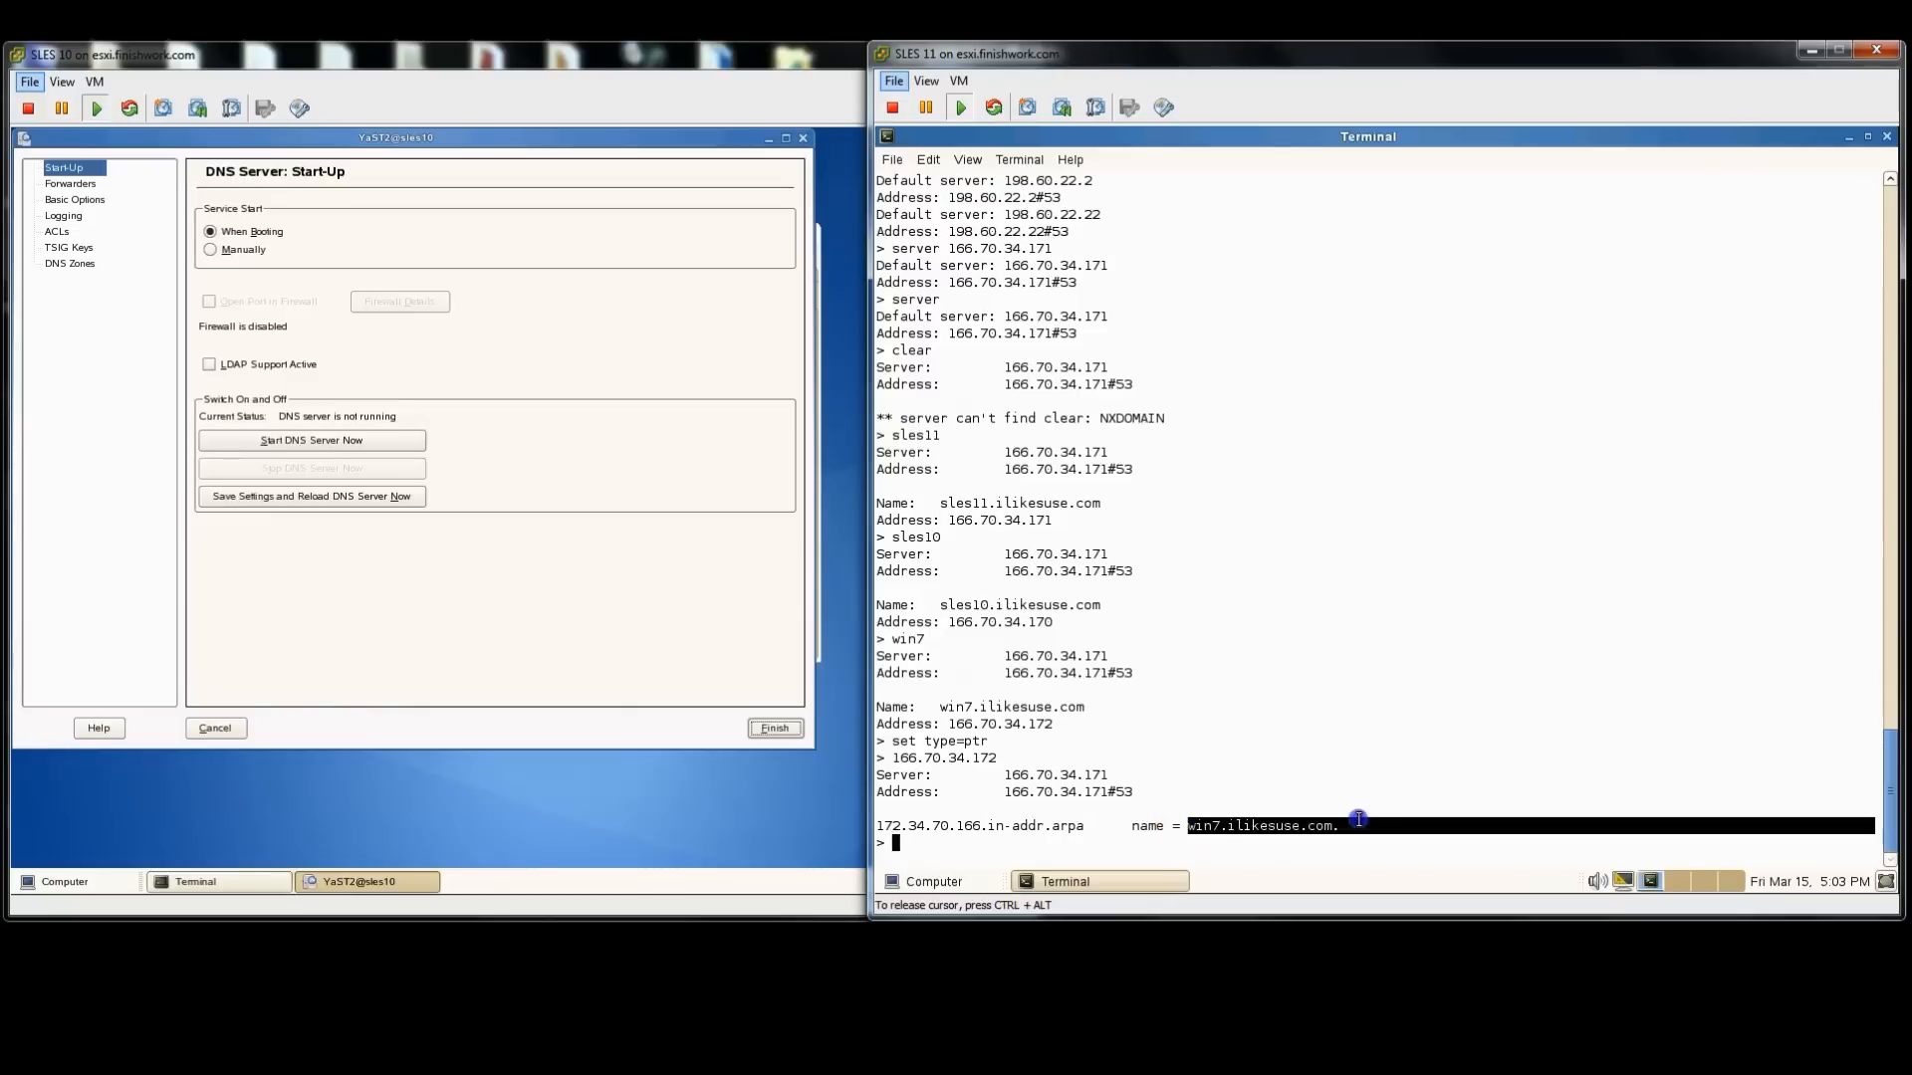
{"action": "key", "text": "Up"}
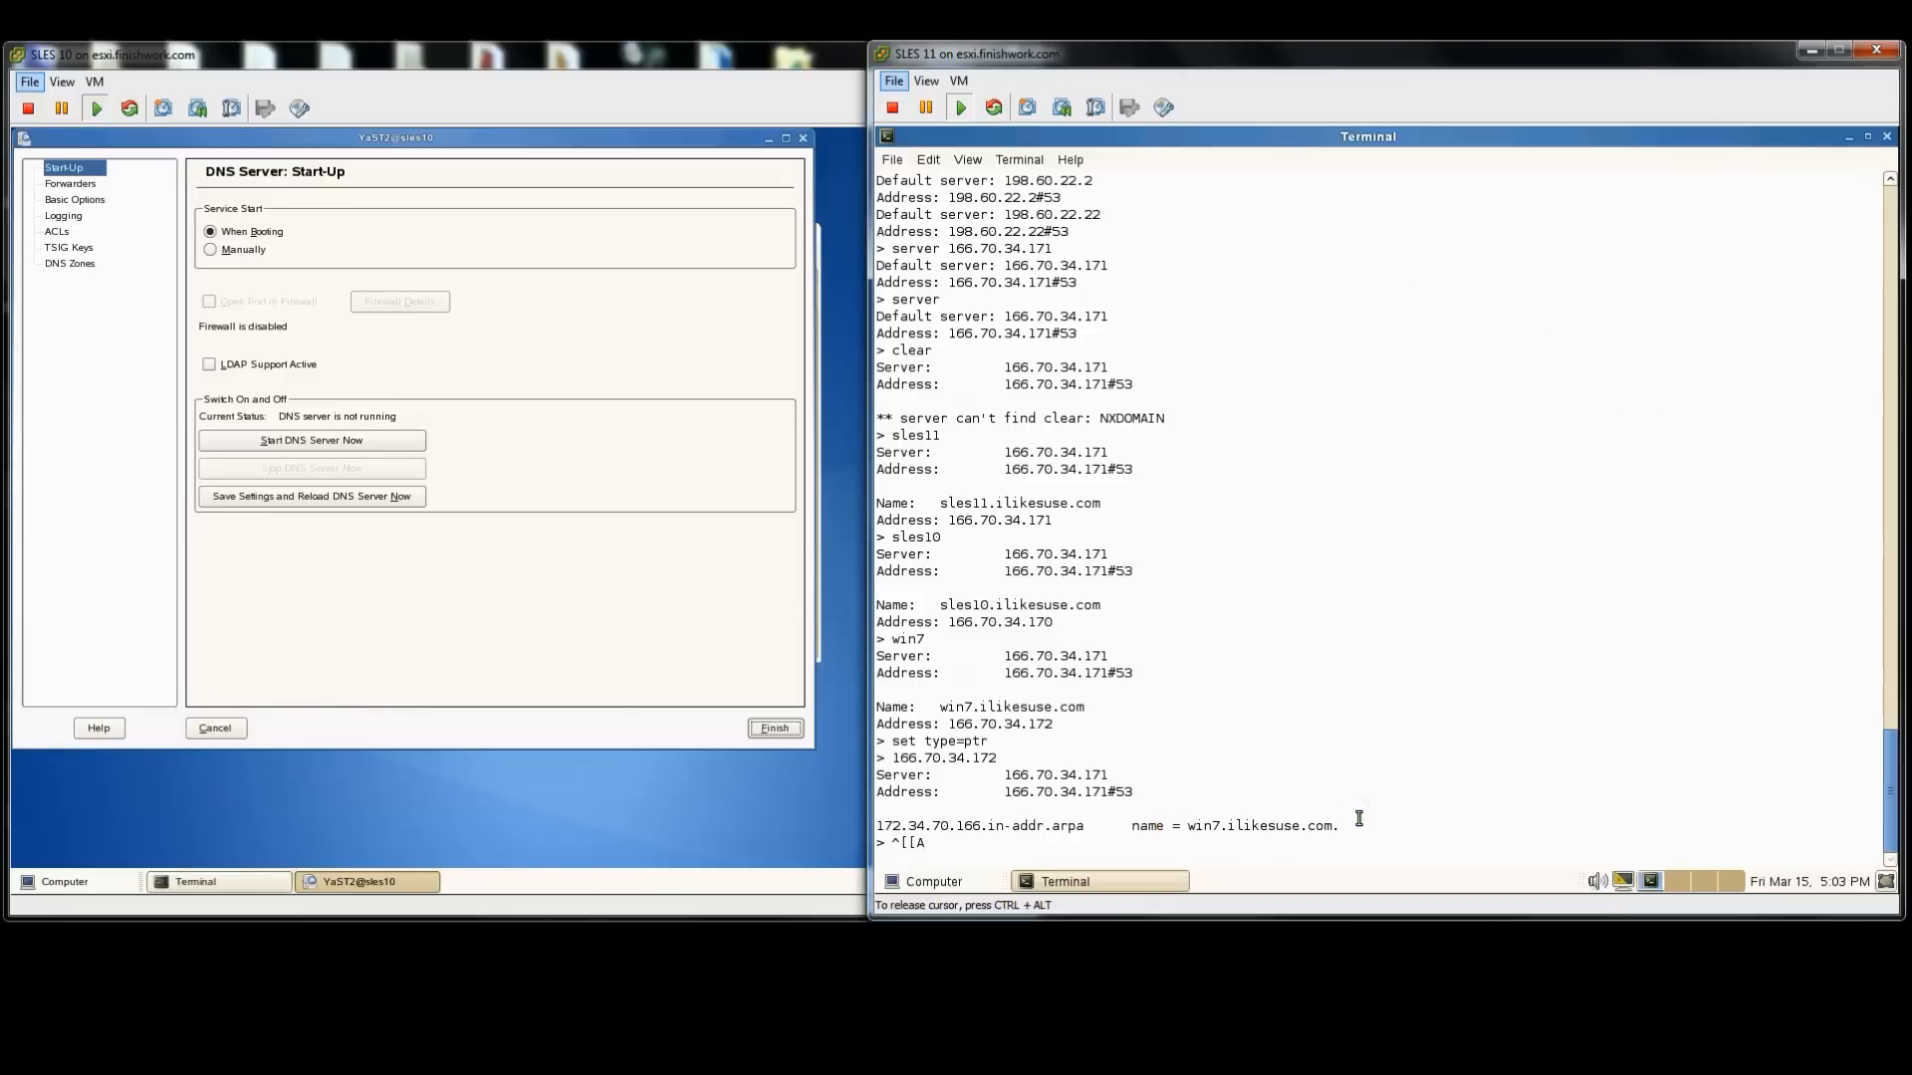
{"action": "type", "text": "166.70.34.17"}
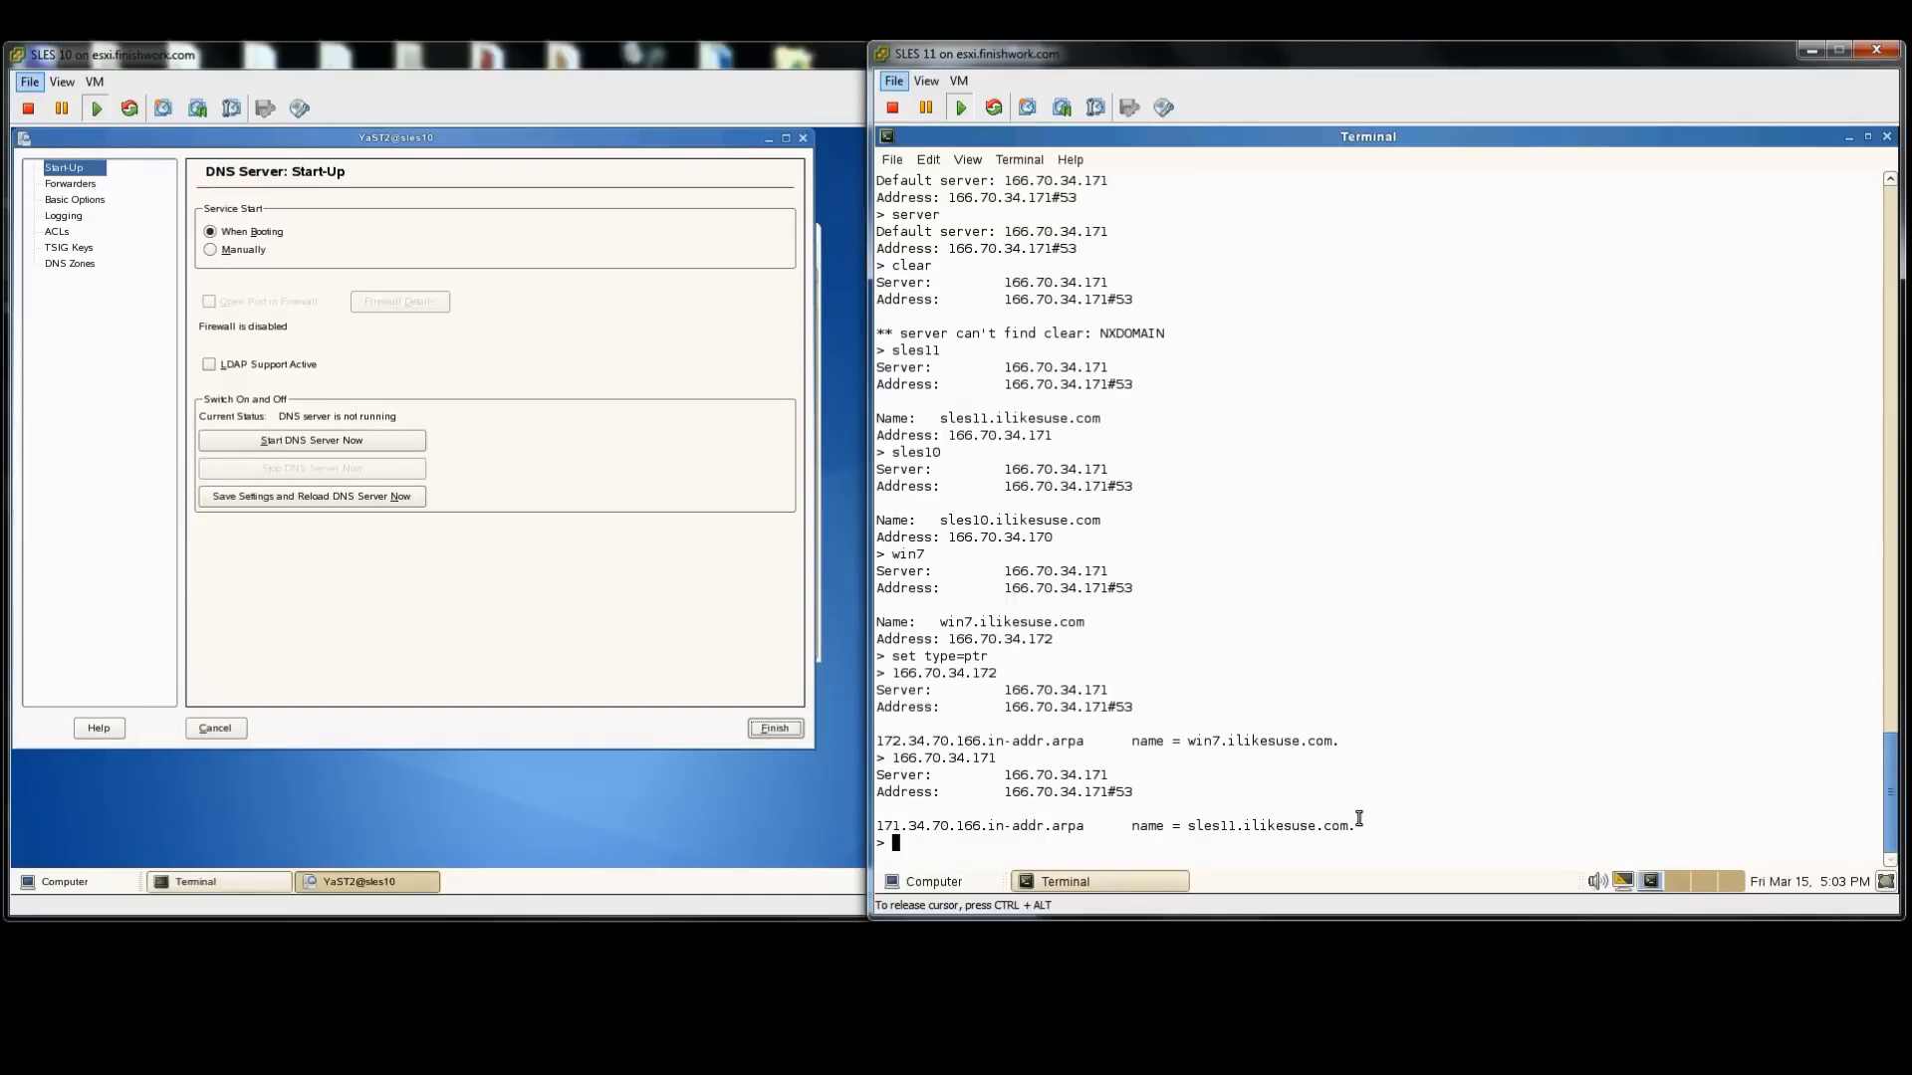
{"action": "type", "text": "166.70."}
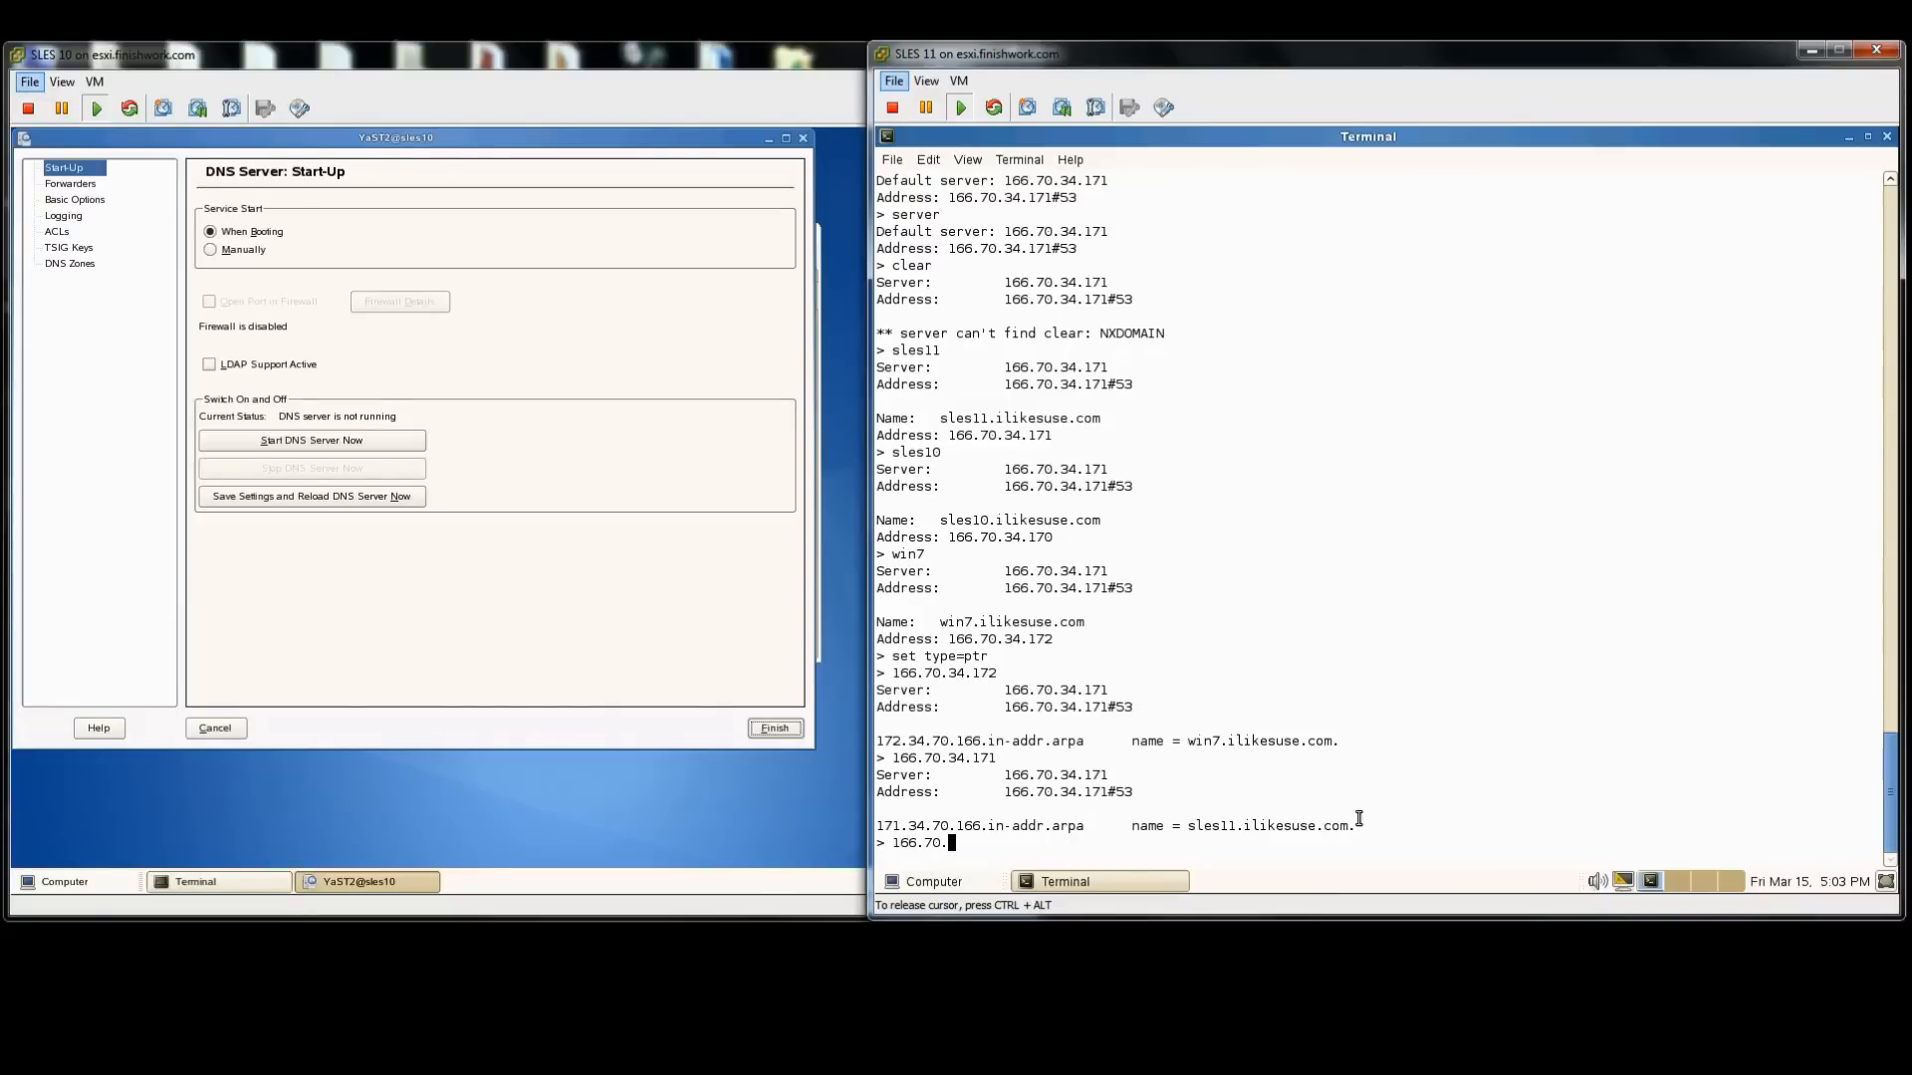
Step: Query 166.70.34.170 and quit nslookup, then manually set SLES 10 forwarders 198.60.22.2 and 198.60.22.22
{"action": "type", "text": "166.70.34.170"}
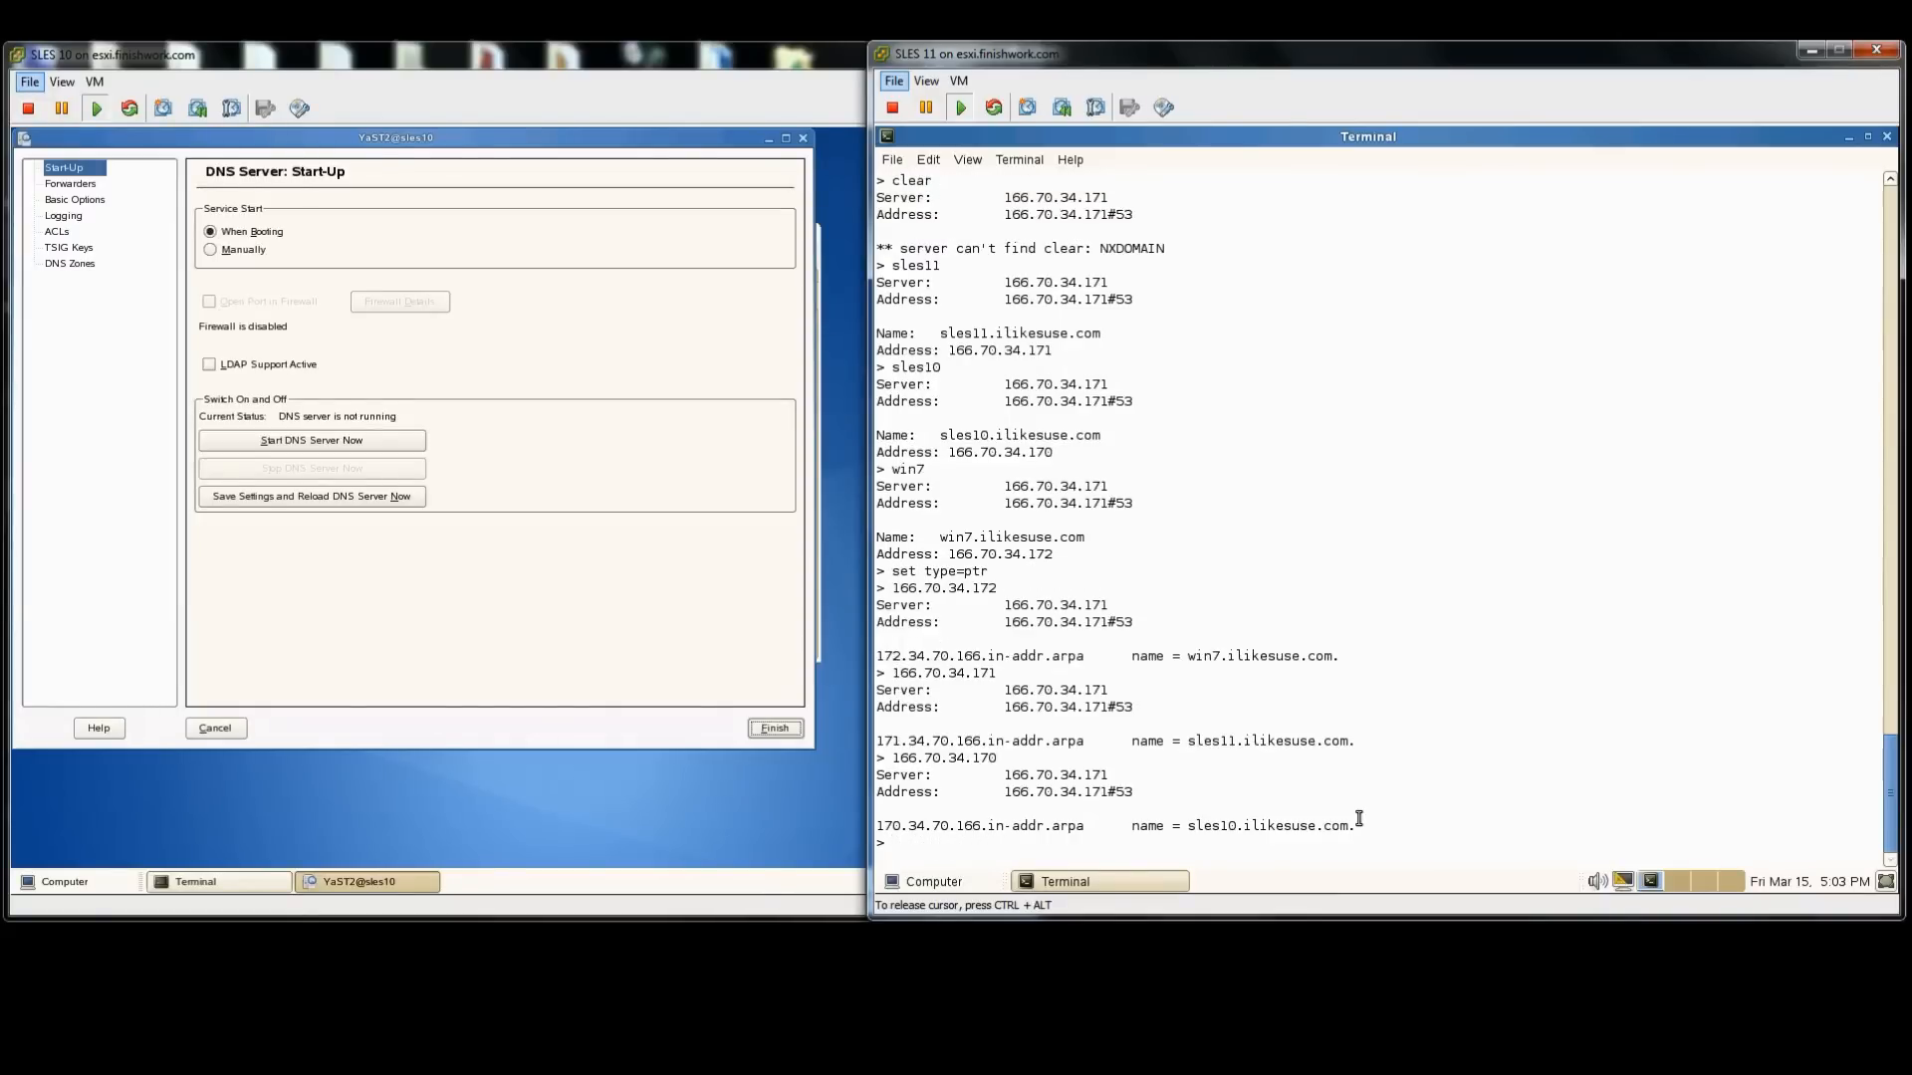
{"action": "type", "text": "q"}
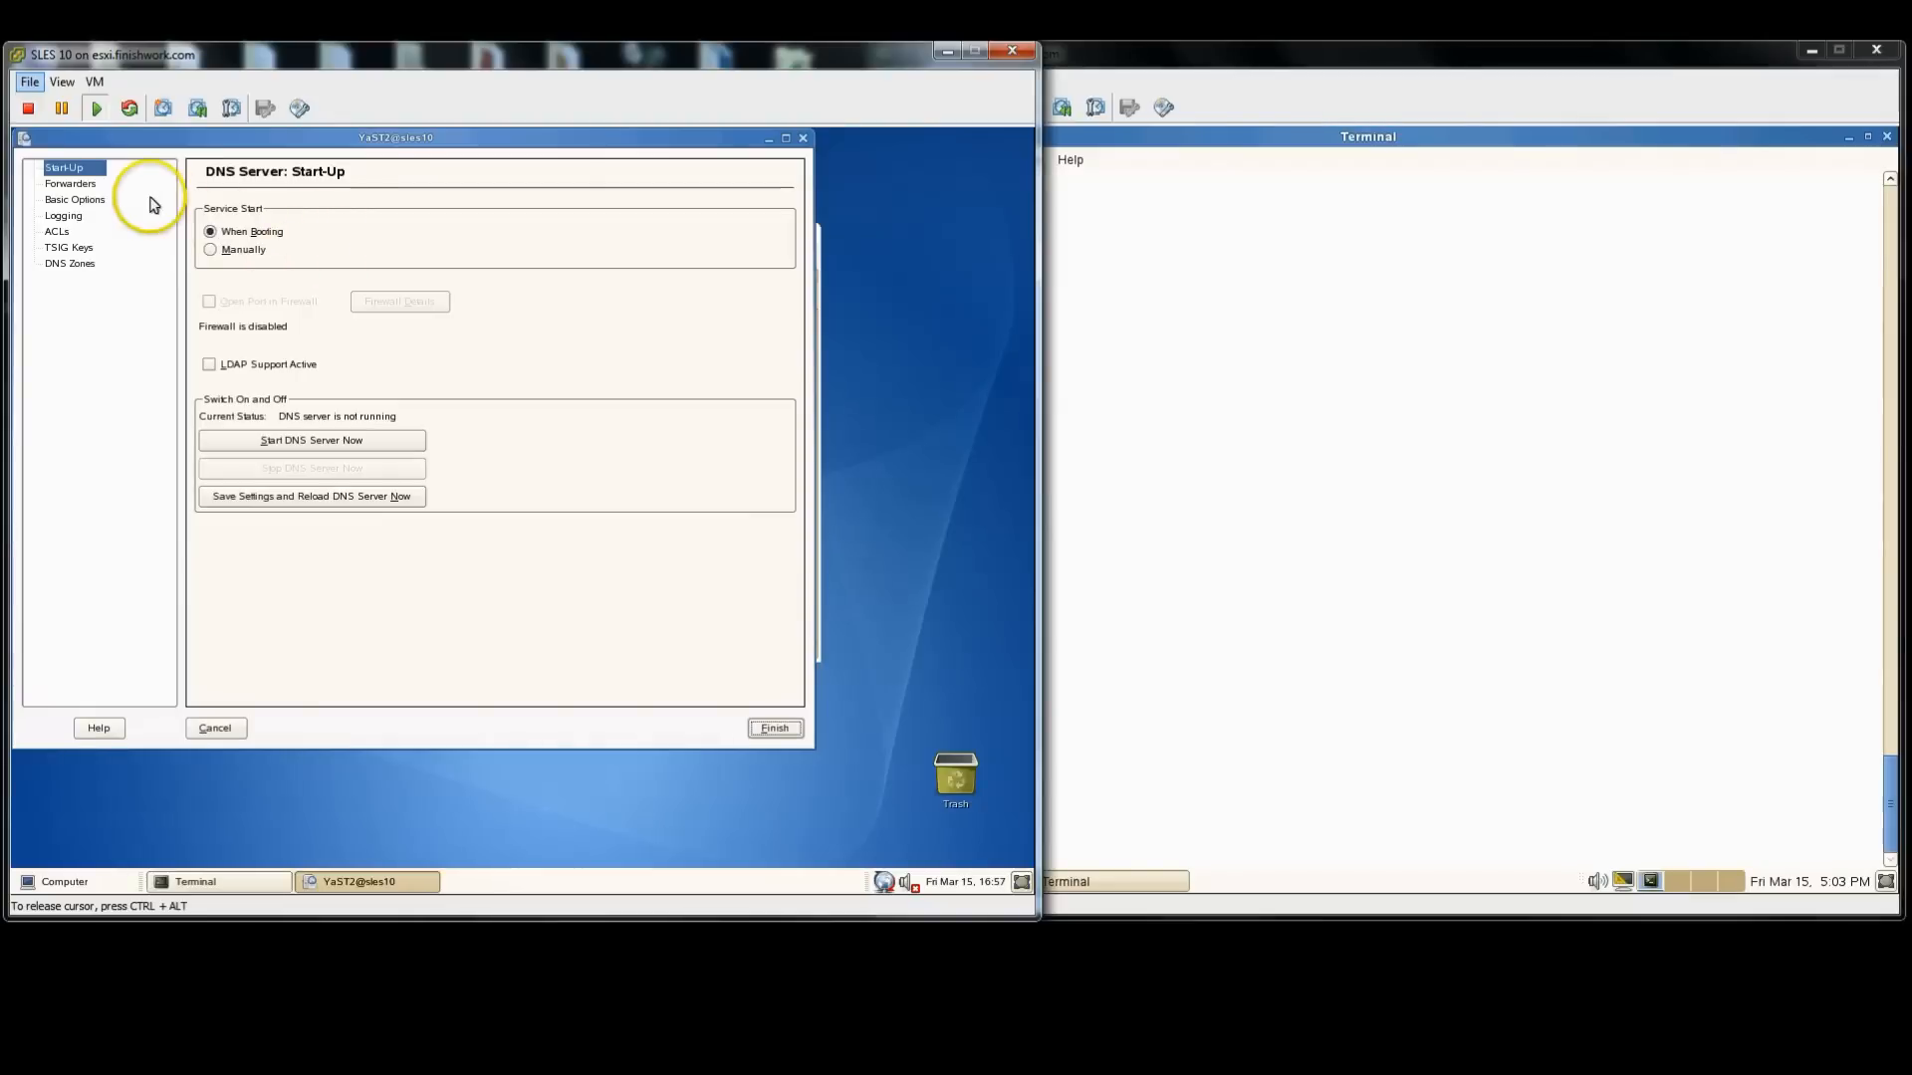
{"action": "left_click", "coordinate": [69, 184]}
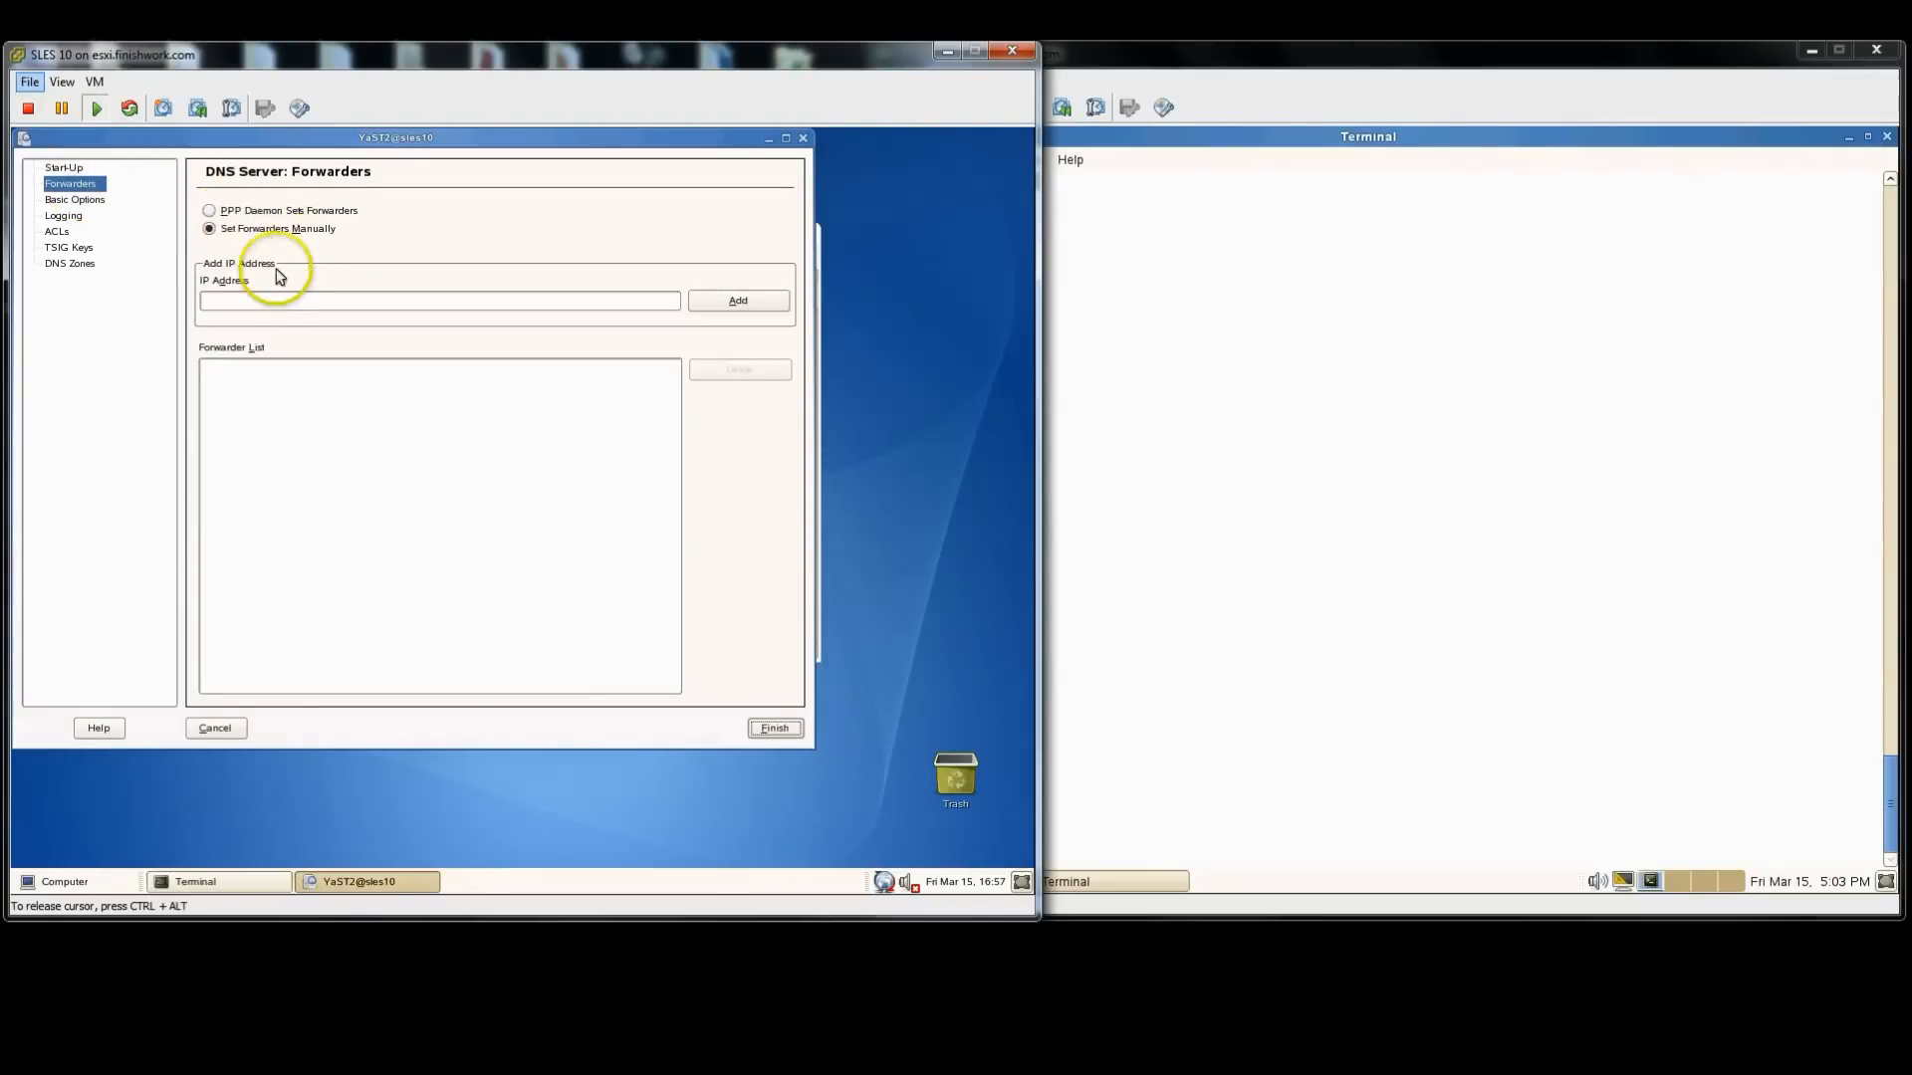
{"action": "left_click", "coordinate": [439, 301]}
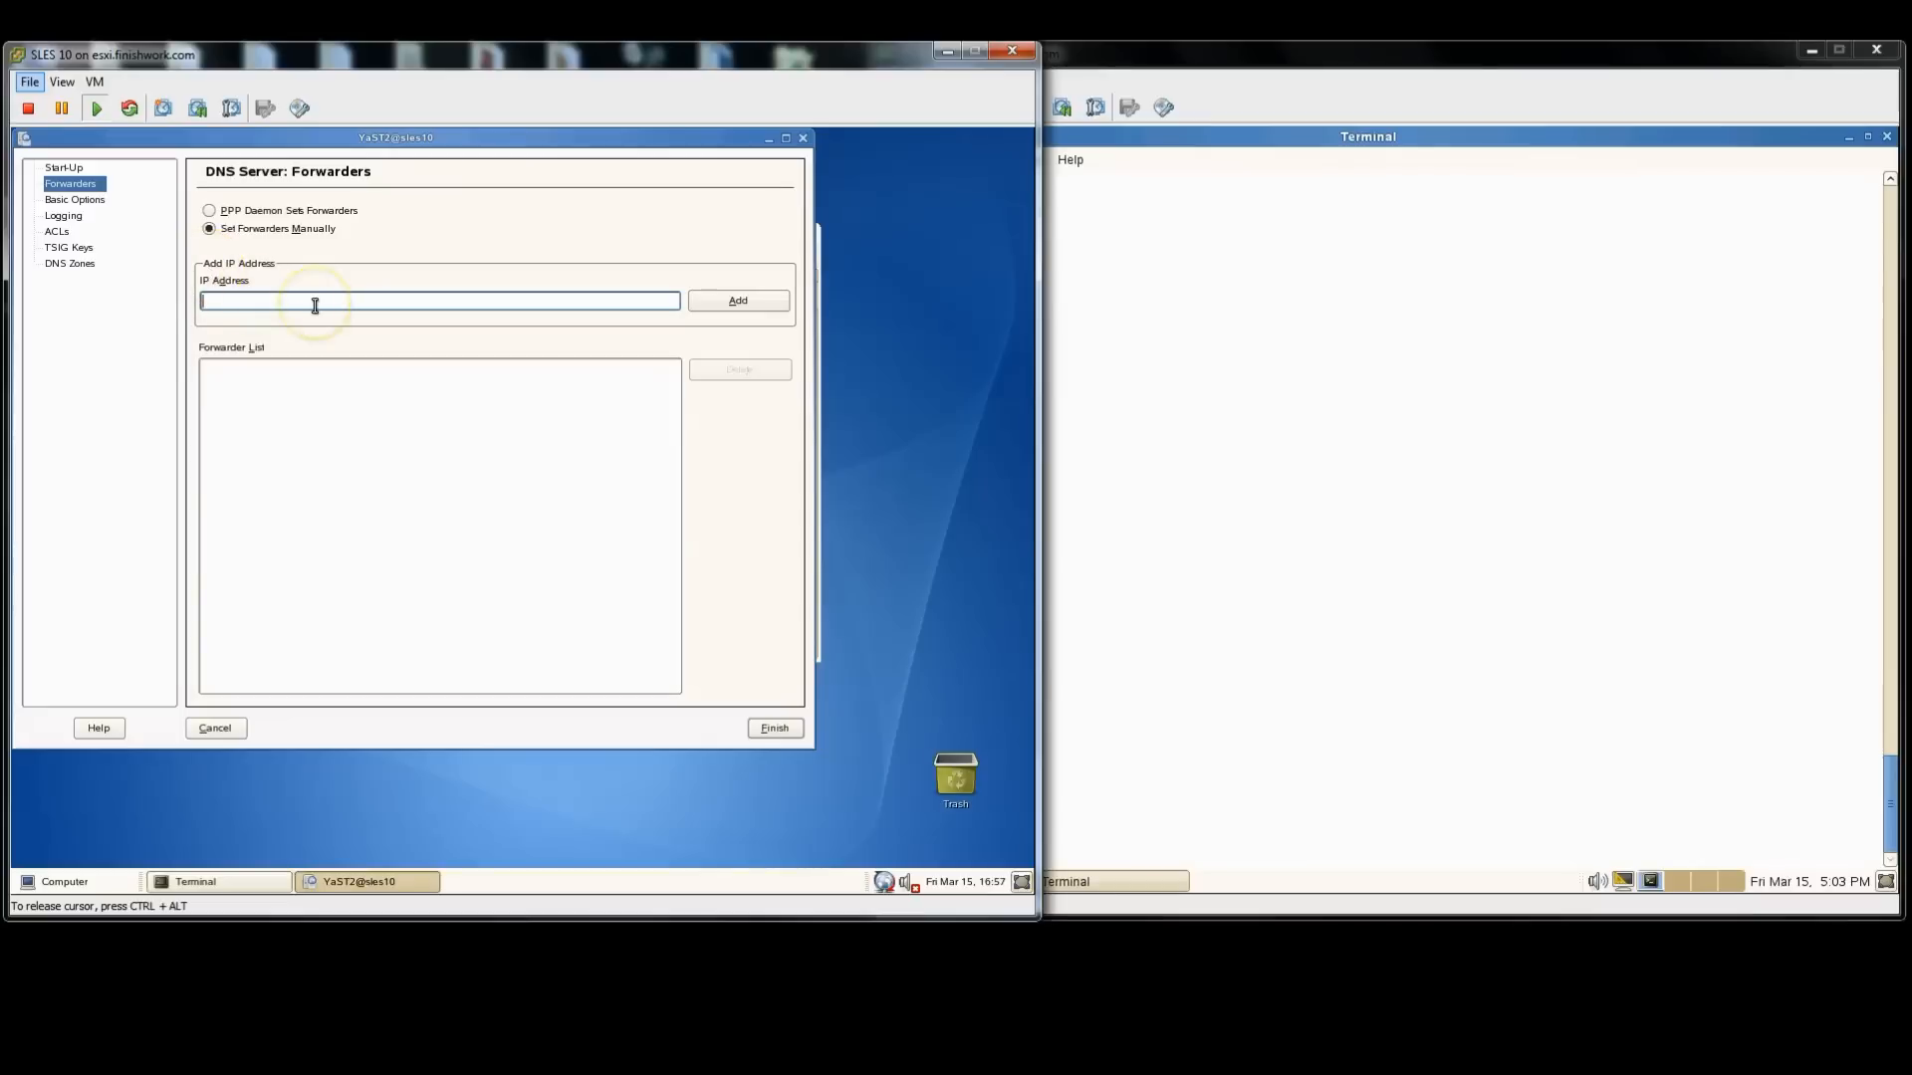
{"action": "type", "text": "166.70.34.171"}
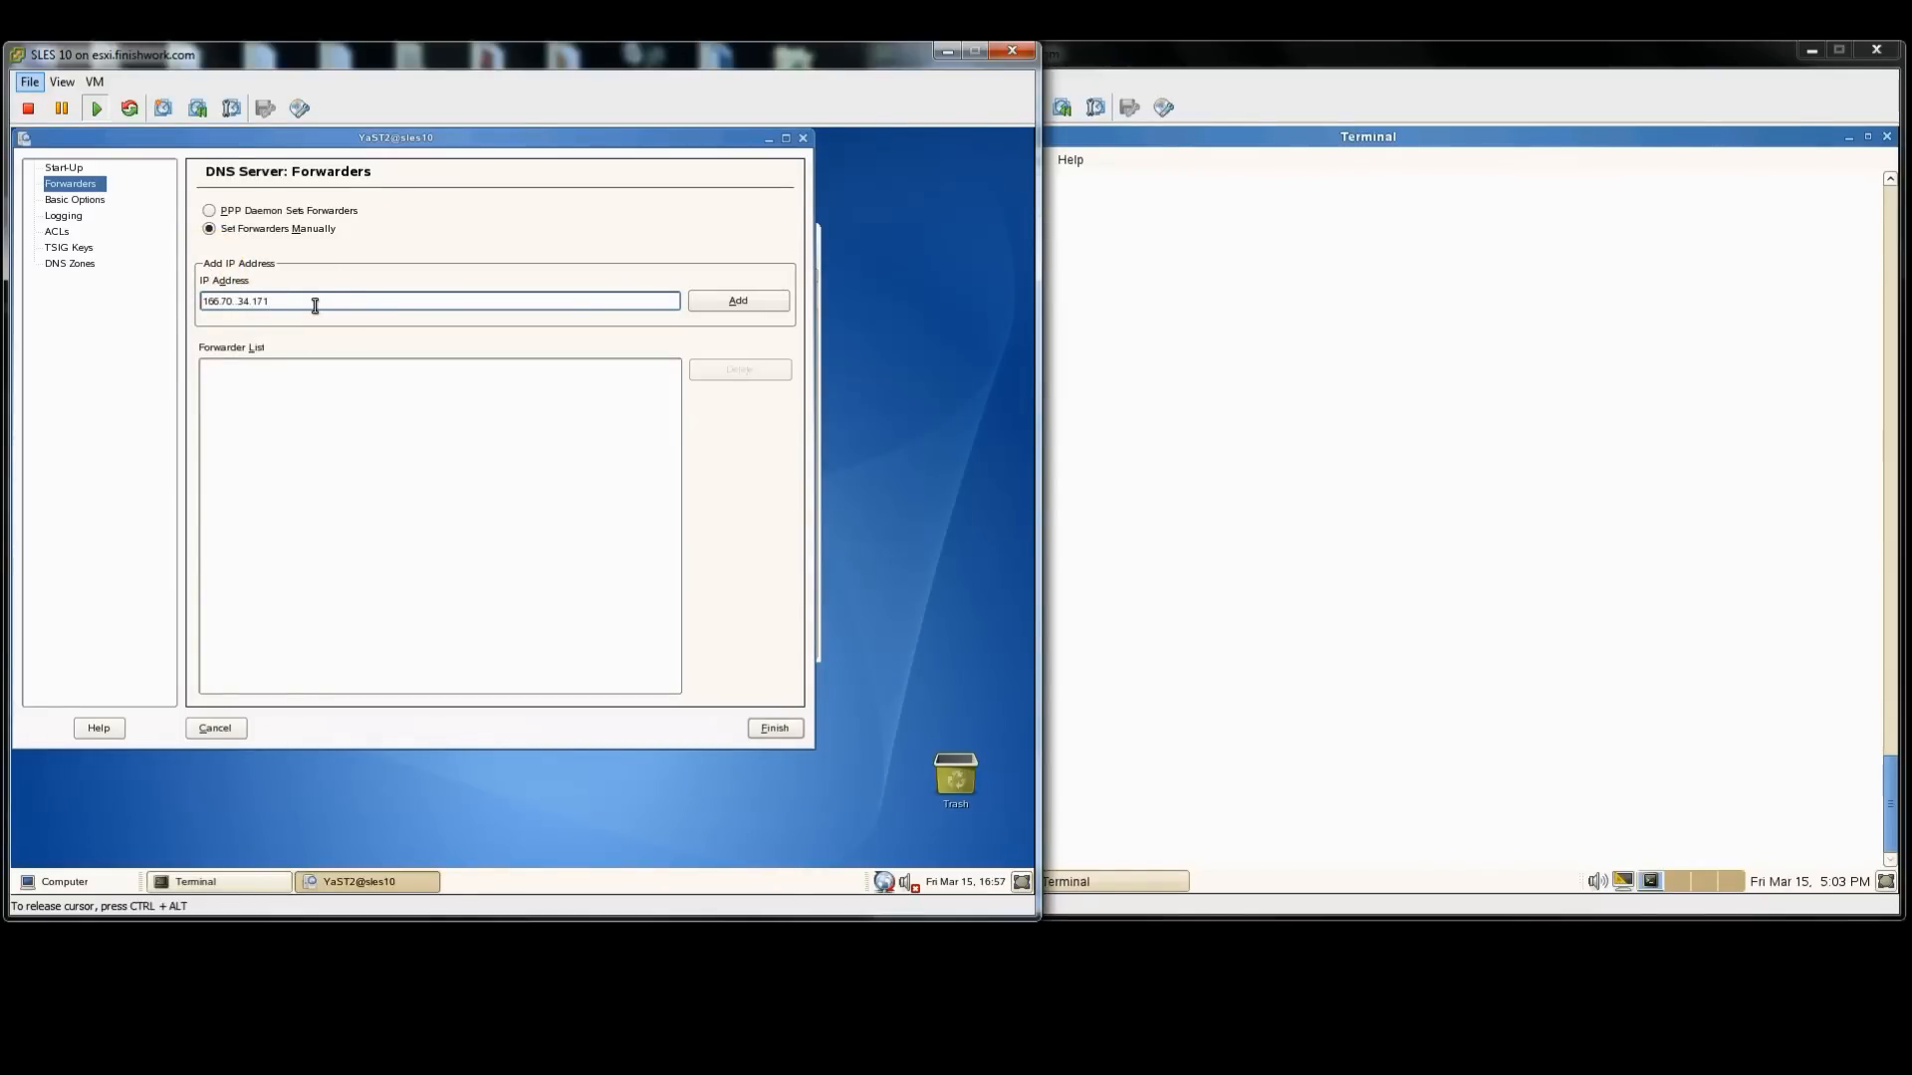
{"action": "key", "text": "BackSpace"}
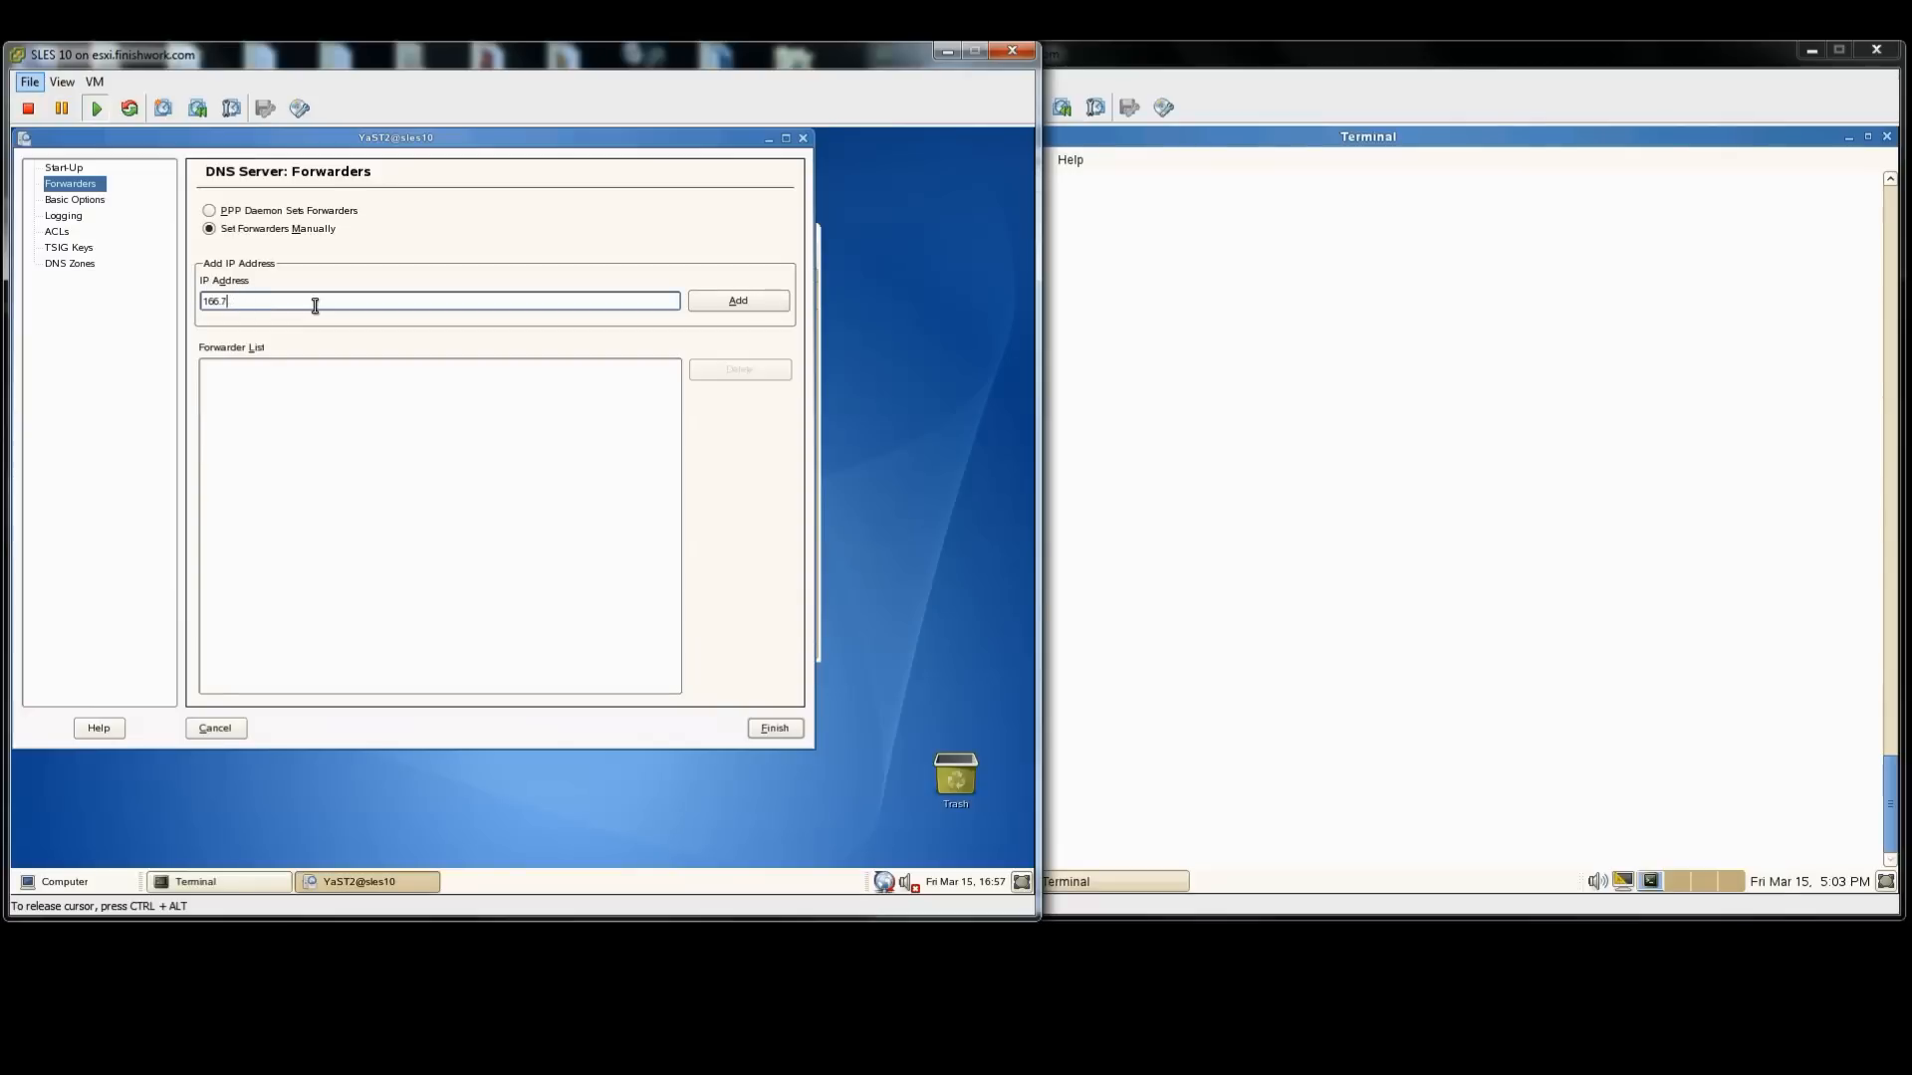
{"action": "type", "text": "198.60"}
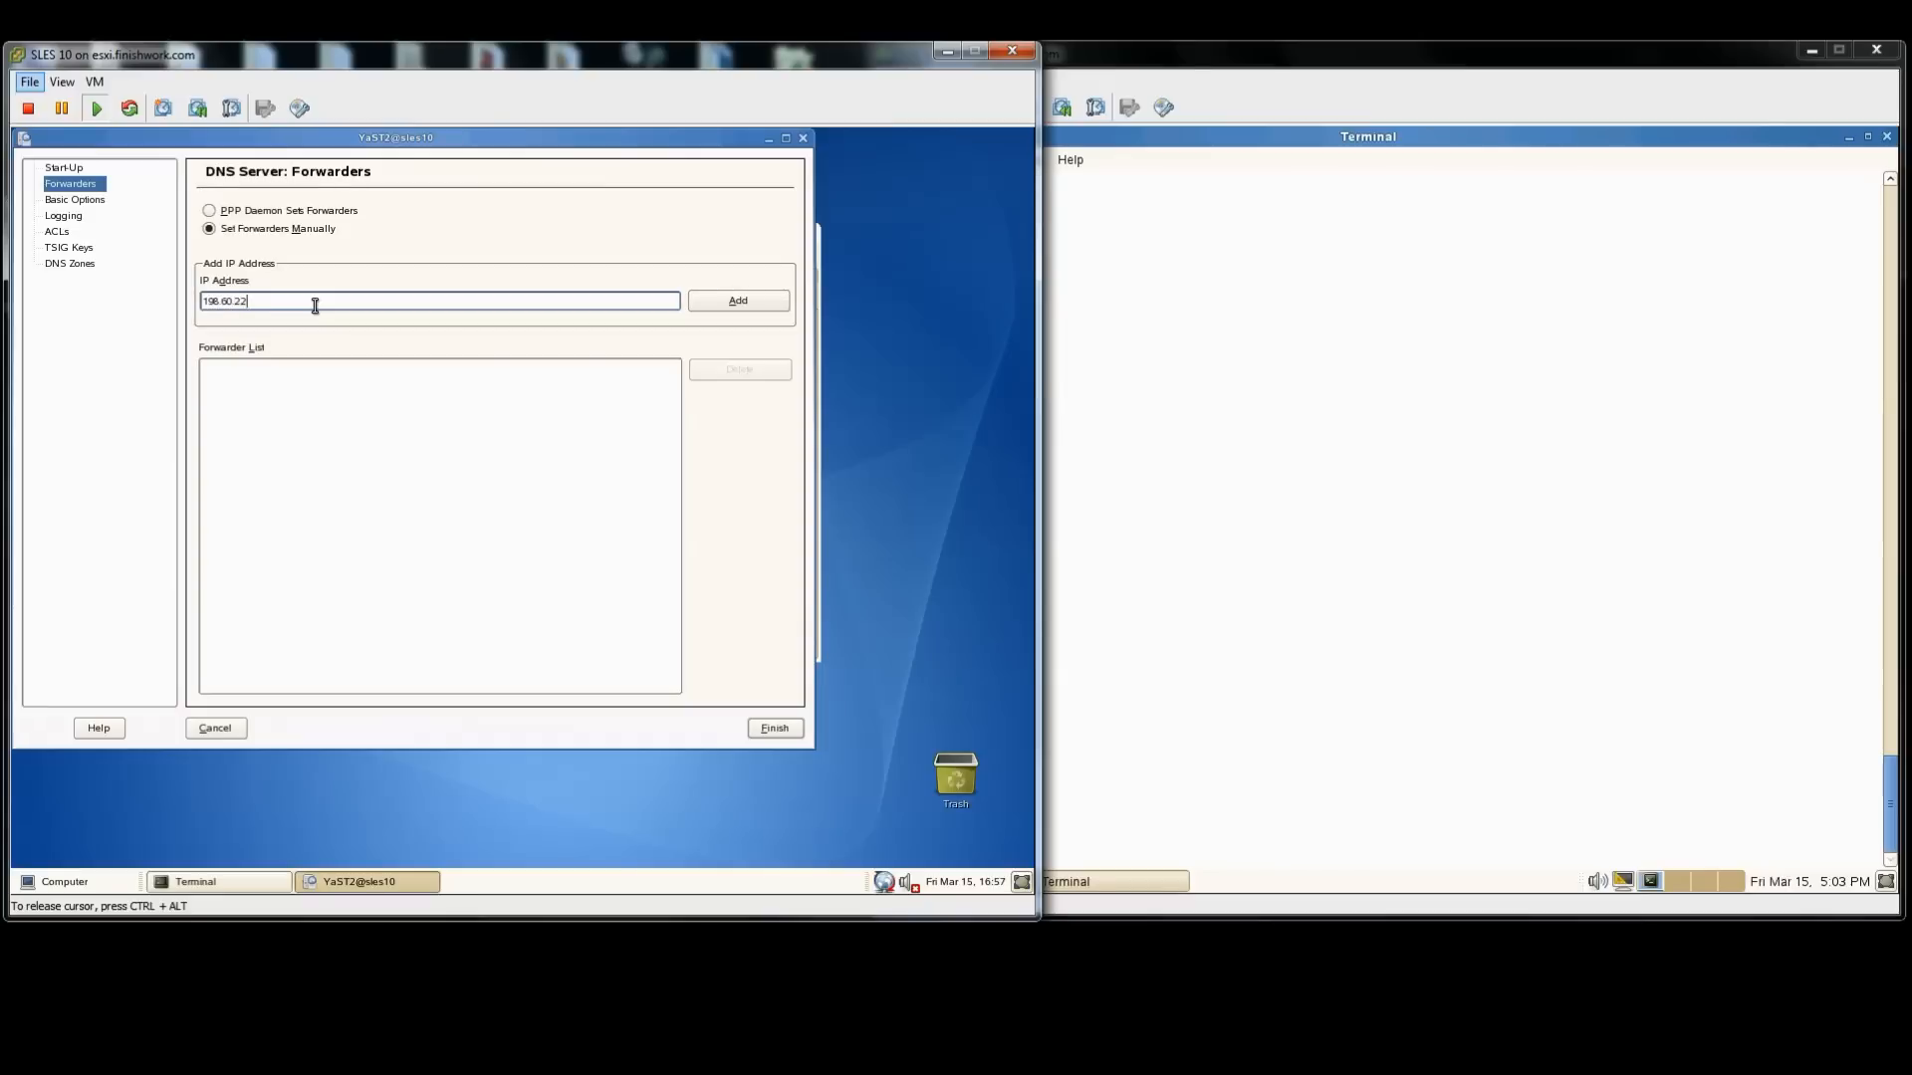
{"action": "left_click", "coordinate": [737, 301]}
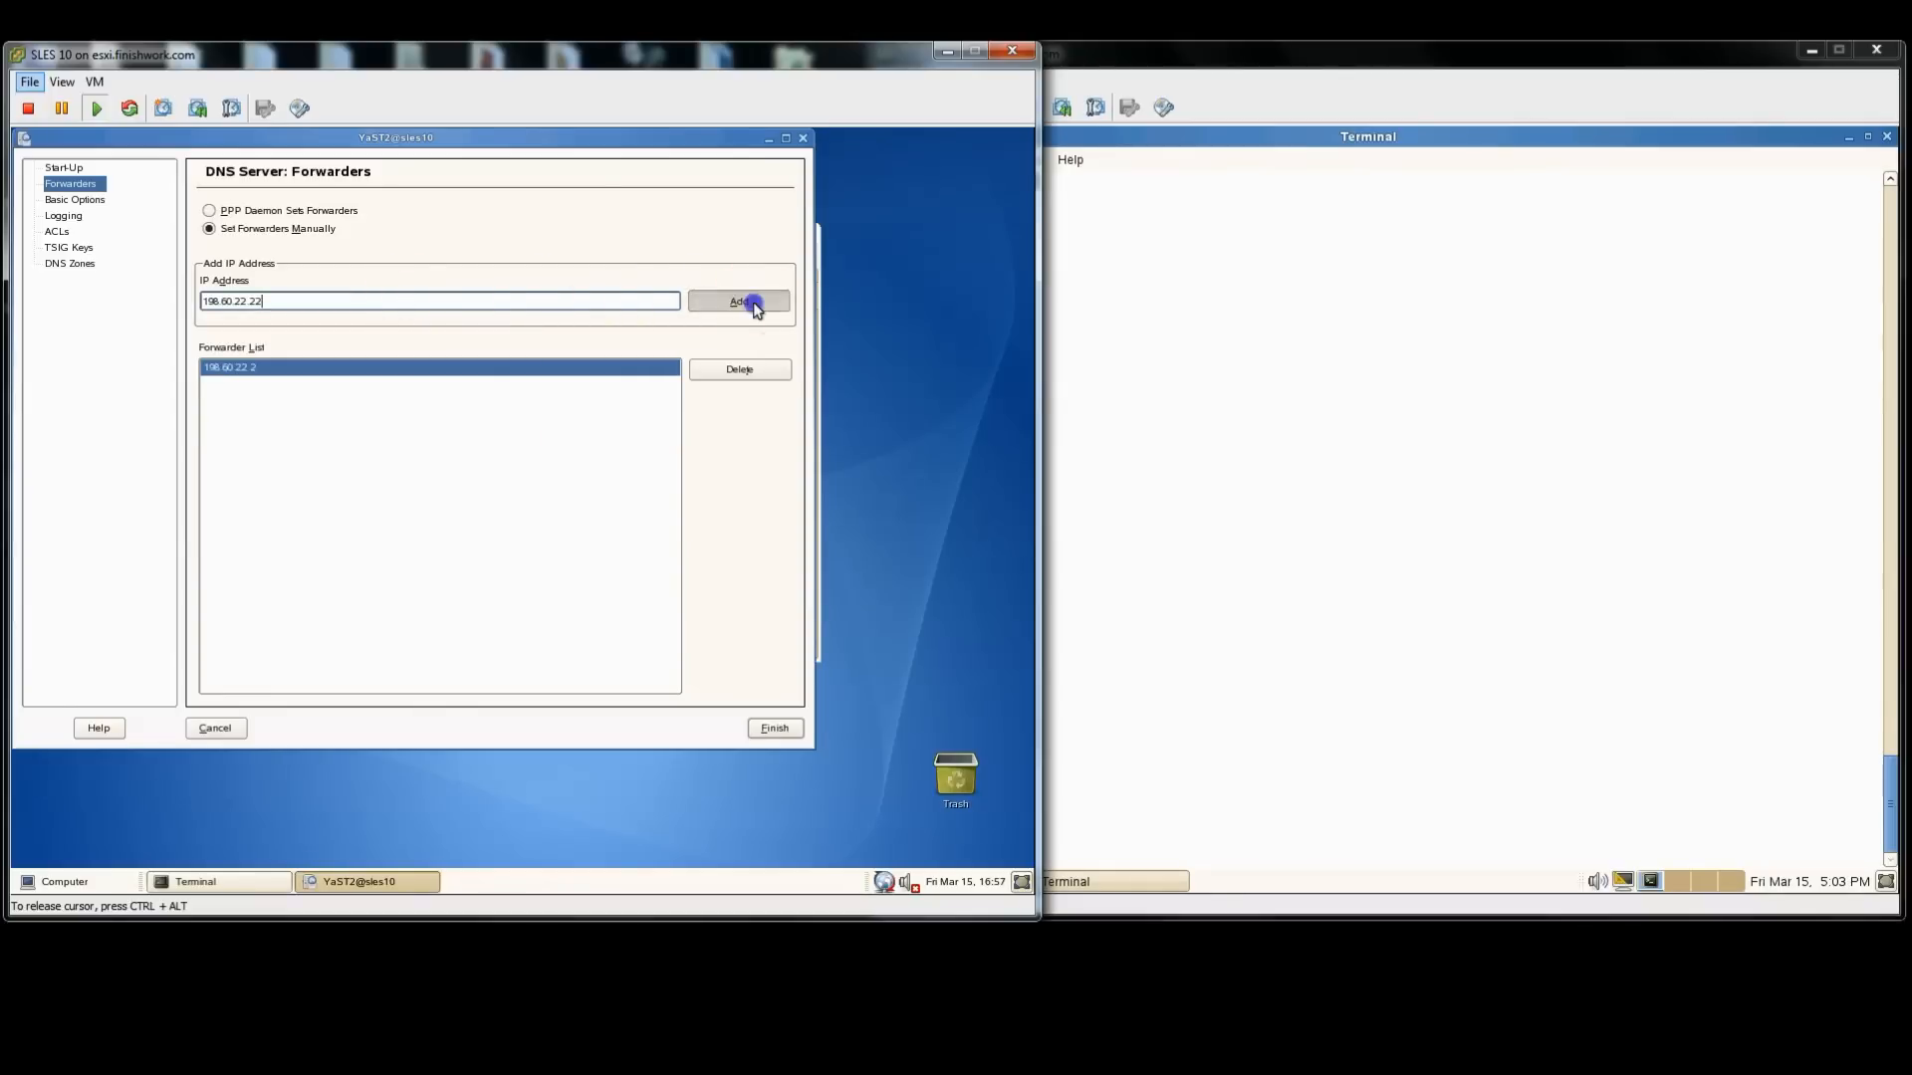
{"action": "left_click", "coordinate": [74, 199]}
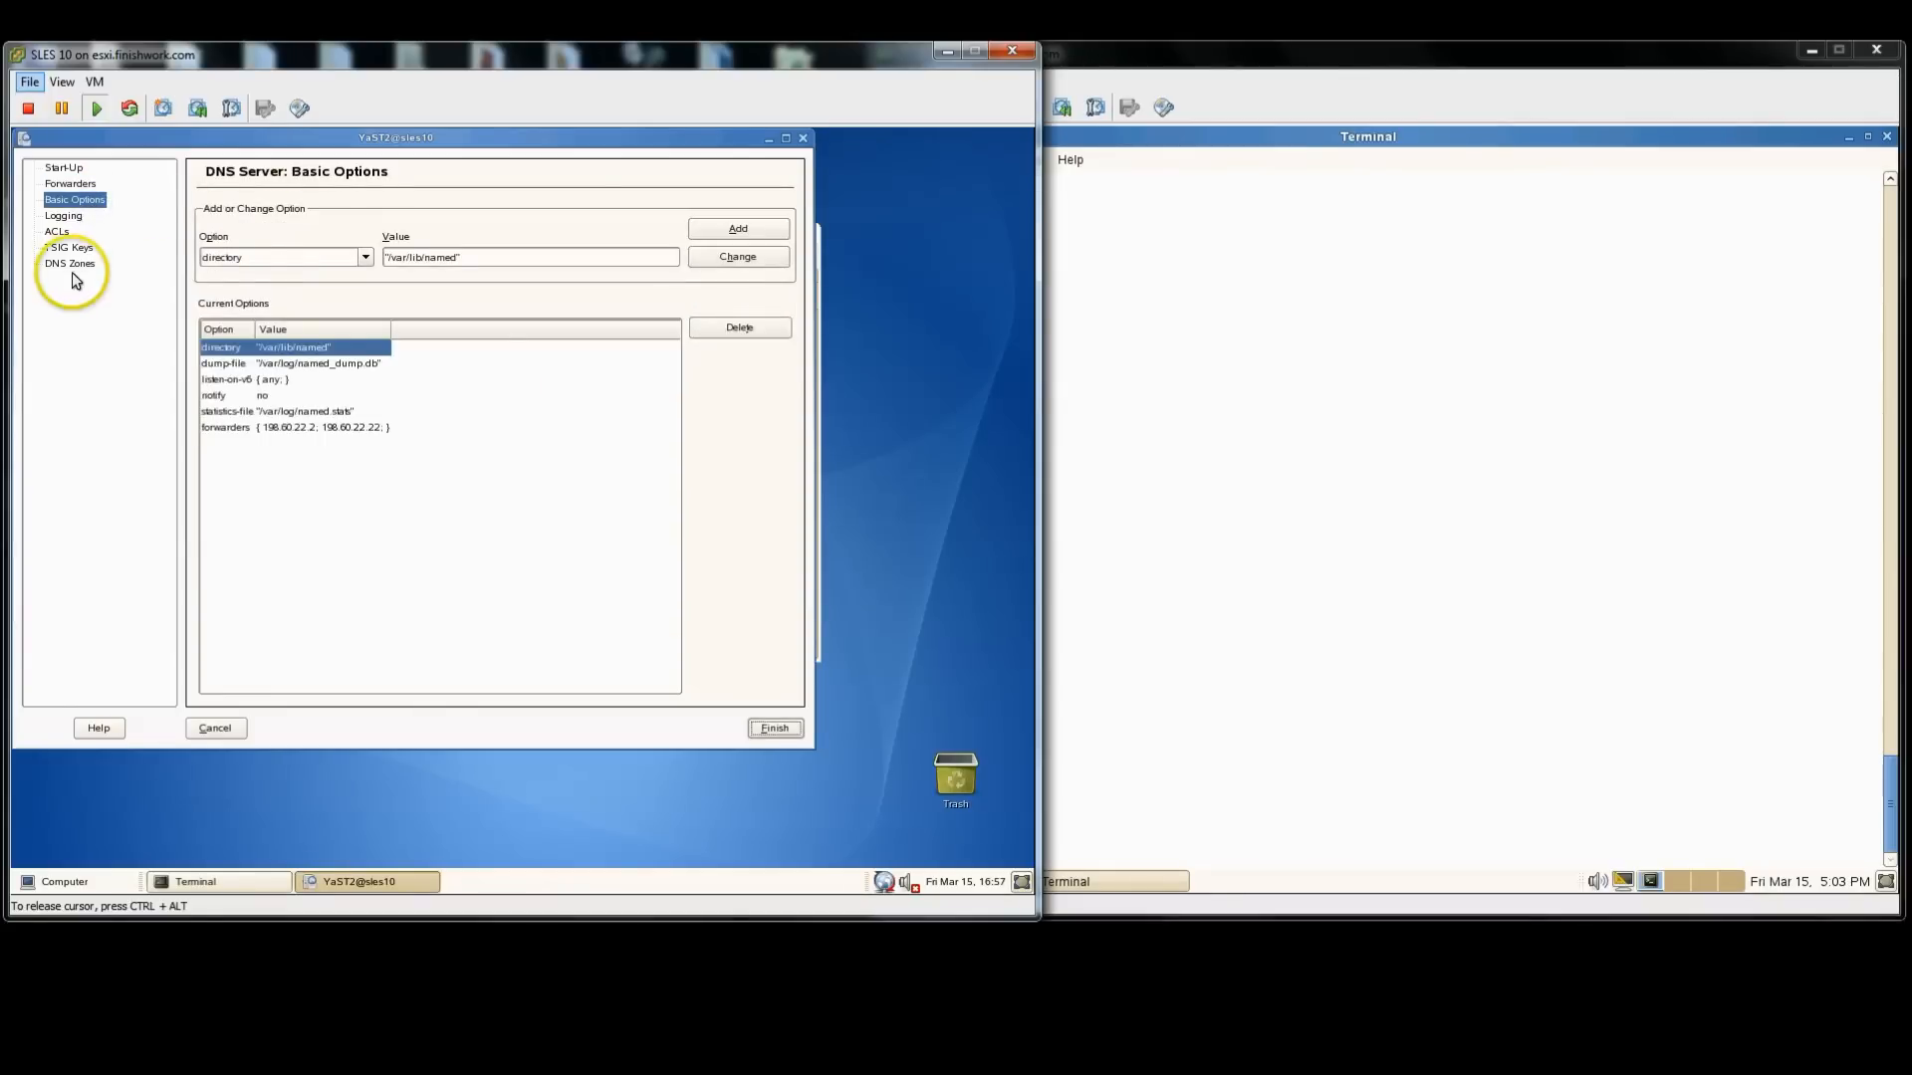
Step: Add ilikesuse.com in DNS Zones as a Slave type zone
{"action": "left_click", "coordinate": [70, 263]}
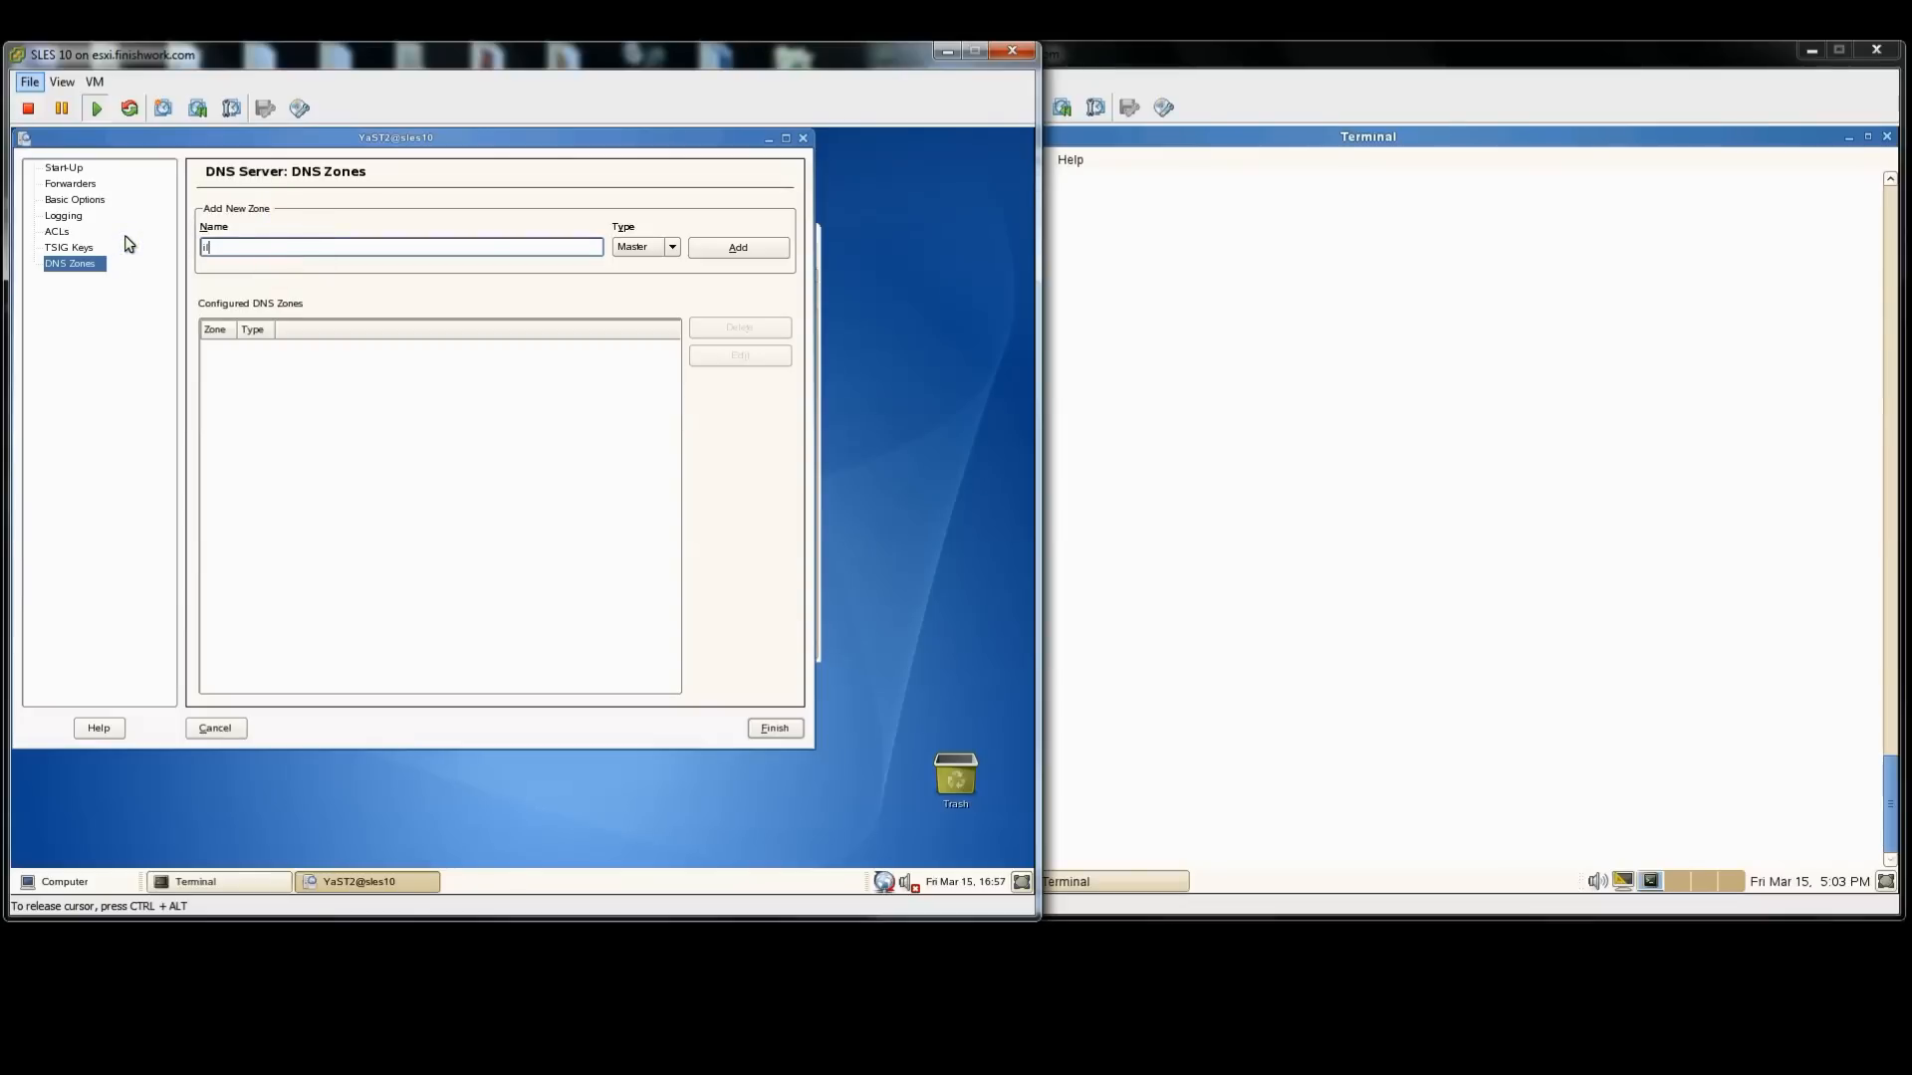
{"action": "type", "text": "lik"}
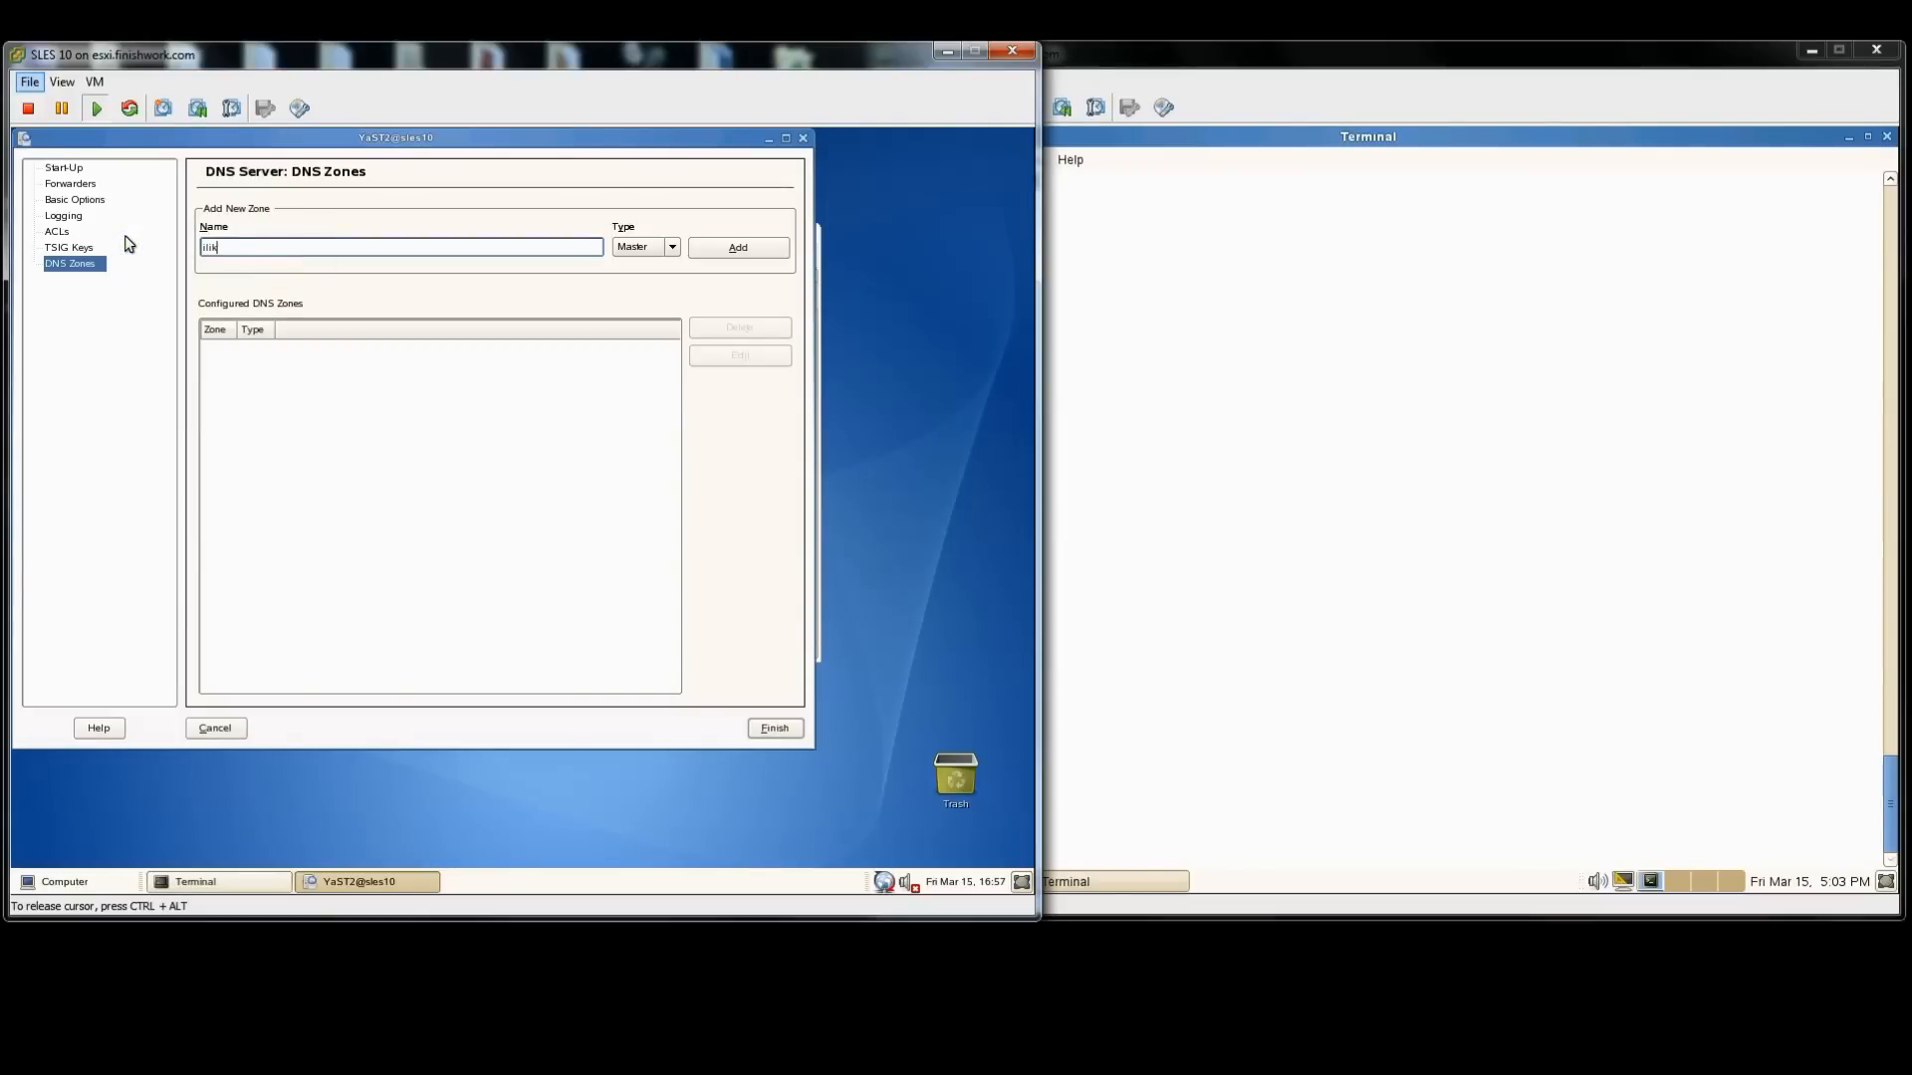
{"action": "type", "text": "ilikesuse.com"}
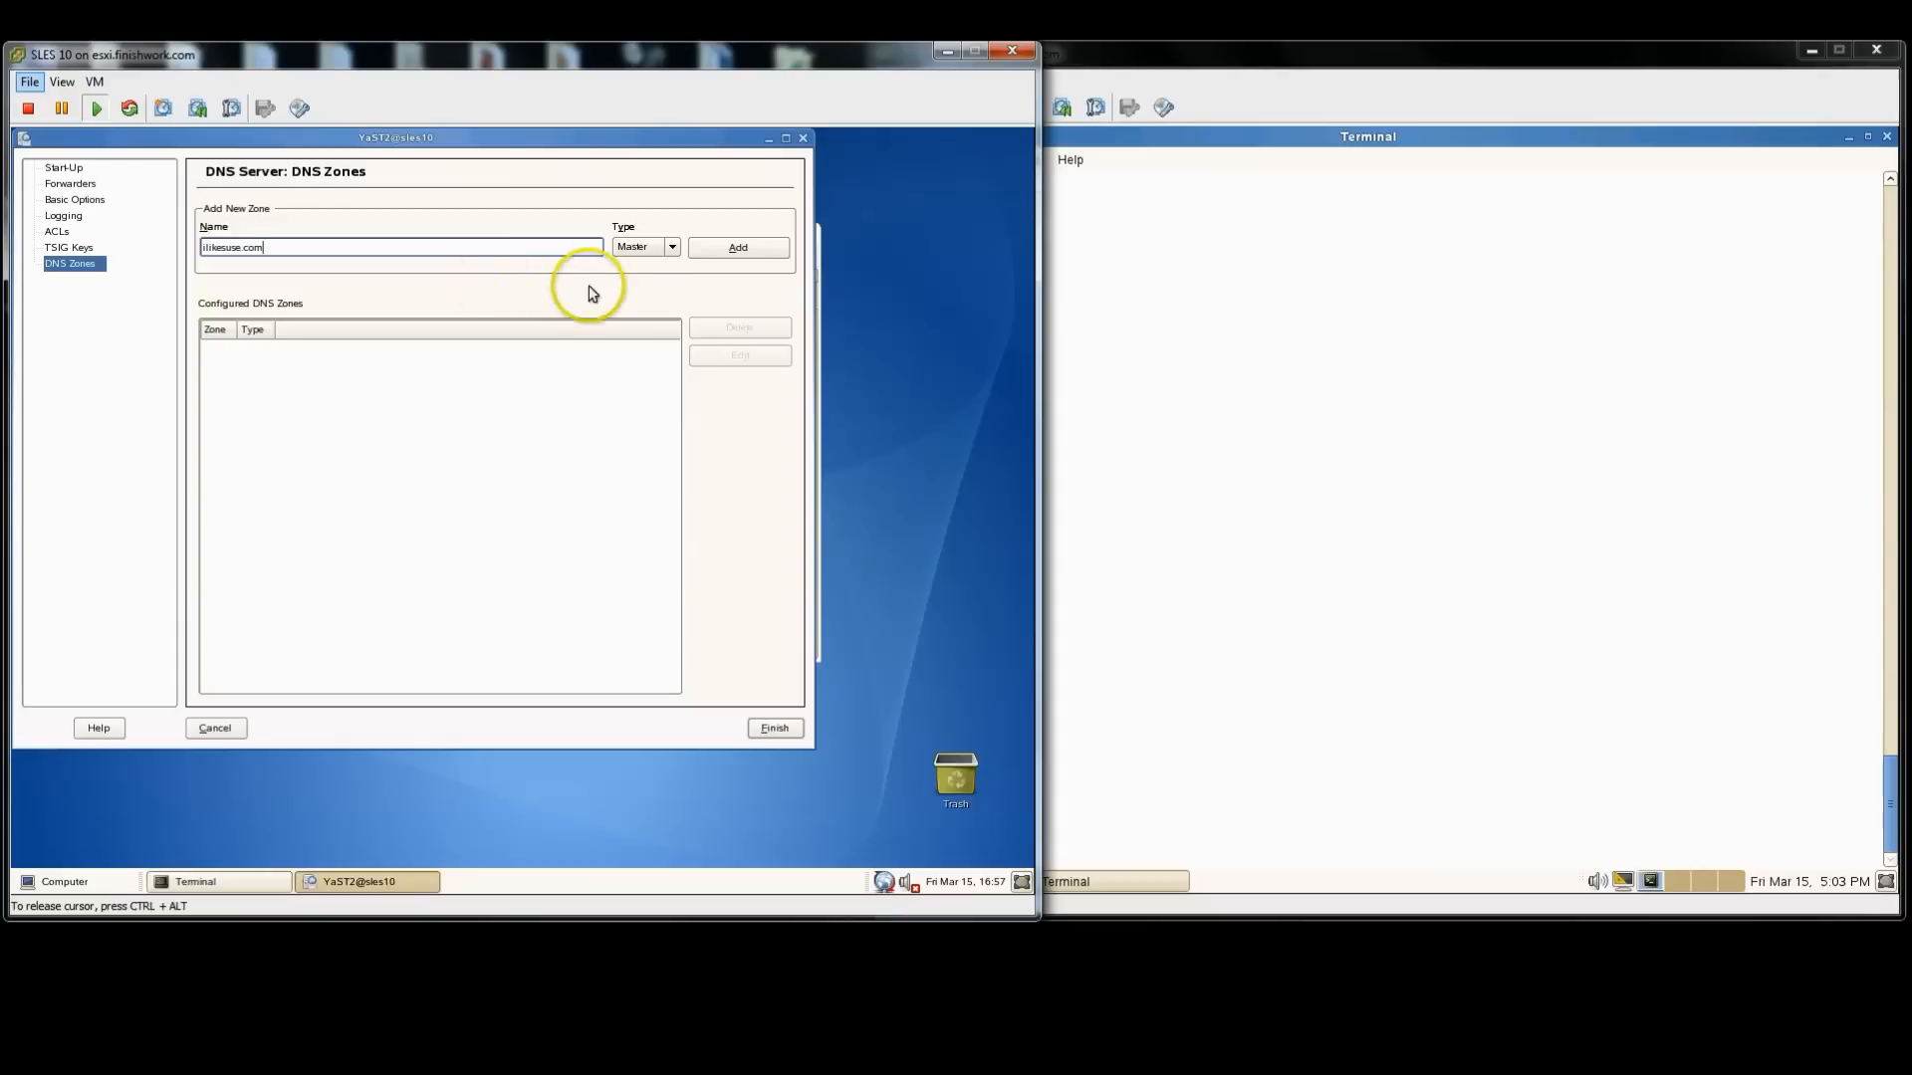
{"action": "left_click", "coordinate": [671, 247]}
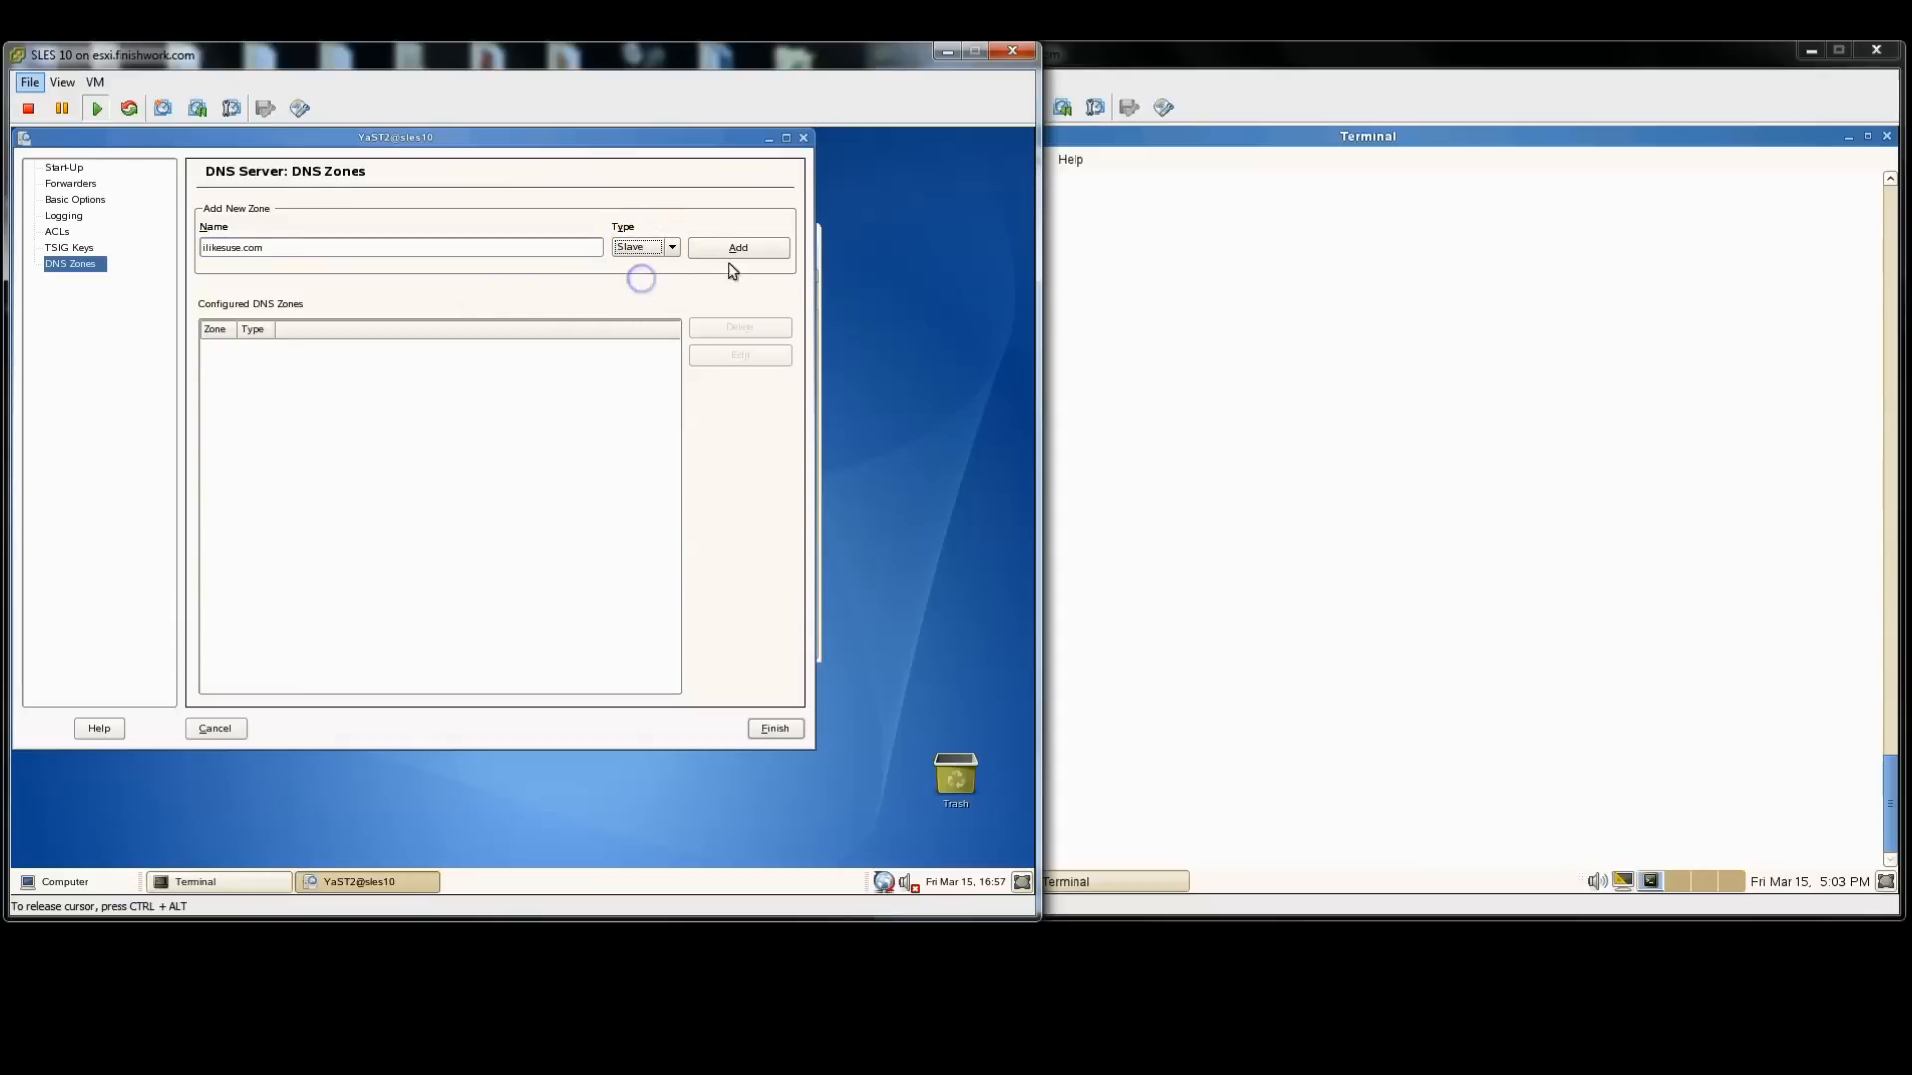
{"action": "left_click", "coordinate": [737, 247]}
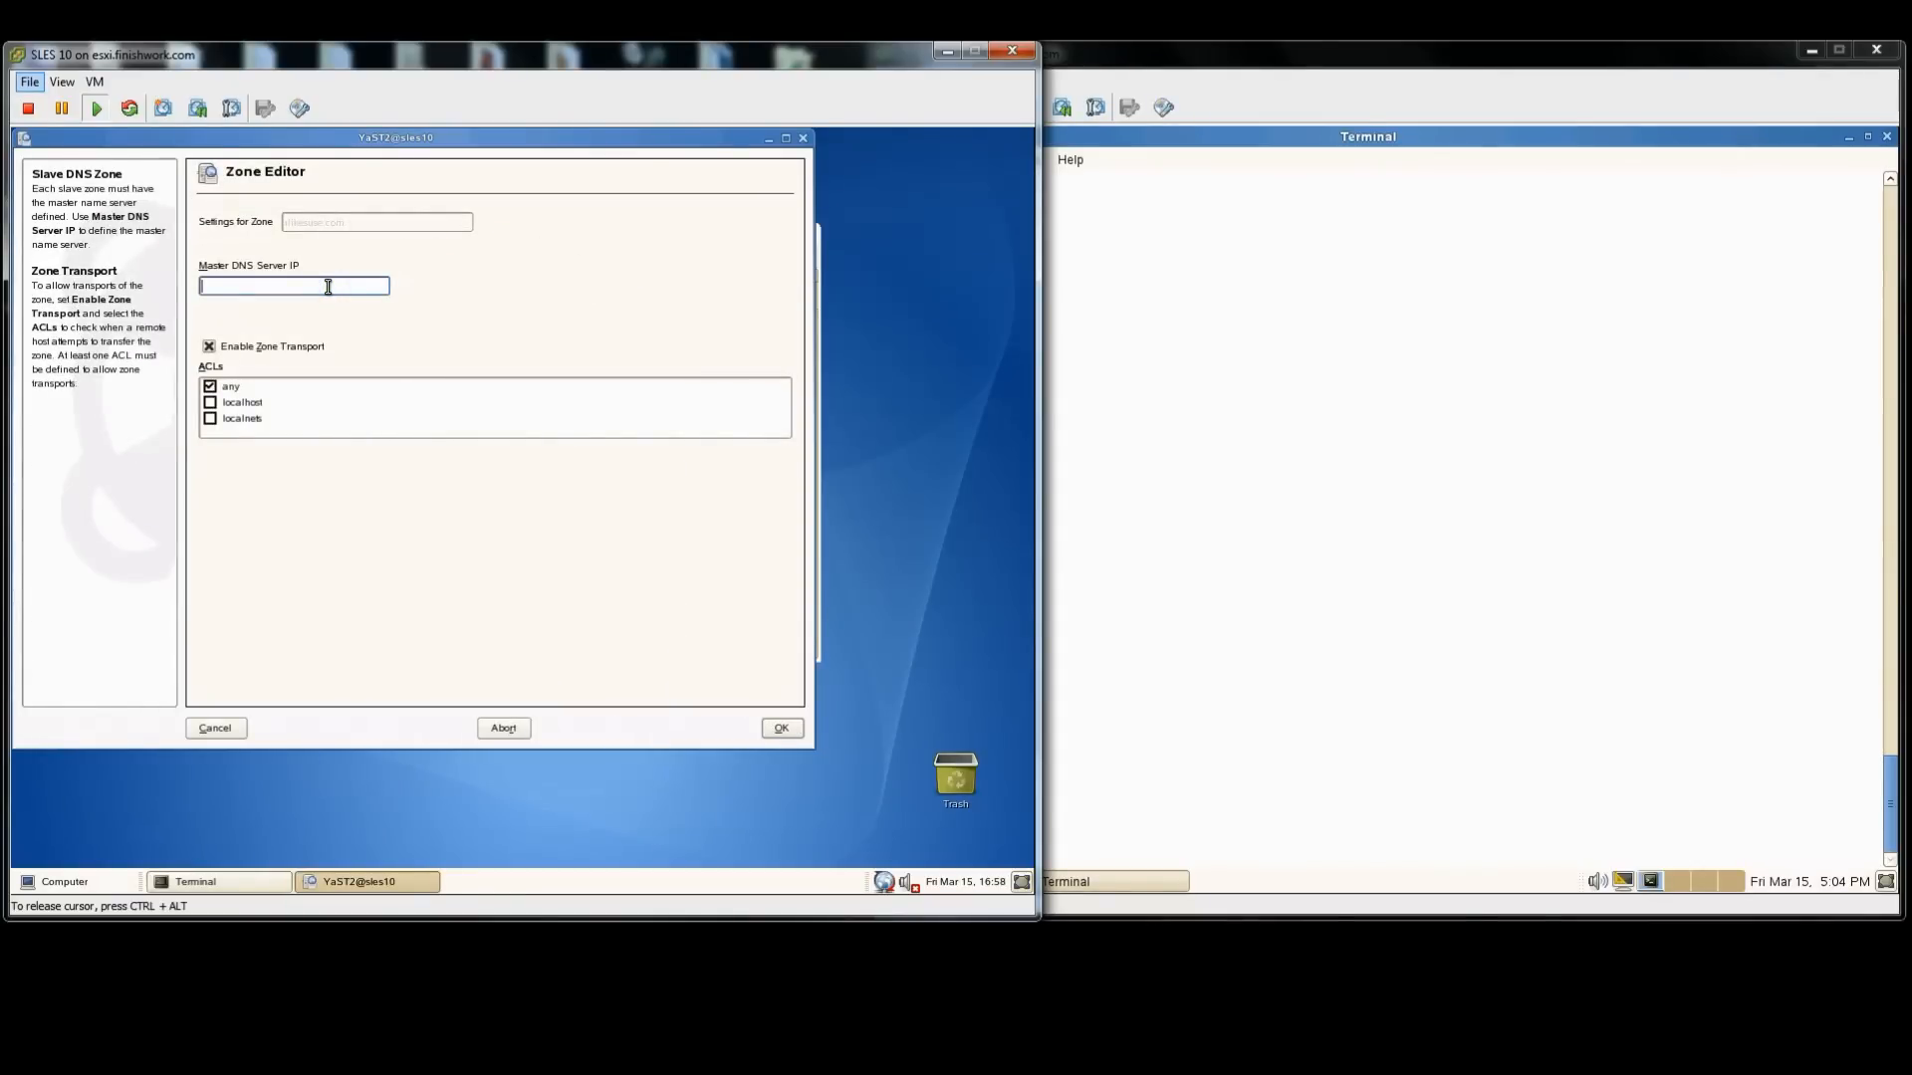
Step: Set the slave zone's master DNS server to 166.70.34.171 and confirm
{"action": "type", "text": "166.70.34.171"}
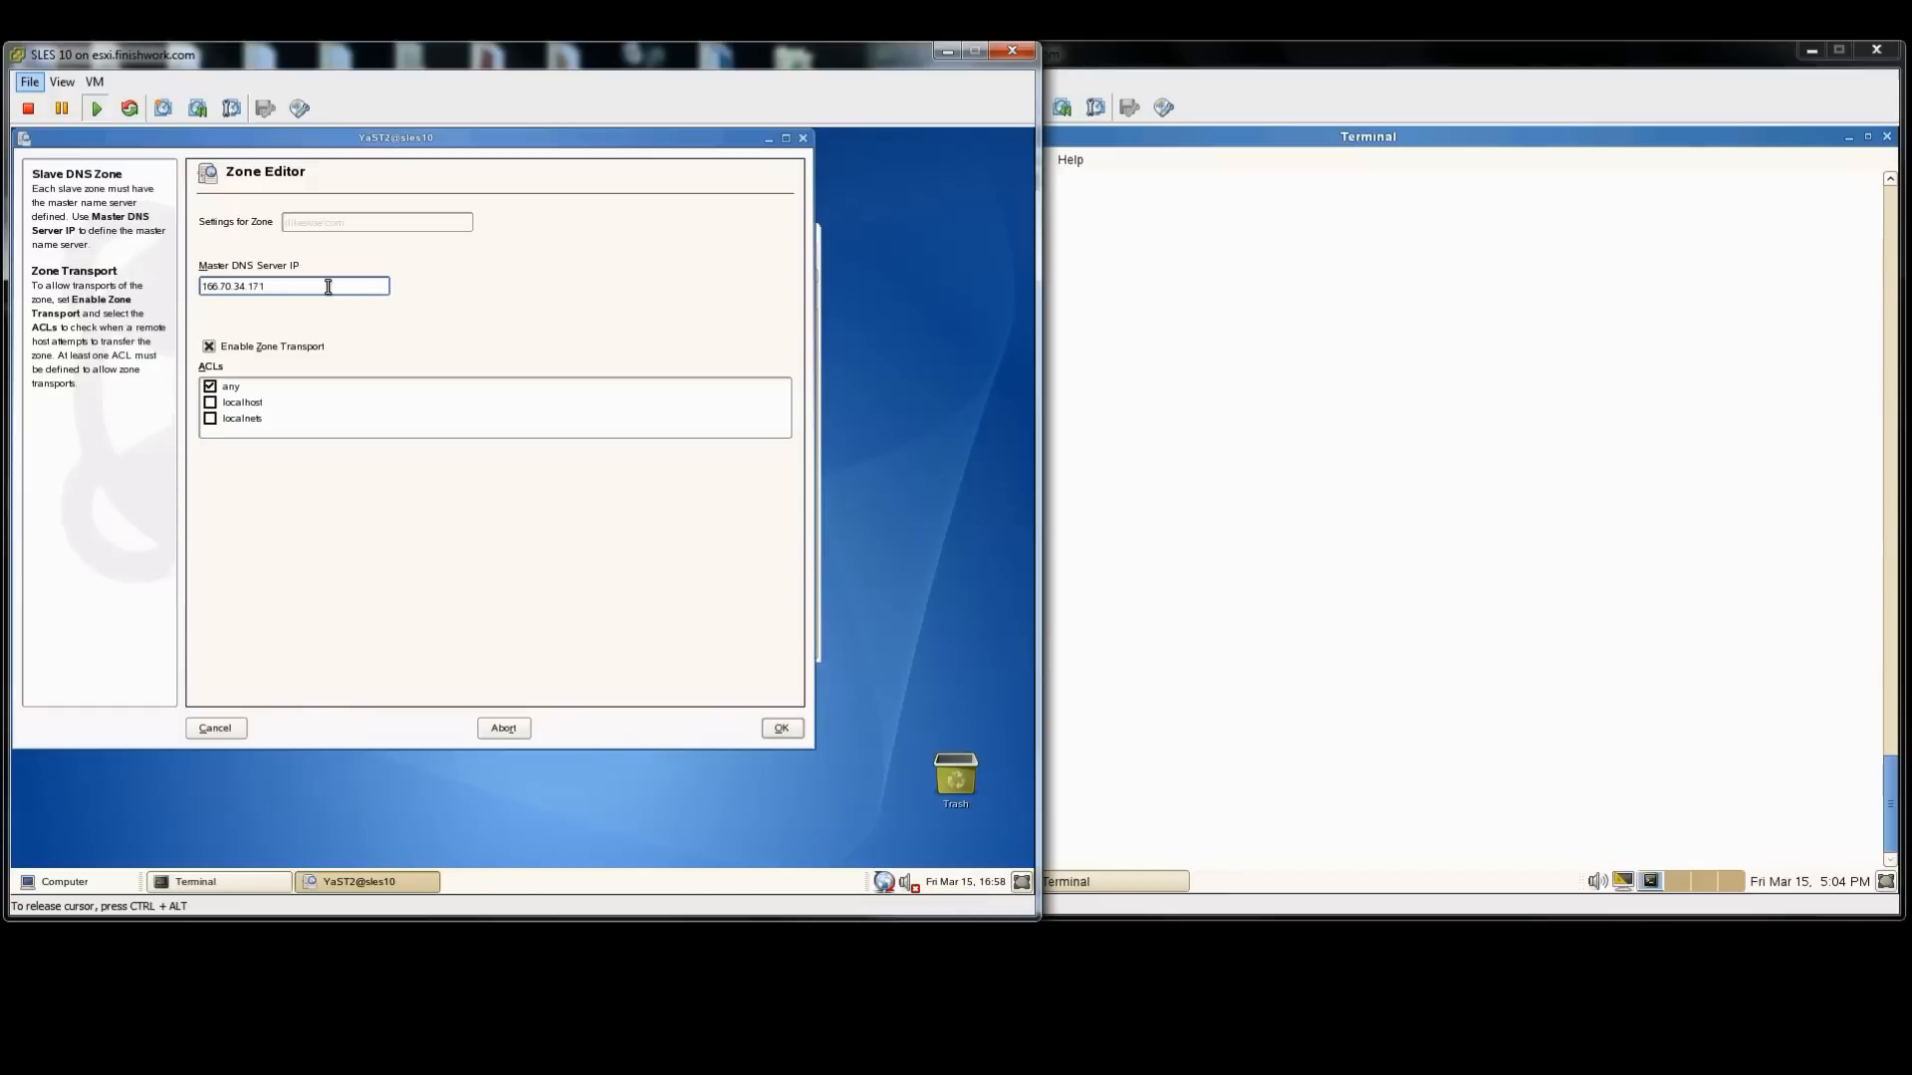
{"action": "left_click", "coordinate": [778, 729]}
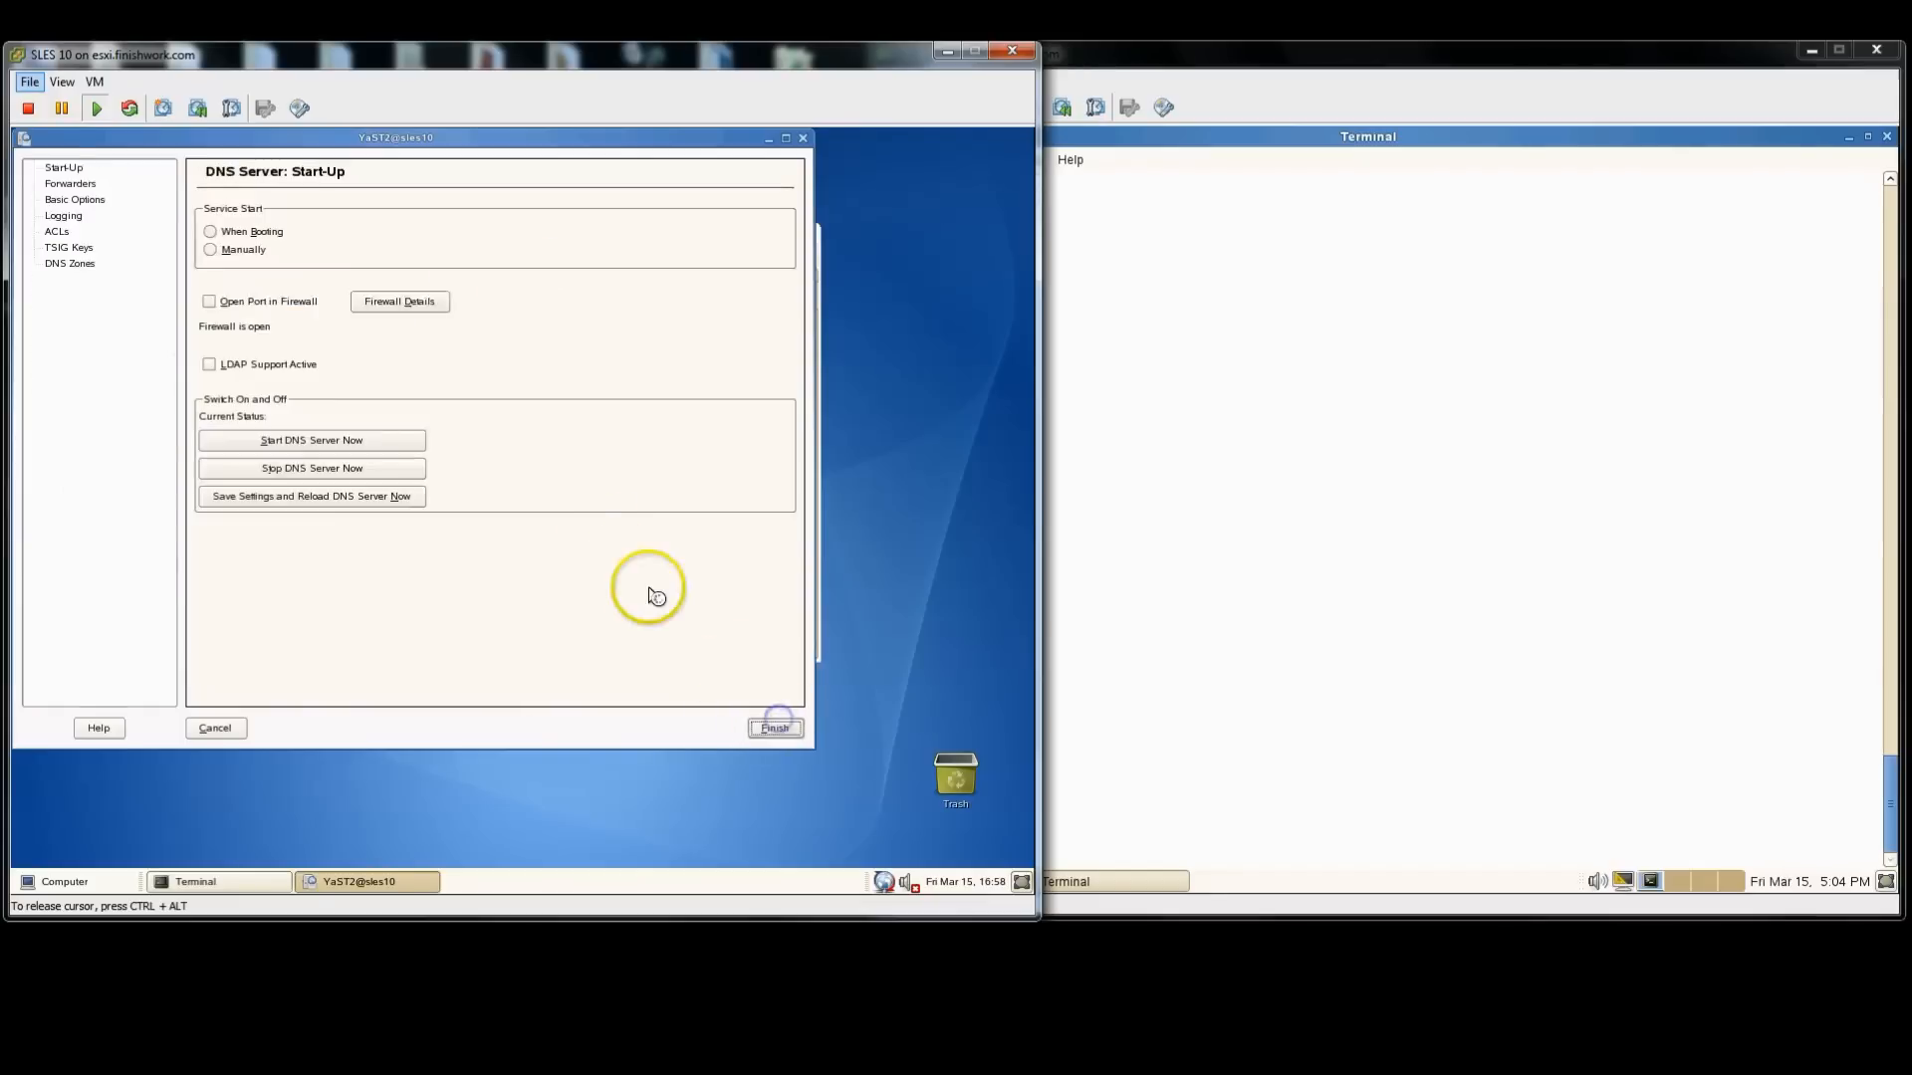
{"action": "left_click", "coordinate": [209, 231]}
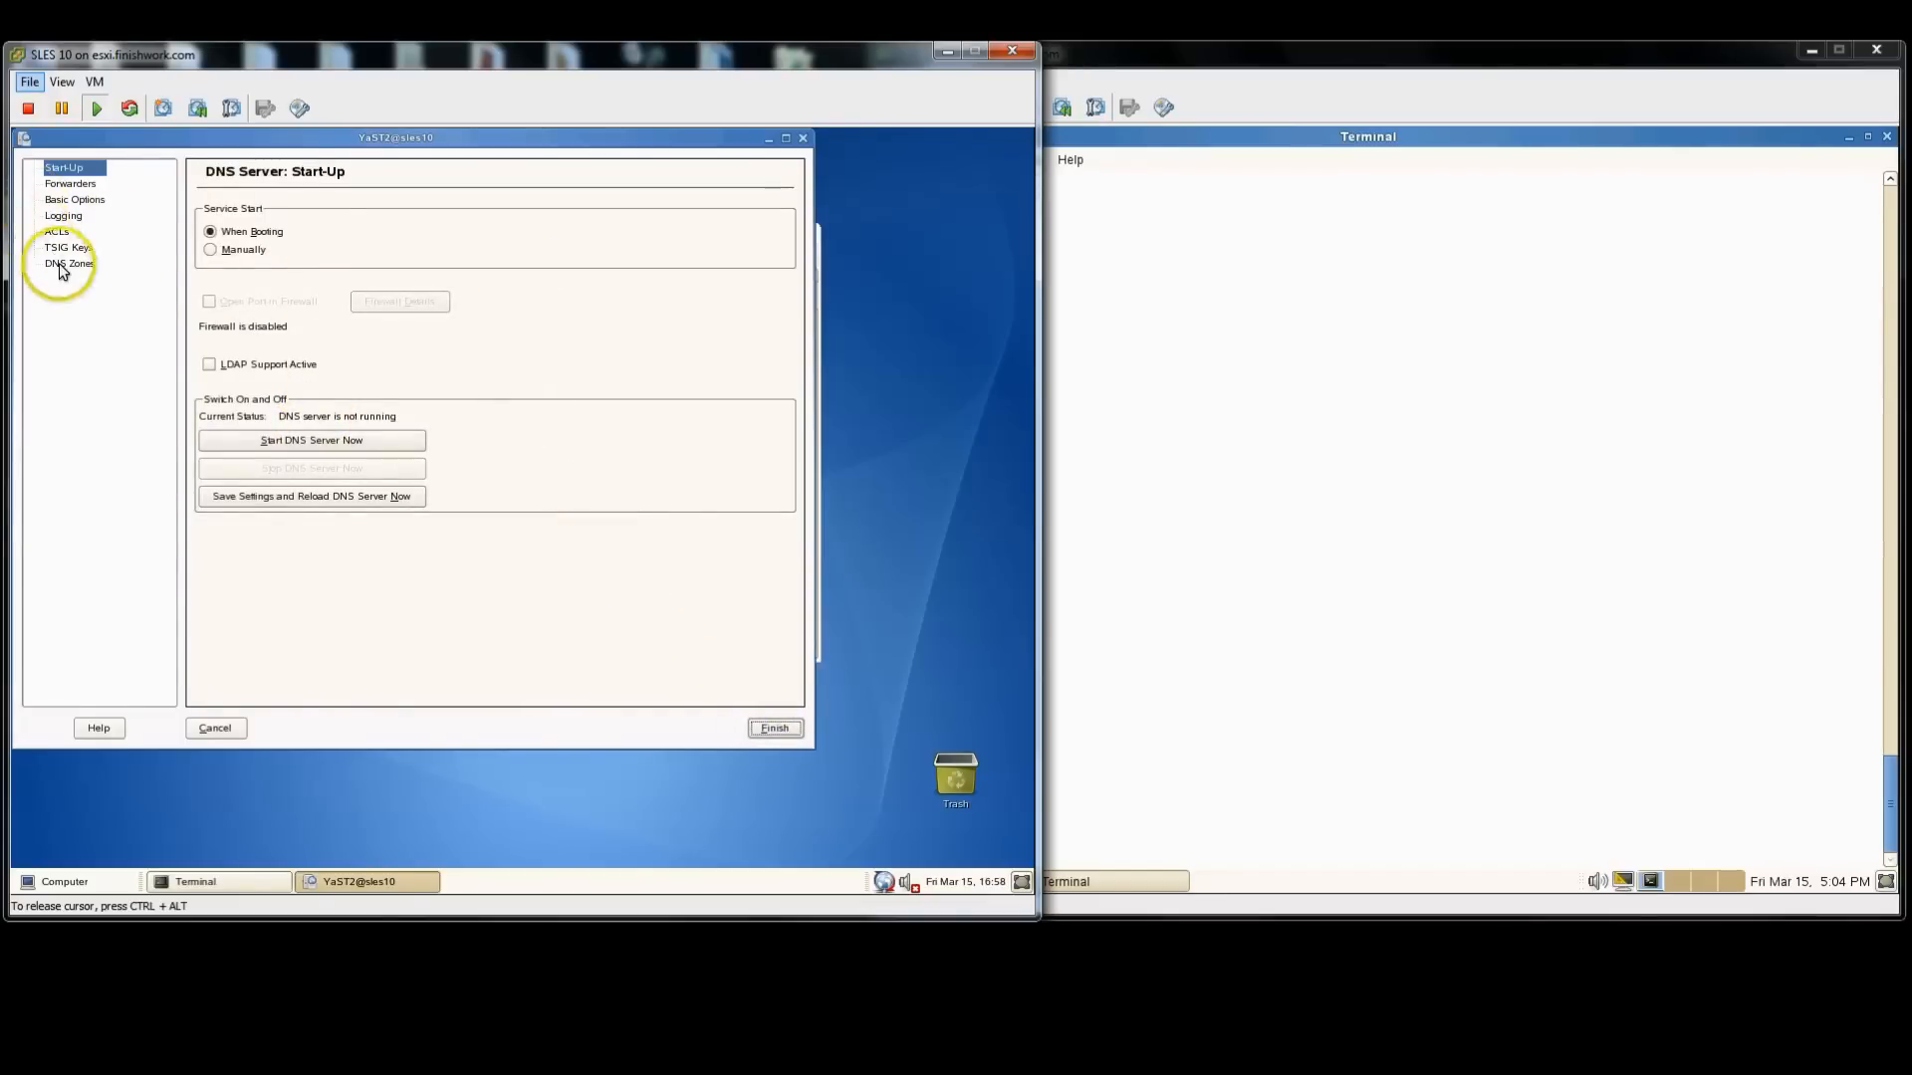
Step: Add reverse zone 34.70.166.in-addr.arpa as a slave with master 166.70.34.171
{"action": "left_click", "coordinate": [68, 263]}
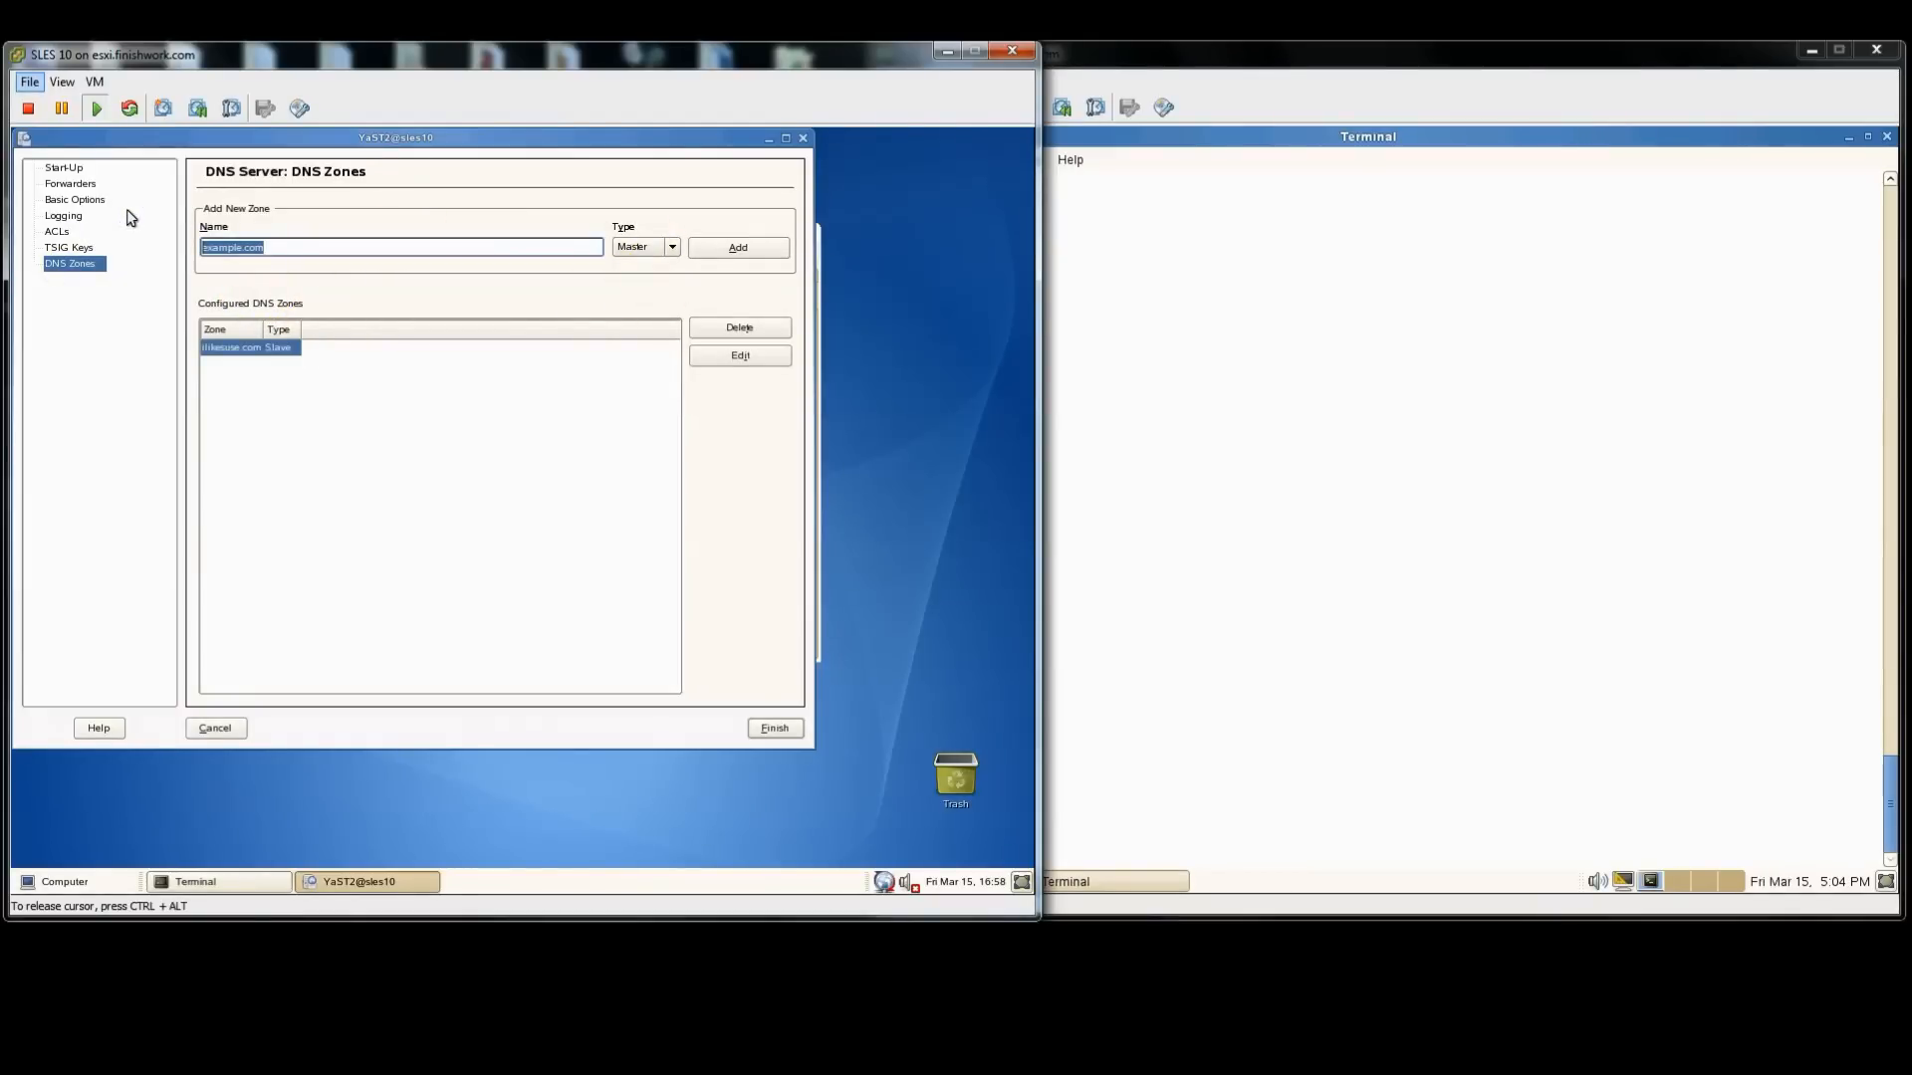
{"action": "type", "text": "34.70.166.in-addr.arpa"}
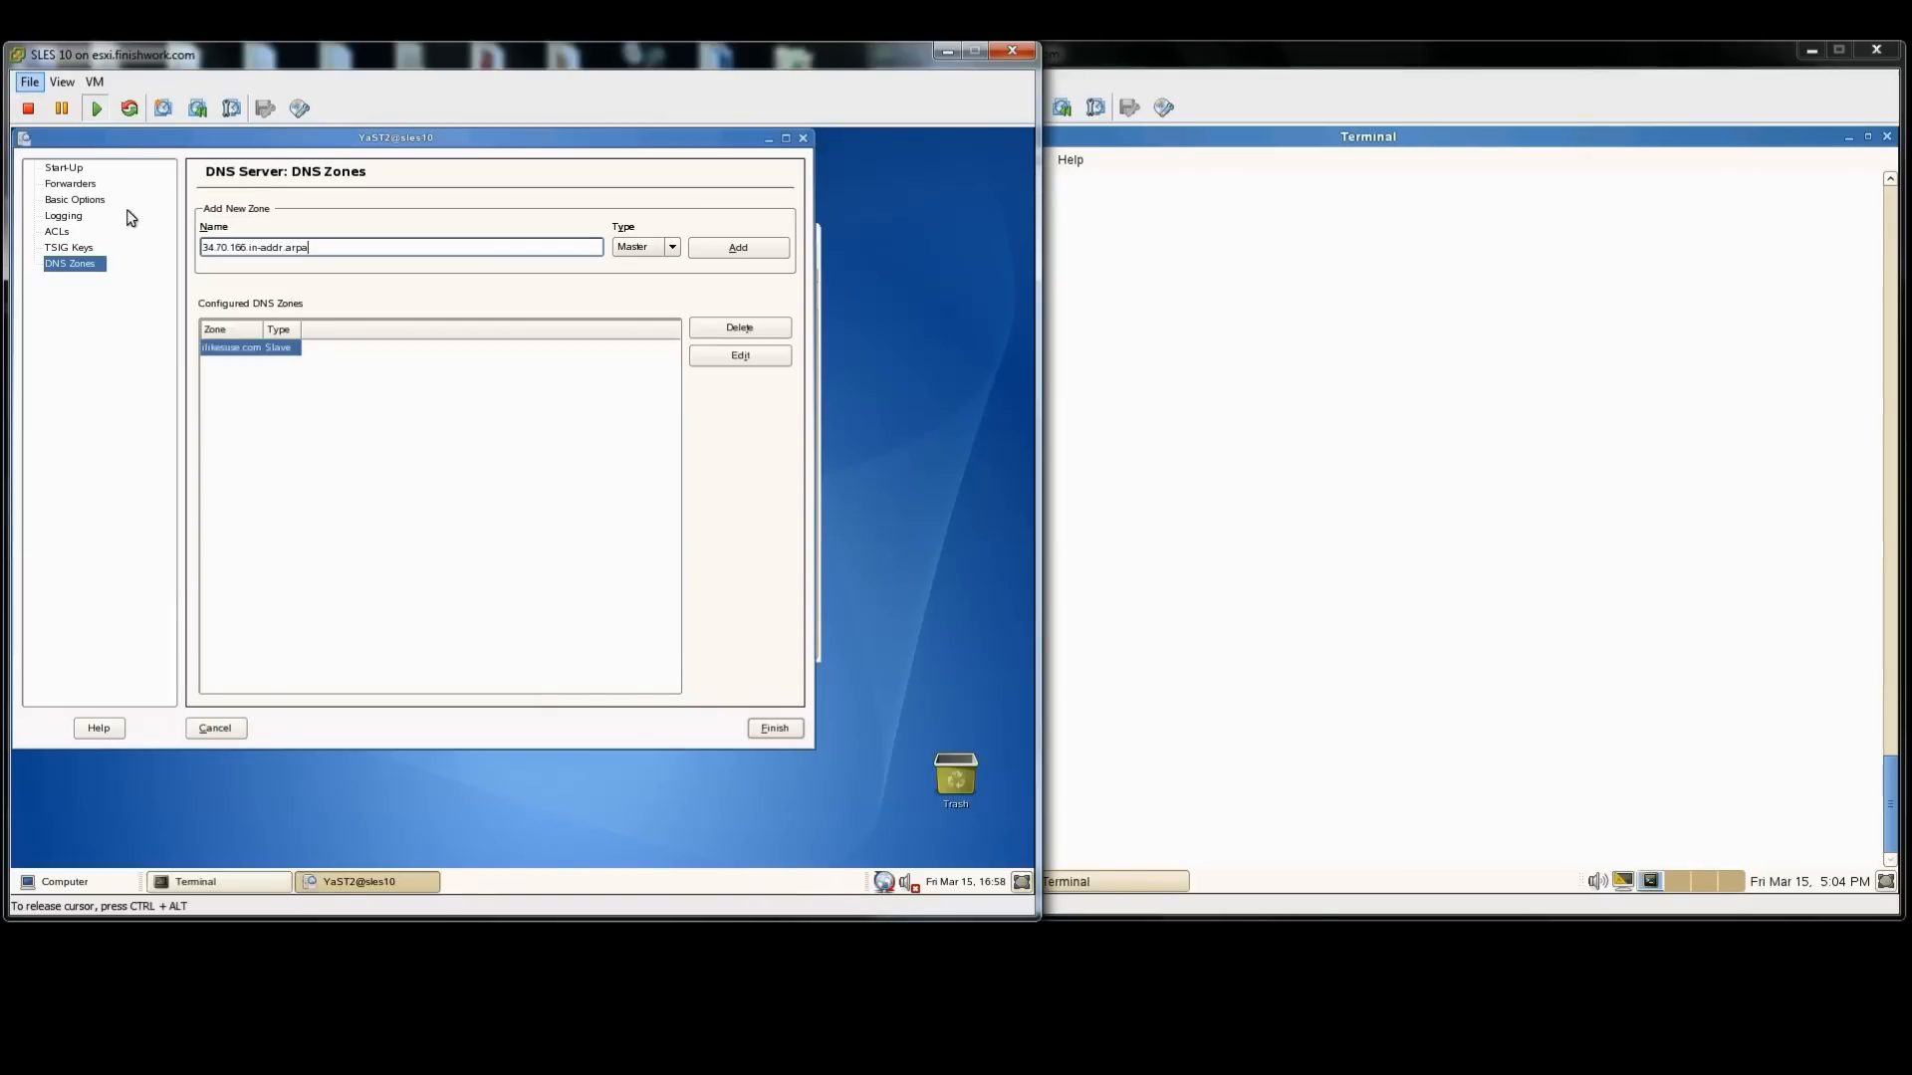
{"action": "left_click", "coordinate": [671, 247]}
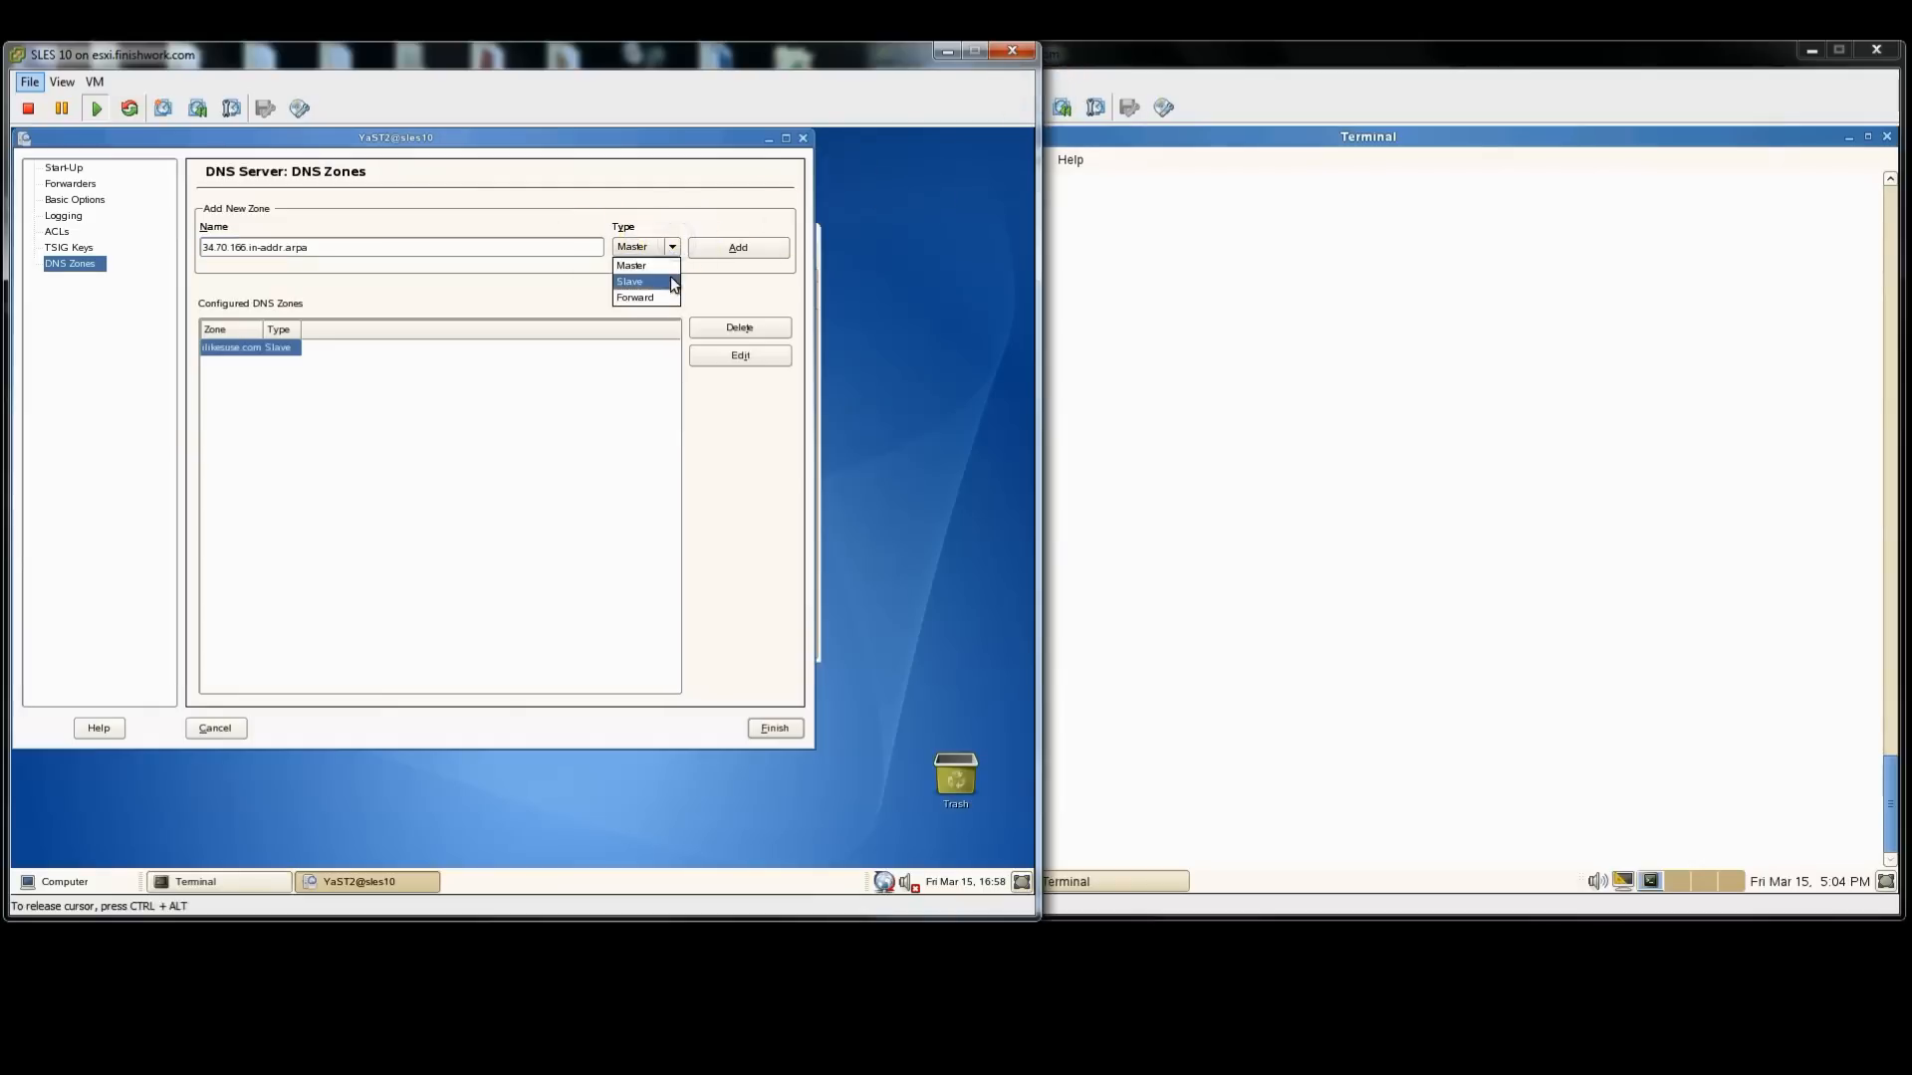
{"action": "left_click", "coordinate": [630, 281]}
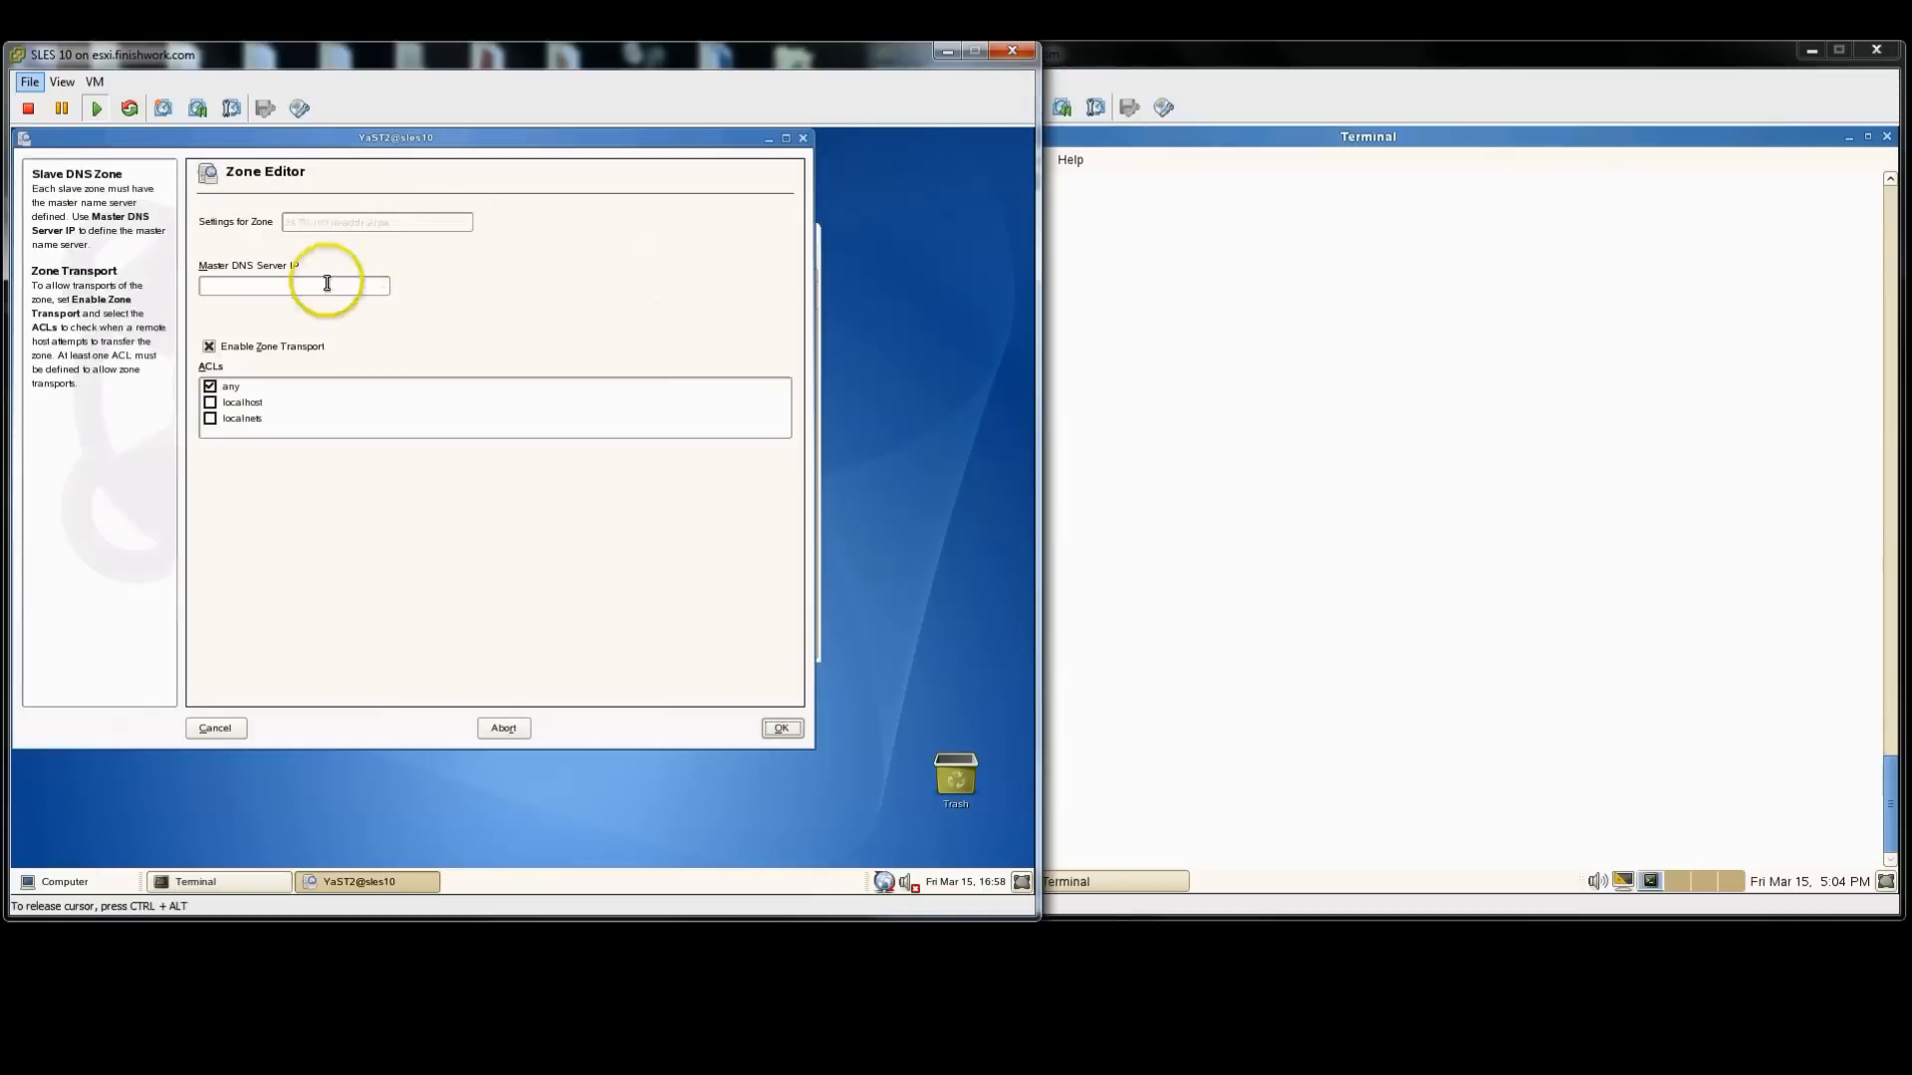
{"action": "type", "text": "166.70.34.171"}
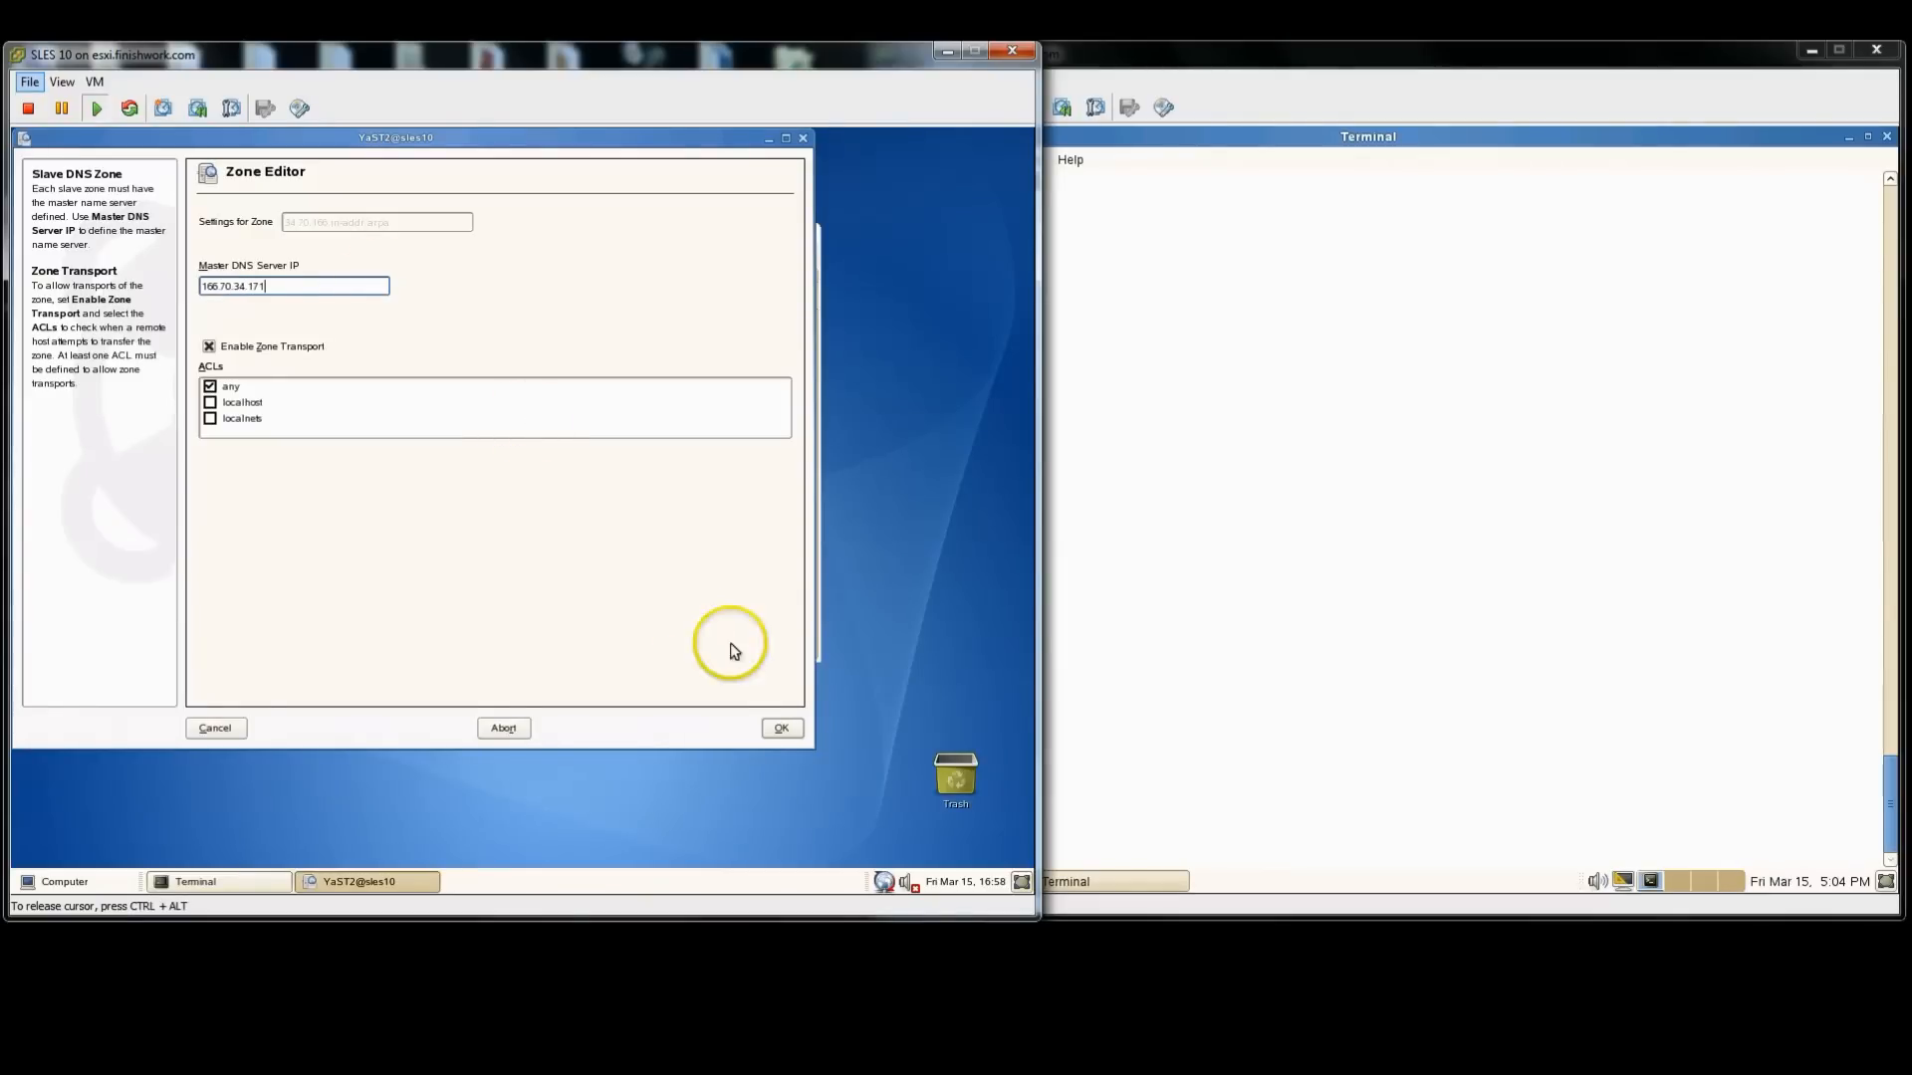
{"action": "left_click", "coordinate": [781, 729]}
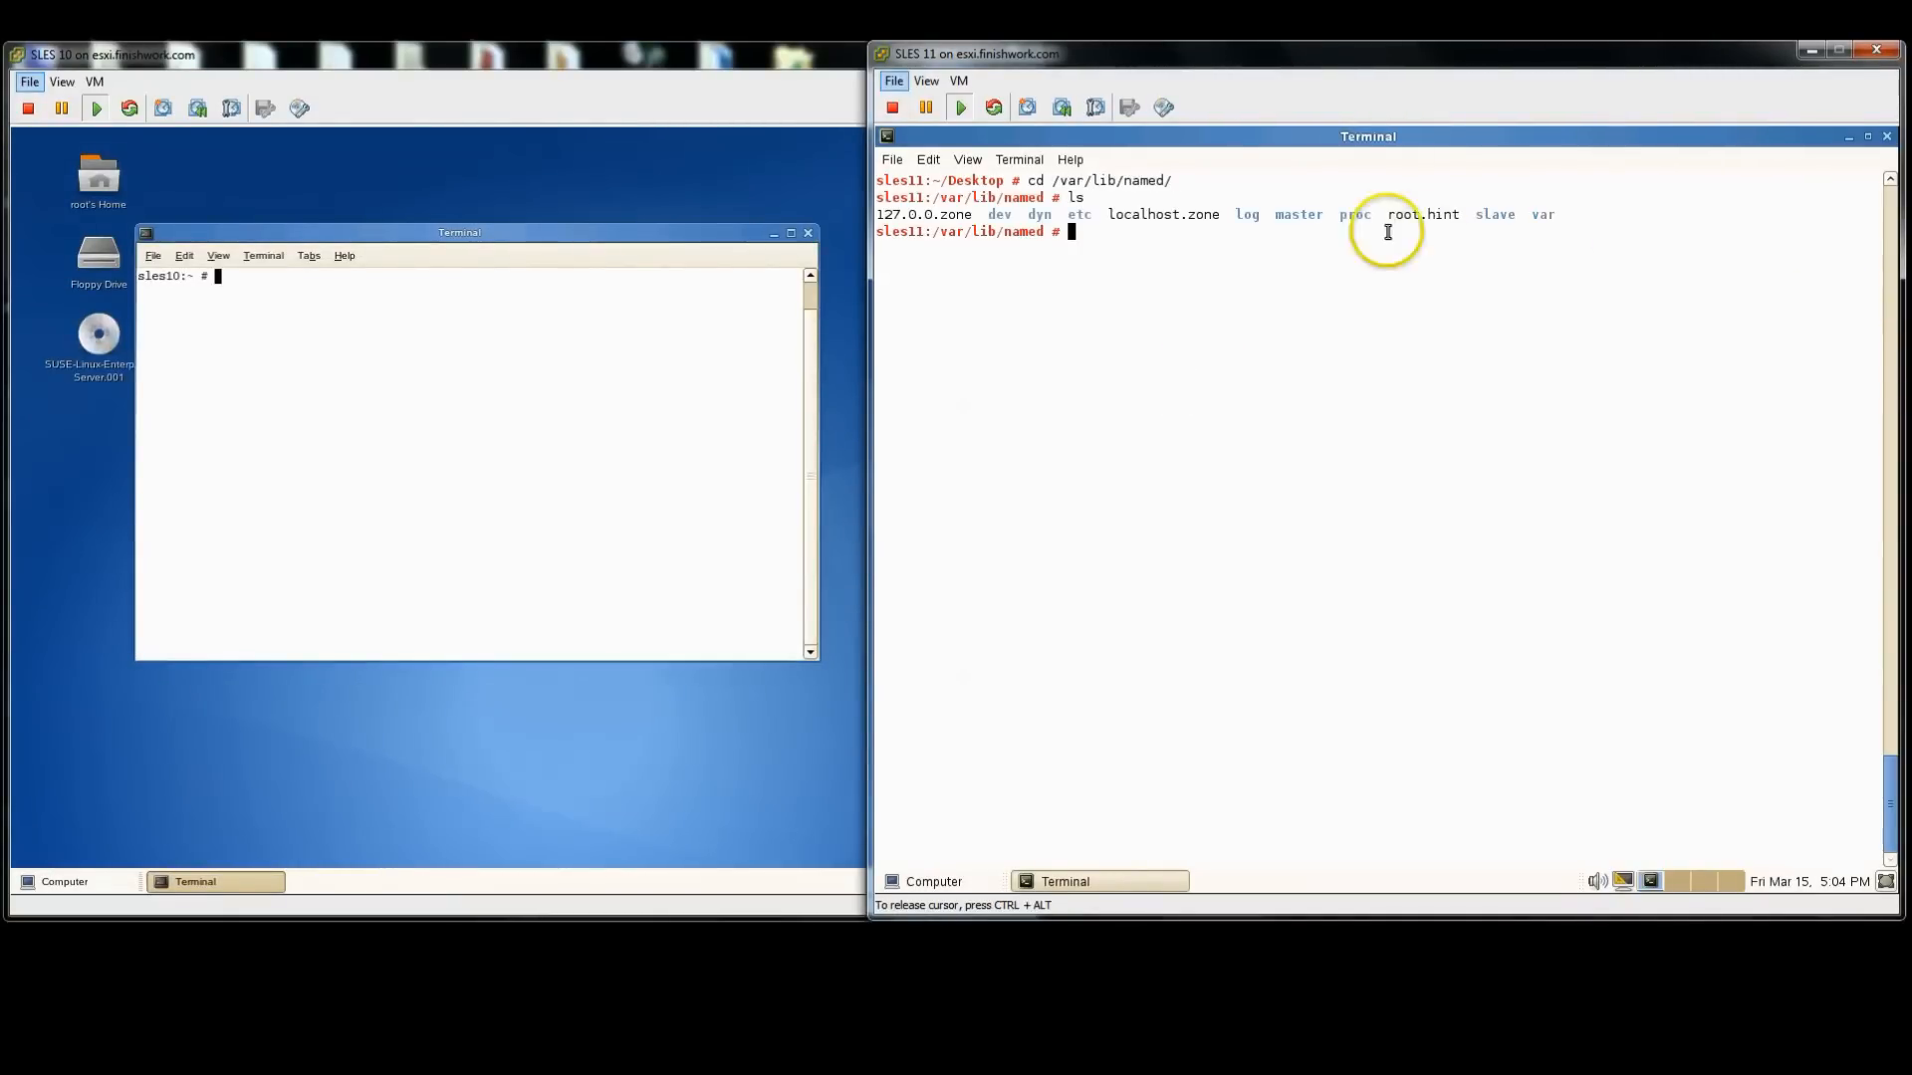
Step: List the slave and master directories under /var/lib/named to locate both zone files
{"action": "left_click_drag", "start_coordinate": [1478, 215], "coordinate": [1555, 215]}
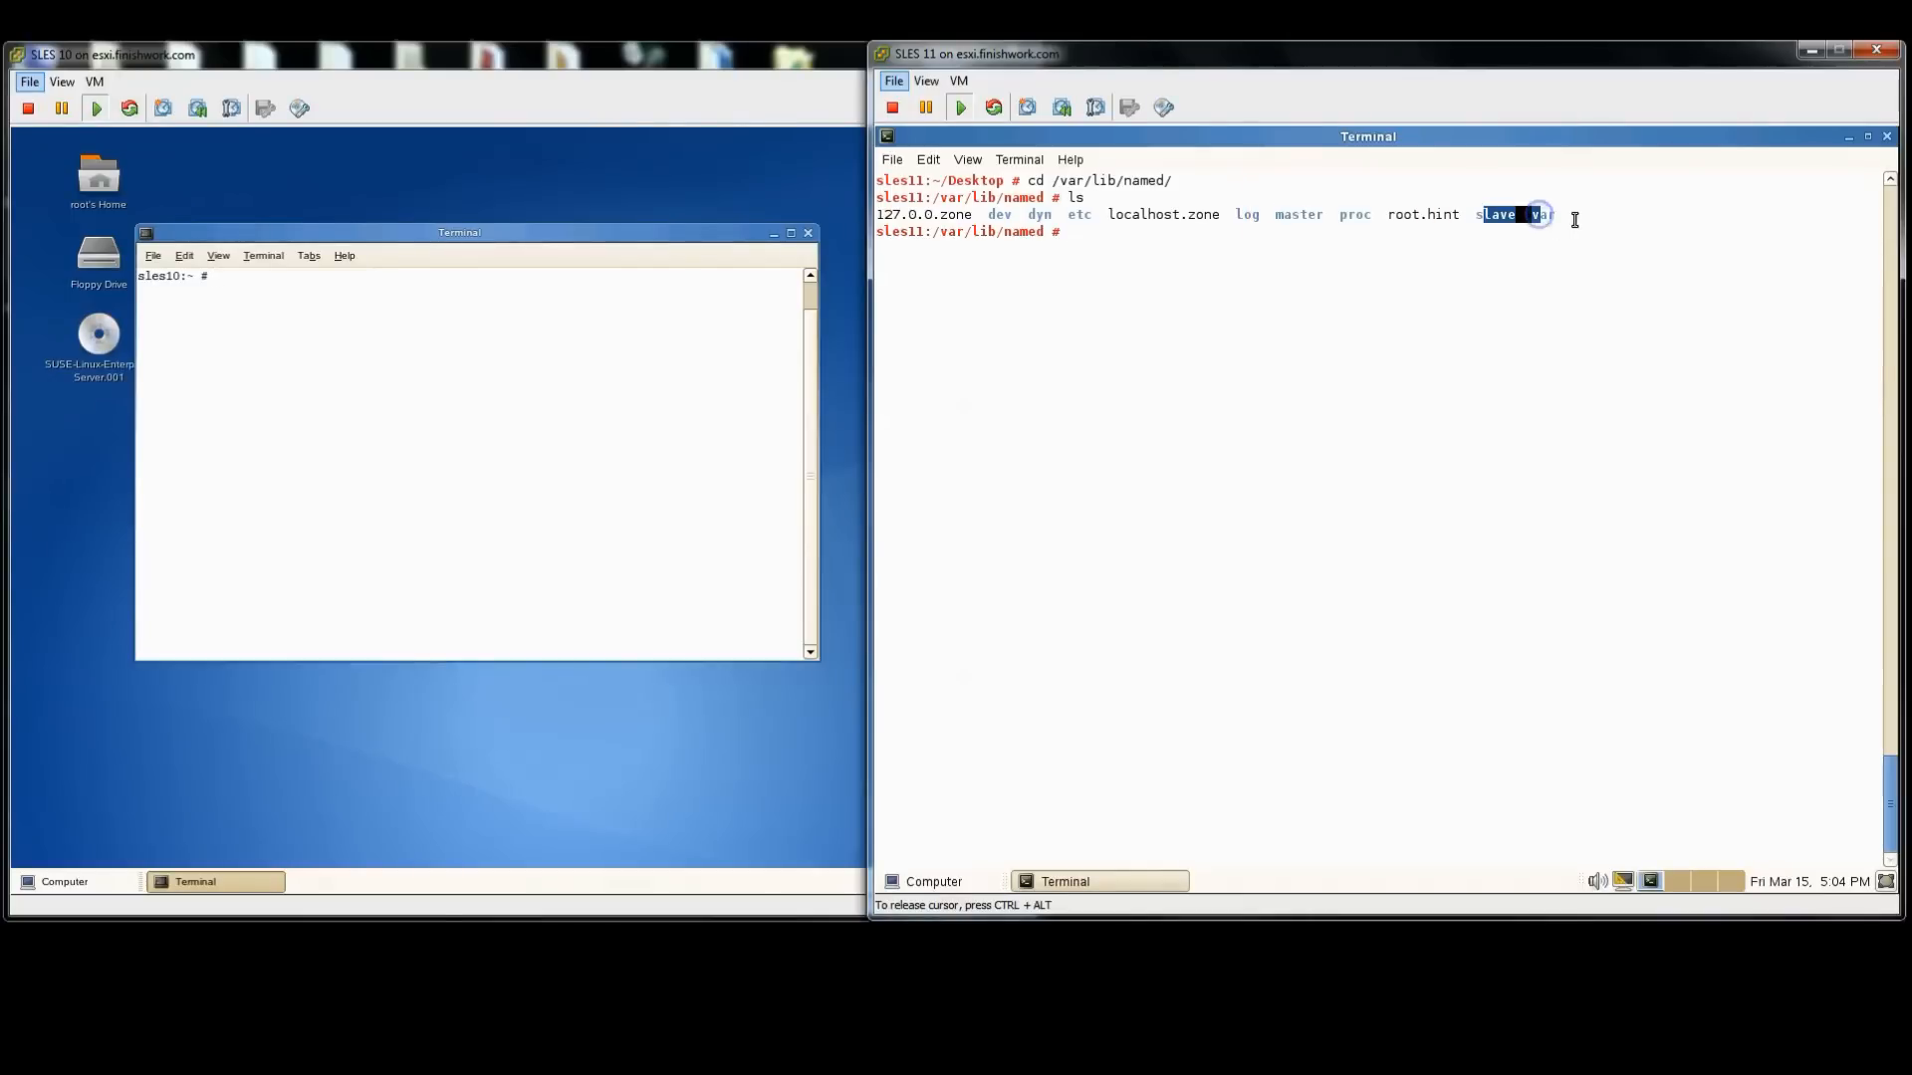
{"action": "type", "text": "ls slave/"}
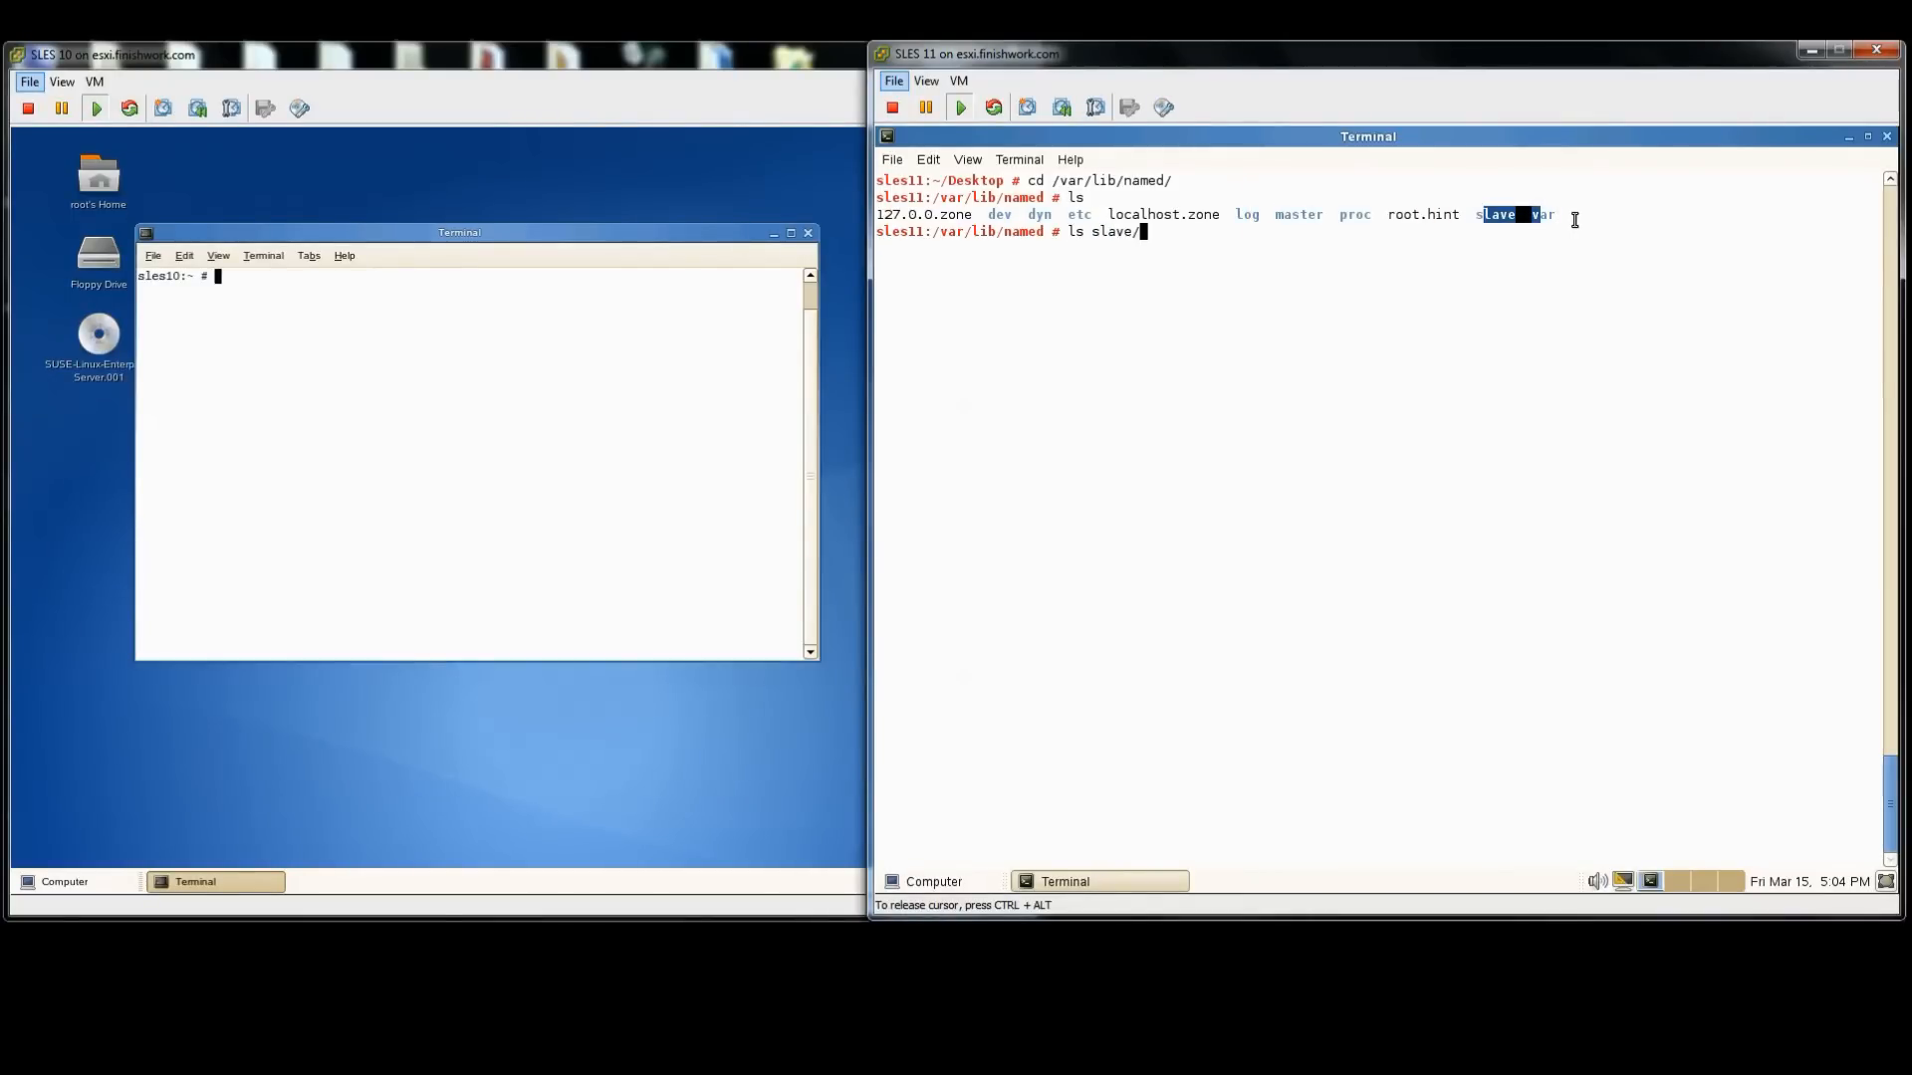
{"action": "type", "text": "ls"}
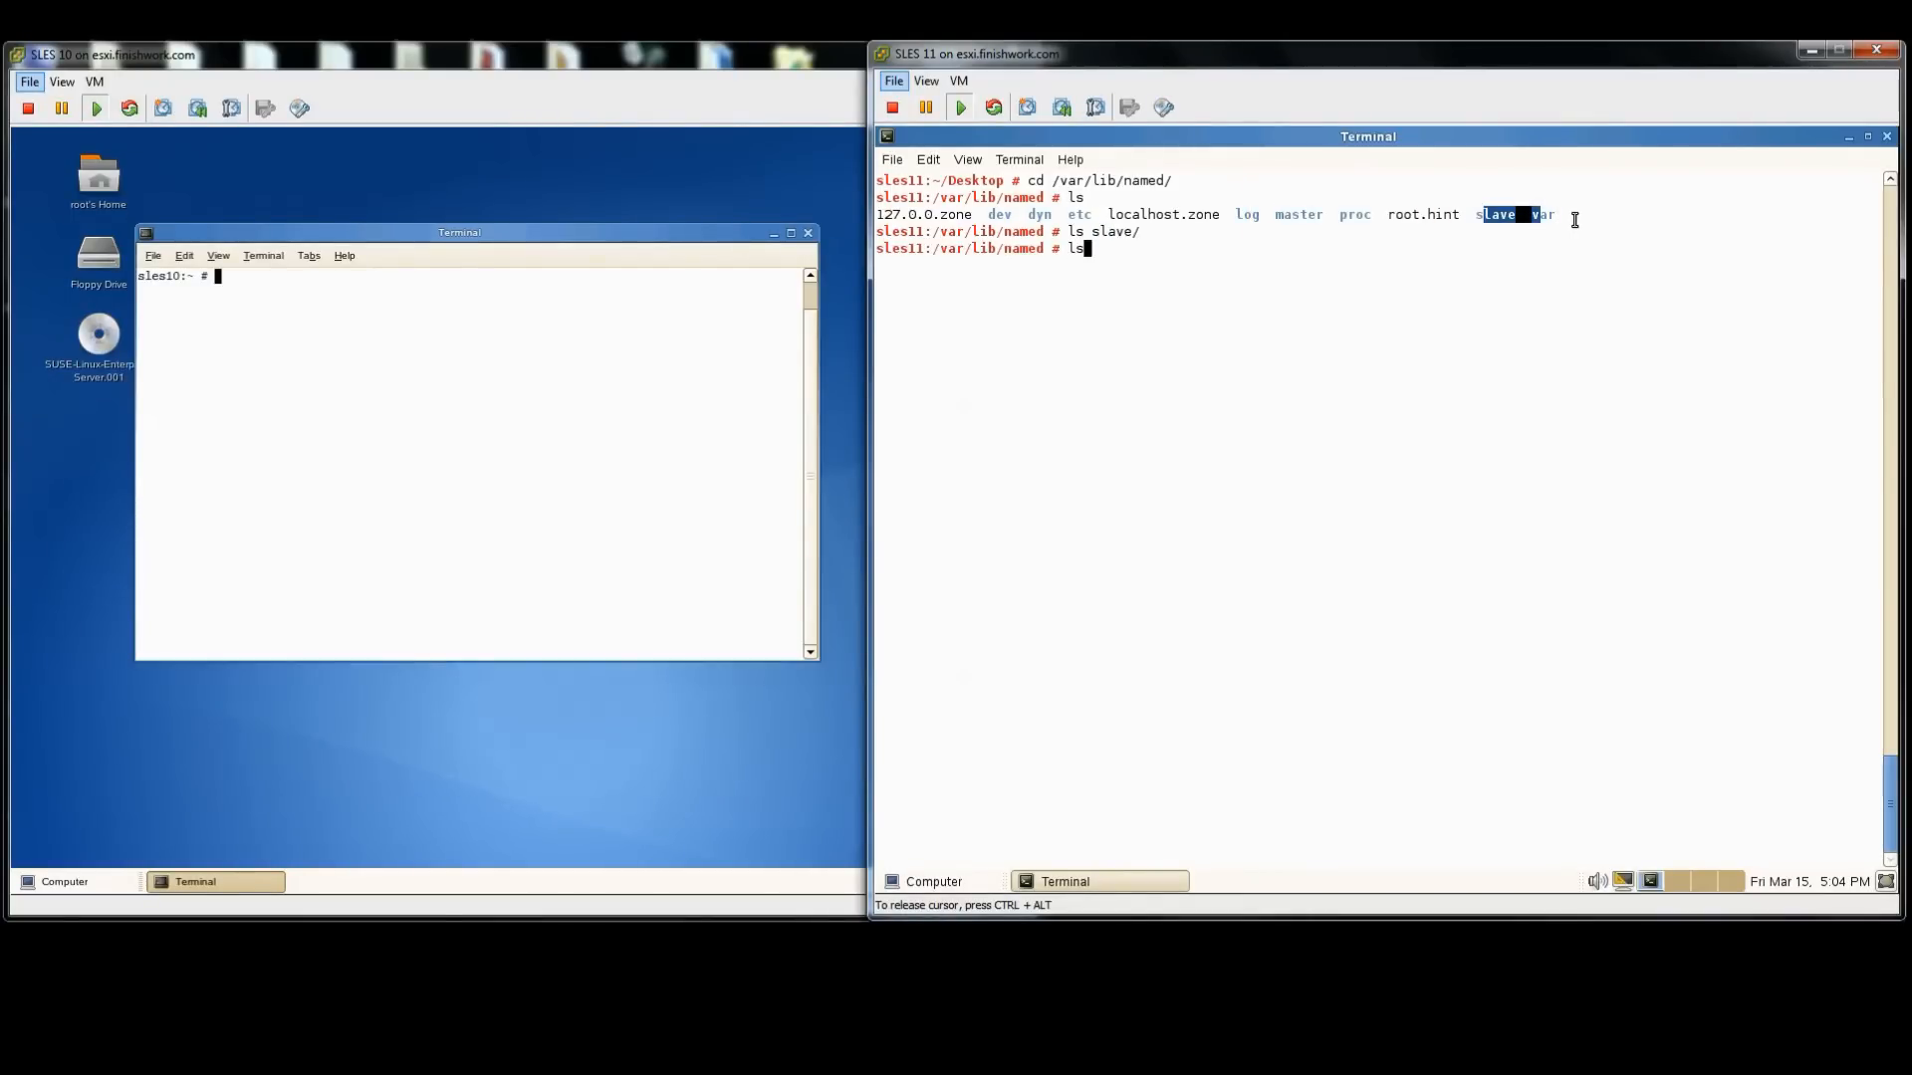
{"action": "type", "text": "ls master/"}
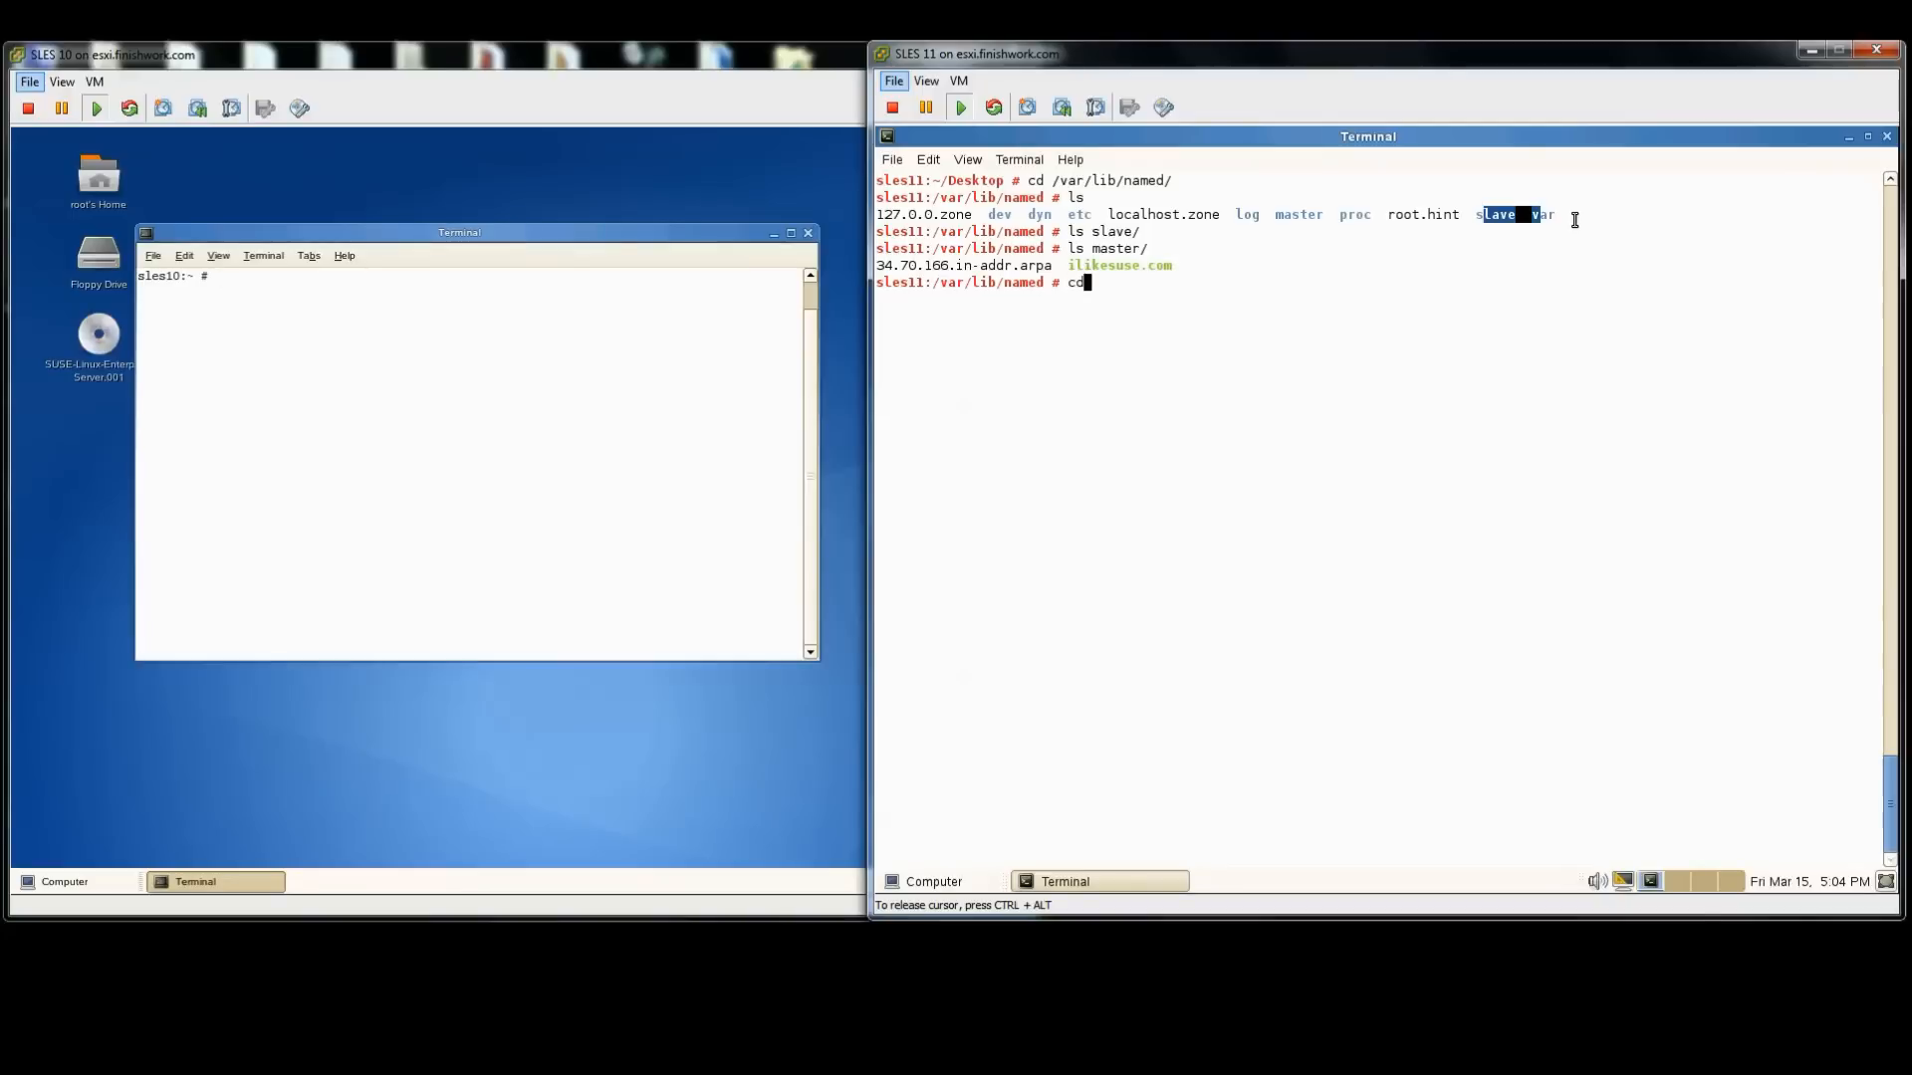
Step: Move into master and print the ilikesuse.com zone file contents
{"action": "key", "text": "Return"}
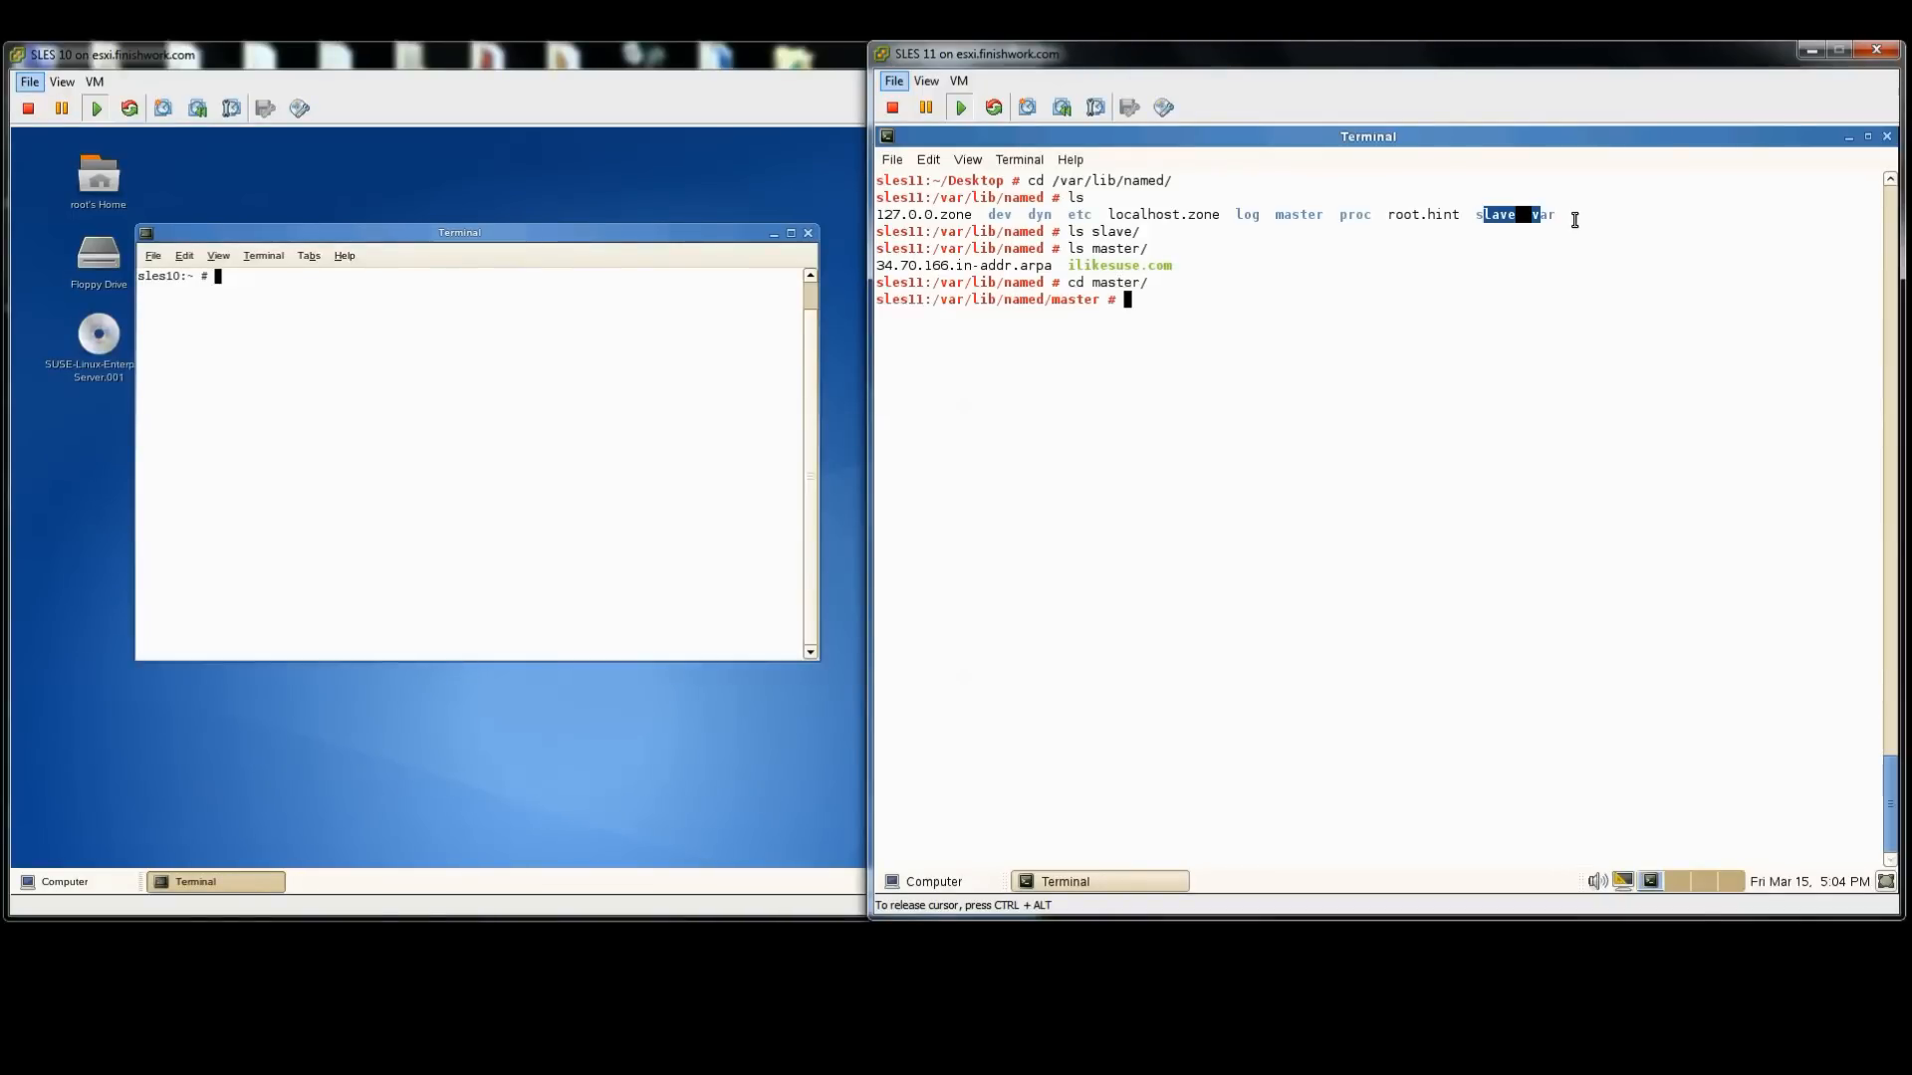
{"action": "type", "text": "cat ilikesuse.com"}
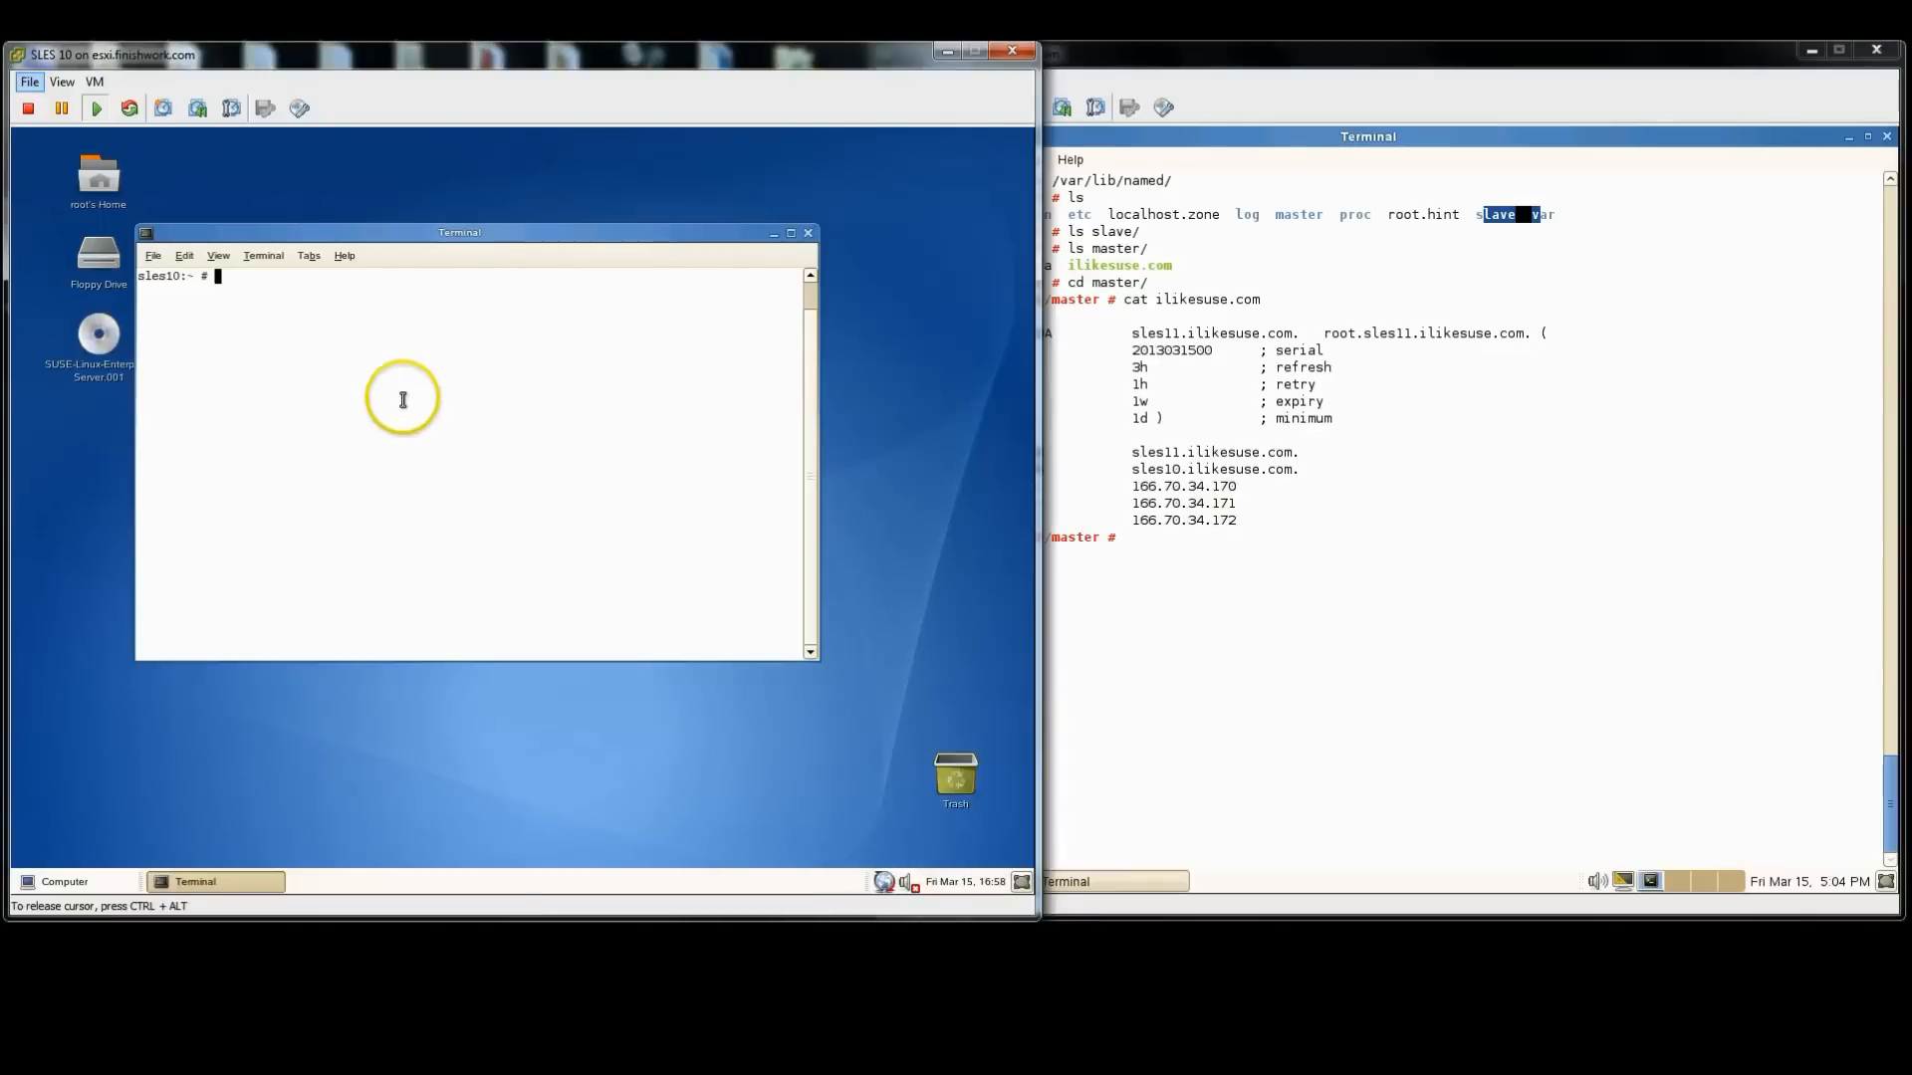
Step: Check BIND with rcnamed status and list /var/lib/named/master on SLES 10
{"action": "type", "text": "rcnamed"}
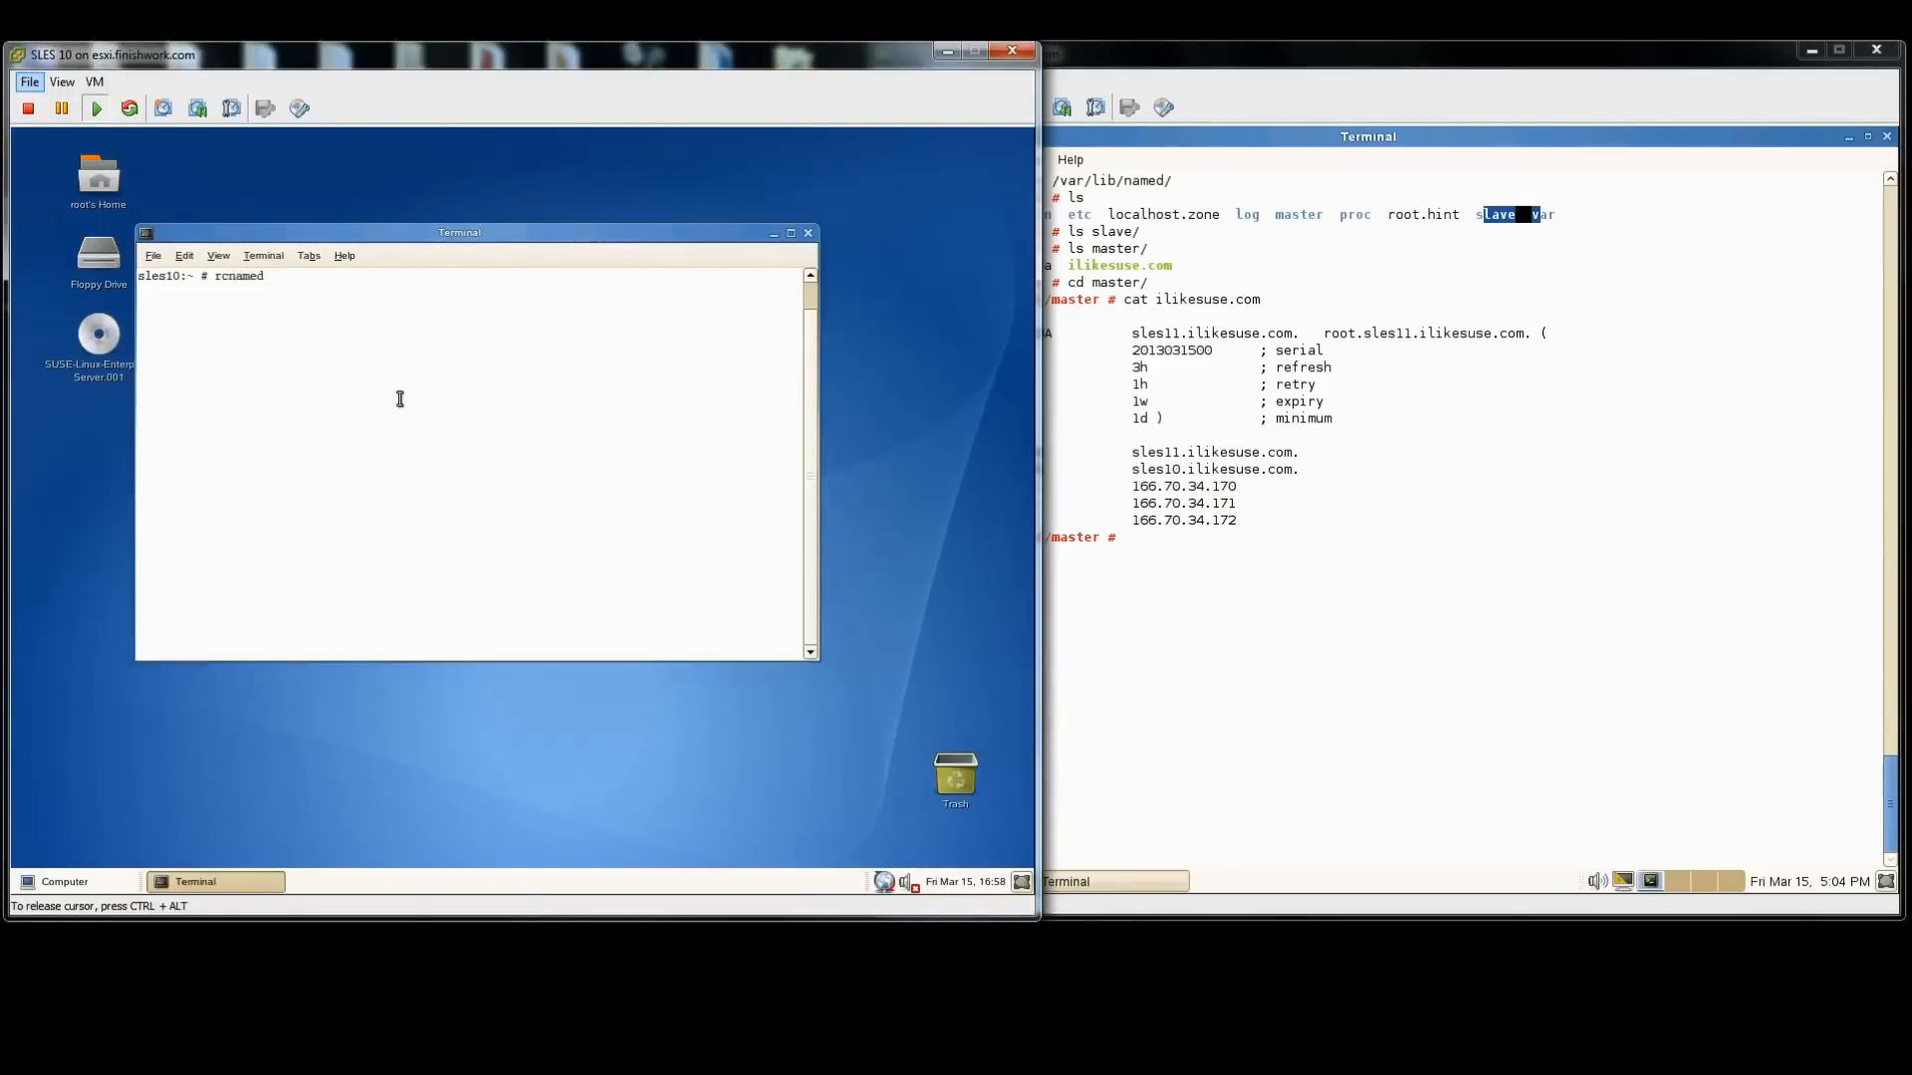
{"action": "type", "text": "status"}
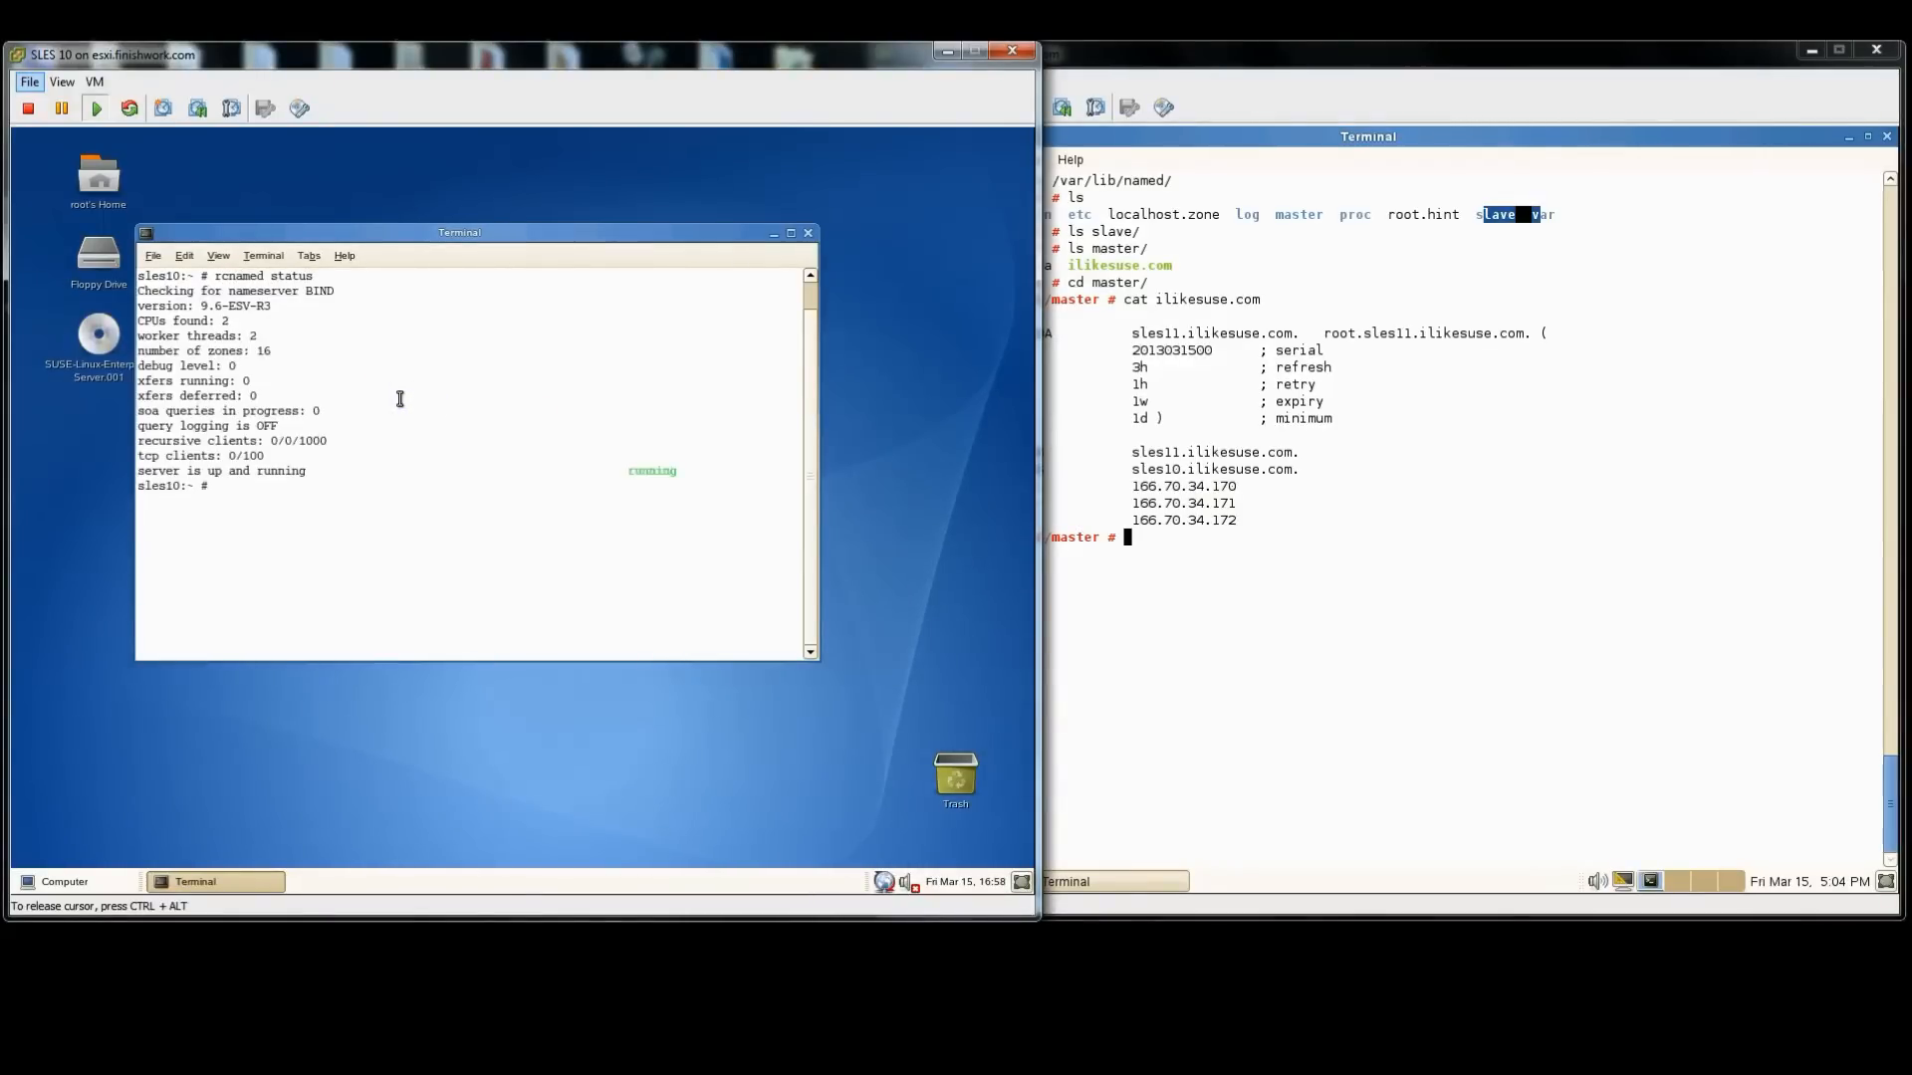
{"action": "type", "text": "cd /var/lib/named/"}
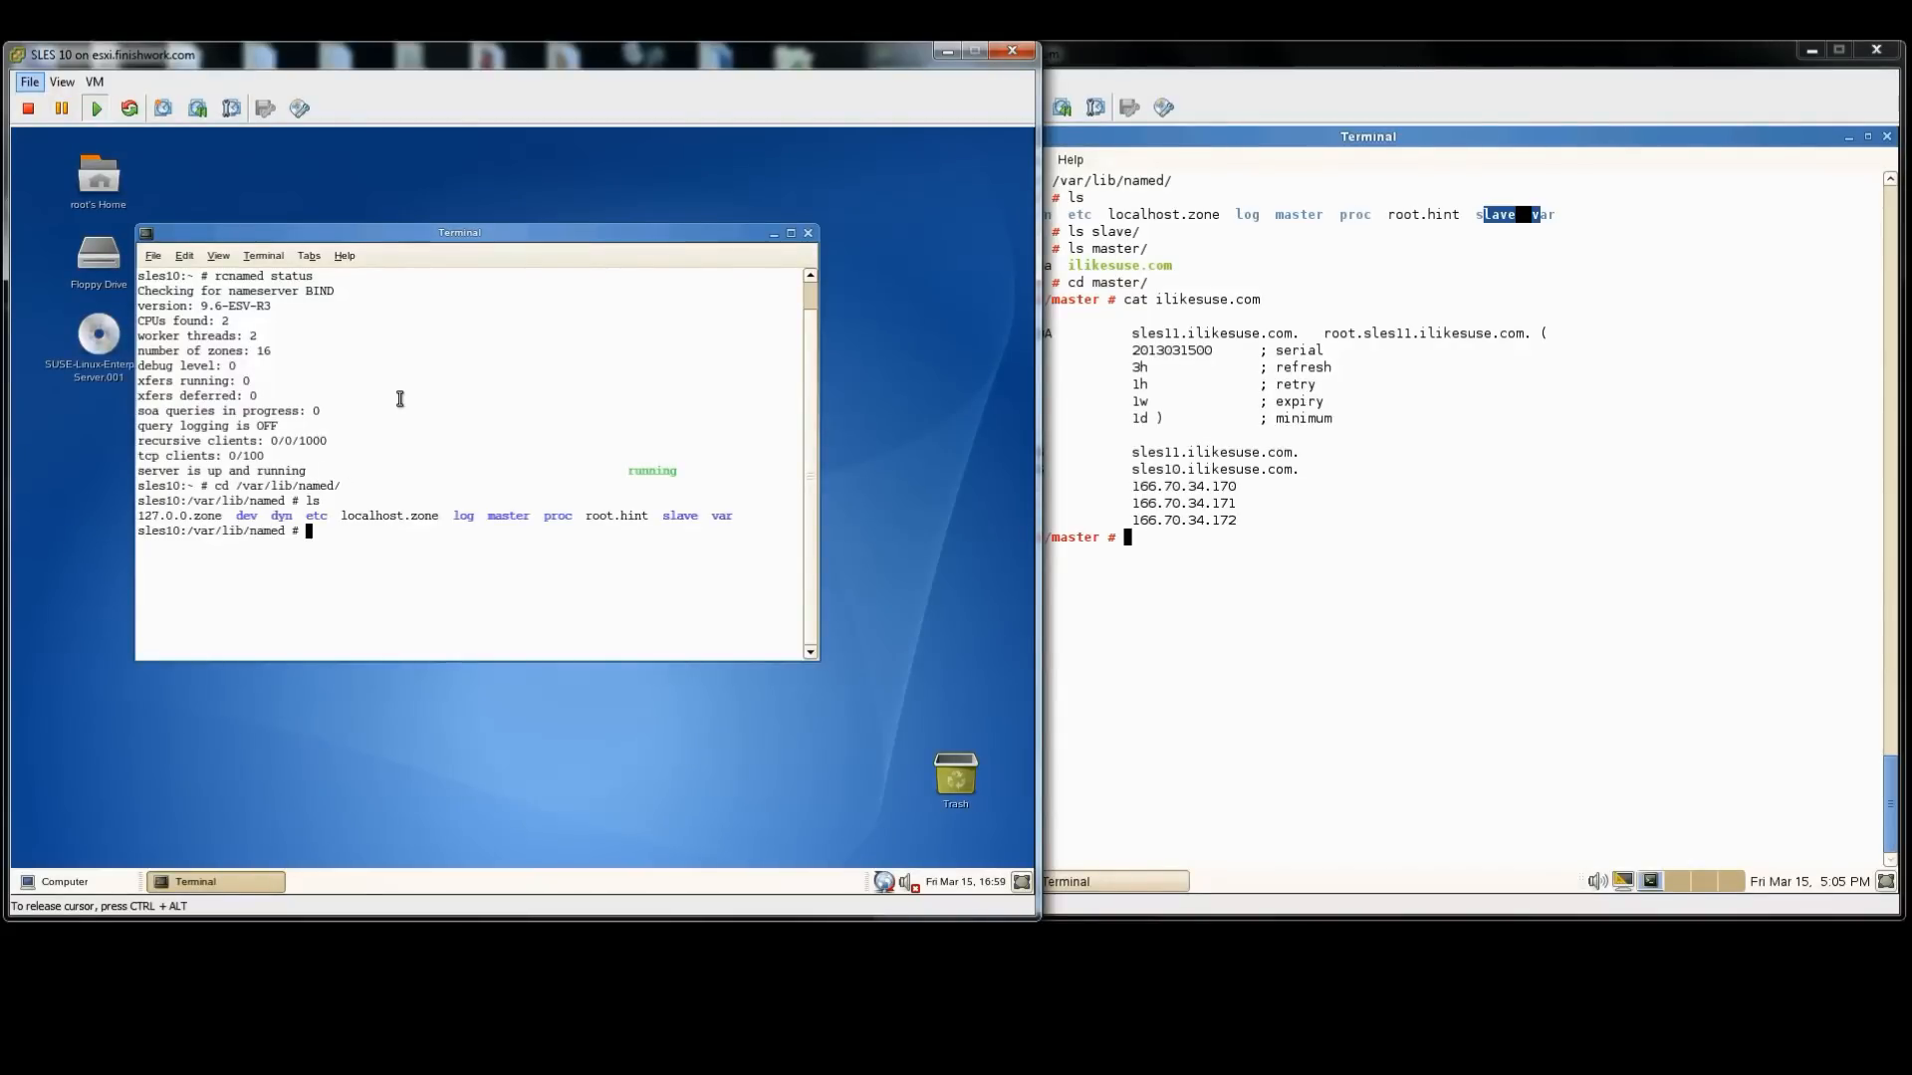
{"action": "type", "text": "ls master/"}
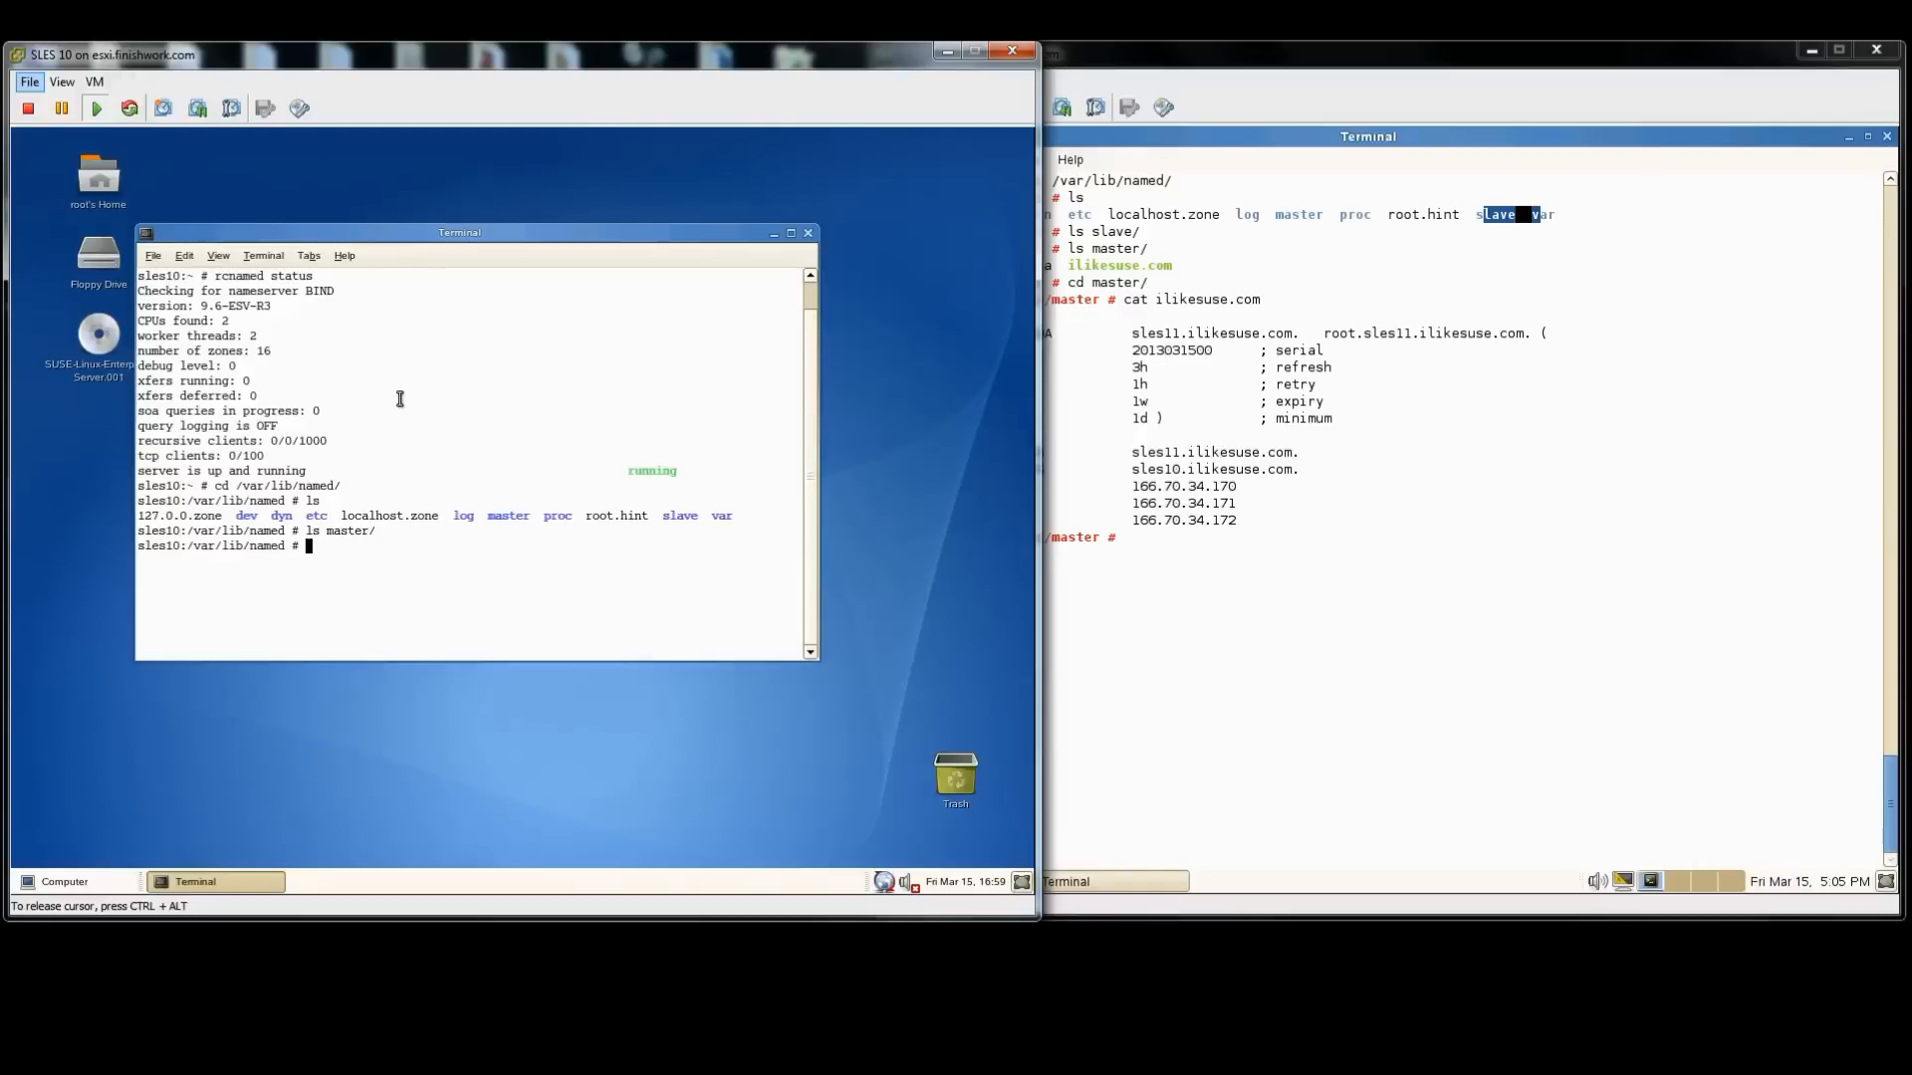
Step: Enter the slave directory, print ilikesuse.com and start cat on the 34.70.166 reverse zone
{"action": "type", "text": "cd slave/"}
{"action": "type", "text": "ls"}
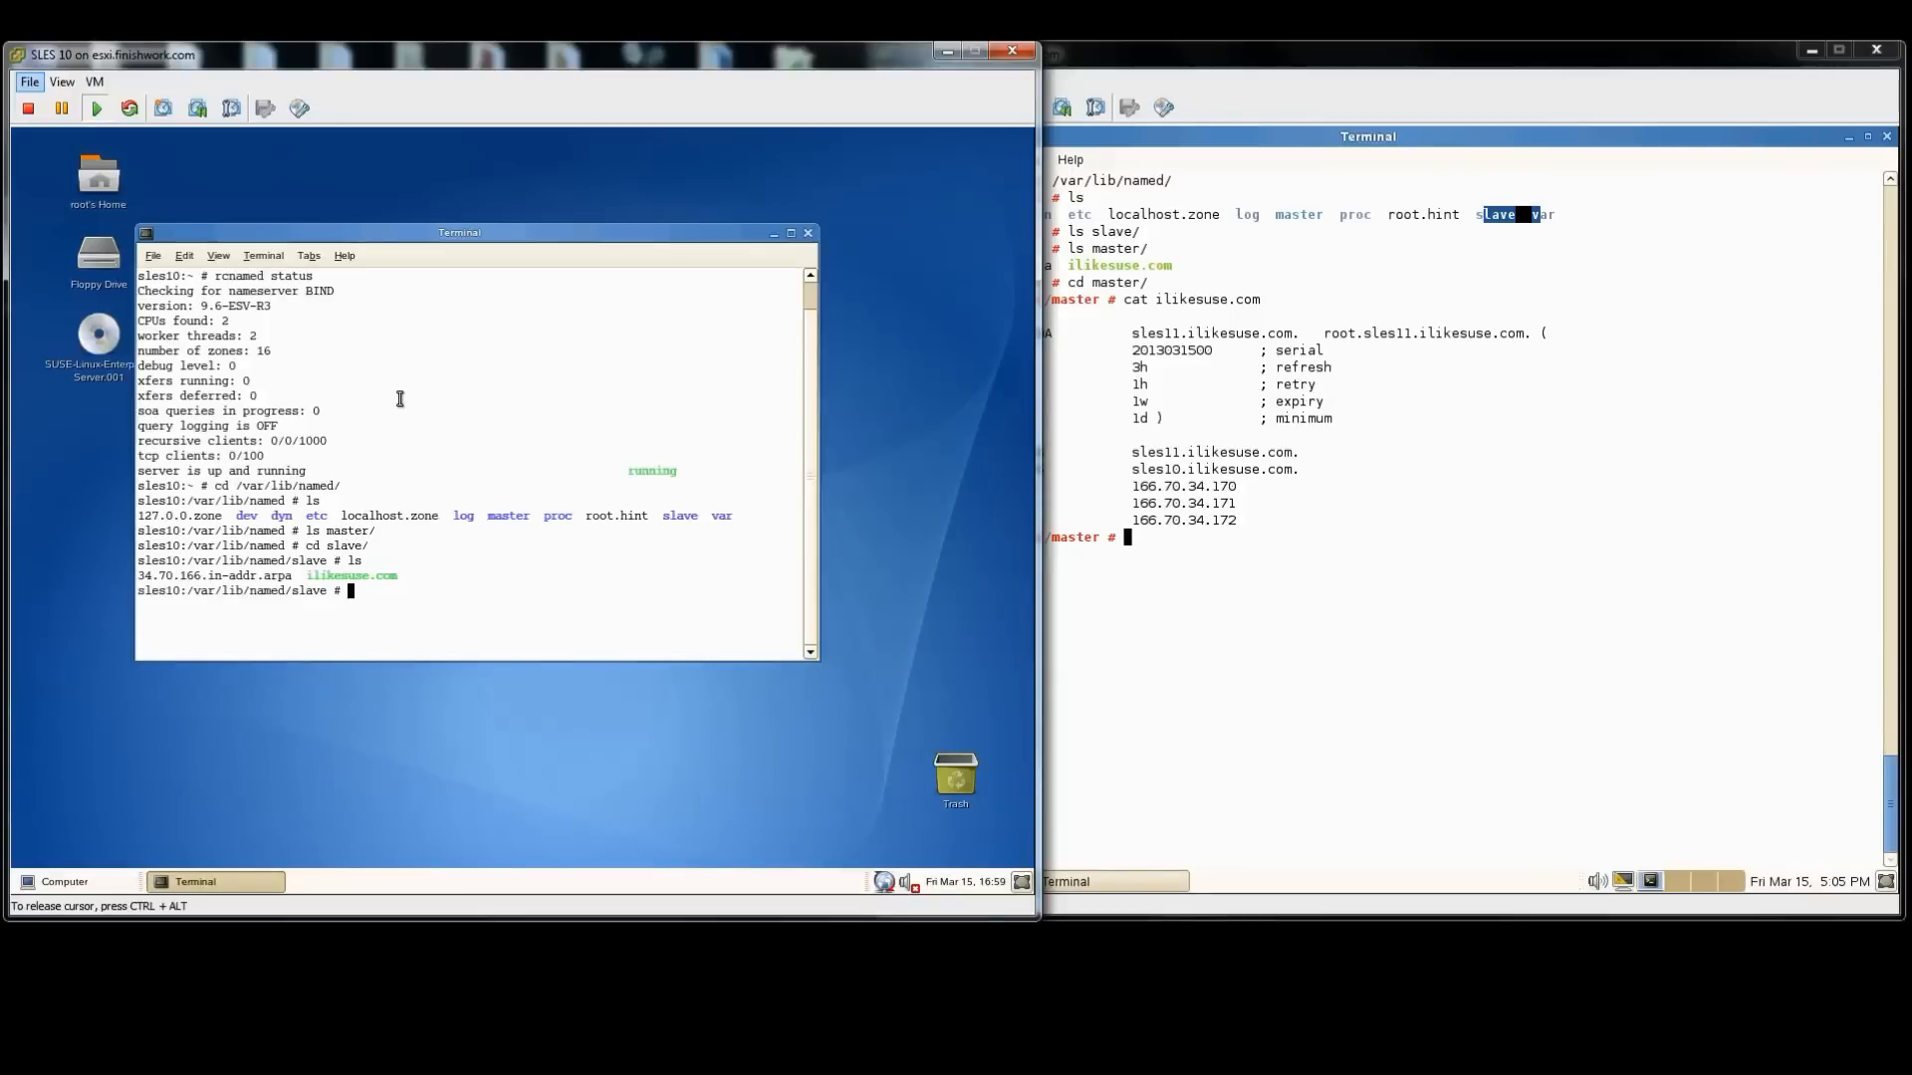
{"action": "type", "text": "cat ilikesuse.com"}
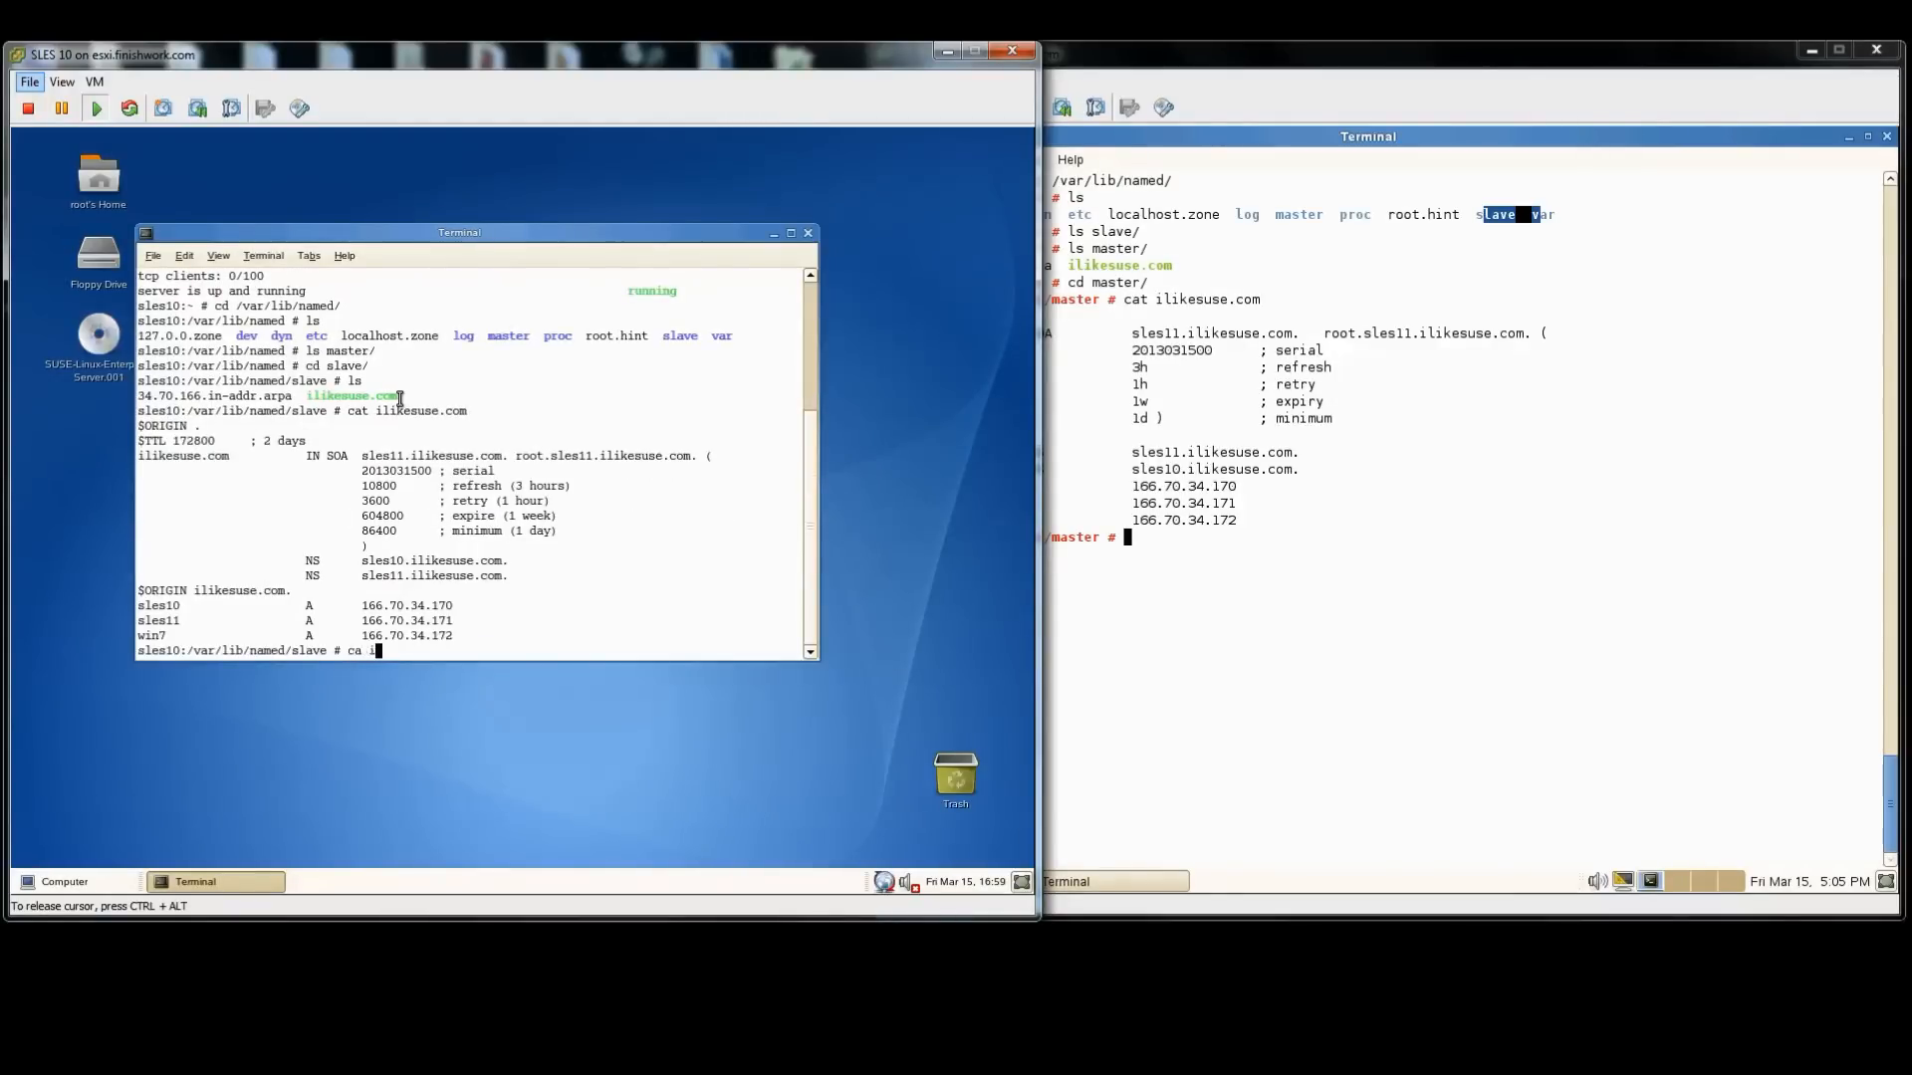
{"action": "type", "text": "n"}
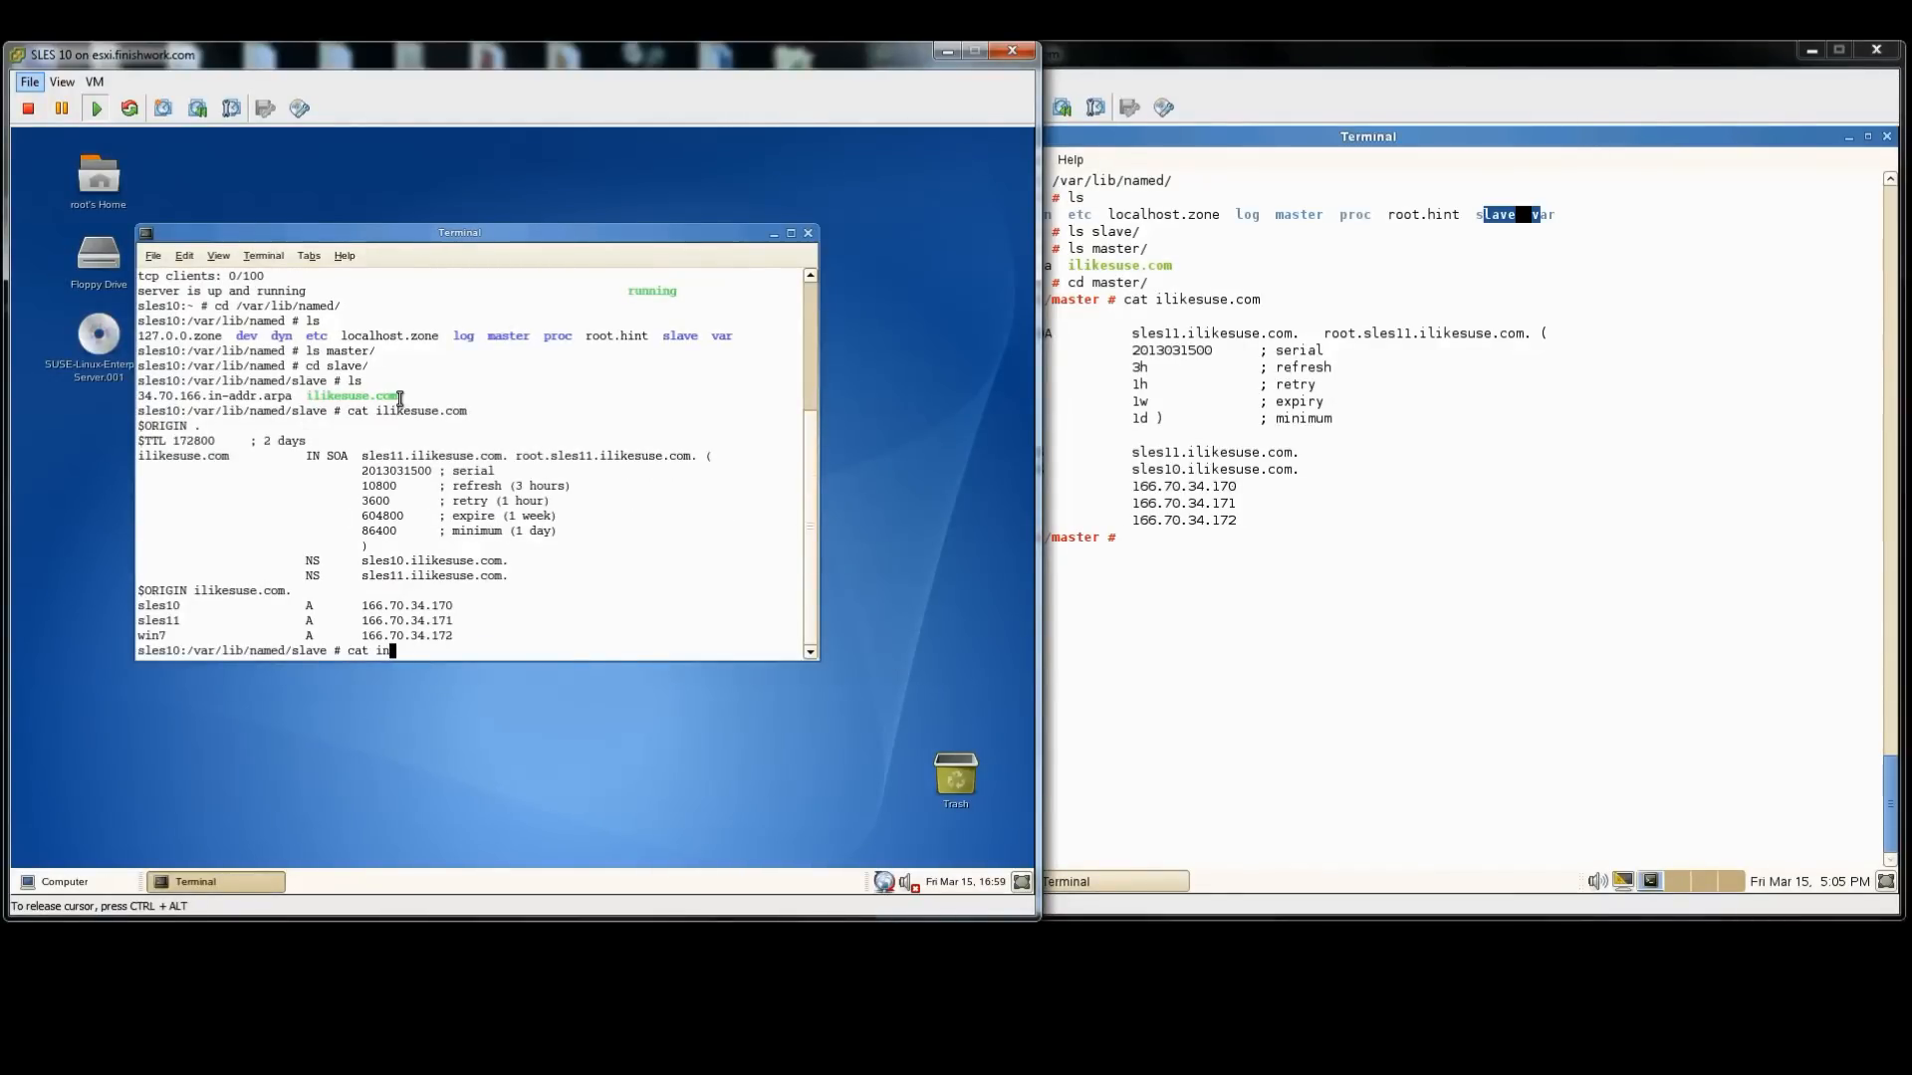
{"action": "key", "text": "BackSpace"}
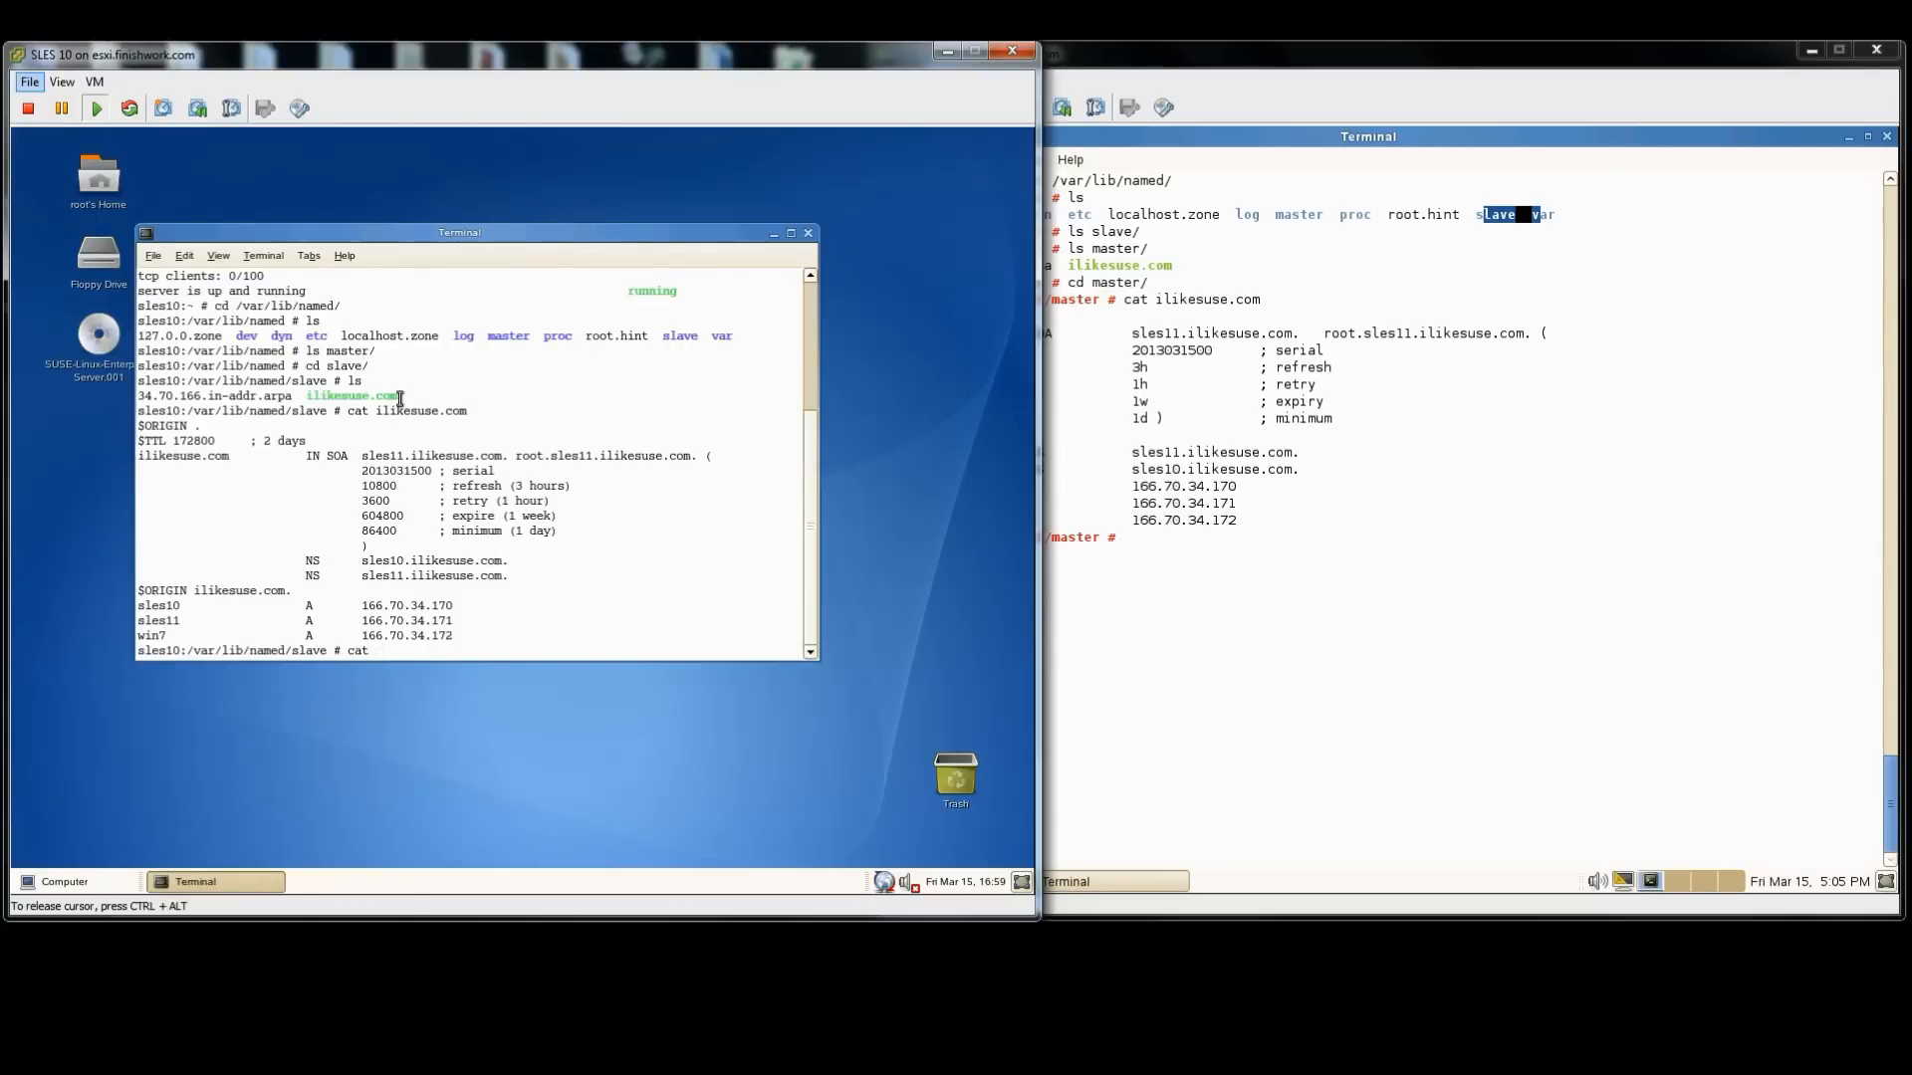
{"action": "type", "text": "34"}
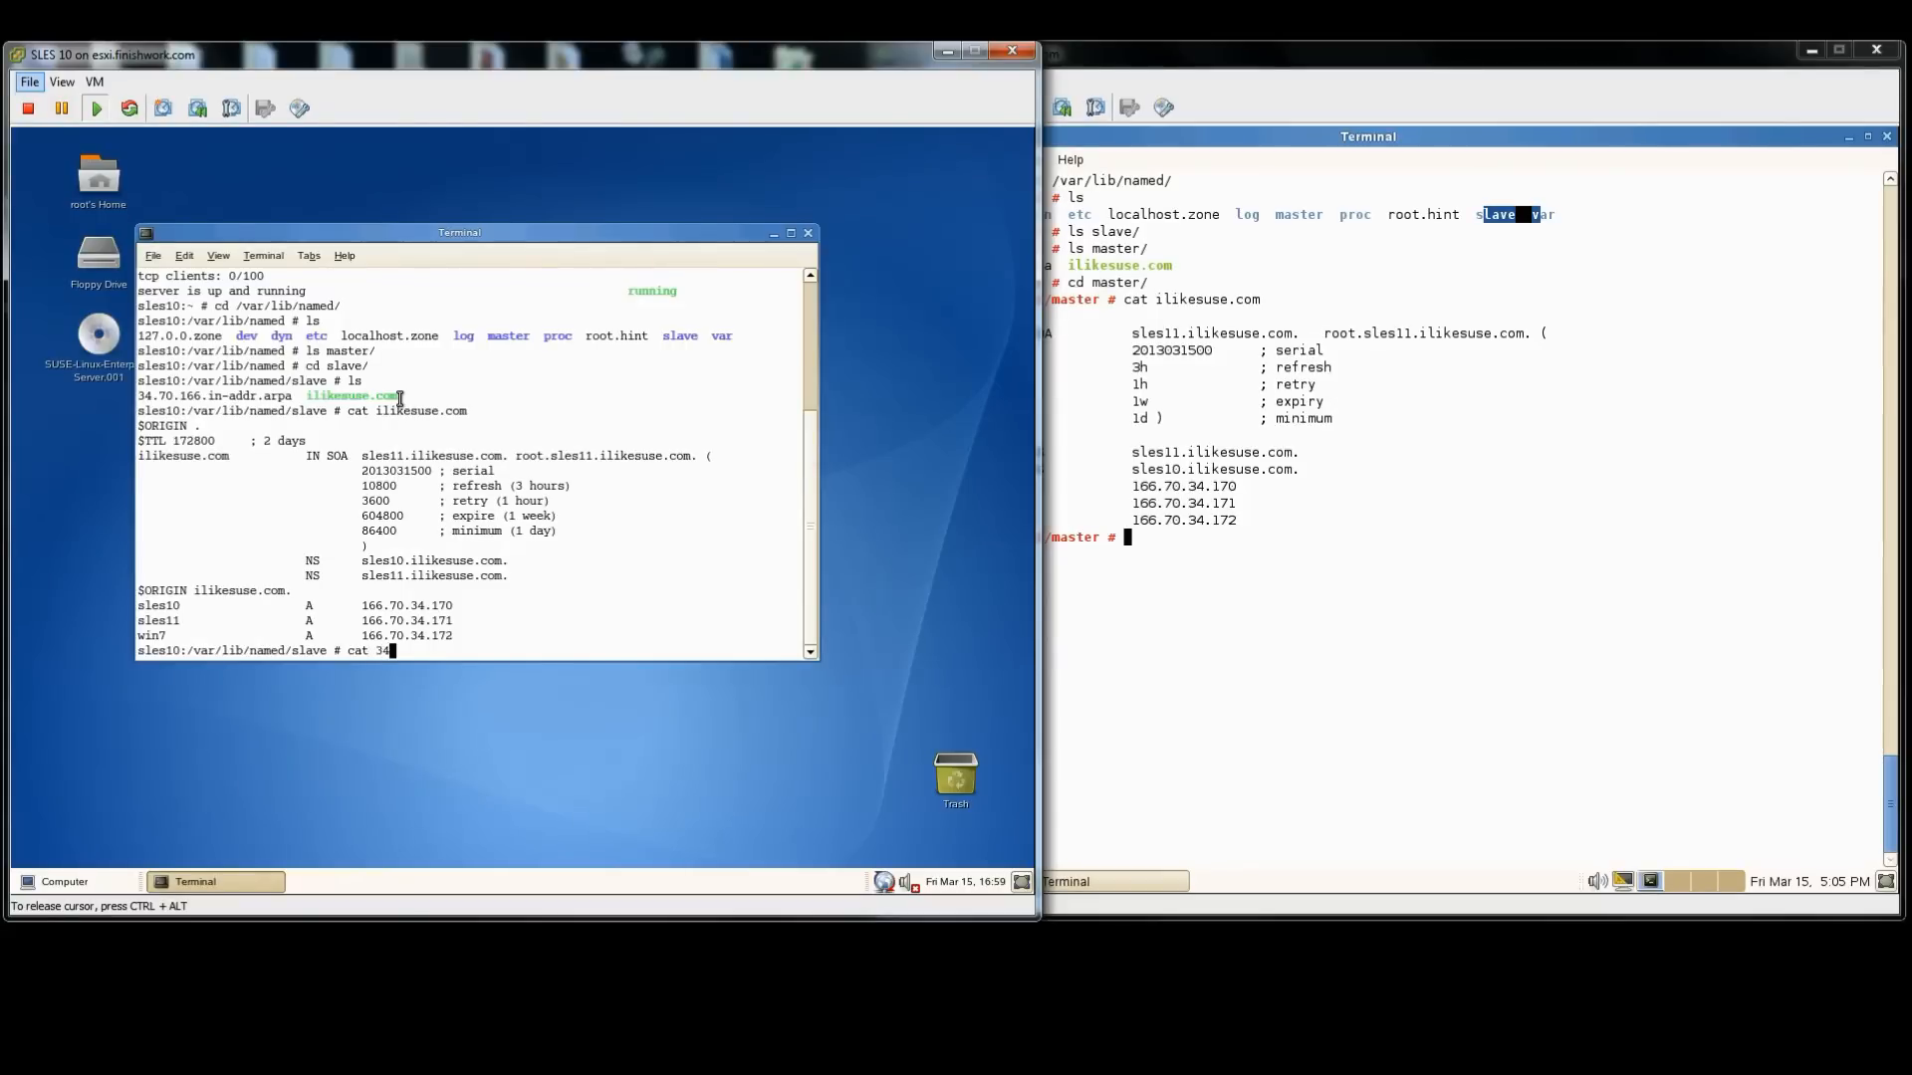